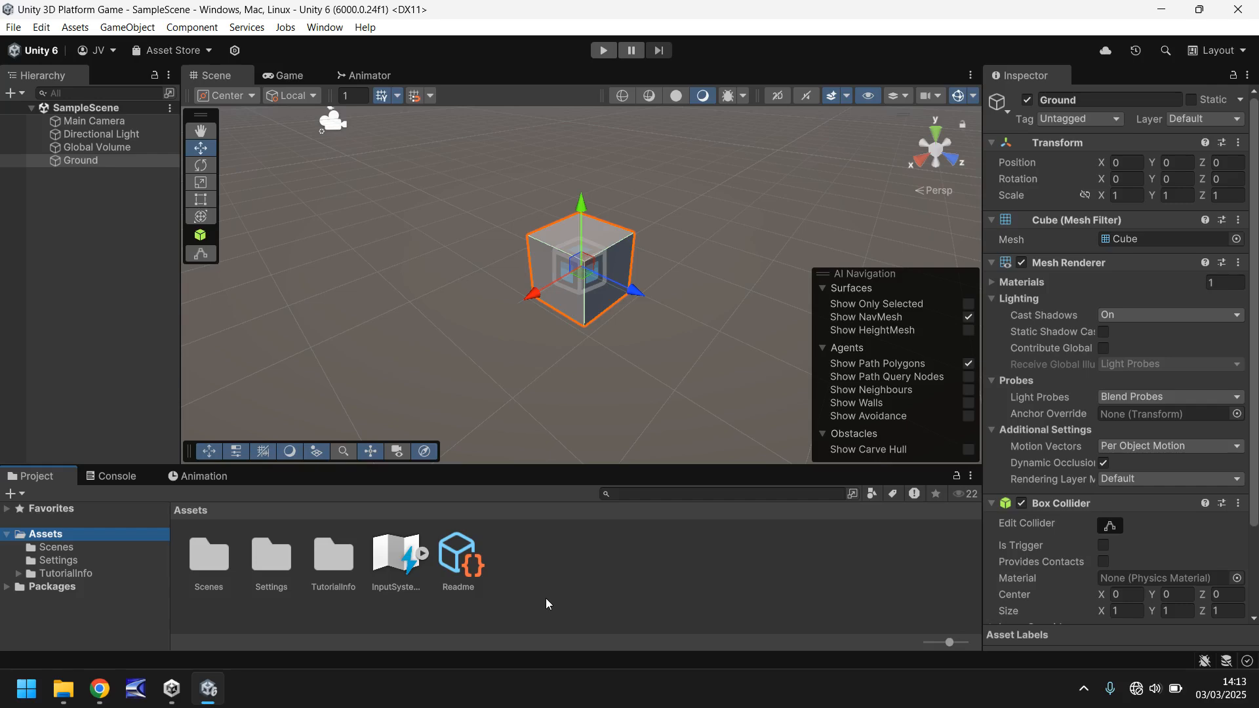
{"action": "mouse_move", "coordinate": [604, 583]}
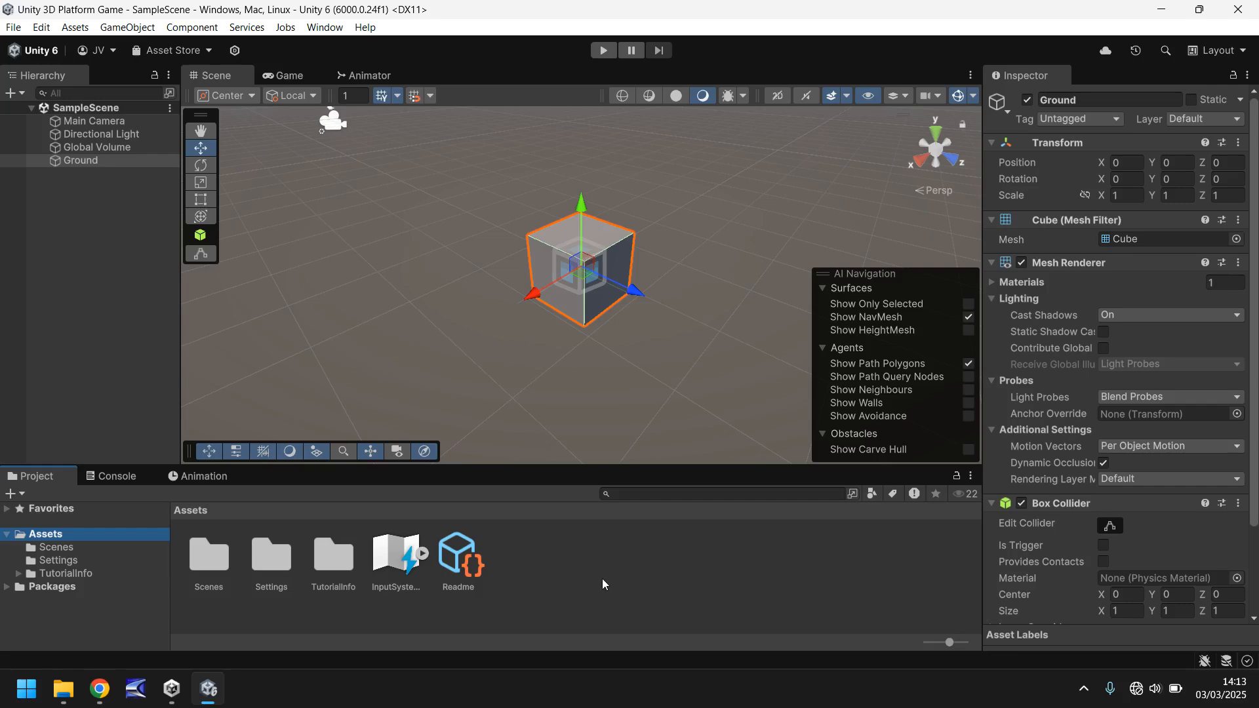
{"action": "mouse_move", "coordinate": [277, 576]}
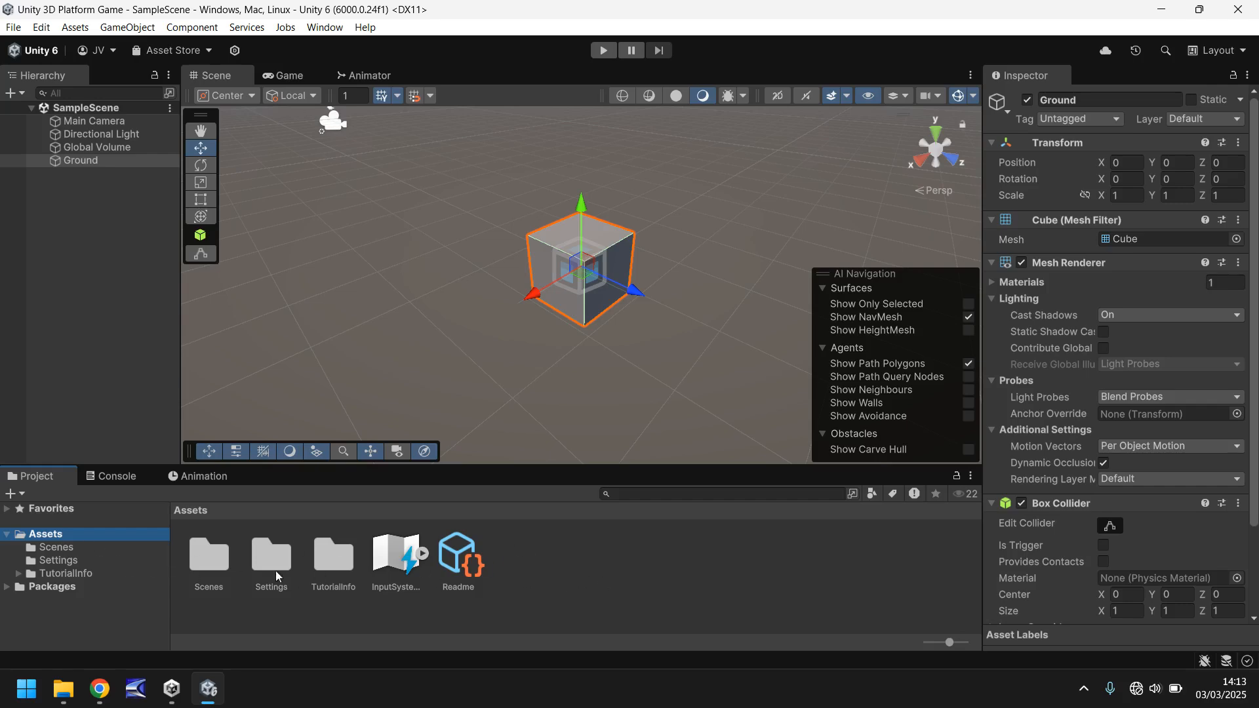
{"action": "mouse_move", "coordinate": [125, 583]}
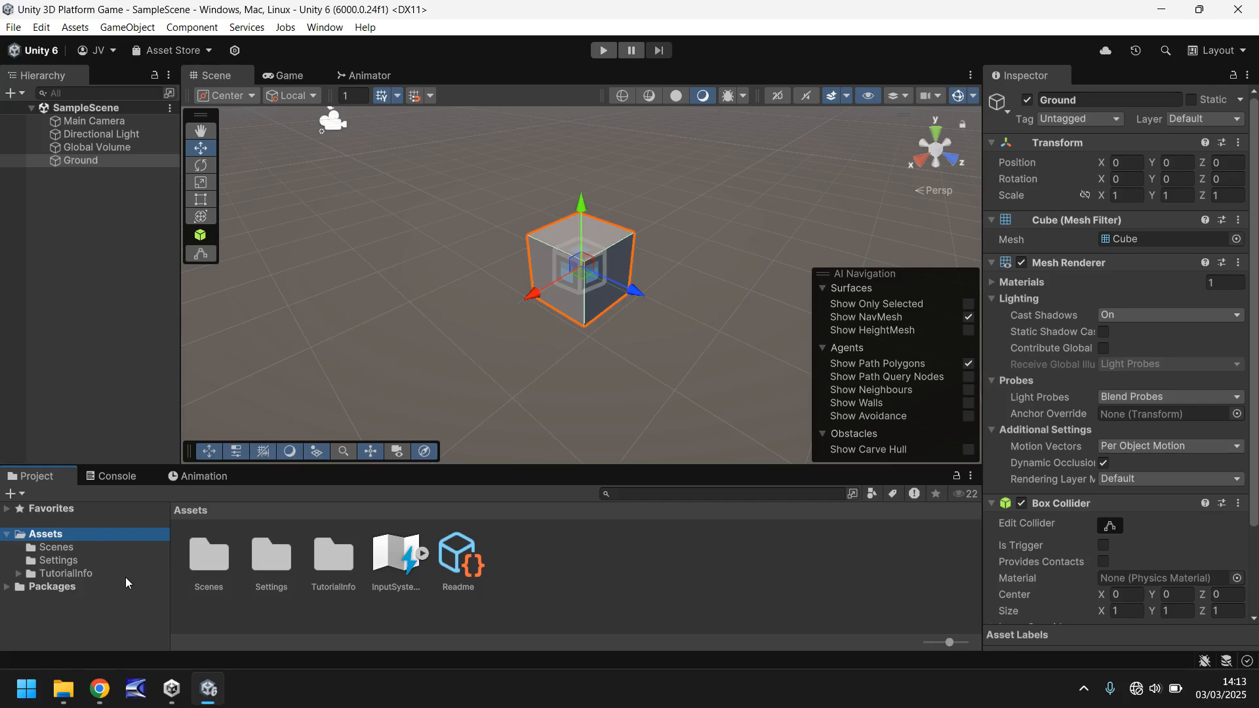
{"action": "mouse_move", "coordinate": [102, 565]}
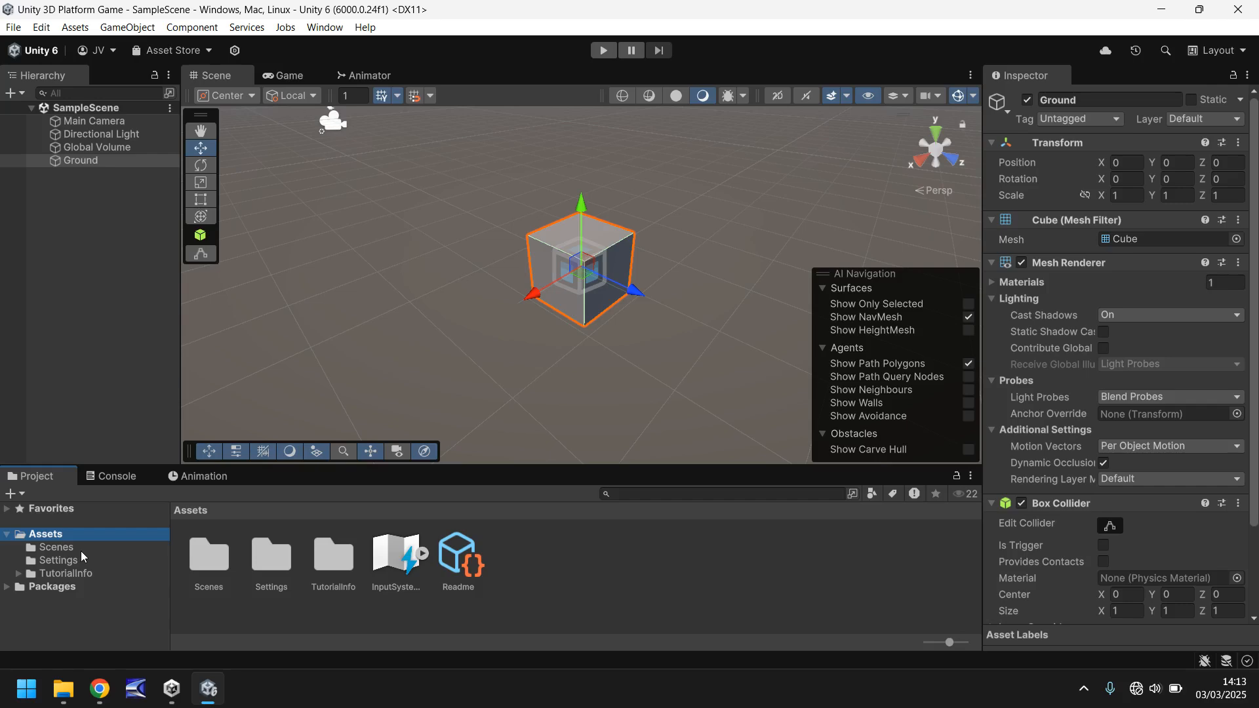
{"action": "mouse_move", "coordinate": [526, 580]}
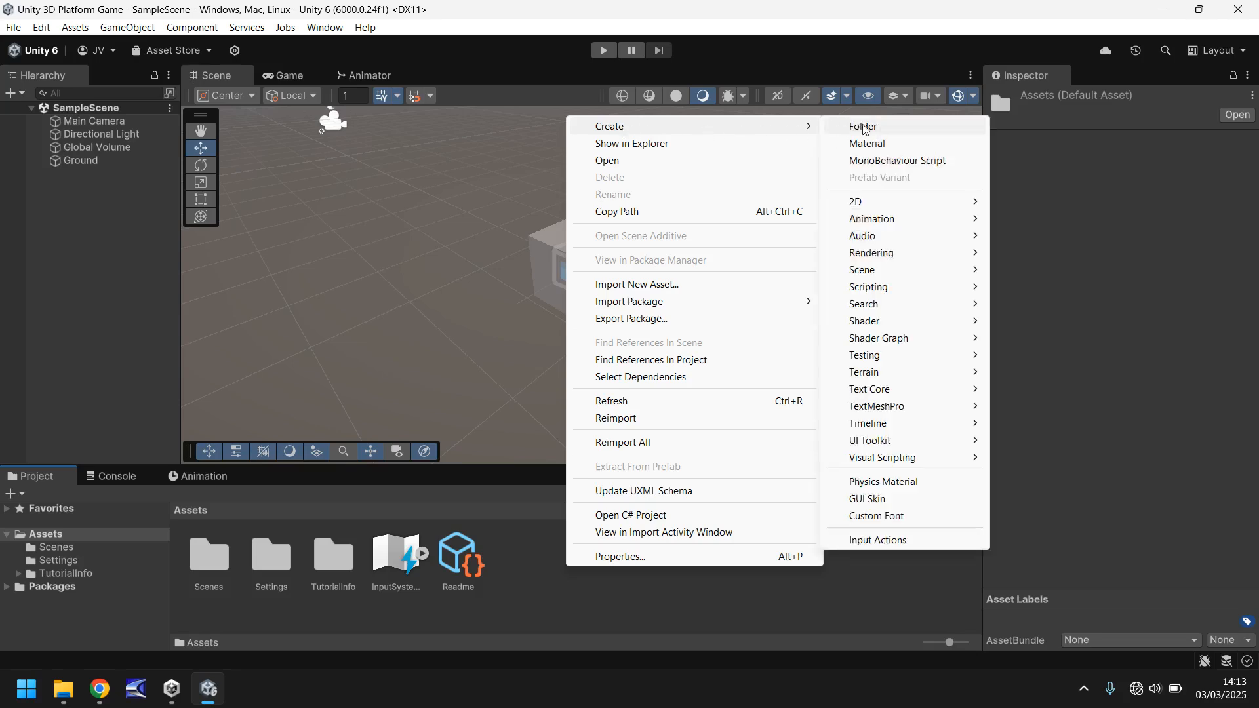
Create a Textures folder in Assets and open it
{"action": "left_click", "coordinate": [863, 126]}
{"action": "type", "text": "Textures"}
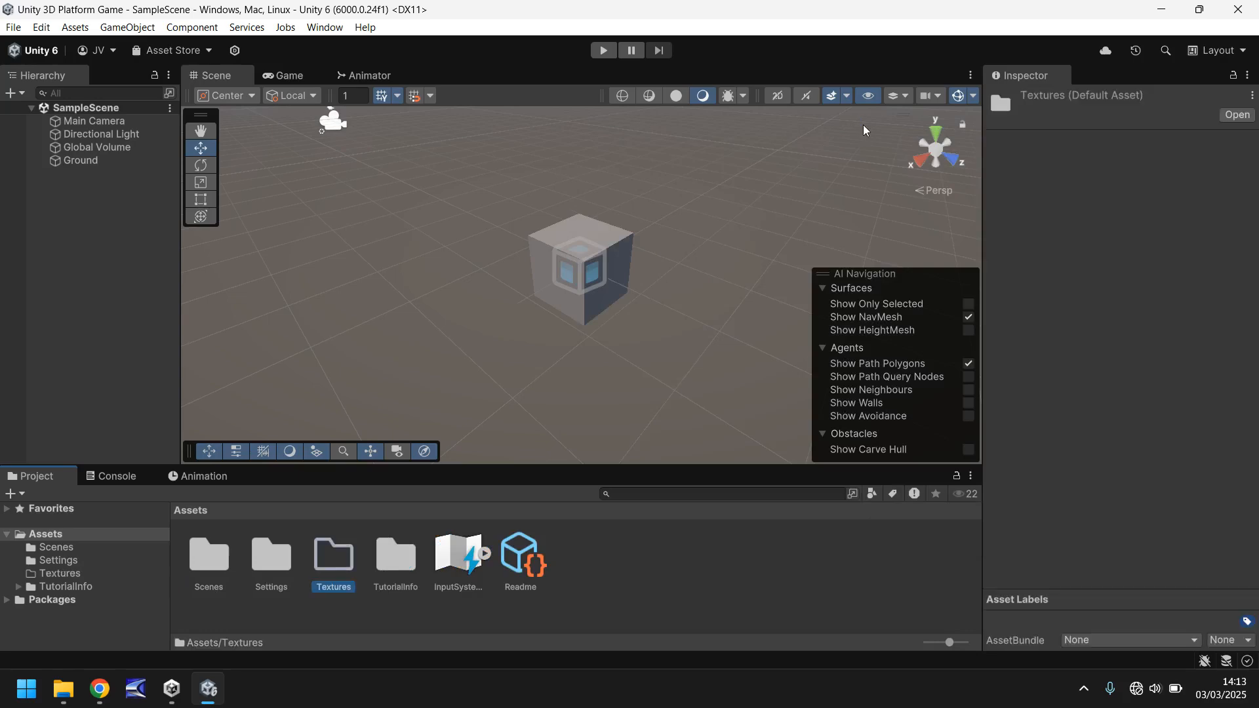
{"action": "double_click", "coordinate": [333, 555]}
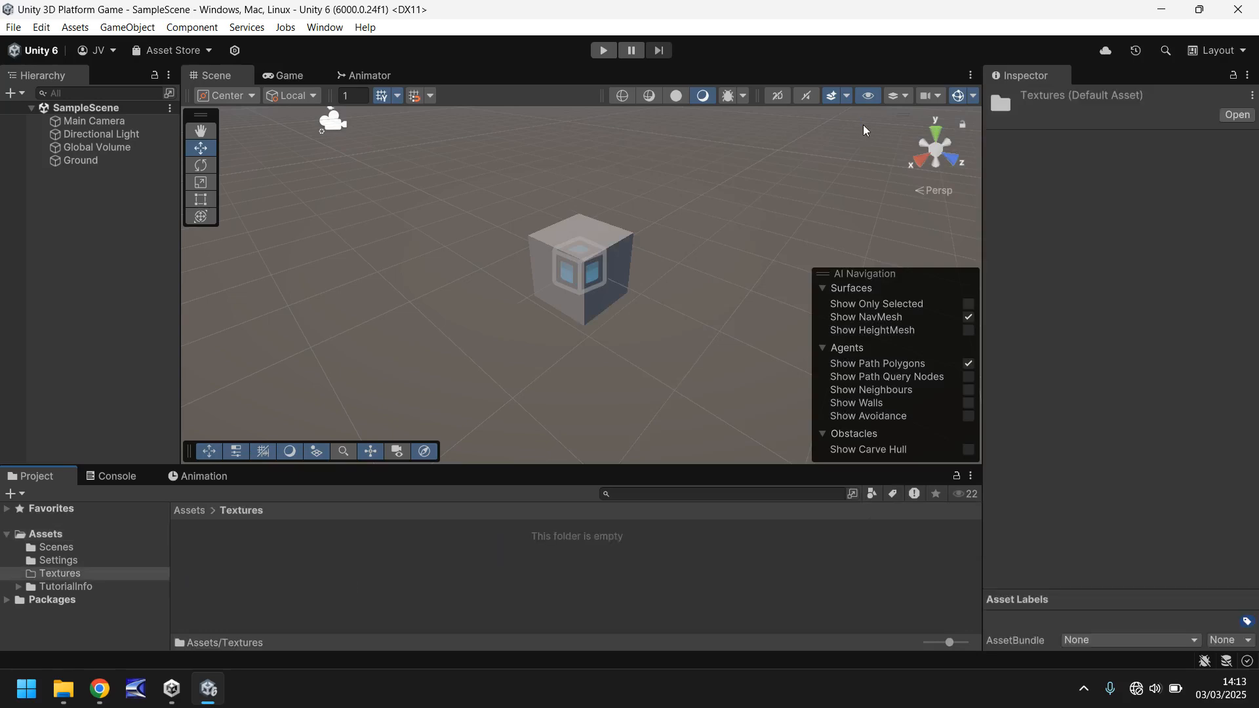
{"action": "mouse_move", "coordinate": [402, 569]}
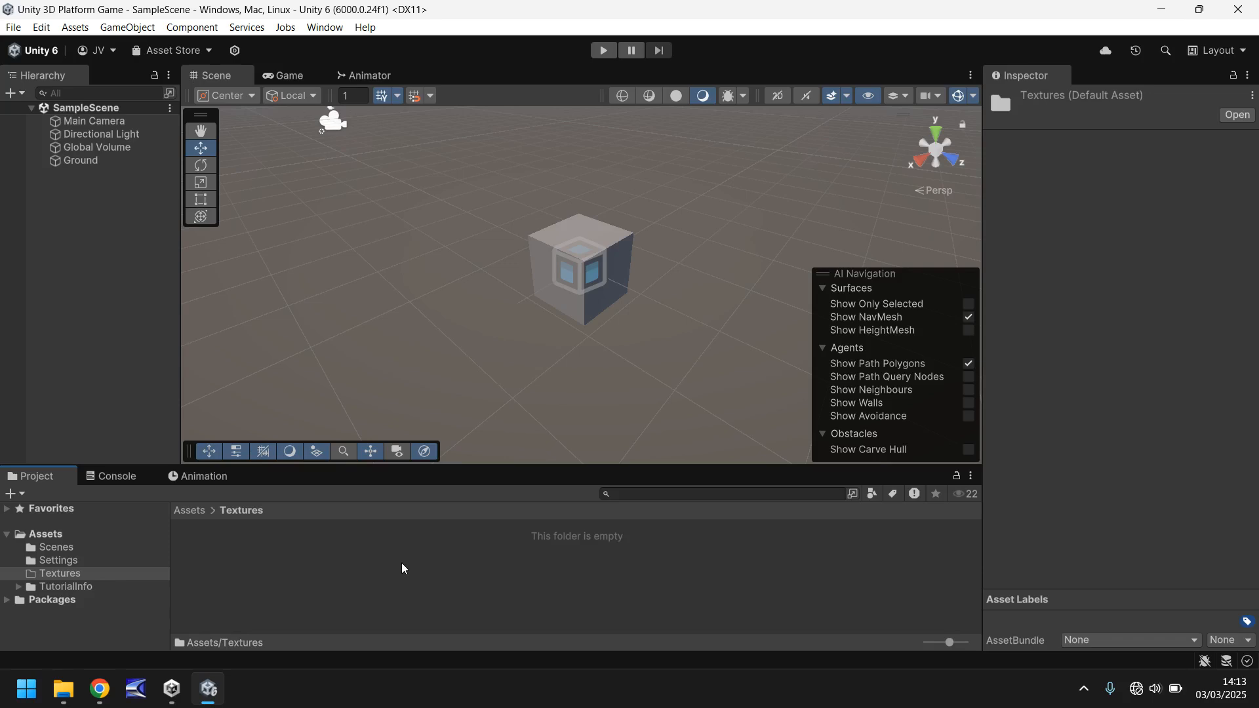
{"action": "left_click", "coordinate": [63, 690]}
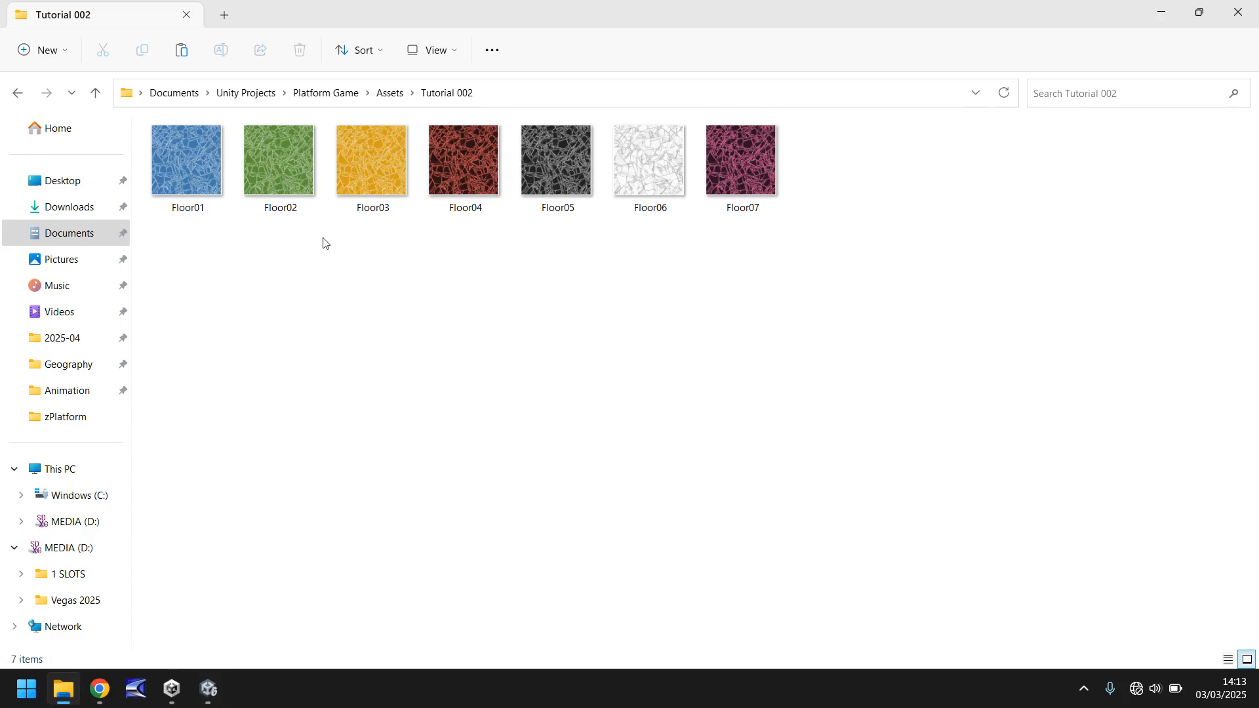
Select all seven images, Floor01 through Floor07, and drag them into Unity
{"action": "key", "text": "ctrl+a"}
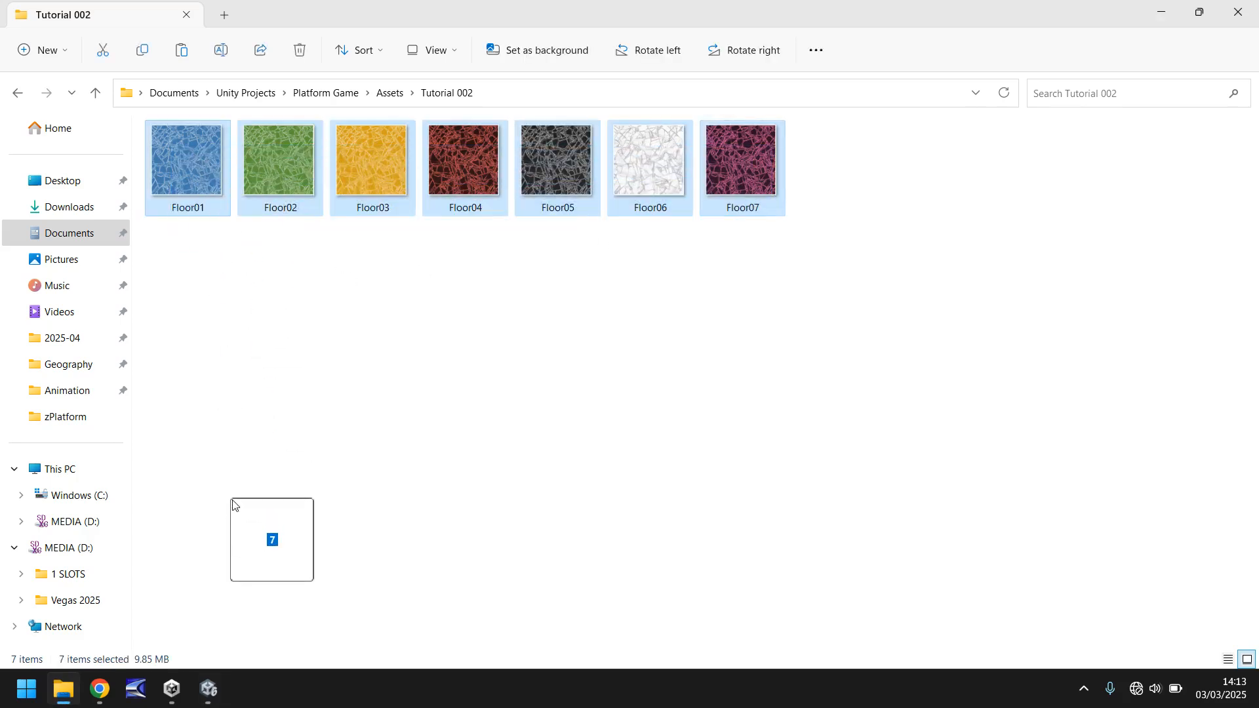
{"action": "left_click", "coordinate": [206, 695]}
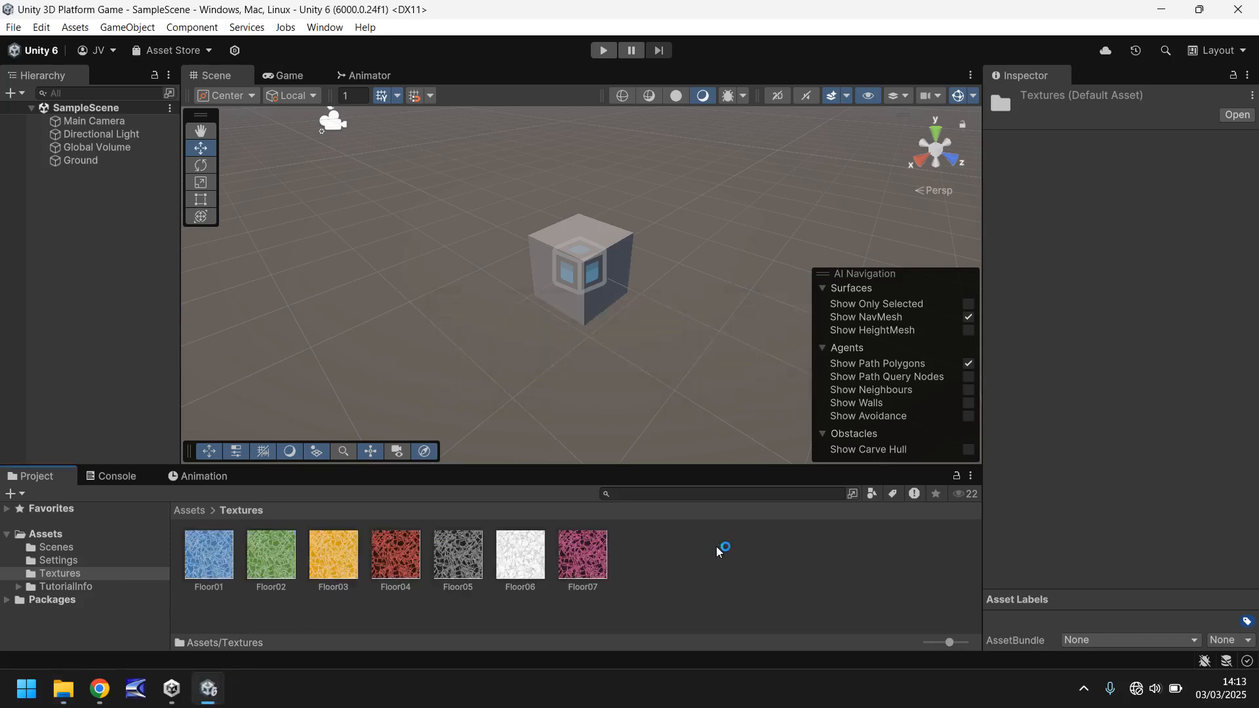
{"action": "mouse_move", "coordinate": [762, 565]}
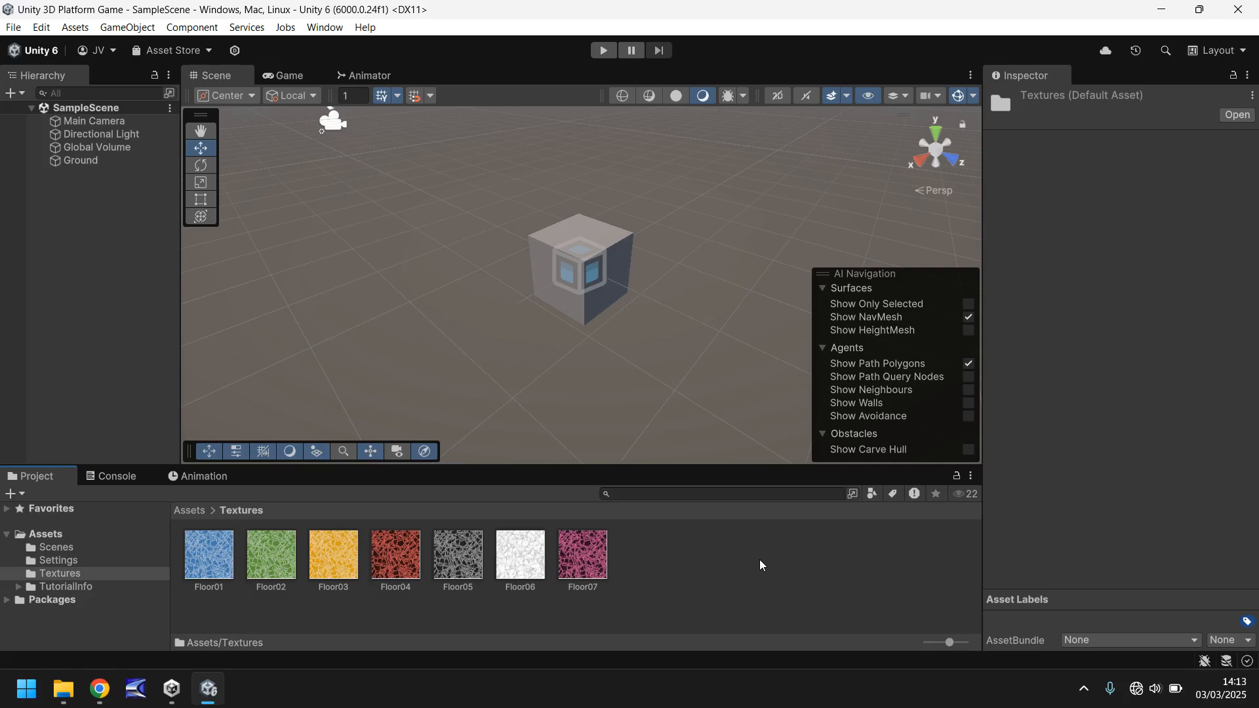
{"action": "mouse_move", "coordinate": [730, 575]}
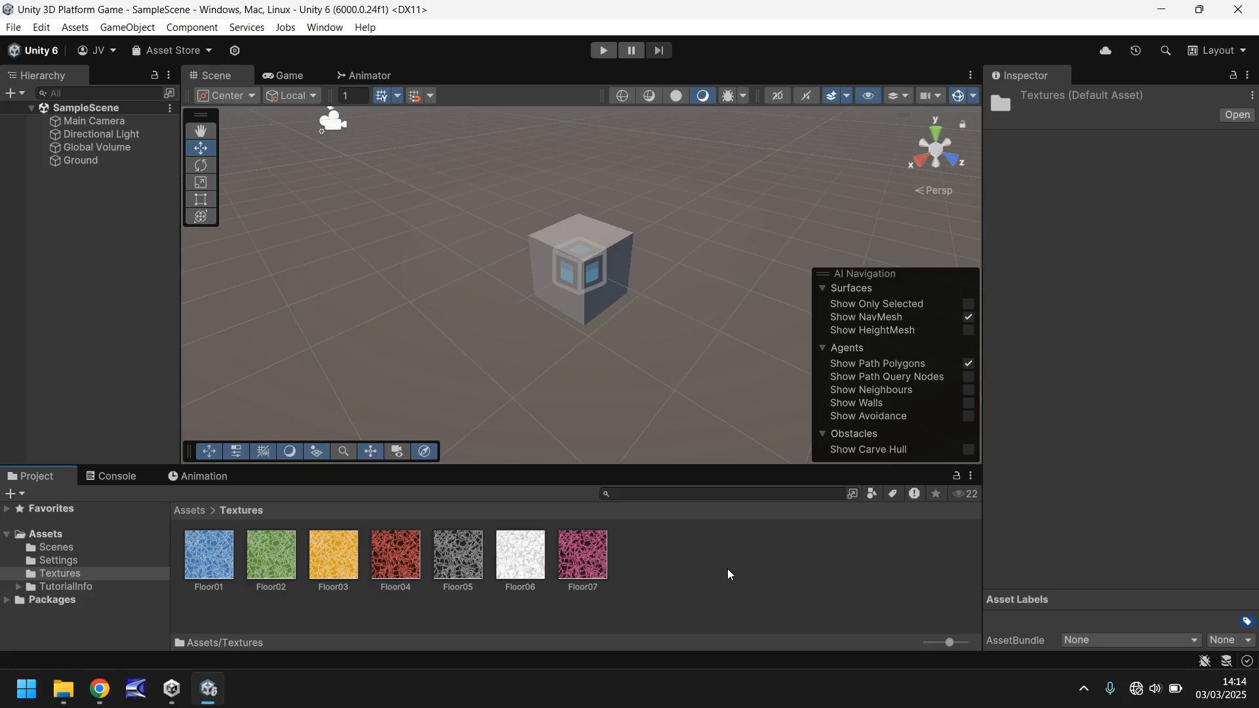
{"action": "mouse_move", "coordinate": [673, 573]}
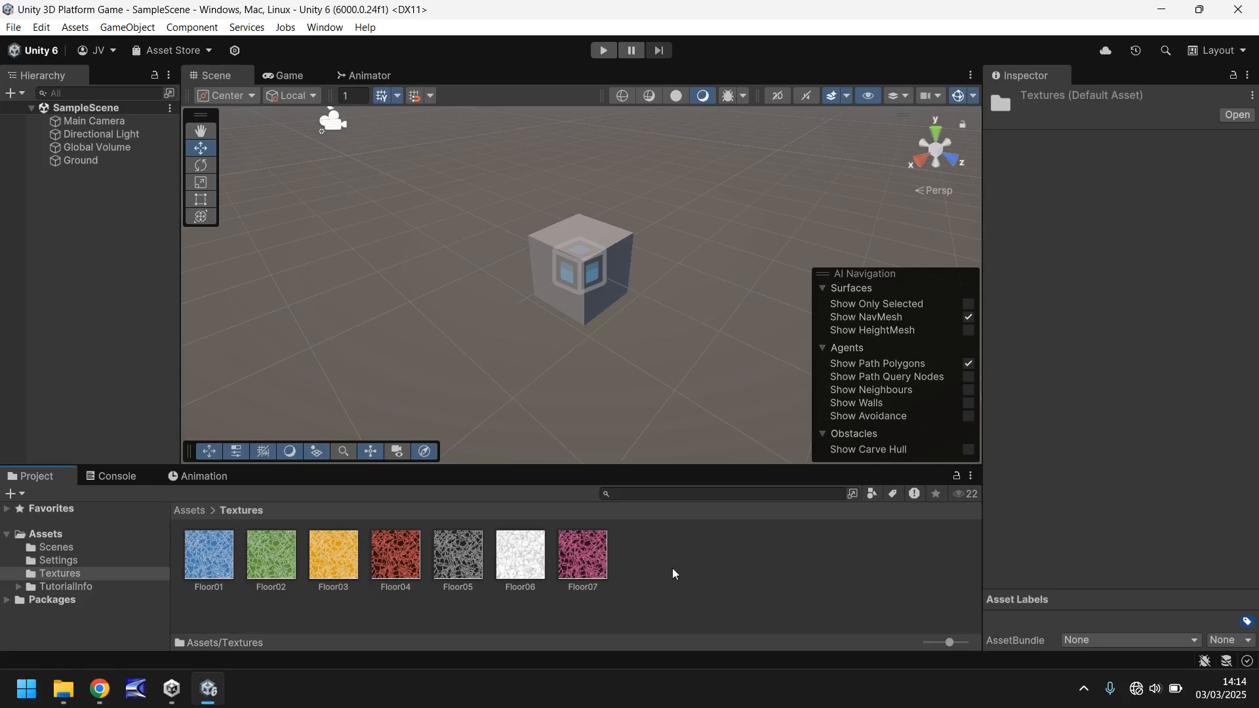
{"action": "mouse_move", "coordinate": [709, 587]}
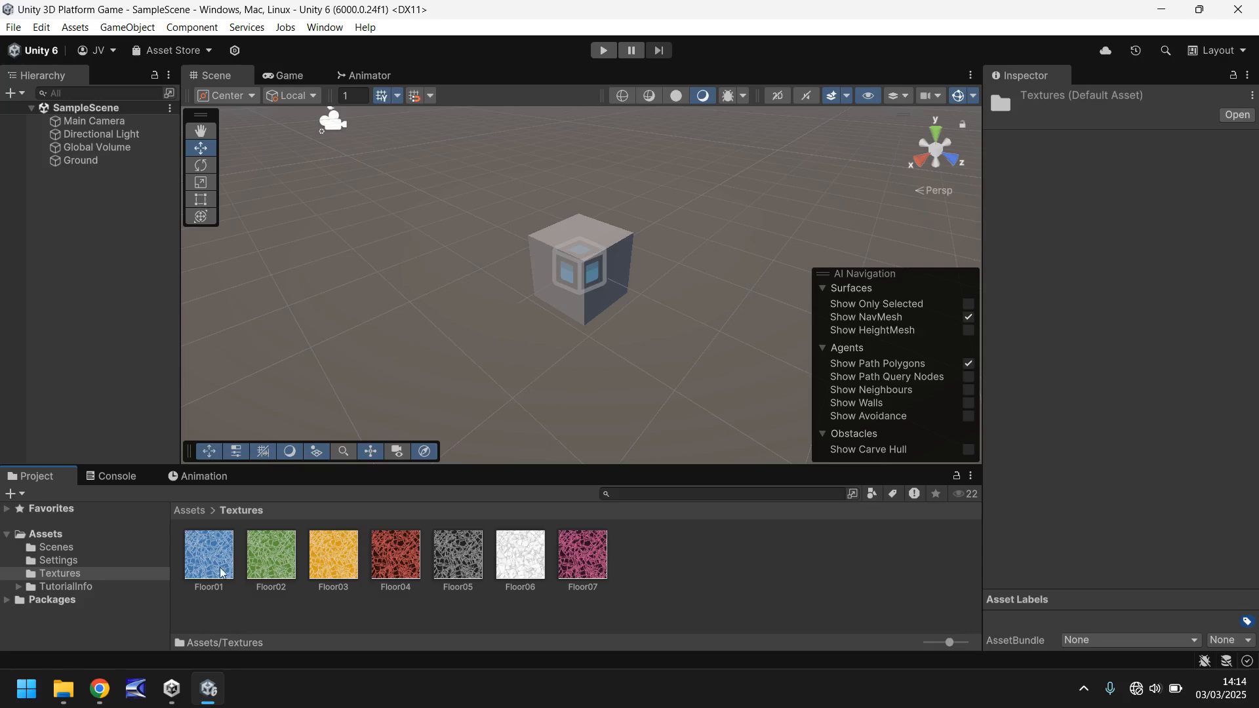
{"action": "mouse_move", "coordinate": [619, 383]}
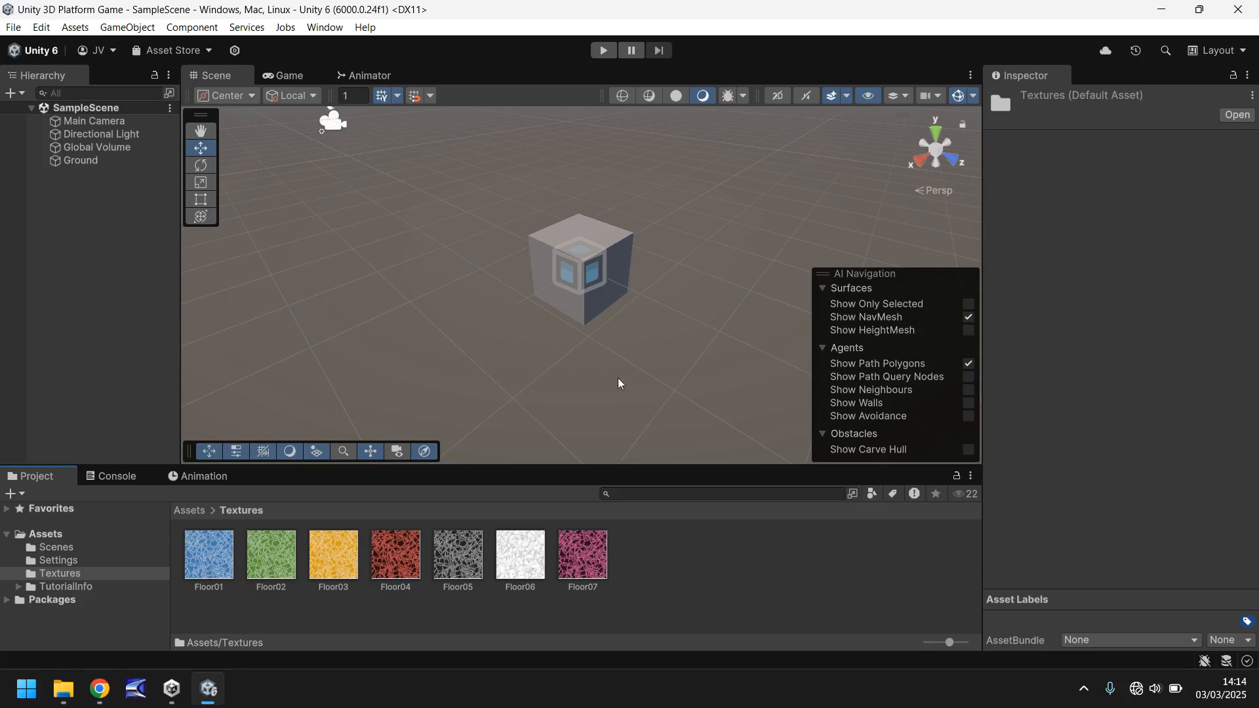
{"action": "mouse_move", "coordinate": [485, 332]}
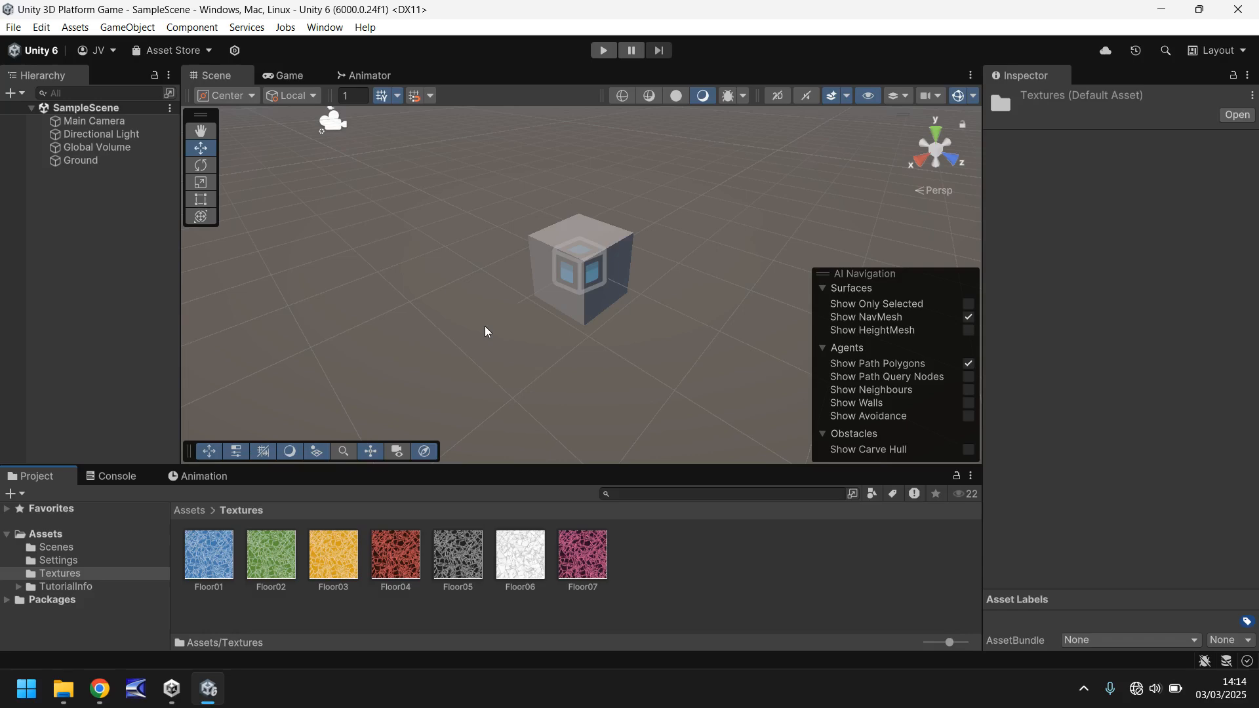
{"action": "mouse_move", "coordinate": [350, 292]}
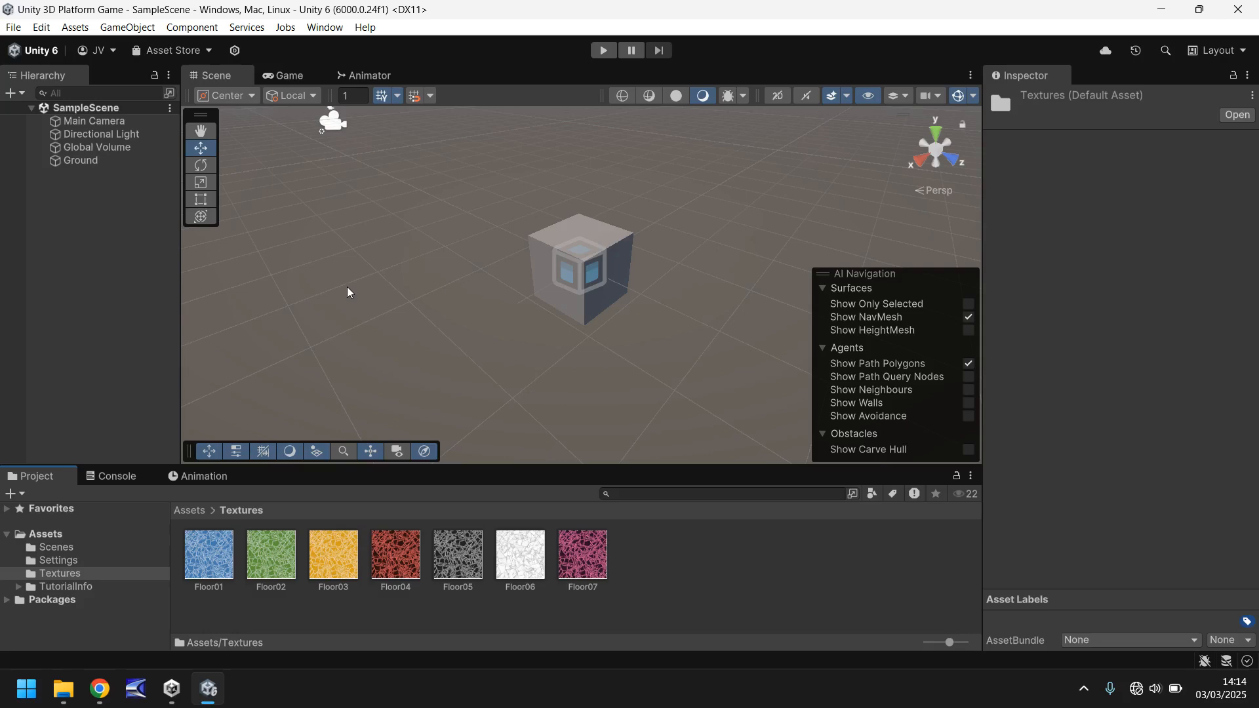
{"action": "mouse_move", "coordinate": [208, 554]}
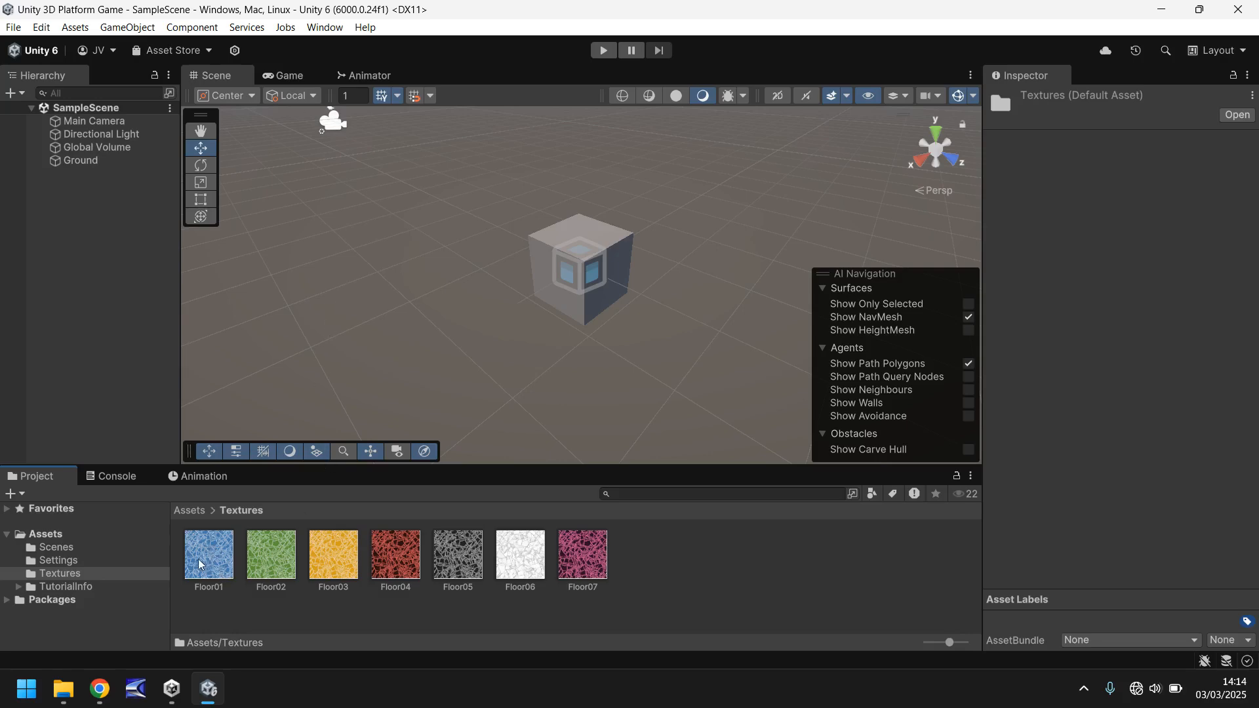
Drop the Floor01 texture onto the cube, then view Ground's material in the Inspector
{"action": "left_click_drag", "start_coordinate": [208, 555], "coordinate": [579, 269]}
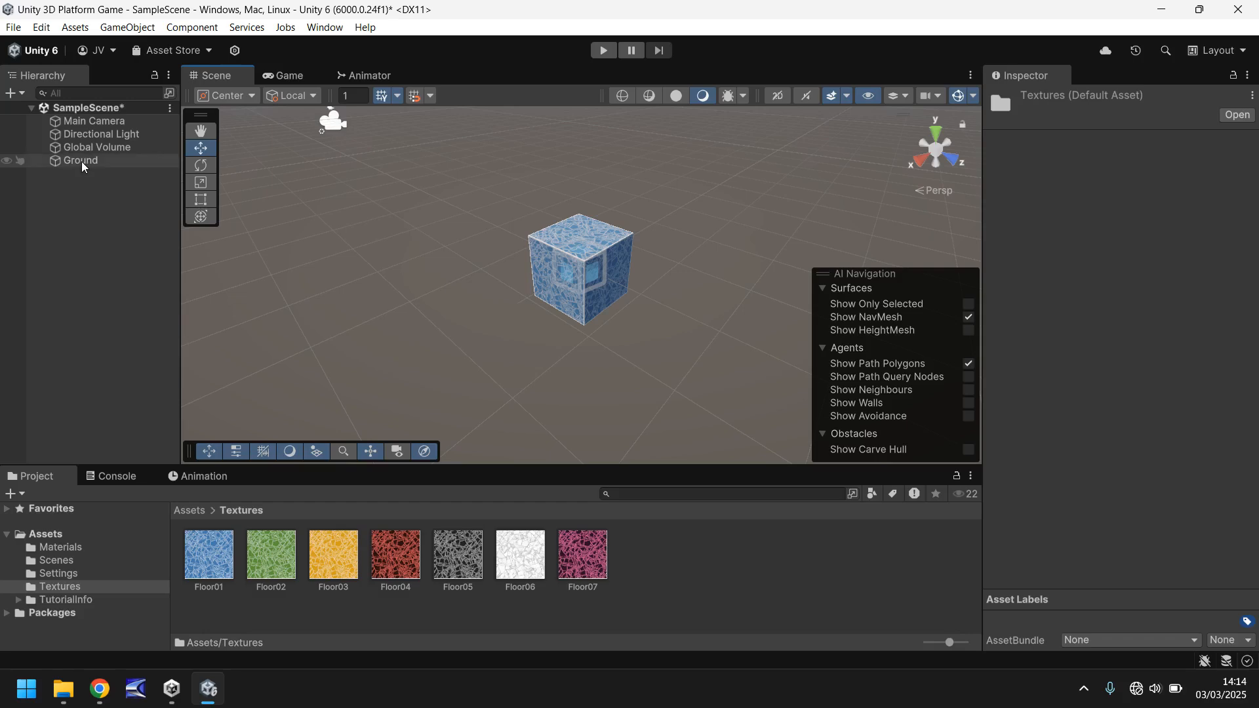
{"action": "left_click", "coordinate": [80, 160]}
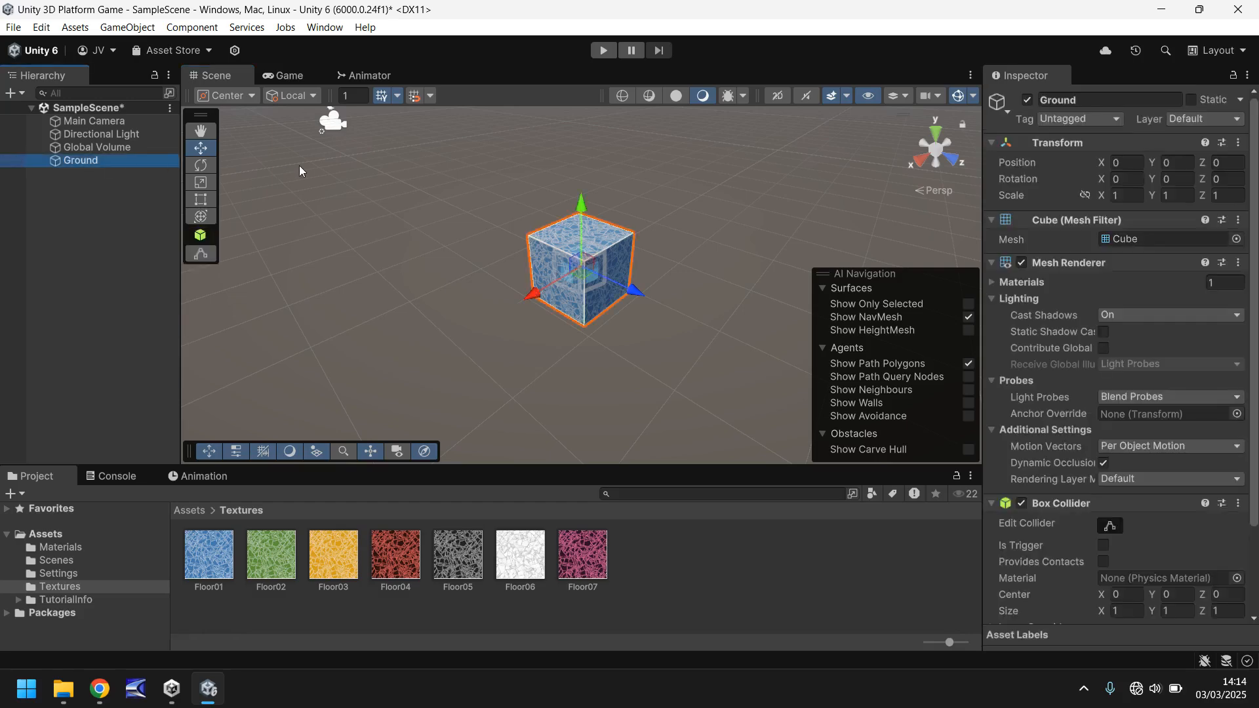
{"action": "mouse_move", "coordinate": [1078, 367]}
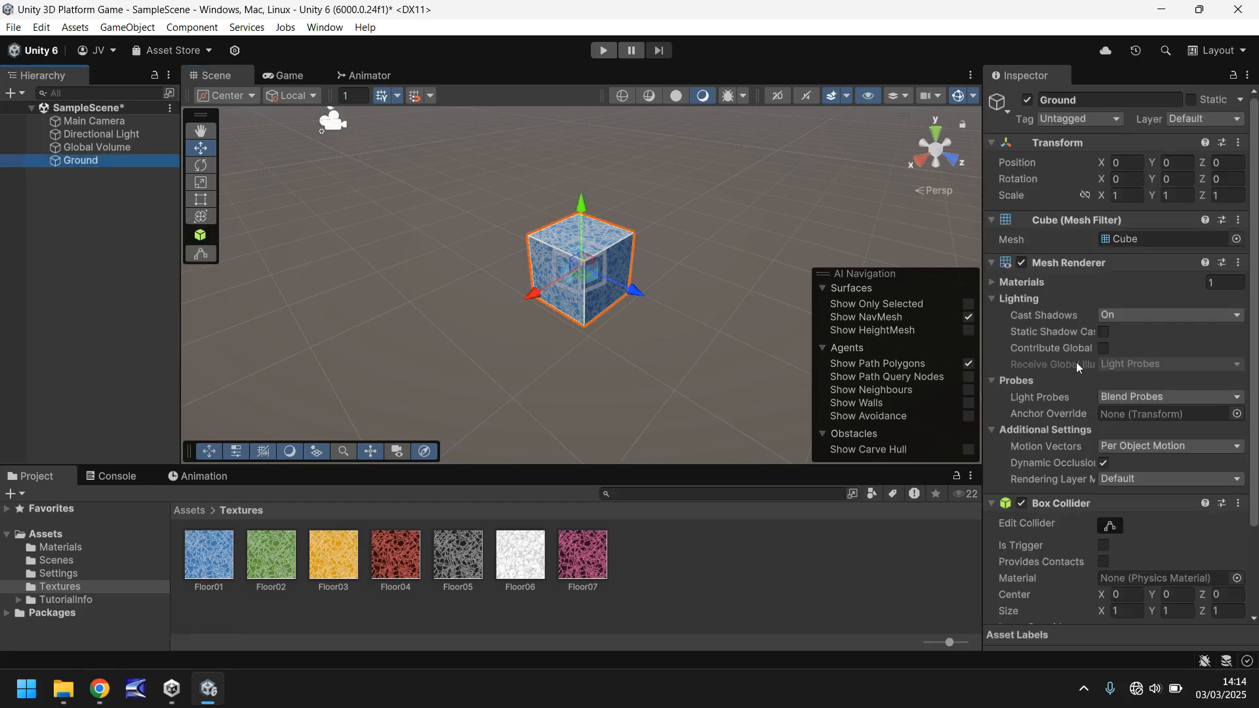
{"action": "scroll", "scroll_direction": "down", "scroll_amount": 3}
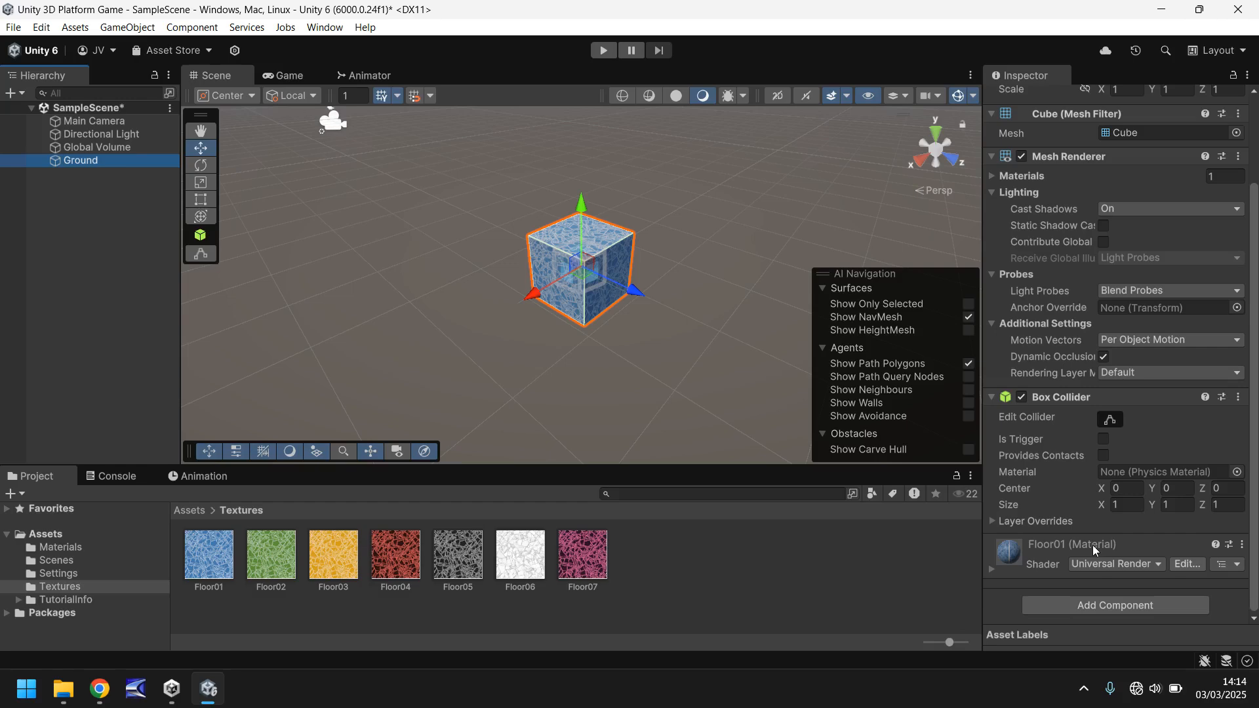
{"action": "mouse_move", "coordinate": [625, 355]}
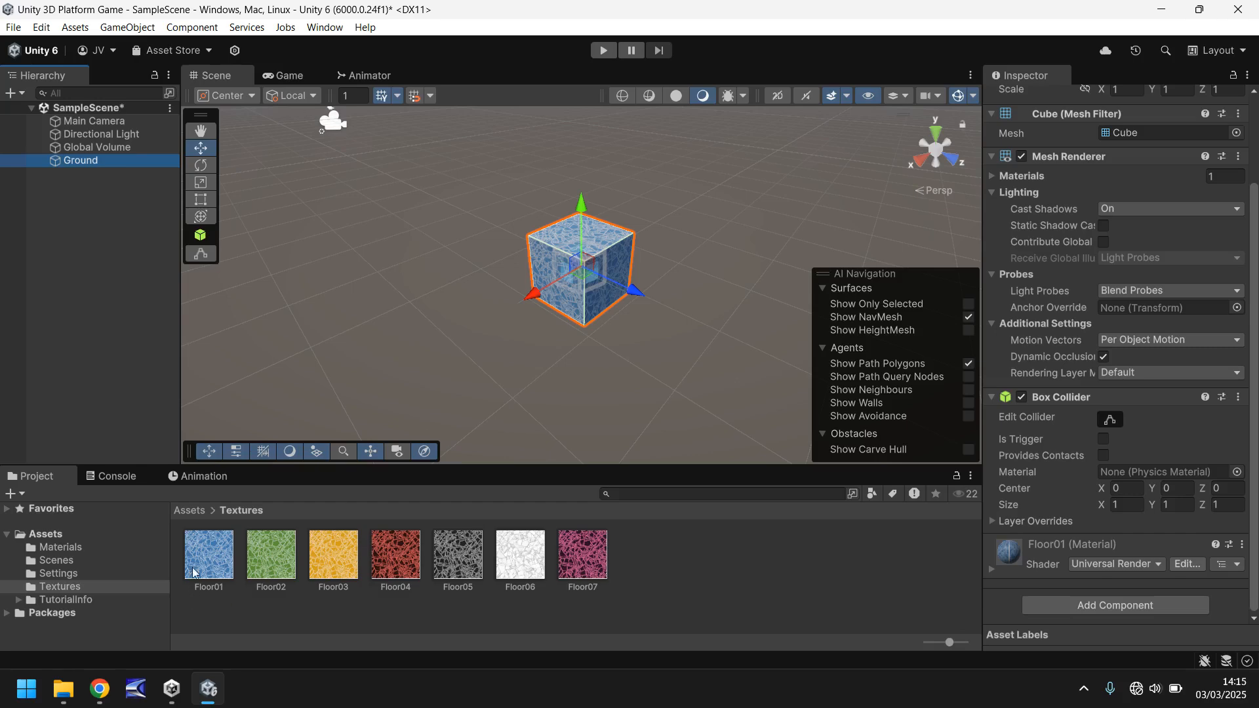
Check the Floor01 material in Materials, then select Global Volume in the Hierarchy
{"action": "left_click", "coordinate": [208, 554]}
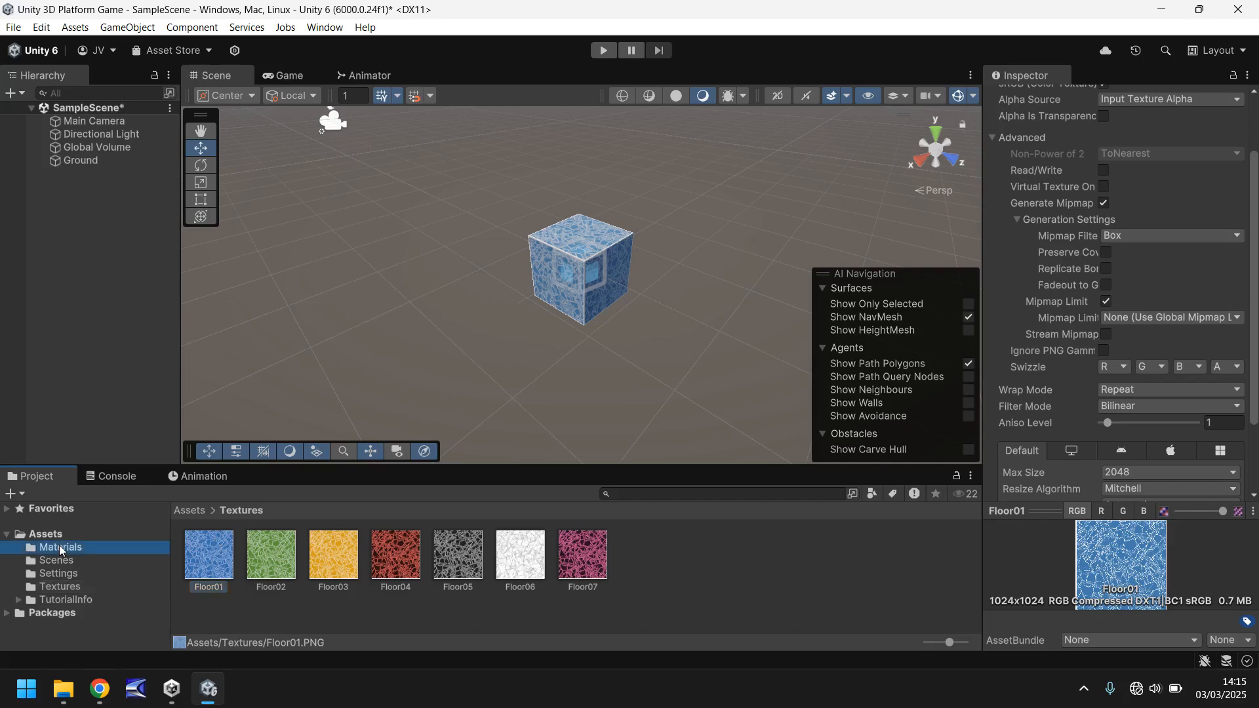
{"action": "left_click", "coordinate": [60, 547]}
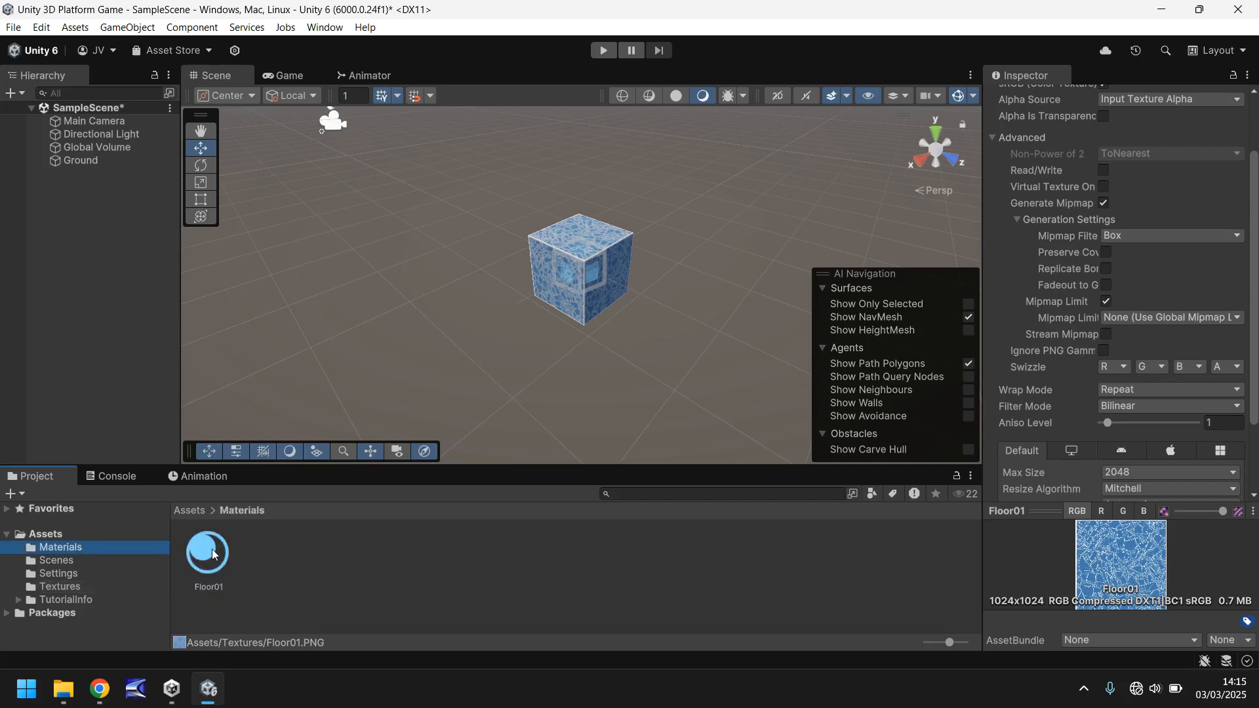
{"action": "left_click", "coordinate": [208, 554]}
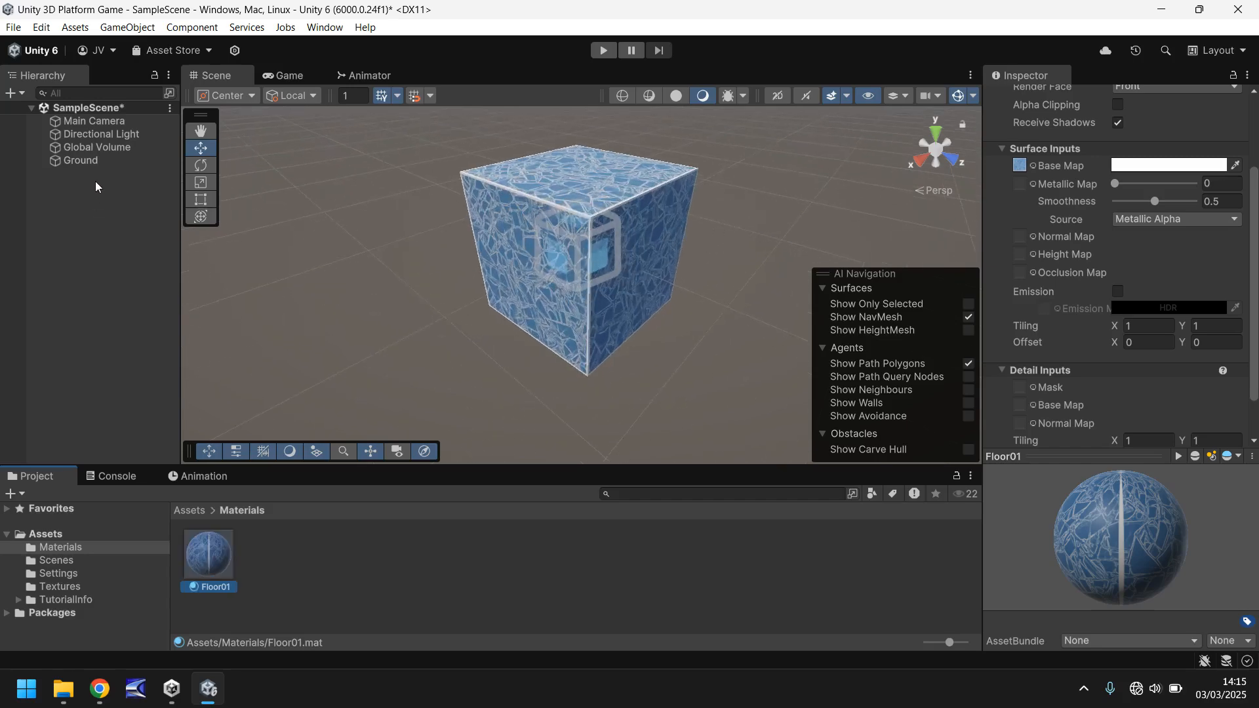
{"action": "left_click", "coordinate": [100, 147]}
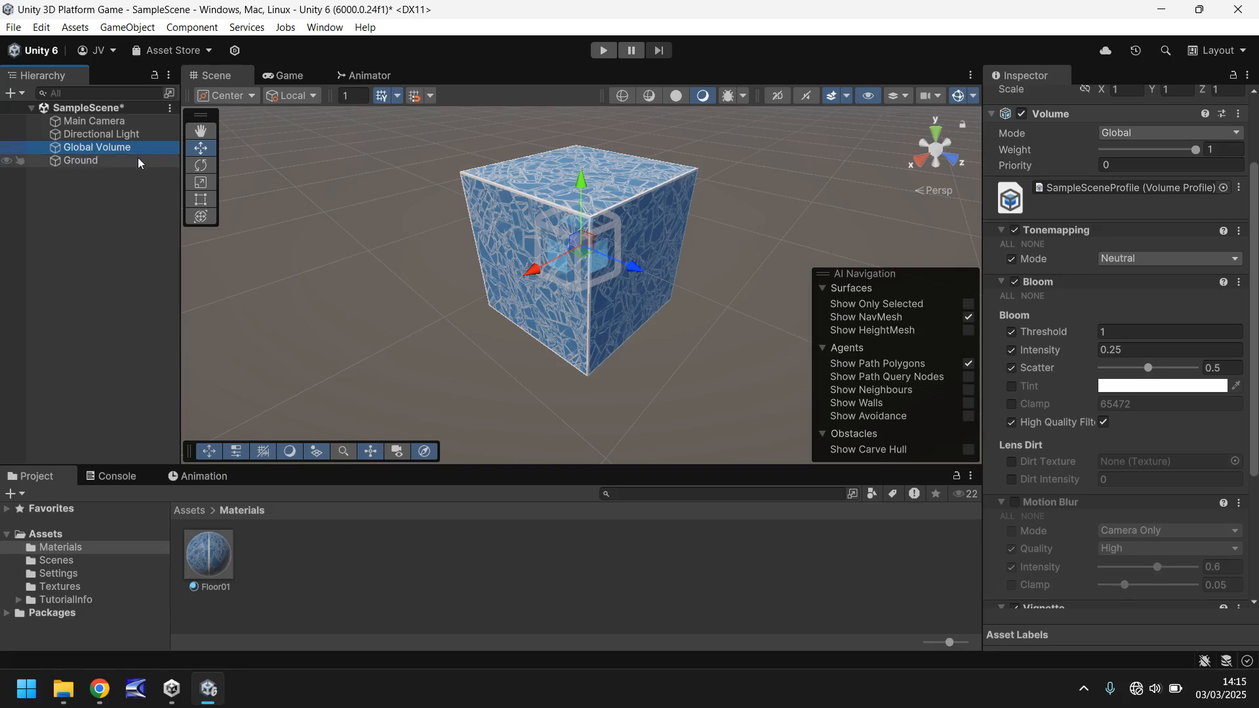
{"action": "mouse_move", "coordinate": [589, 279]}
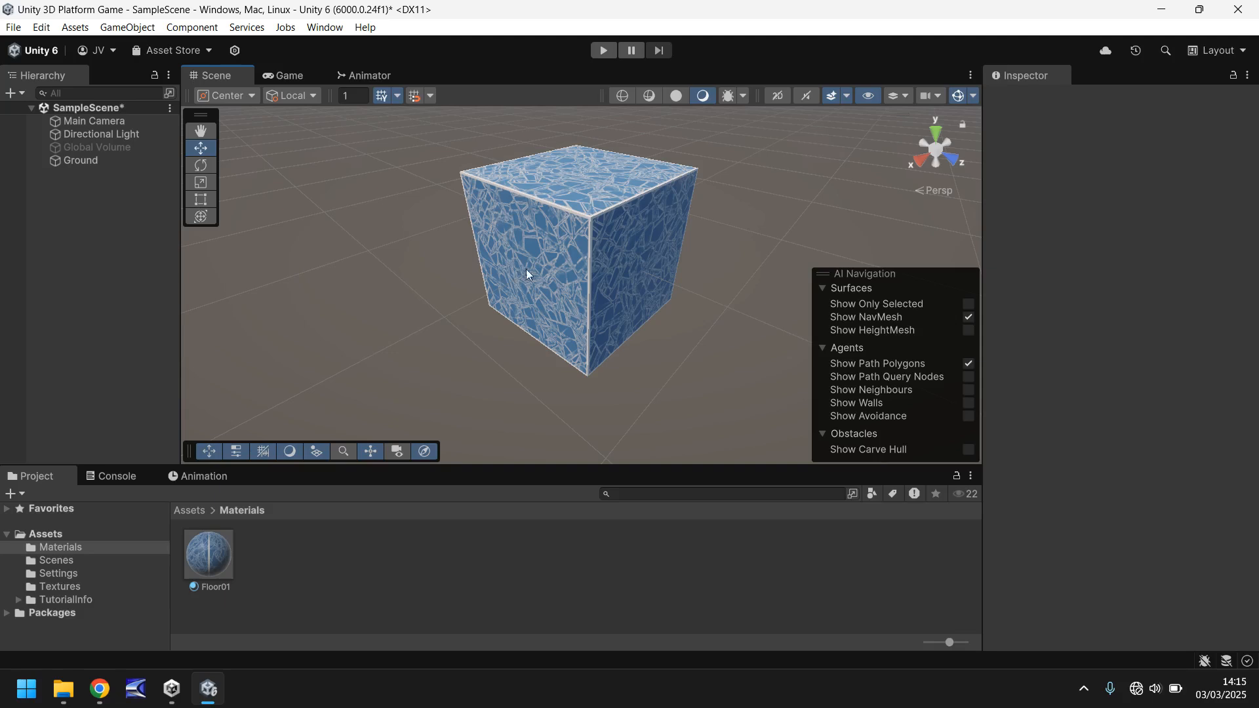
{"action": "mouse_move", "coordinate": [616, 265]}
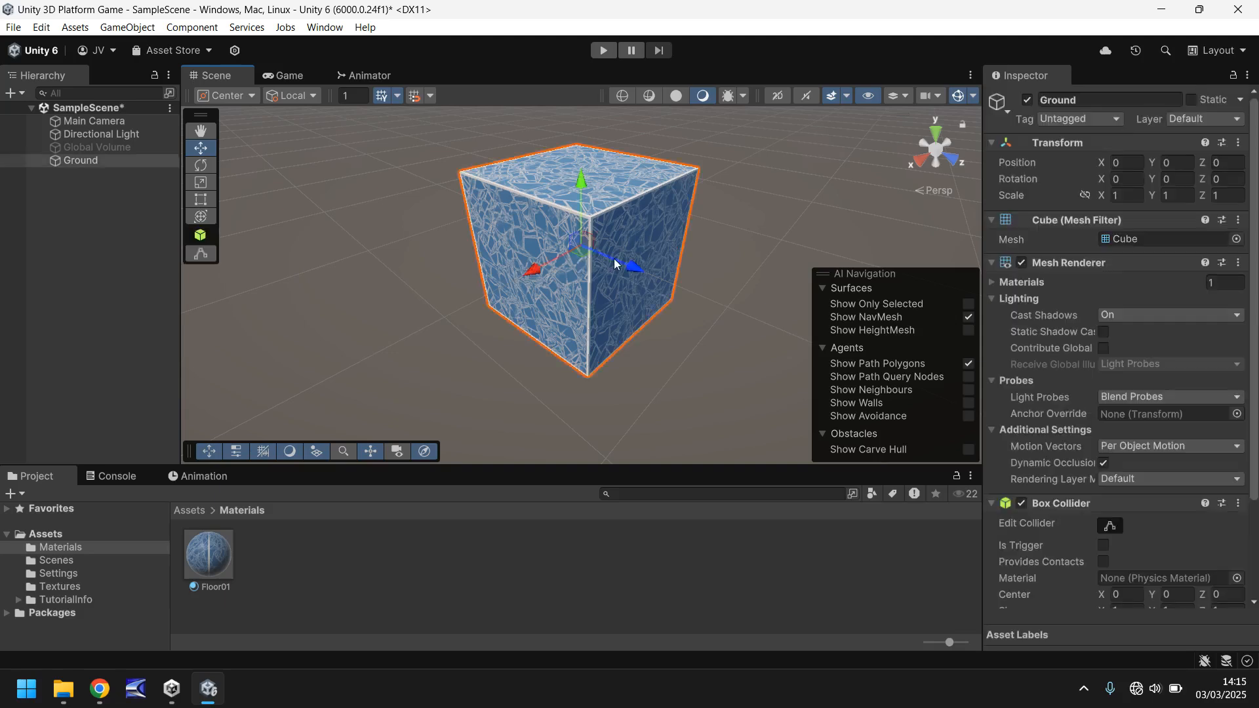
Try pink and black tints on Floor01's base colour, then return it to white
{"action": "left_click", "coordinate": [208, 554]}
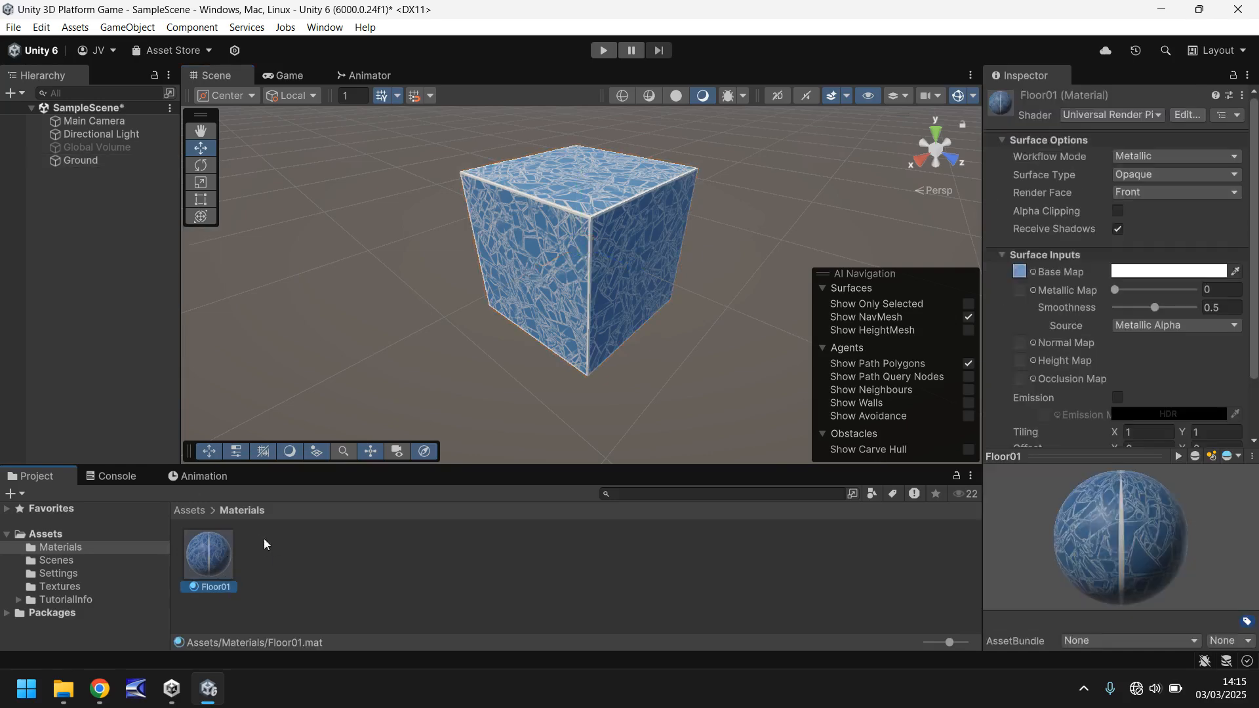
{"action": "mouse_move", "coordinate": [1073, 301]}
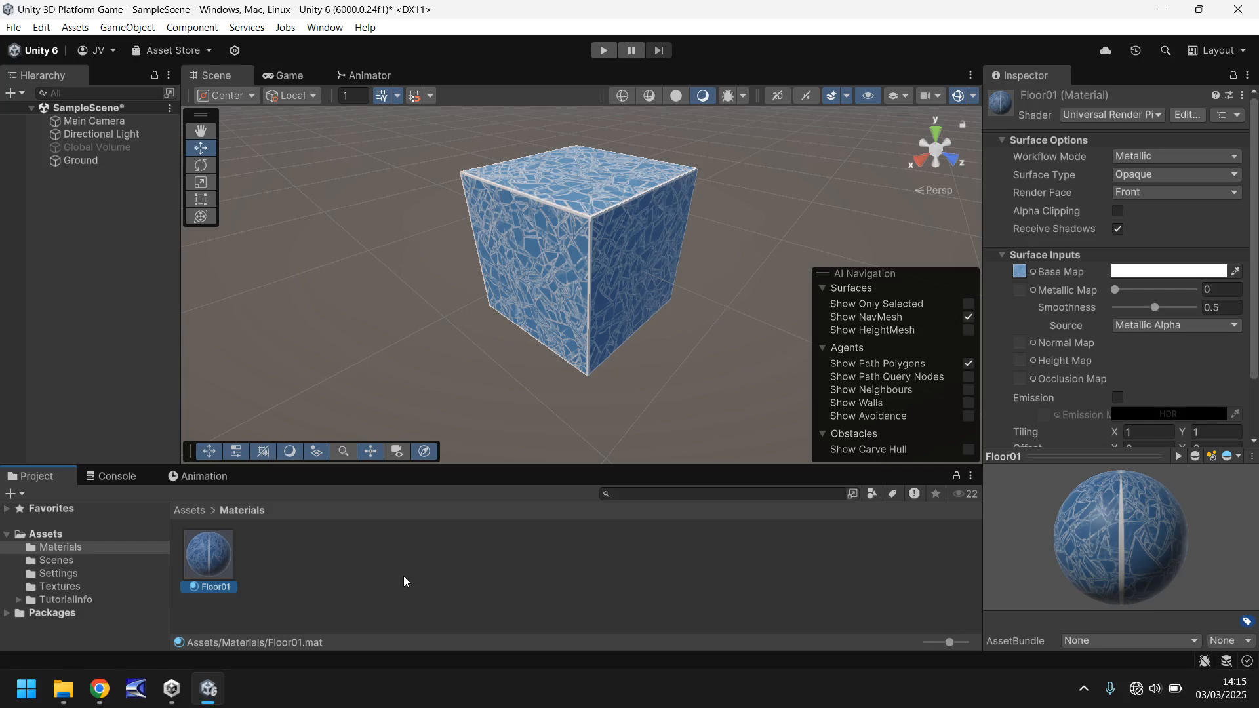
{"action": "mouse_move", "coordinate": [412, 576]}
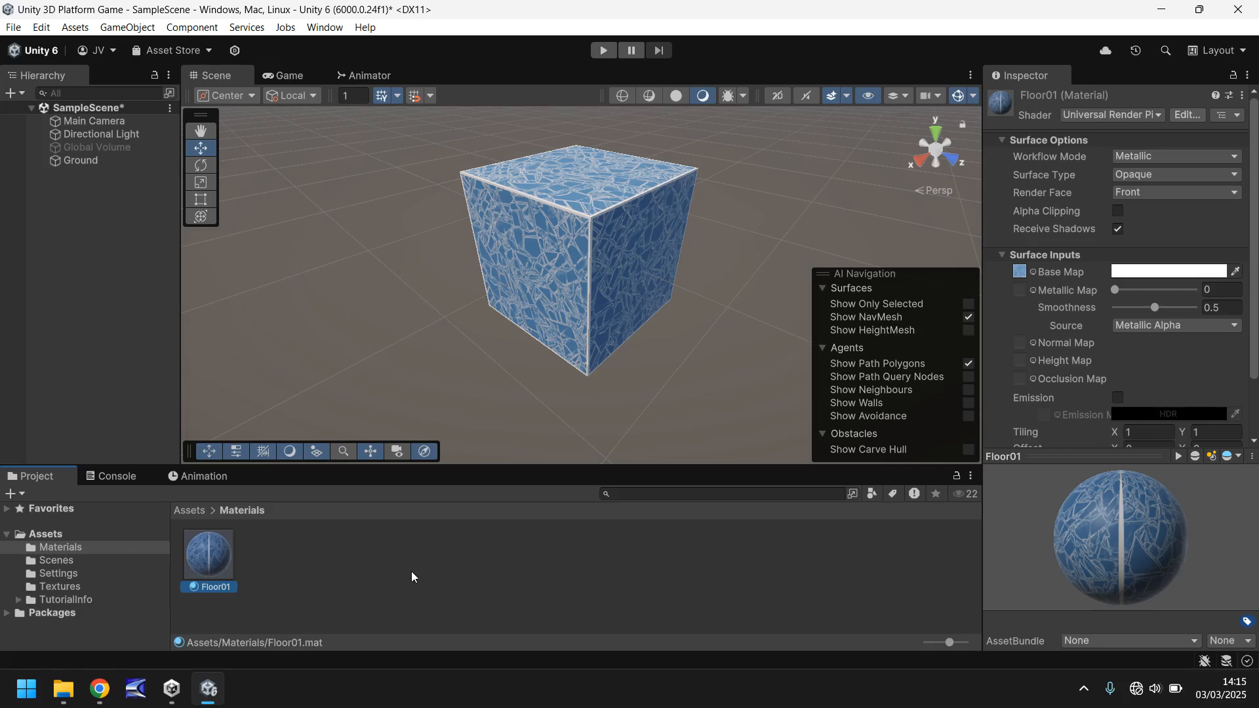
{"action": "mouse_move", "coordinate": [1080, 273]}
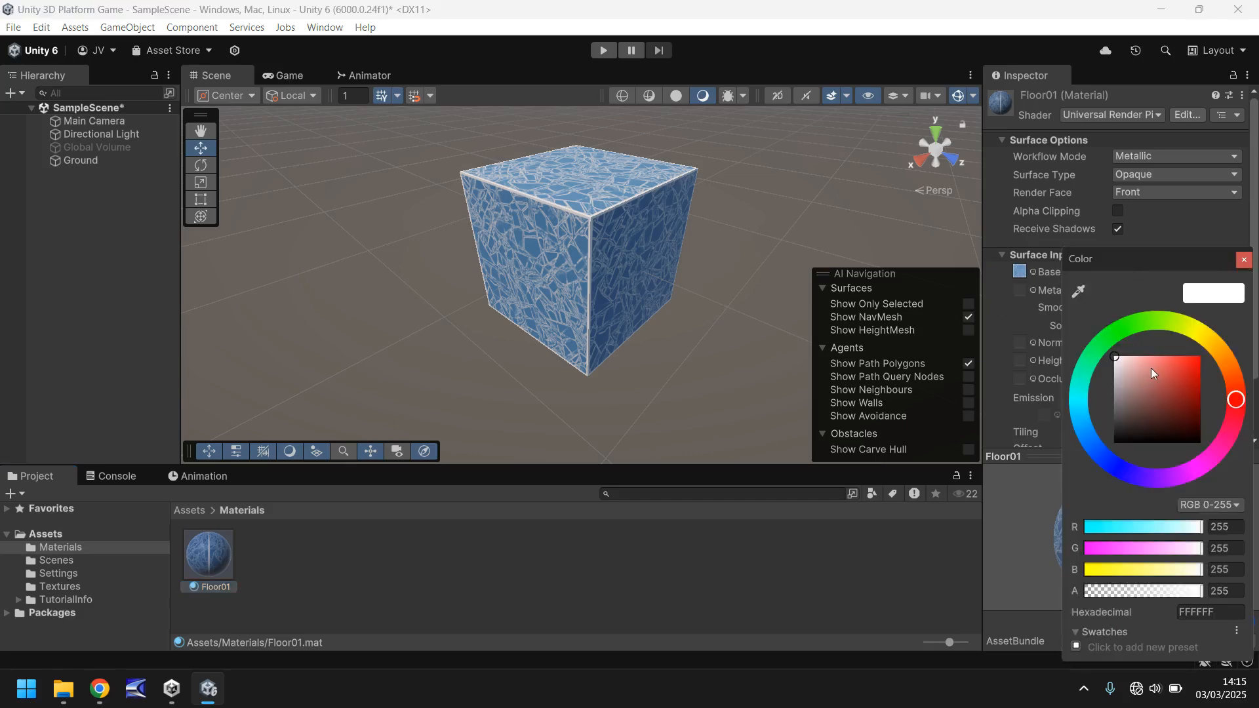
{"action": "left_click", "coordinate": [1138, 366]}
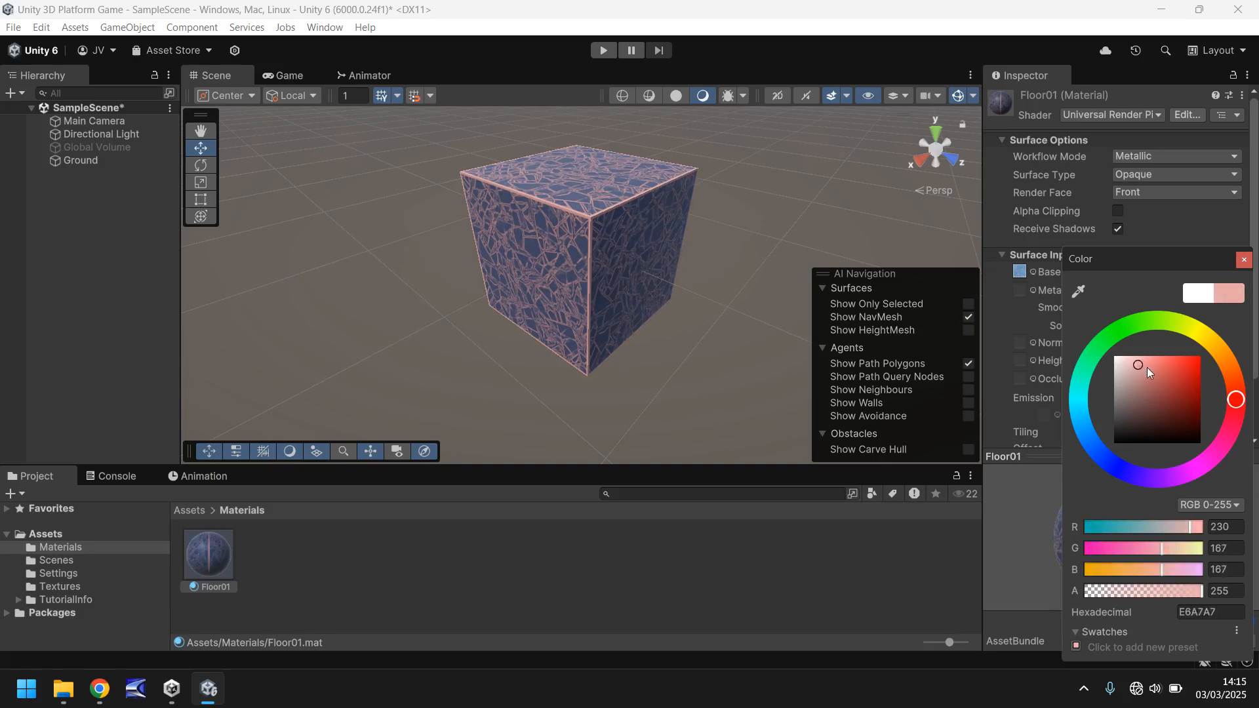
{"action": "left_click_drag", "start_coordinate": [1137, 365], "coordinate": [1130, 384]}
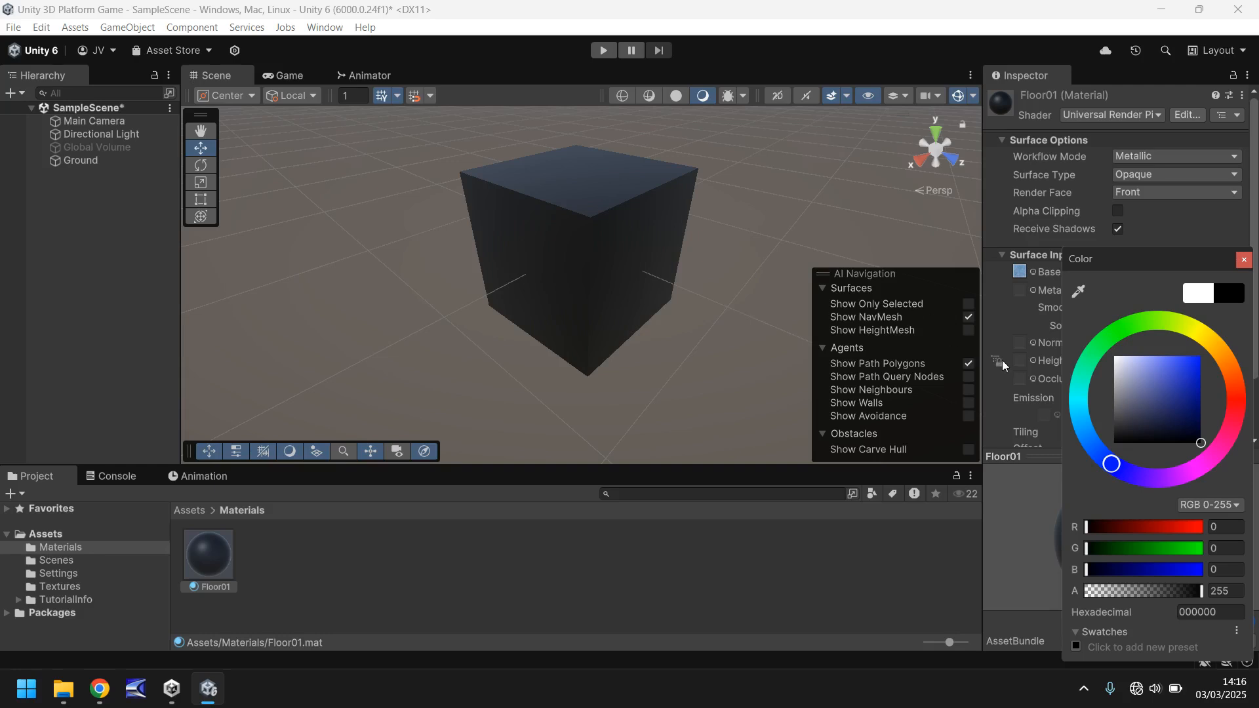
{"action": "left_click", "coordinate": [1130, 365]}
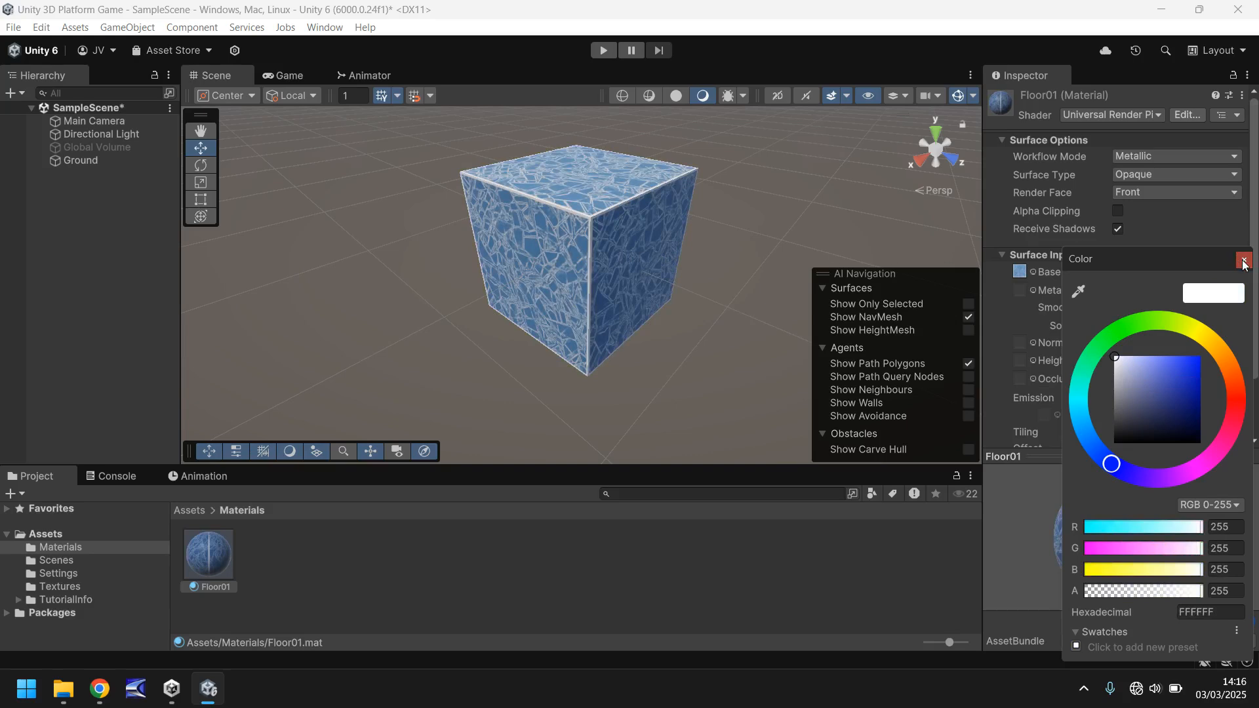
{"action": "left_click", "coordinate": [1245, 258]}
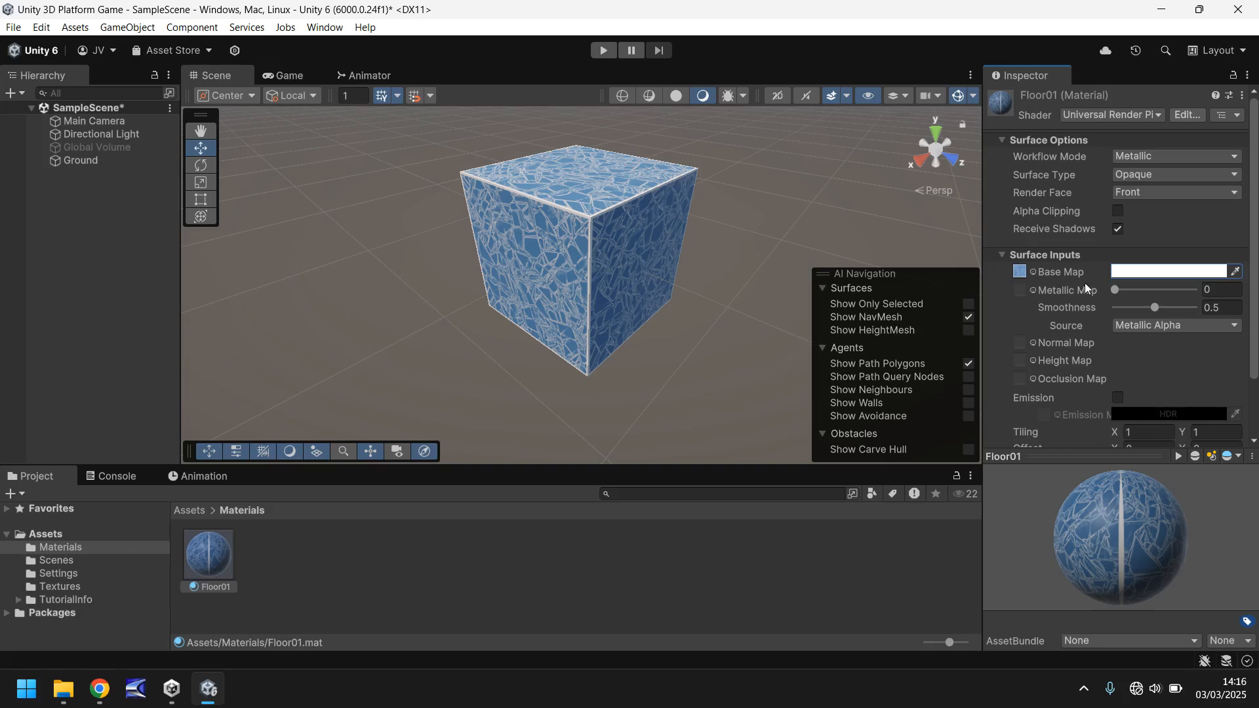
Set Floor01's Metallic to 0.4 and Smoothness to 0.79, sourced from Albedo Alpha
{"action": "left_click_drag", "start_coordinate": [1116, 290], "coordinate": [1181, 290]}
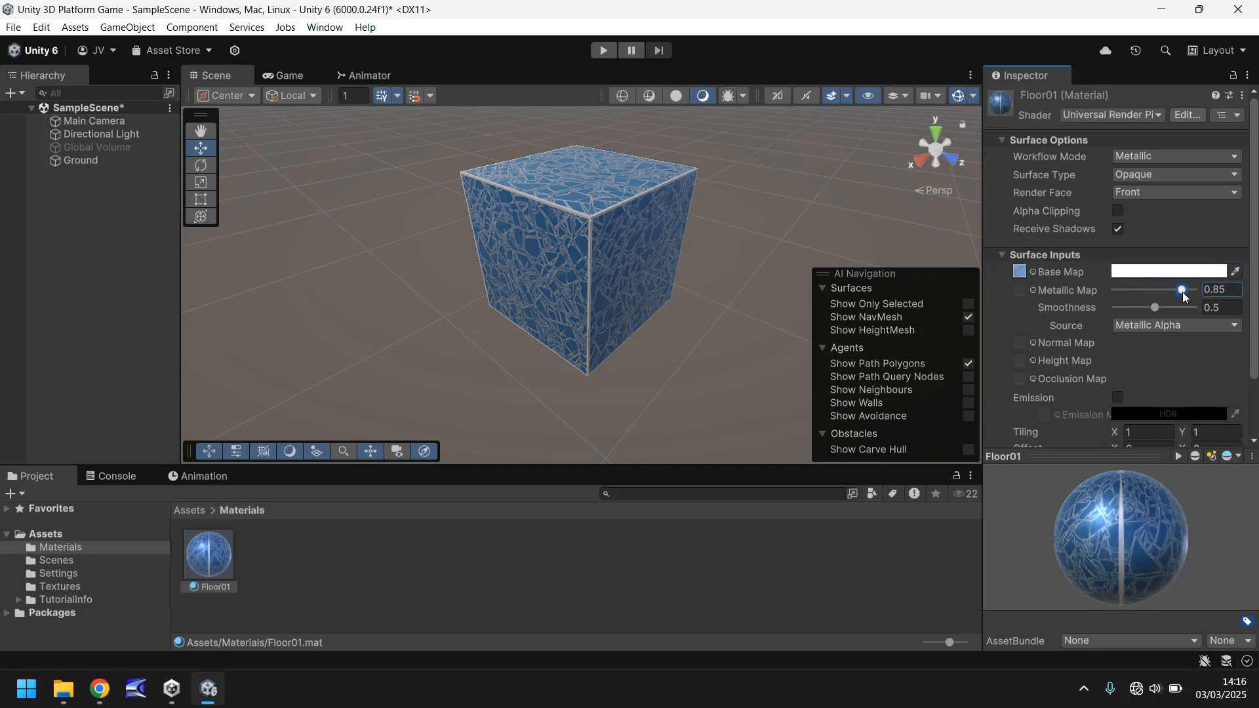
{"action": "left_click_drag", "start_coordinate": [1155, 307], "coordinate": [1171, 307]}
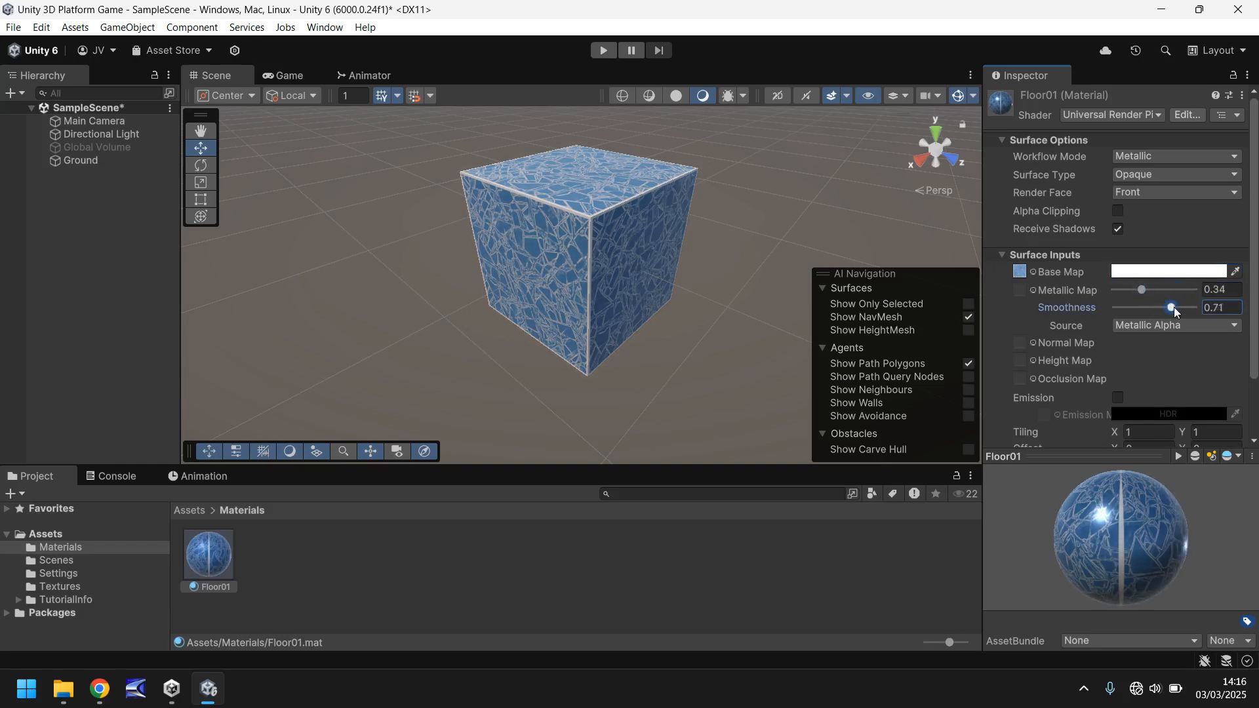
{"action": "left_click_drag", "start_coordinate": [1170, 307], "coordinate": [1170, 308]}
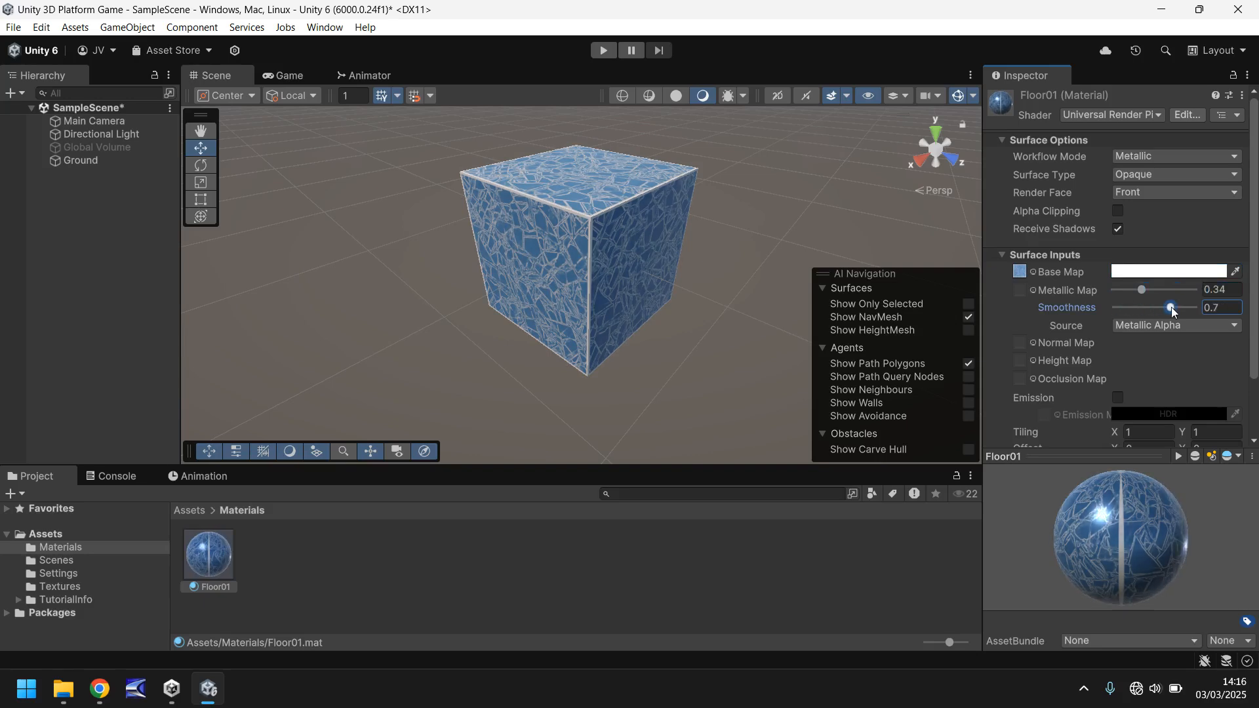
{"action": "left_click", "coordinate": [1174, 326]}
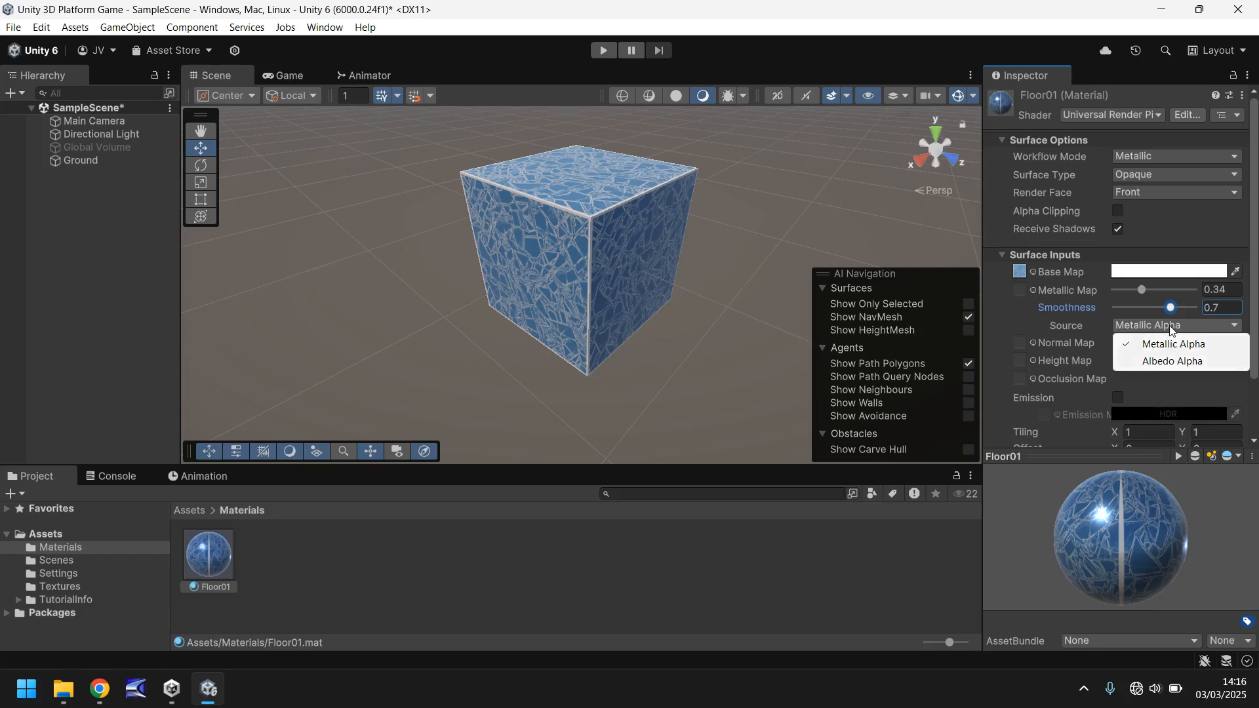
{"action": "mouse_move", "coordinate": [1169, 330]}
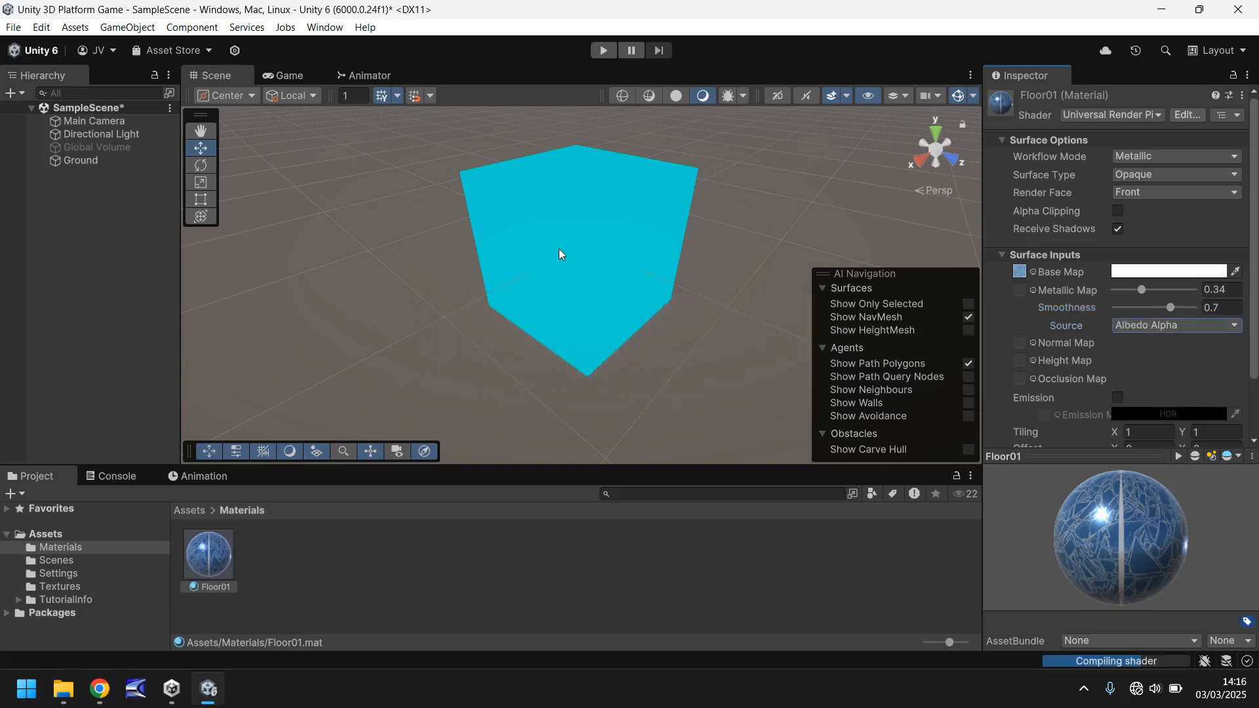
{"action": "left_click_drag", "start_coordinate": [1141, 290], "coordinate": [1147, 290]}
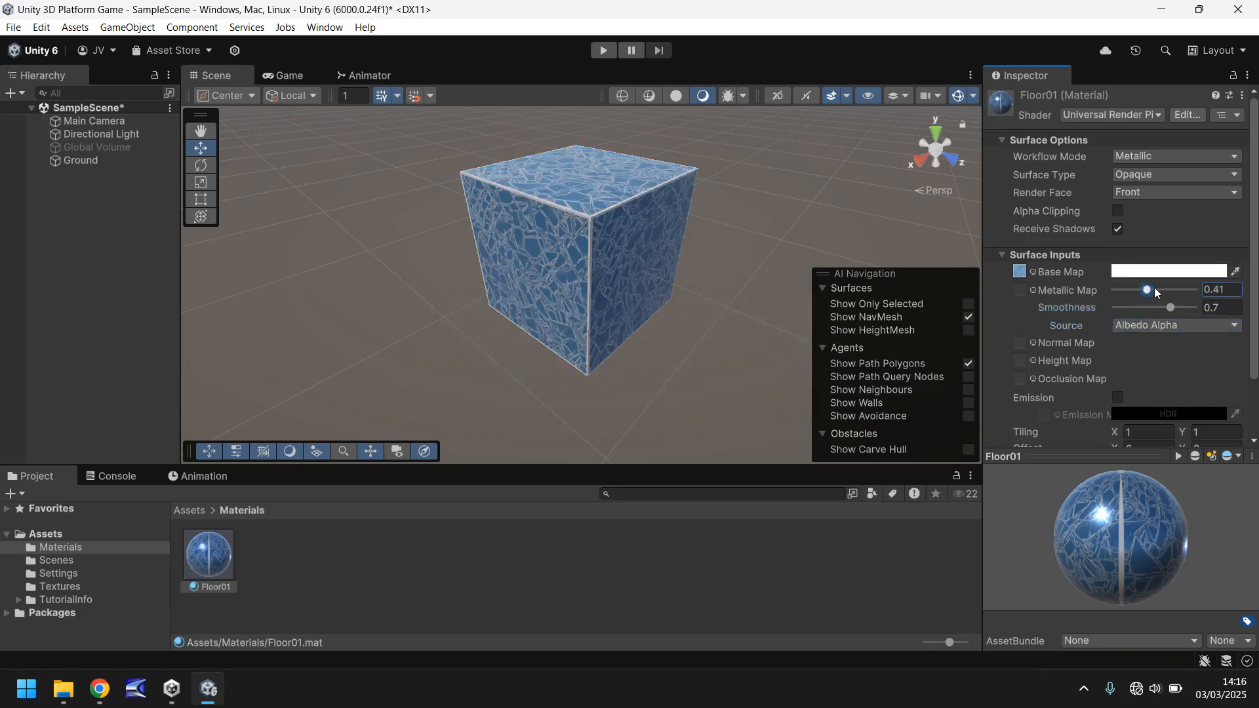
{"action": "left_click_drag", "start_coordinate": [1149, 290], "coordinate": [1147, 290]}
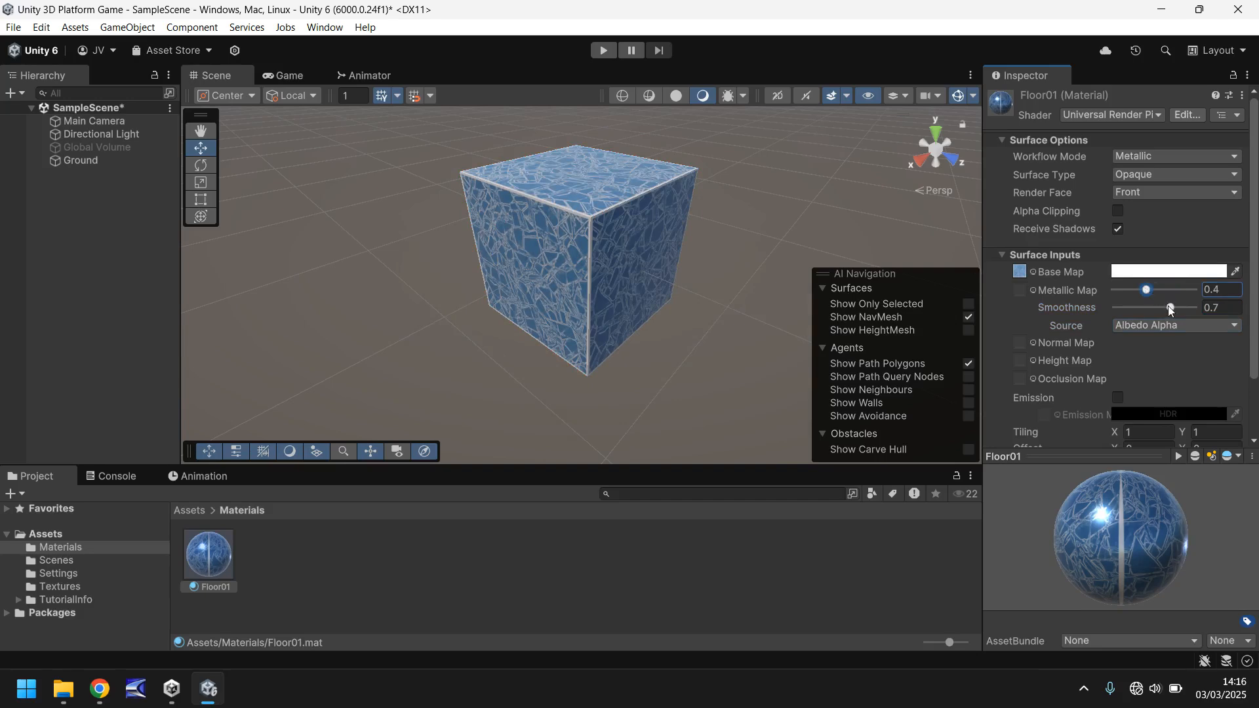
{"action": "left_click_drag", "start_coordinate": [1169, 308], "coordinate": [1184, 308]}
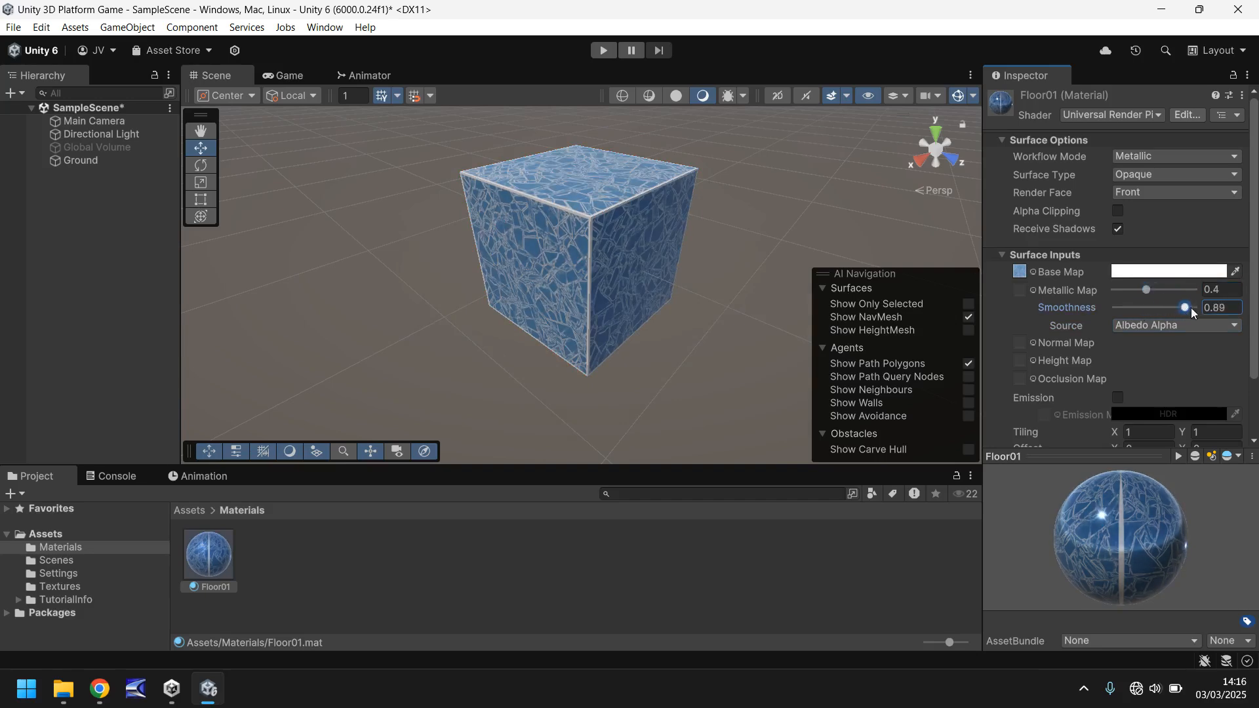
{"action": "left_click_drag", "start_coordinate": [1183, 308], "coordinate": [1178, 308]}
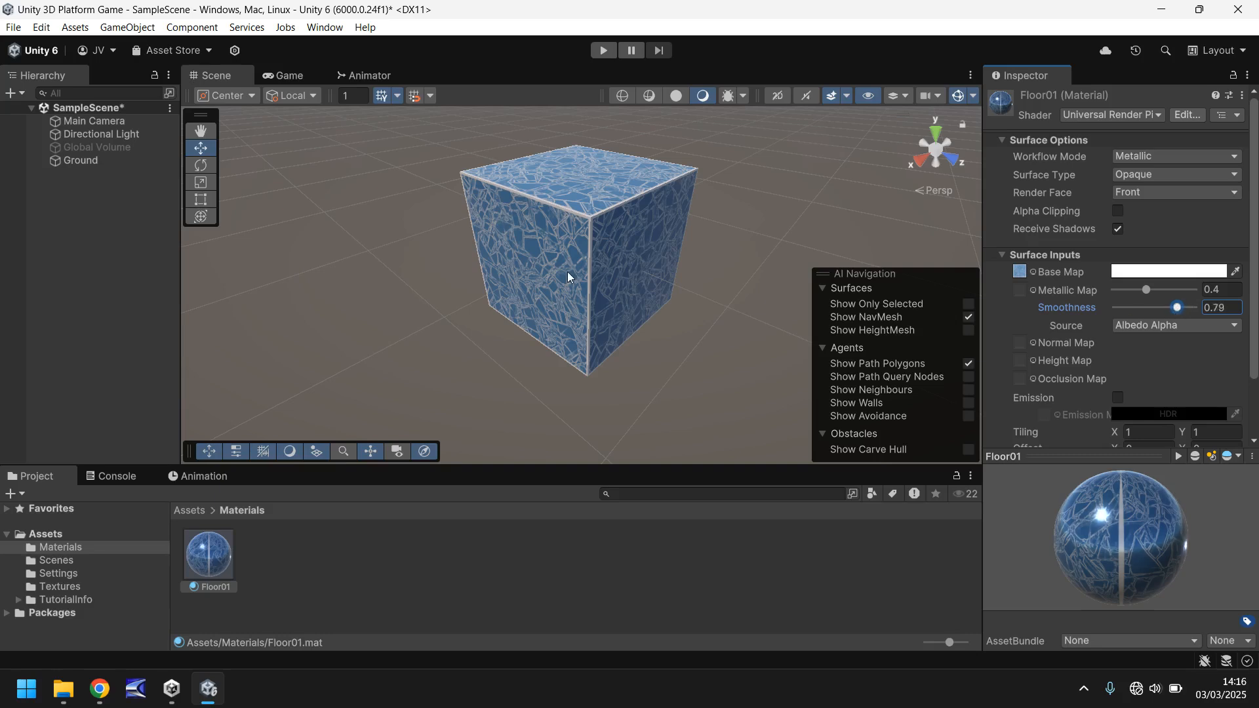
{"action": "mouse_move", "coordinate": [1054, 338]}
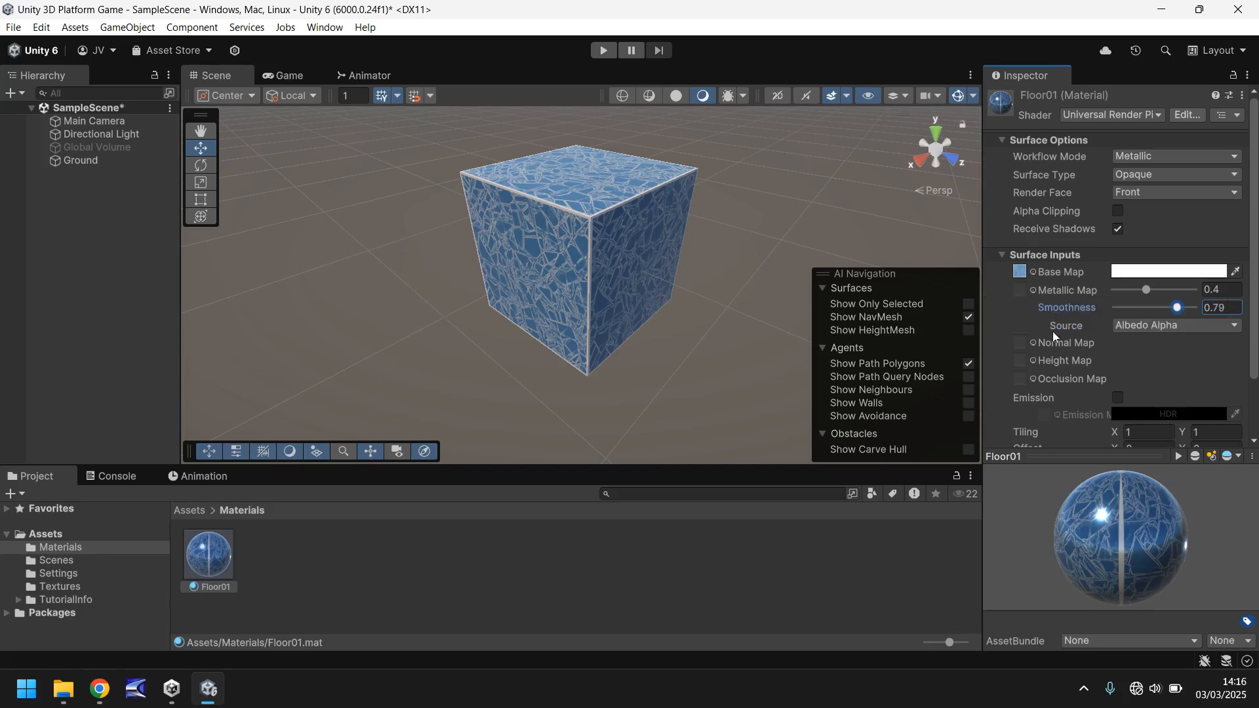
{"action": "mouse_move", "coordinate": [1070, 342]}
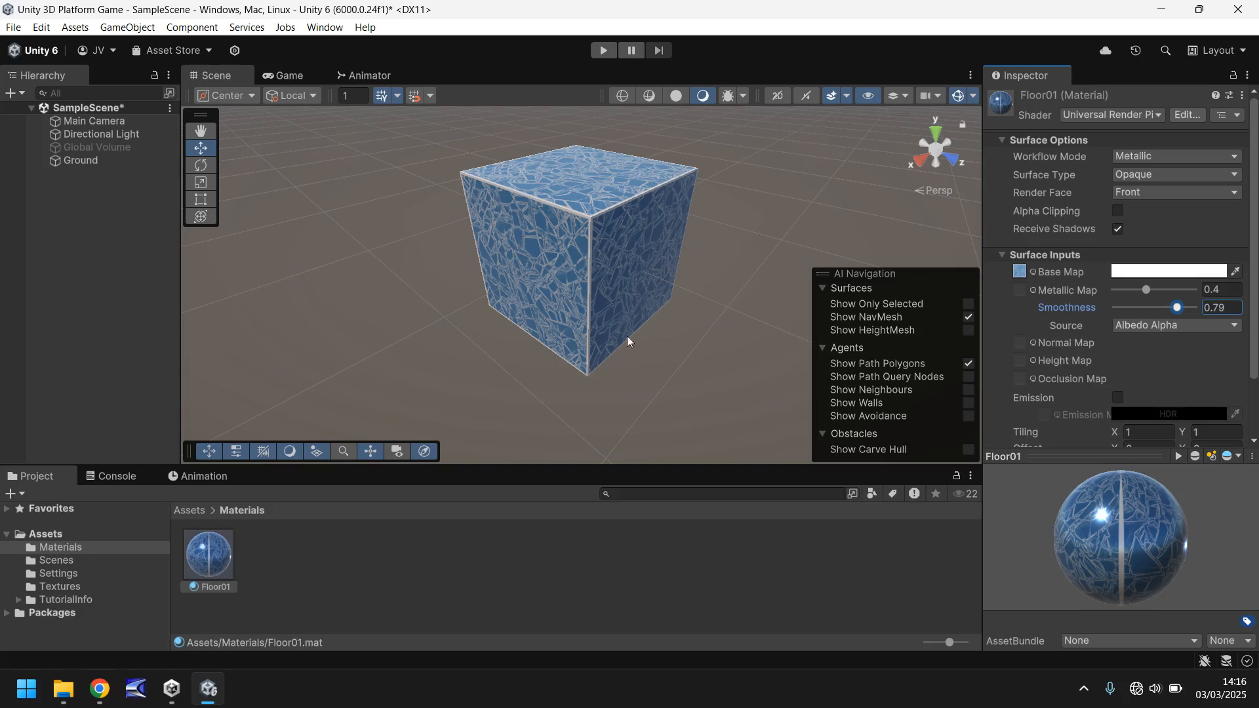
{"action": "mouse_move", "coordinate": [690, 332]}
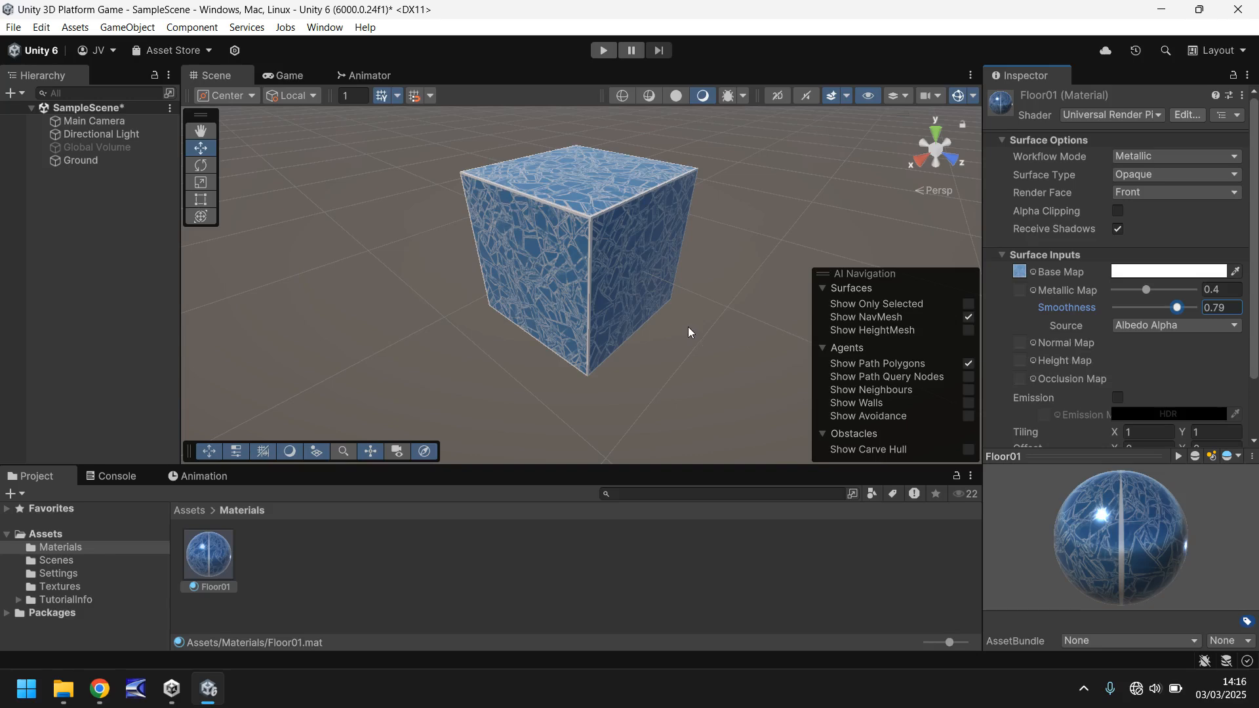
{"action": "mouse_move", "coordinate": [612, 319]}
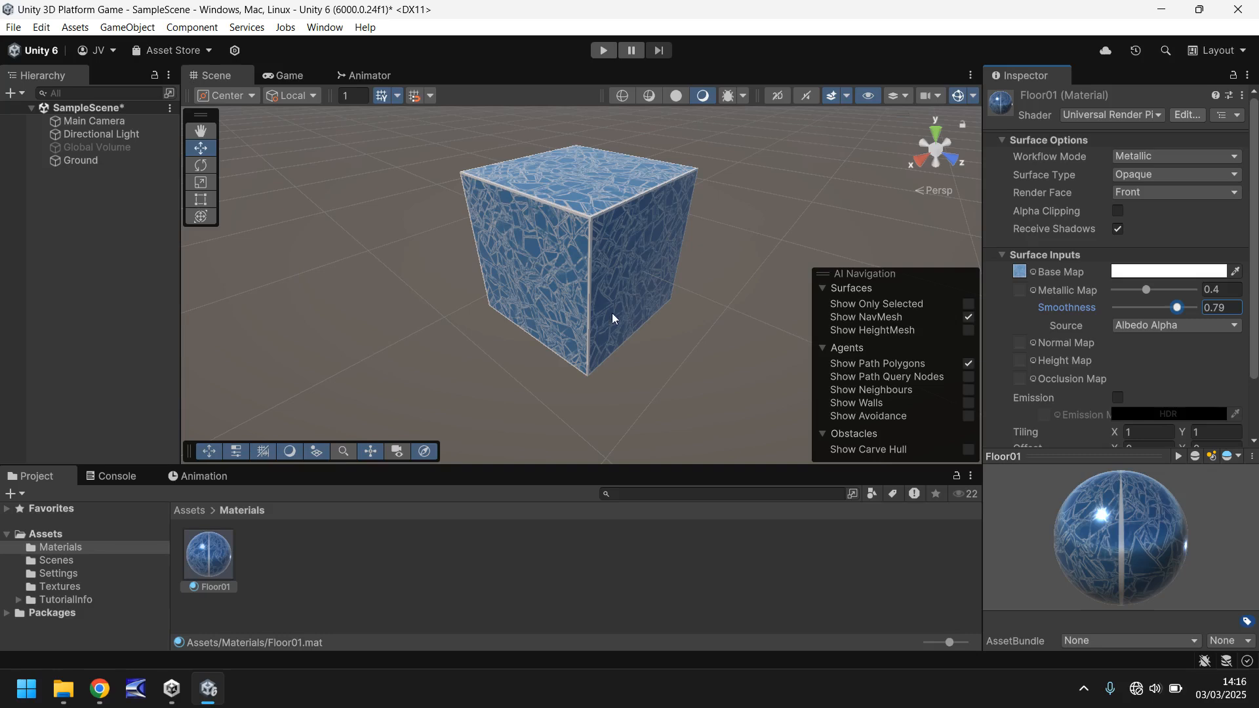
{"action": "mouse_move", "coordinate": [495, 301]}
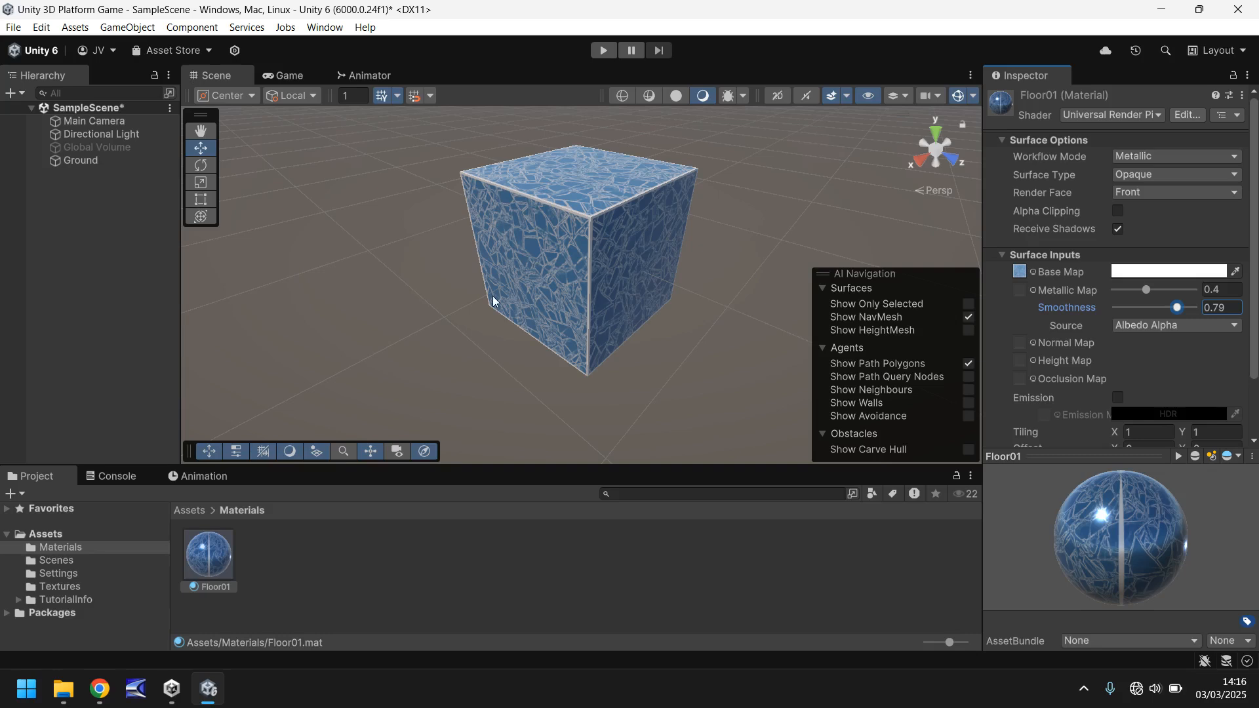
{"action": "mouse_move", "coordinate": [475, 301]}
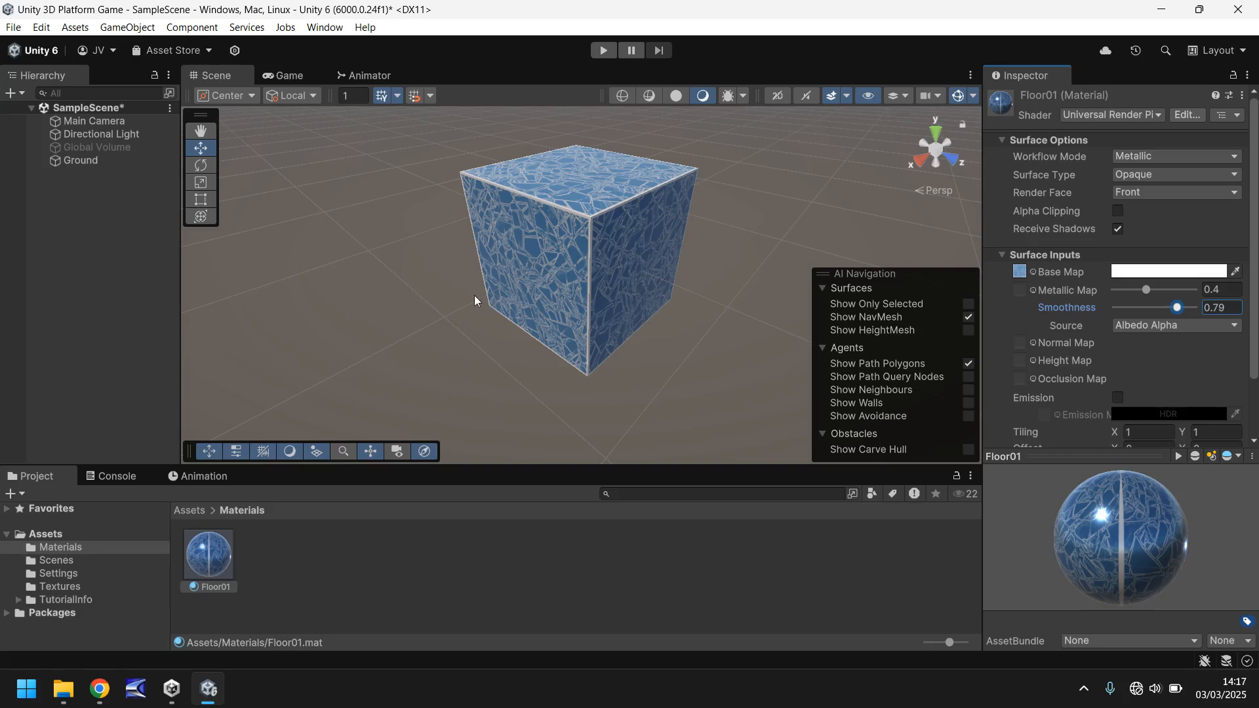
Duplicate the Floor01 texture in Textures and rename the copy FloorNormal
{"action": "left_click", "coordinate": [59, 586]}
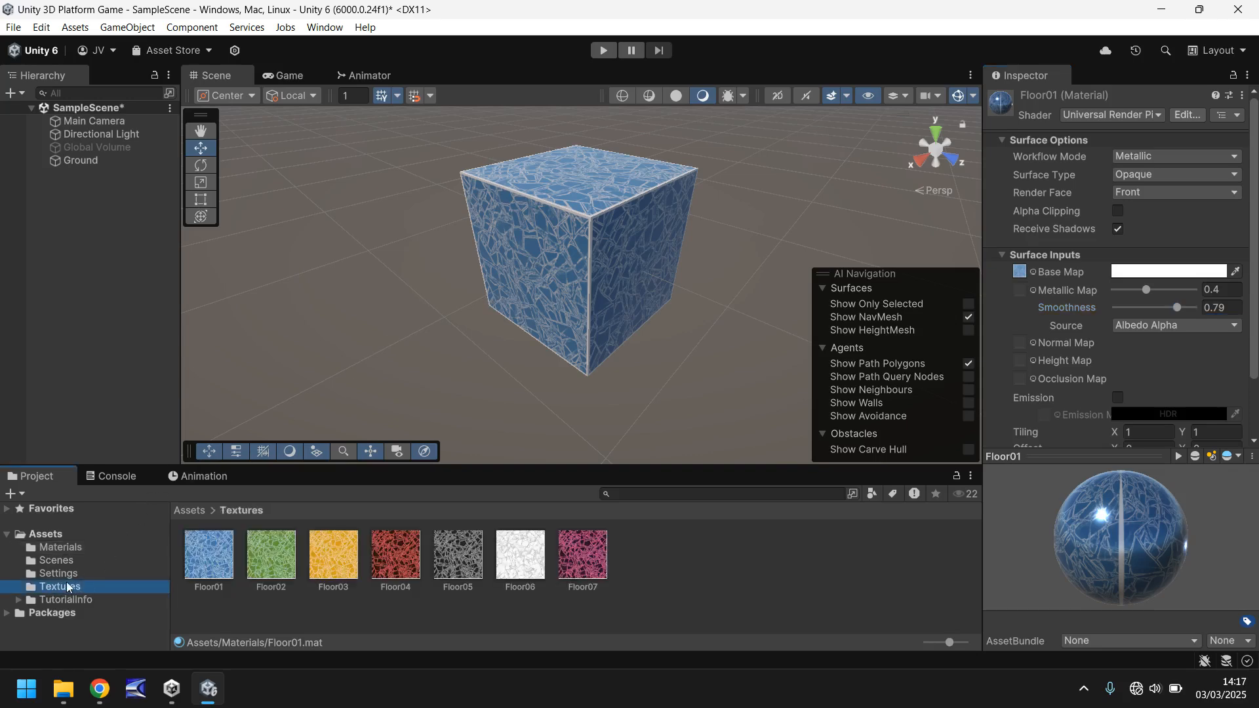
{"action": "left_click", "coordinate": [207, 554]}
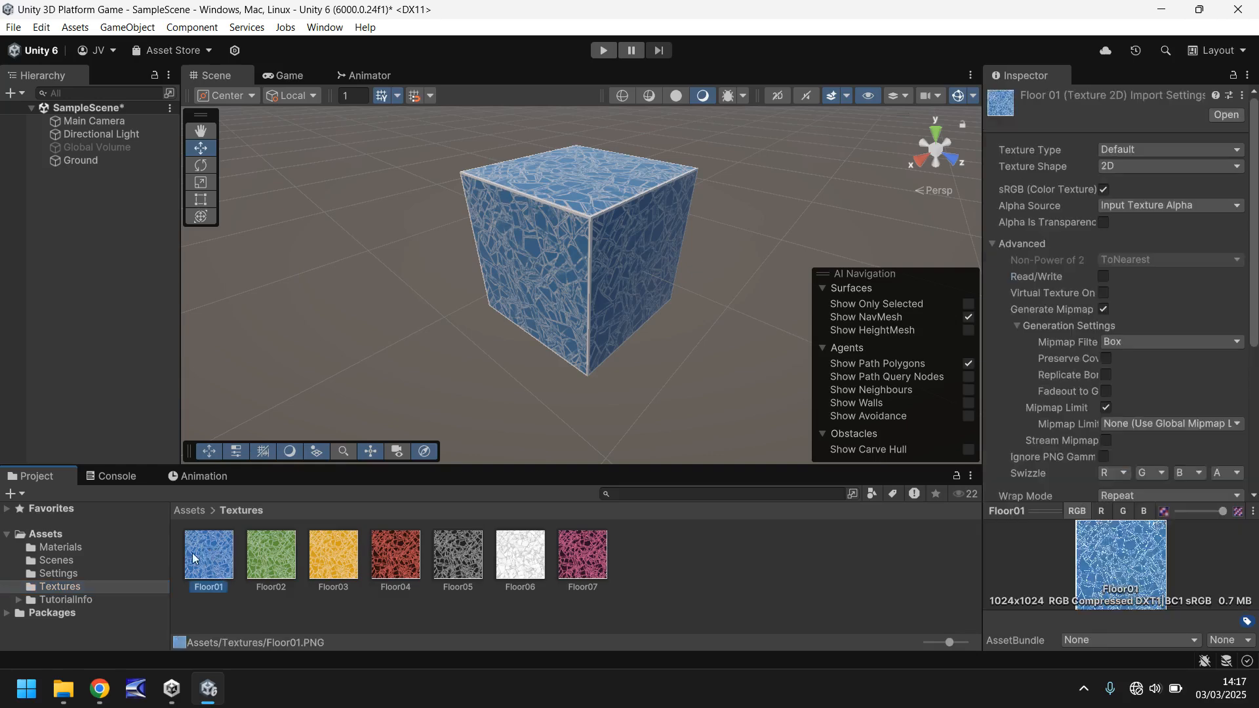
{"action": "mouse_move", "coordinate": [203, 544]}
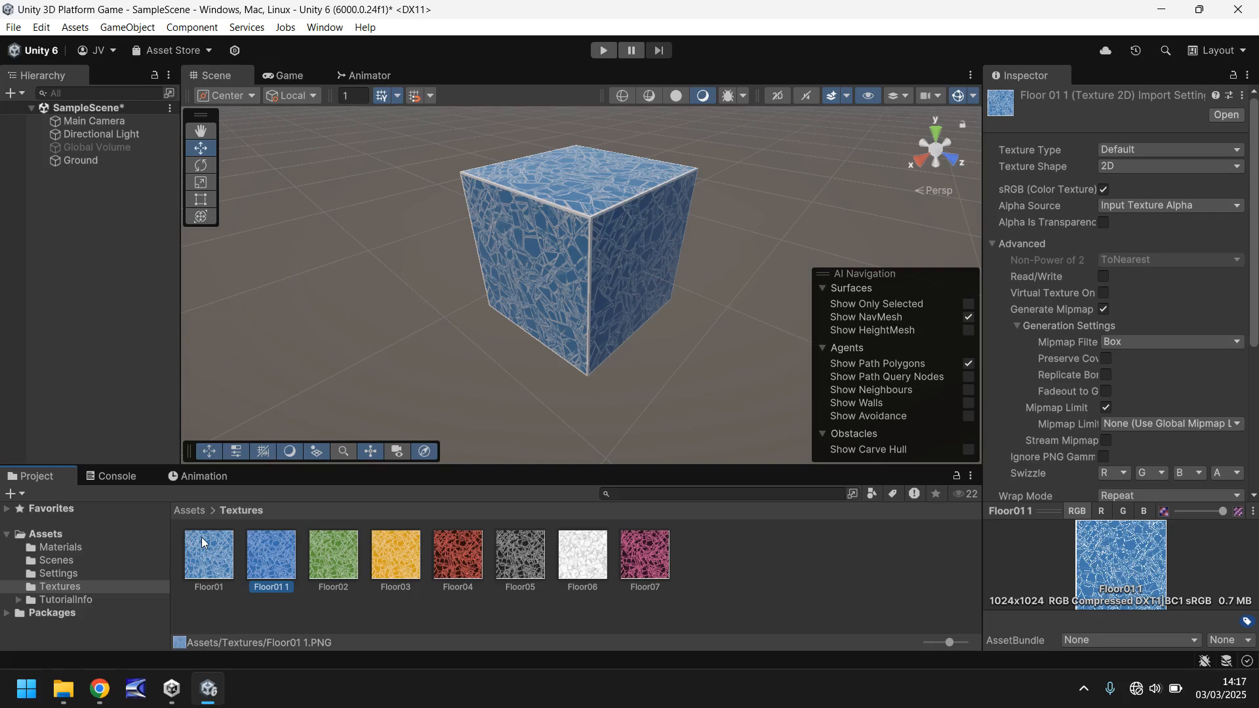
{"action": "mouse_move", "coordinate": [634, 570]}
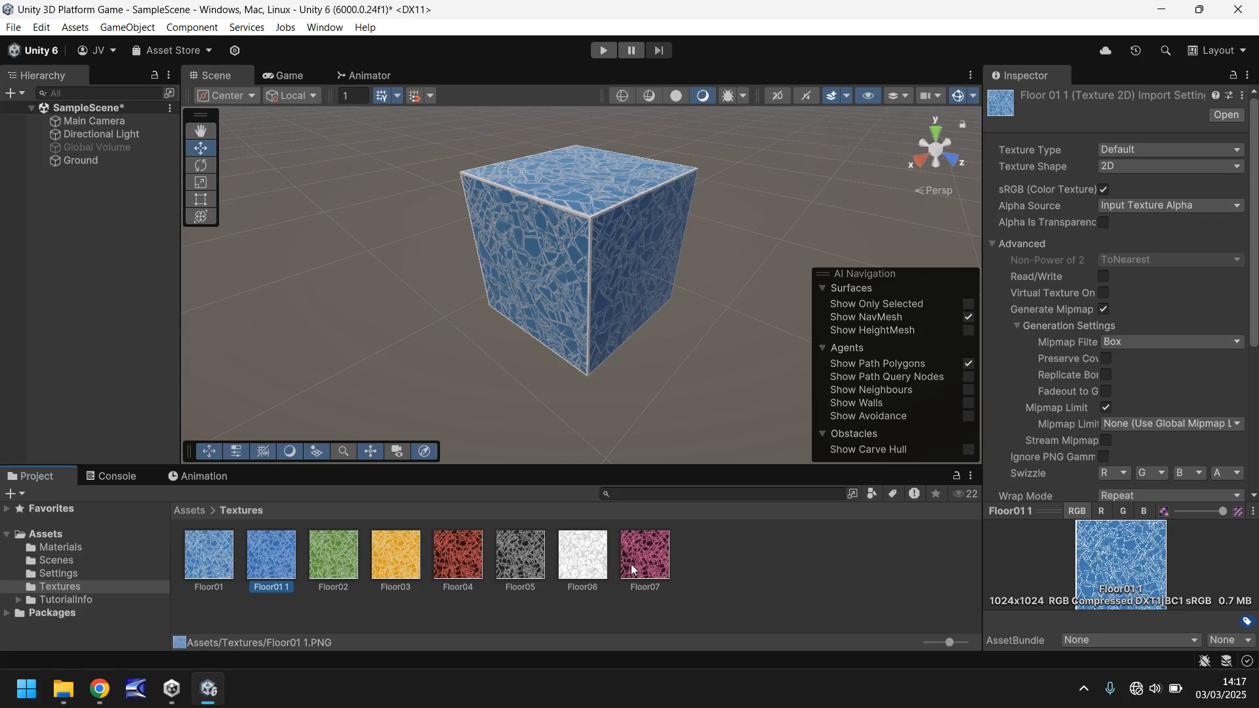
{"action": "mouse_move", "coordinate": [265, 568]}
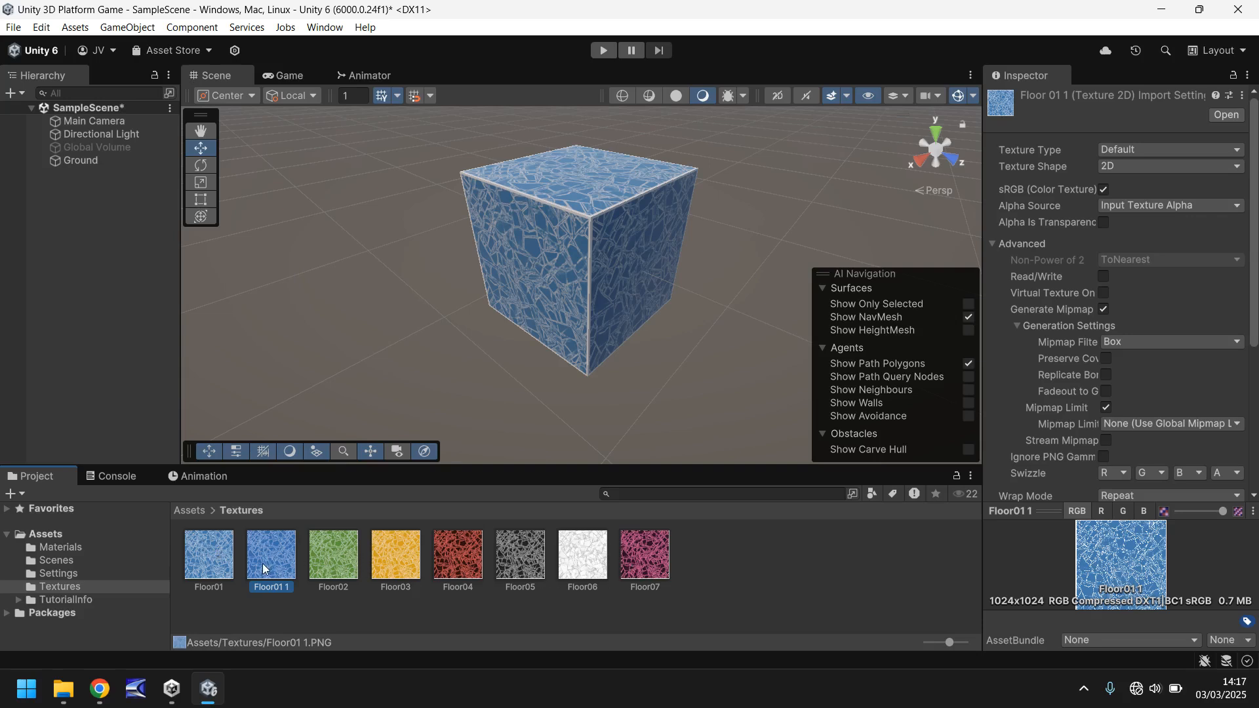
{"action": "mouse_move", "coordinate": [218, 560]}
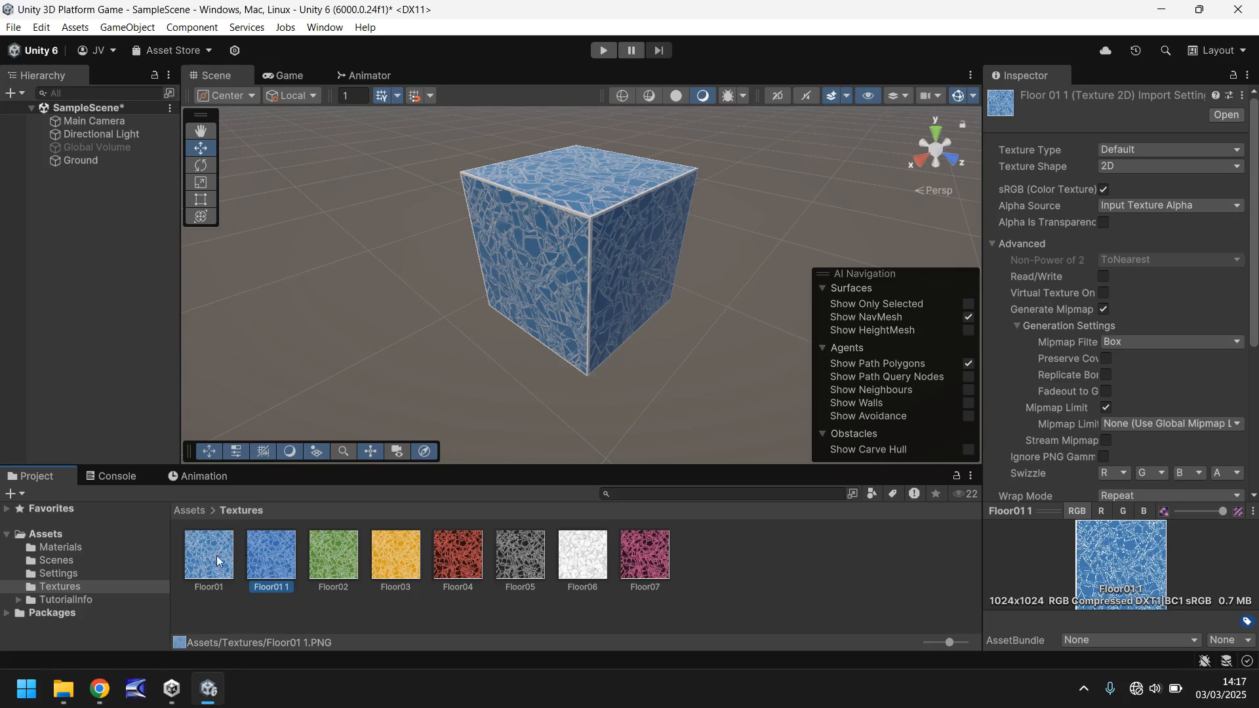
{"action": "mouse_move", "coordinate": [676, 571]}
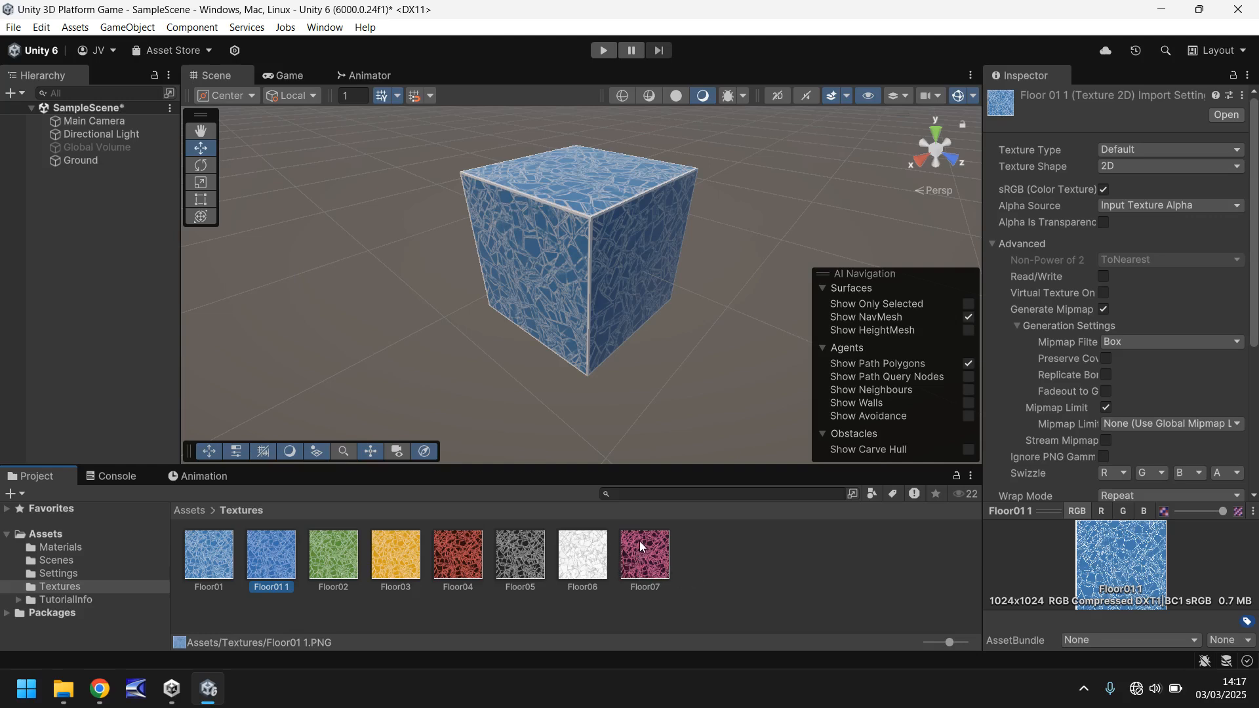
{"action": "mouse_move", "coordinate": [683, 563]}
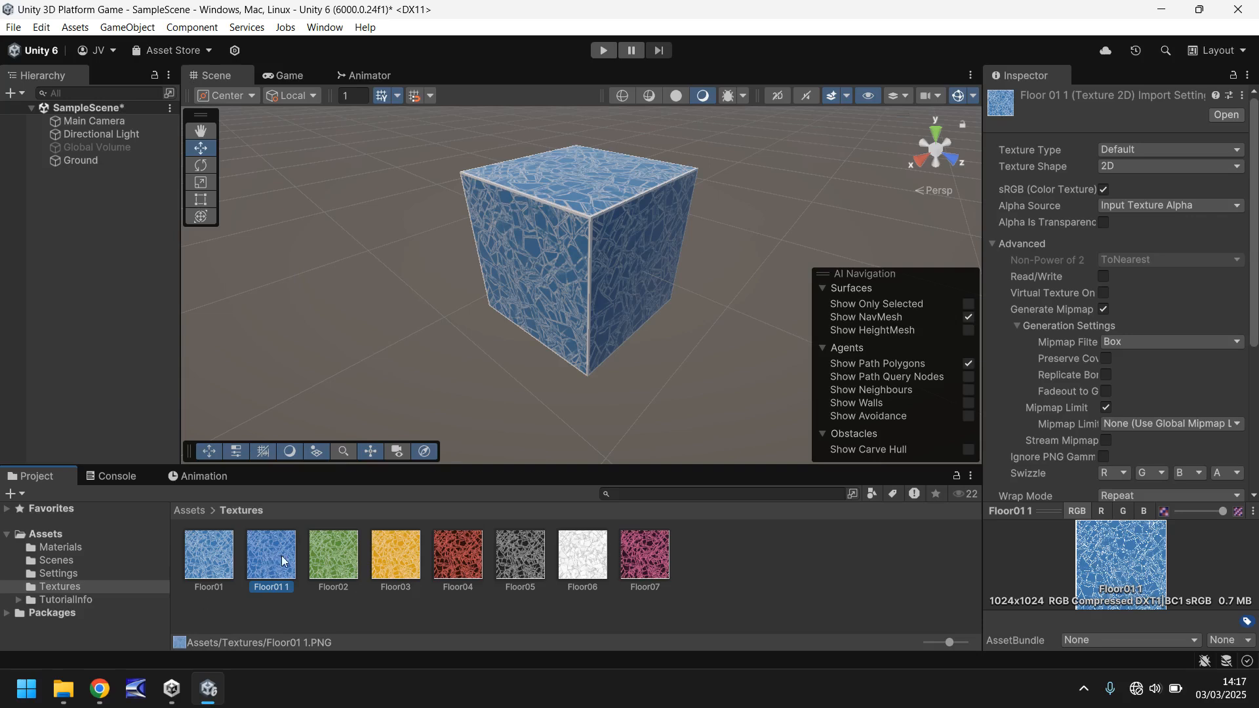
{"action": "double_click", "coordinate": [271, 587]}
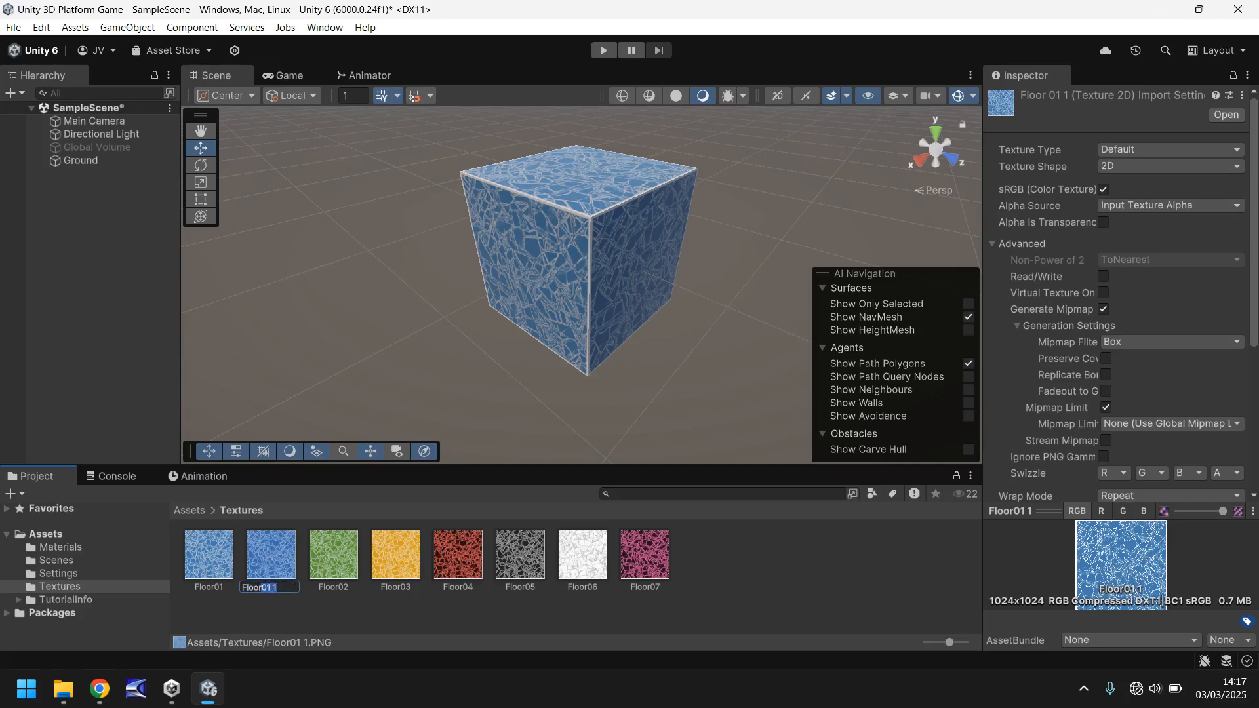
{"action": "type", "text": "FloorNormal"}
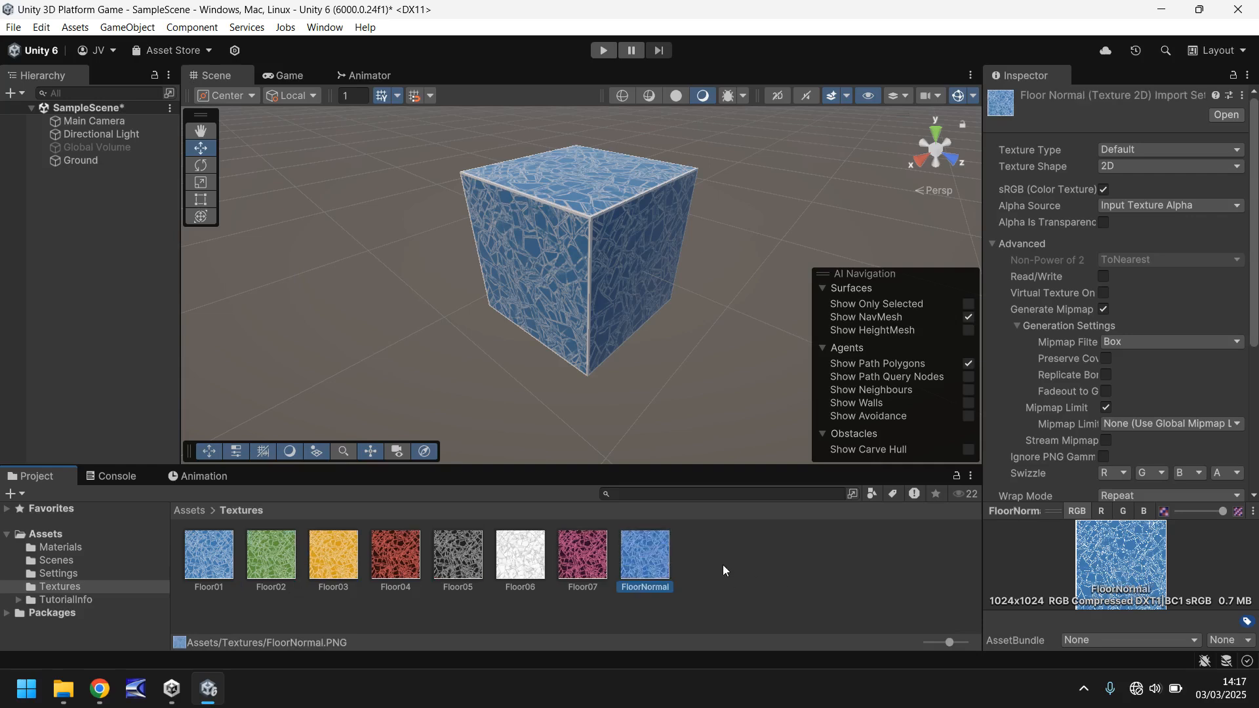
{"action": "mouse_move", "coordinate": [669, 568]}
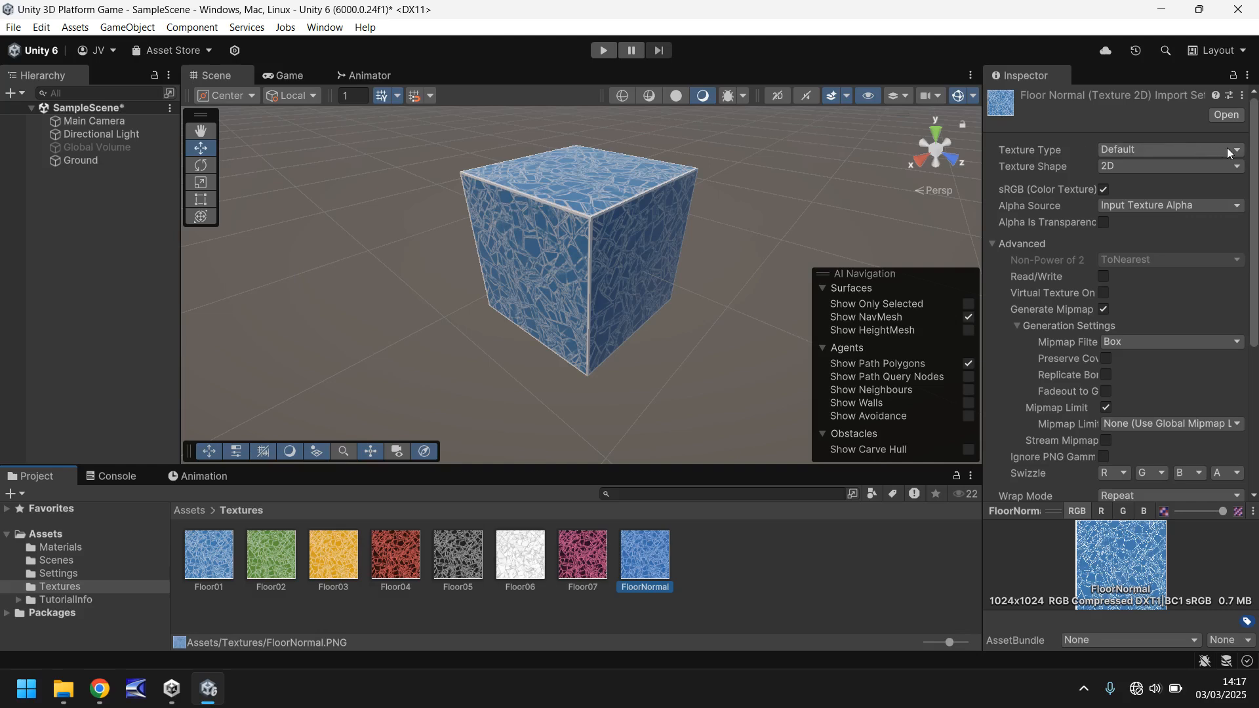
Set FloorNormal's Texture Type to Normal map with Create from Grayscale, and apply
{"action": "left_click", "coordinate": [1168, 150]}
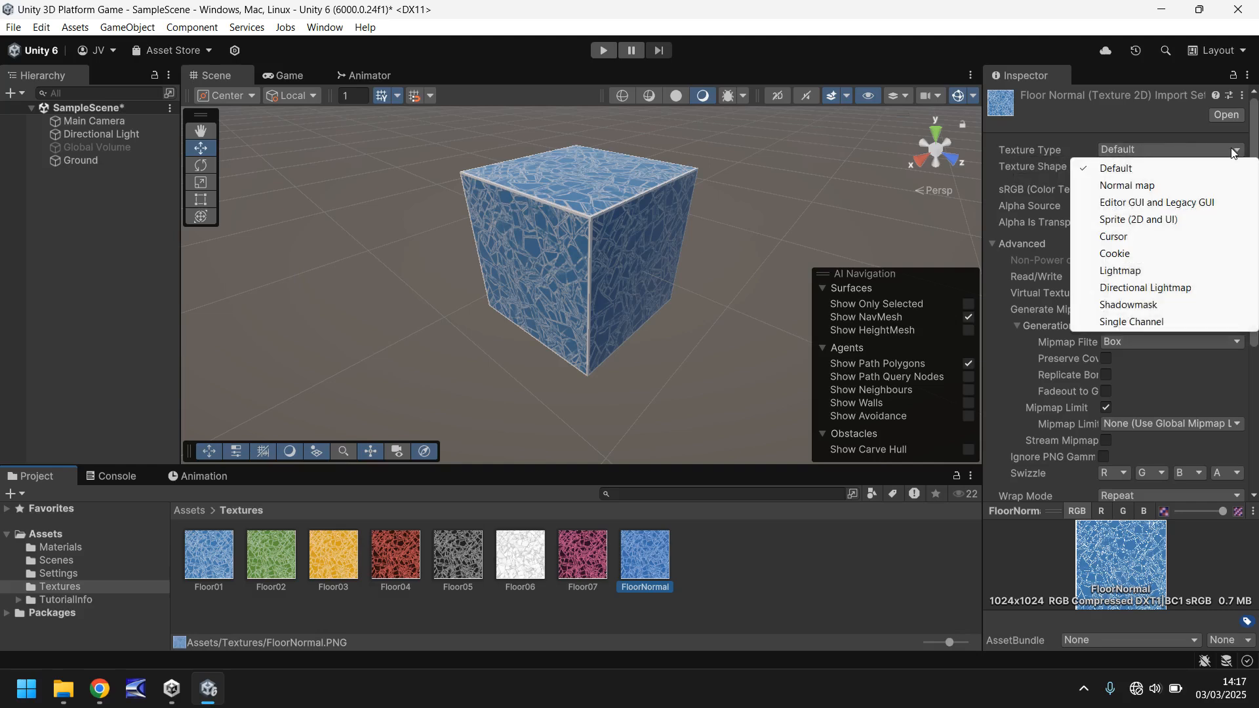
{"action": "left_click", "coordinate": [1127, 186]}
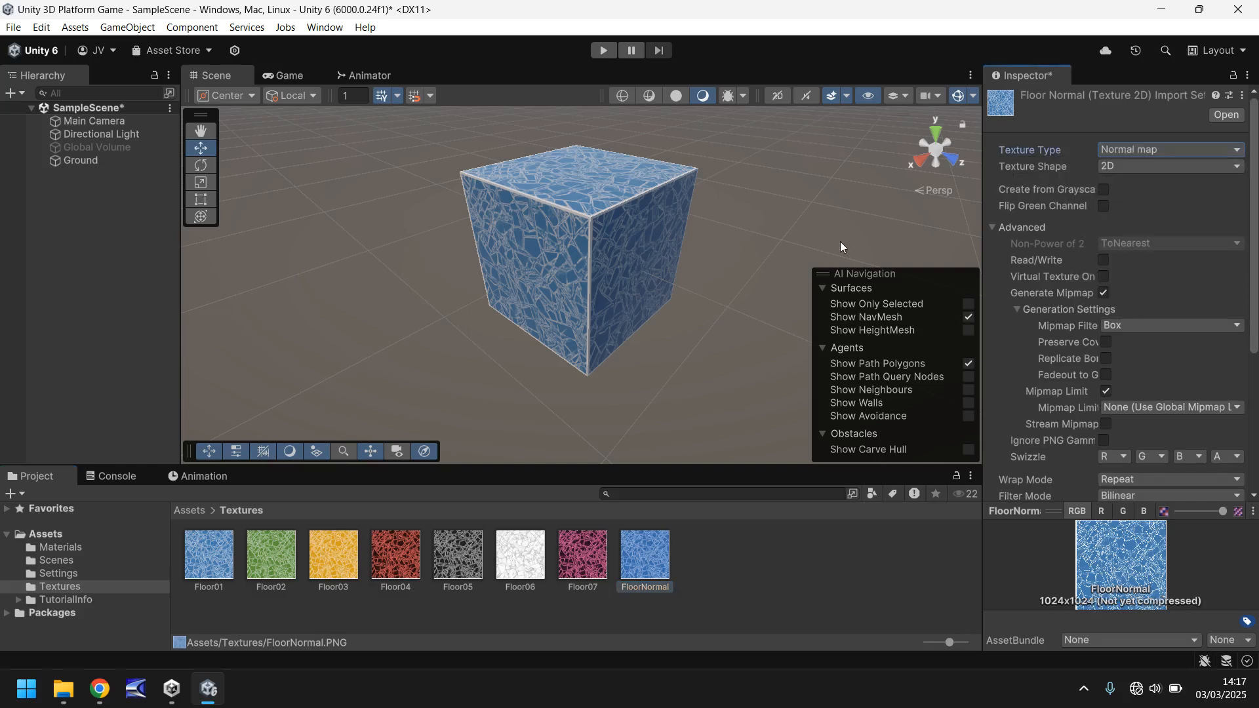
{"action": "mouse_move", "coordinate": [738, 320]}
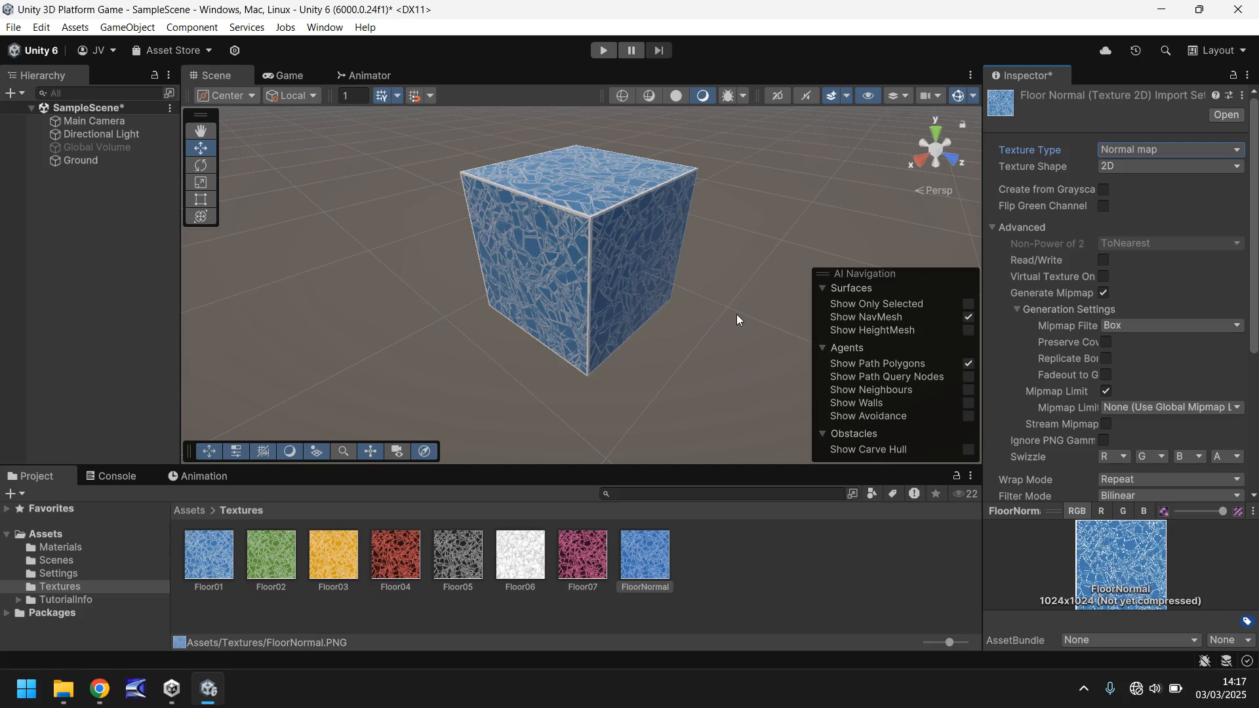
{"action": "mouse_move", "coordinate": [729, 321]}
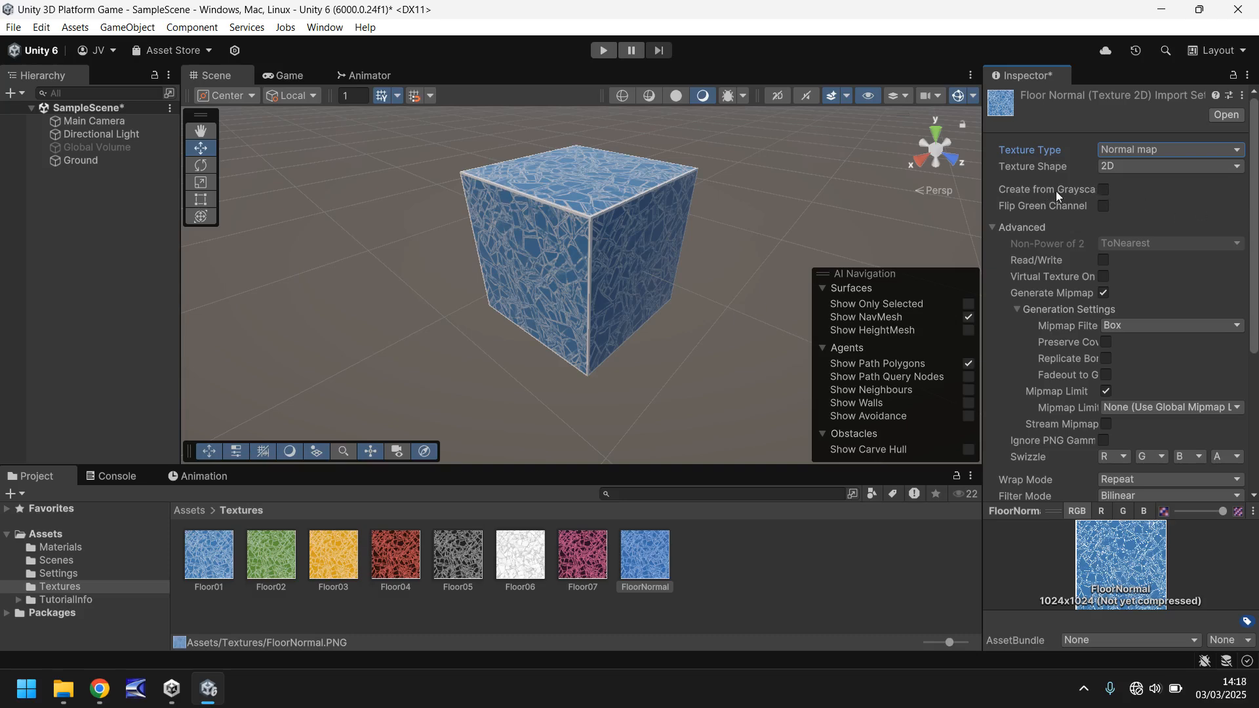
{"action": "left_click", "coordinate": [1103, 190]}
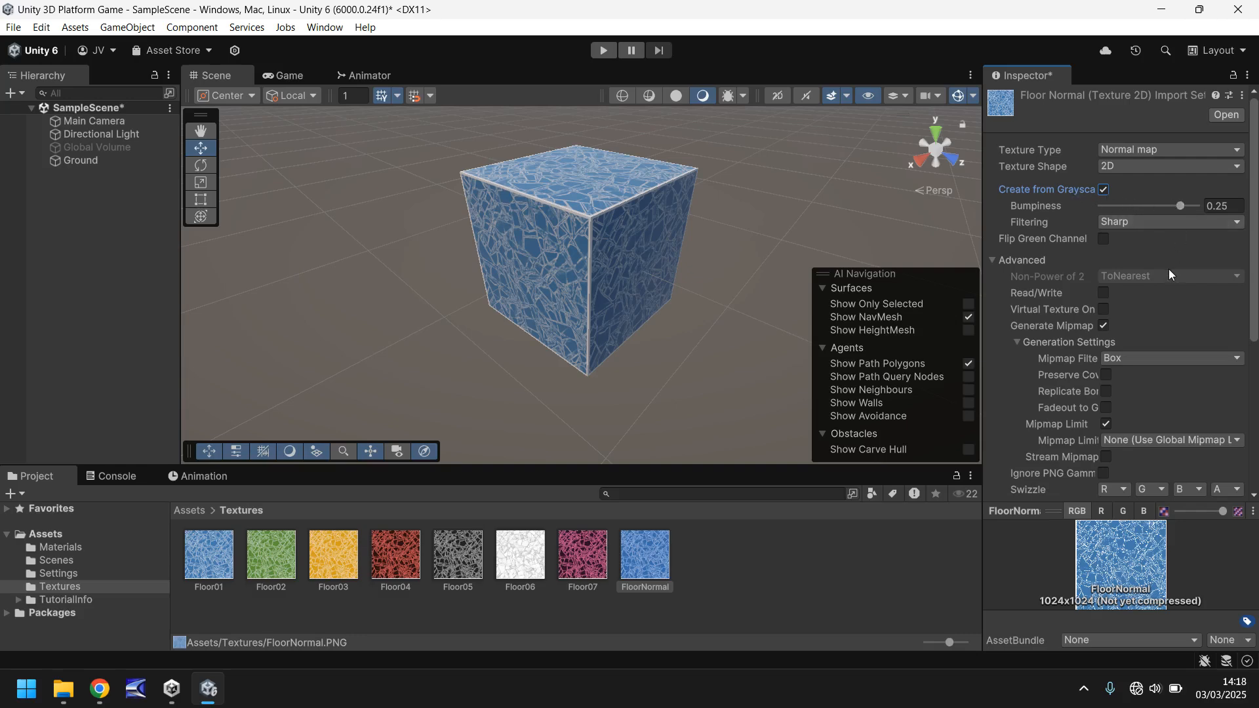
{"action": "scroll", "scroll_direction": "down", "scroll_amount": 3}
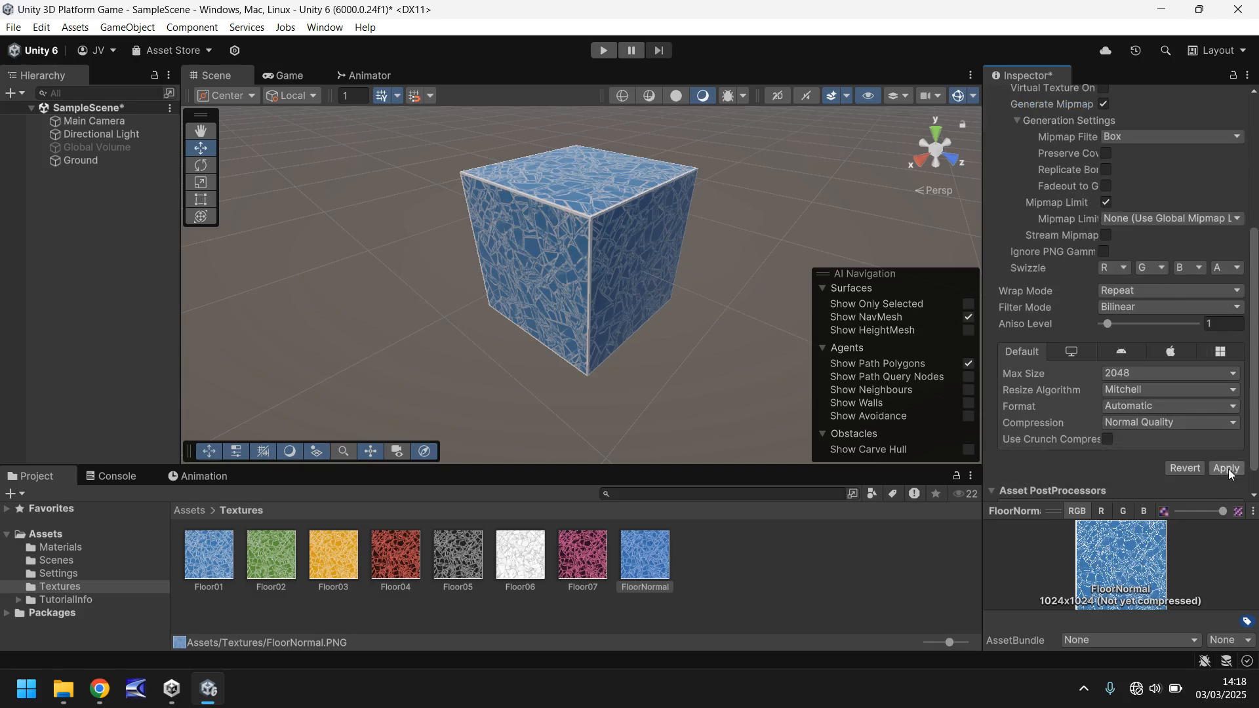
{"action": "left_click", "coordinate": [1226, 468]}
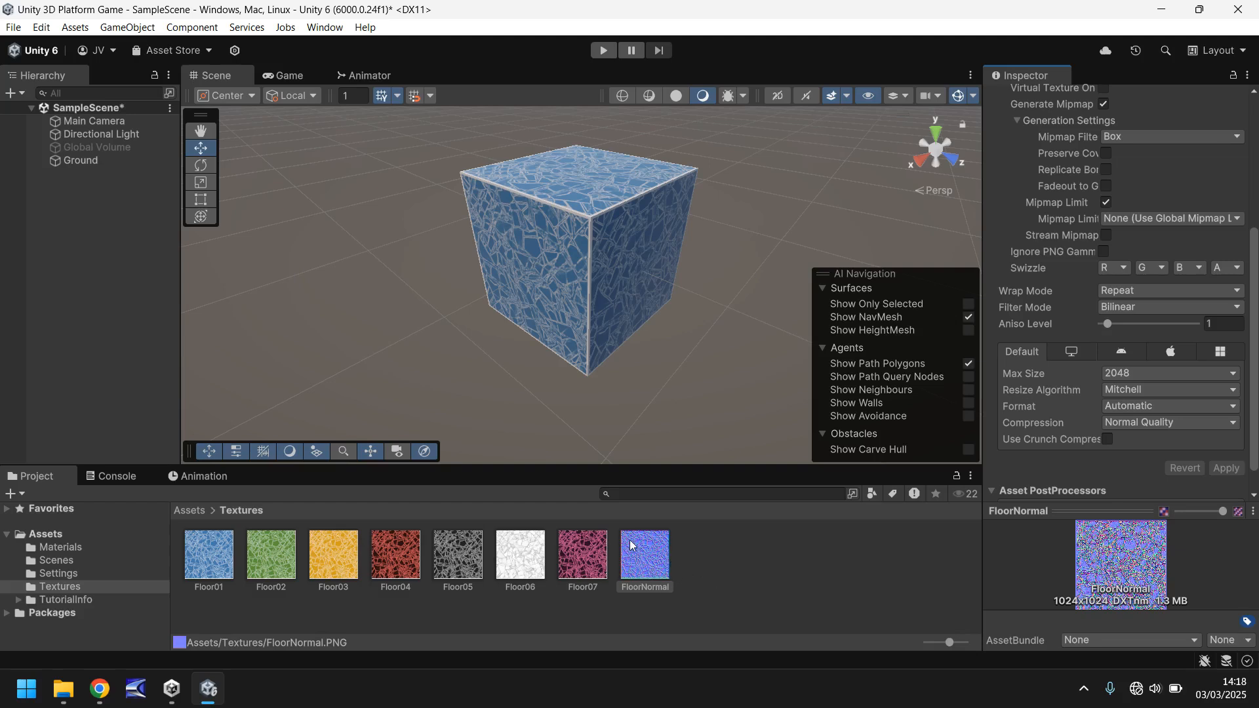
{"action": "mouse_move", "coordinate": [605, 176]}
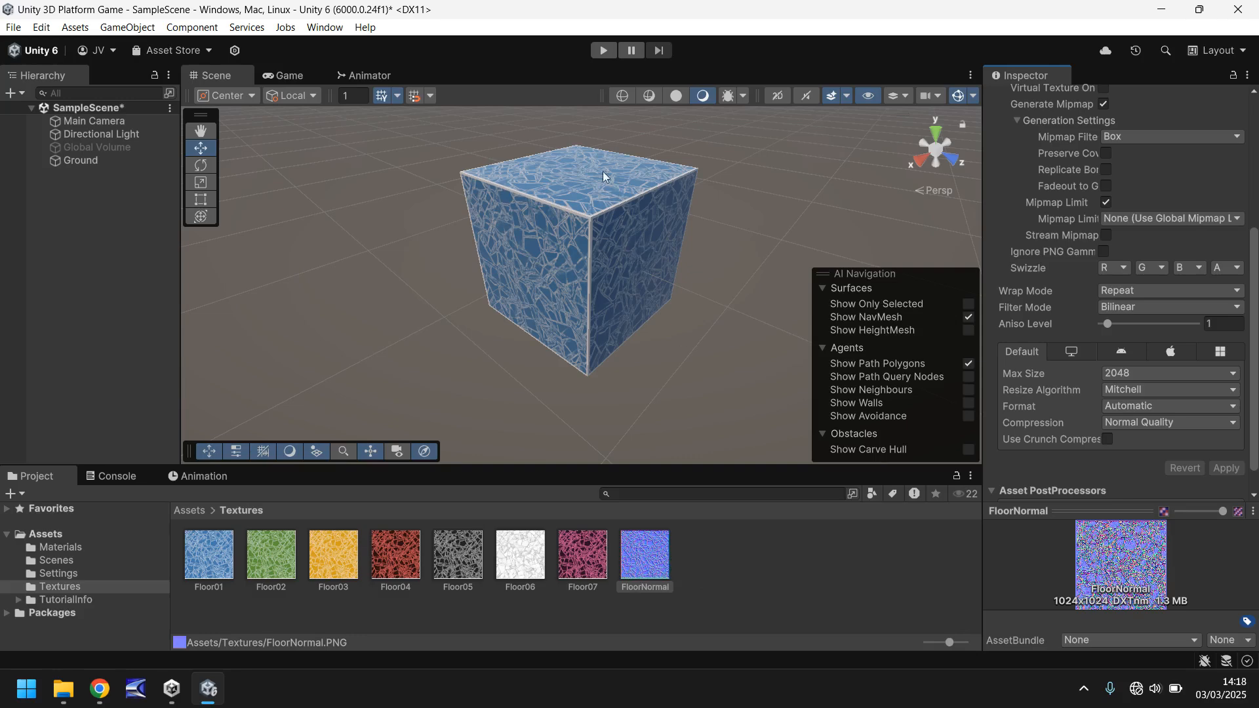
{"action": "mouse_move", "coordinate": [643, 324]}
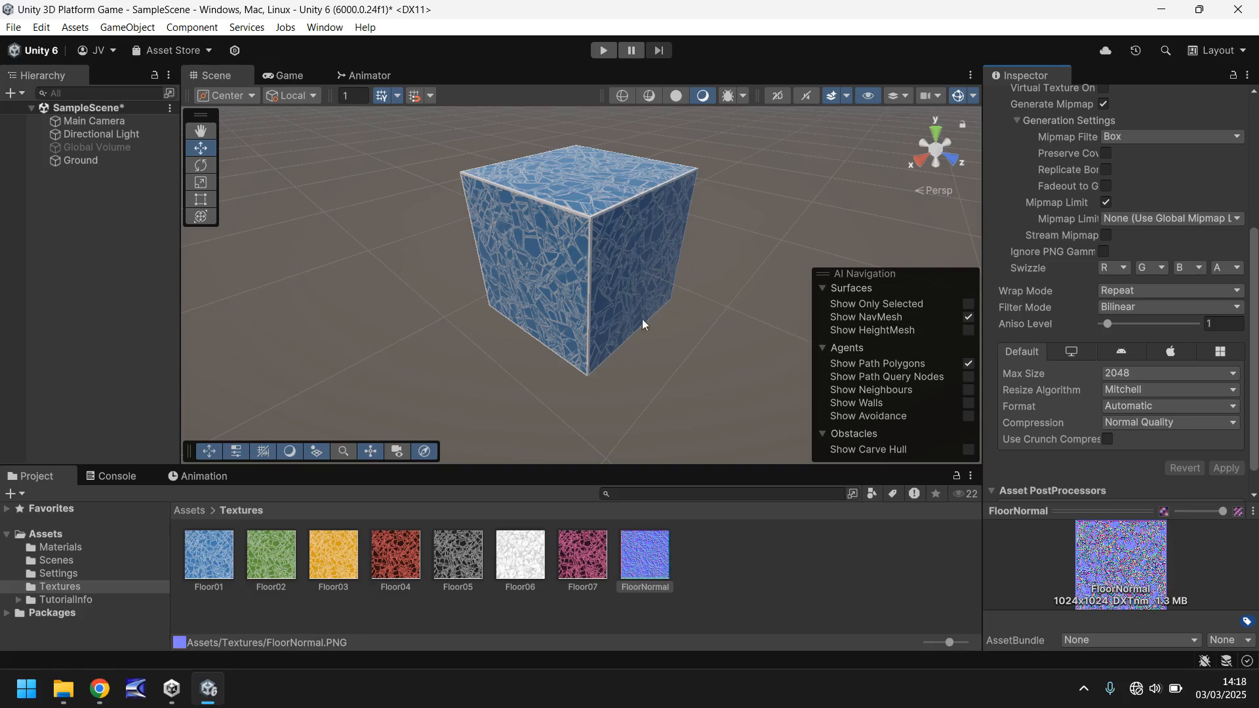
{"action": "mouse_move", "coordinate": [50, 551]}
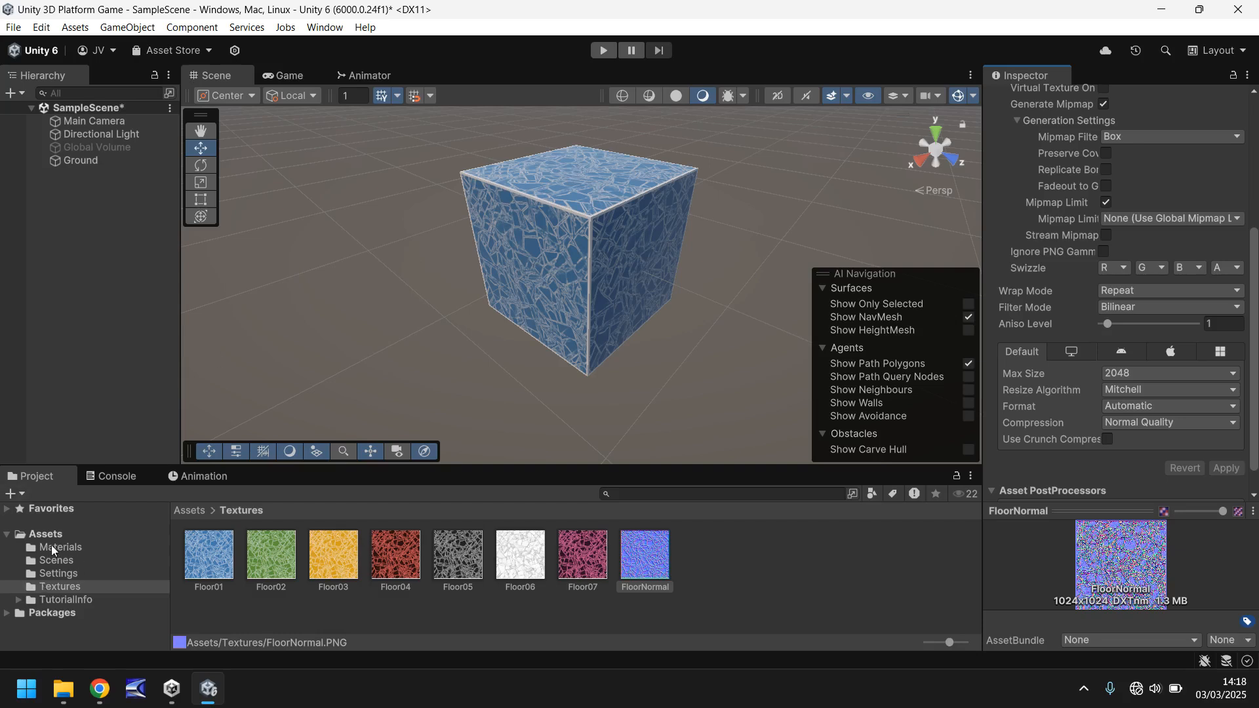
On Floor01, try normal map strengths 999, 0, 0.5 and 2, ending at -1
{"action": "left_click", "coordinate": [60, 547]}
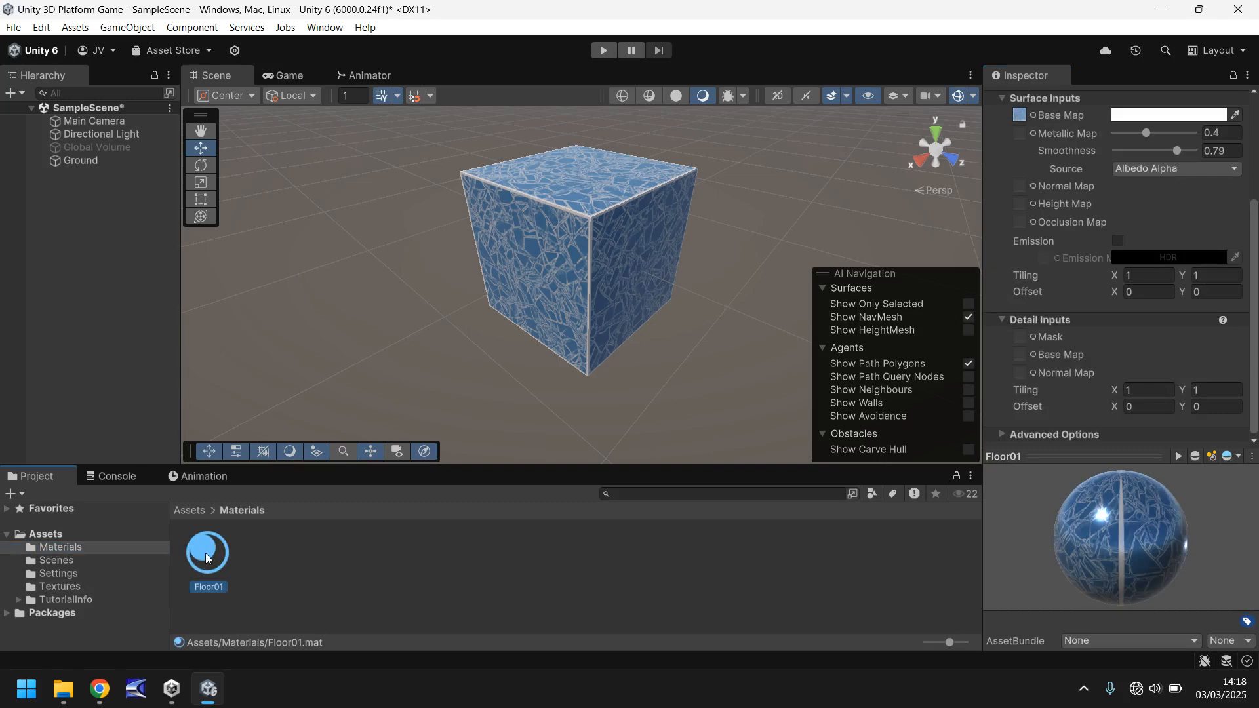
{"action": "left_click", "coordinate": [61, 586]}
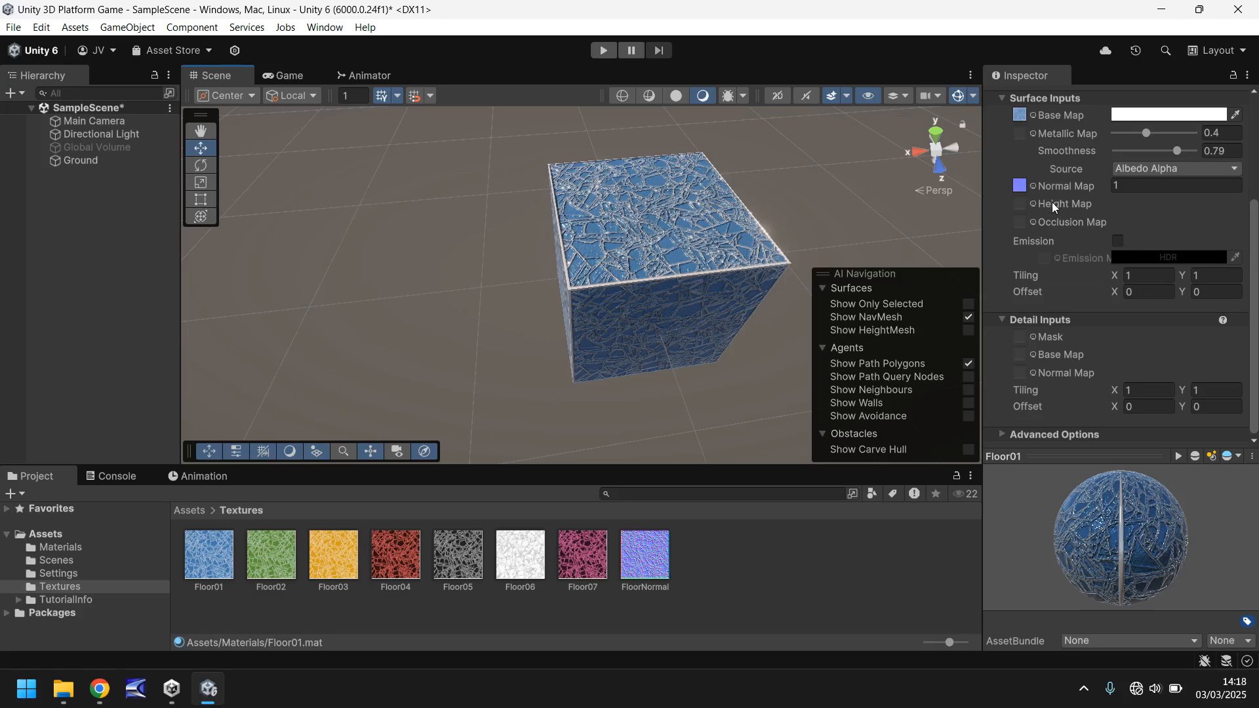
{"action": "mouse_move", "coordinate": [1042, 205]}
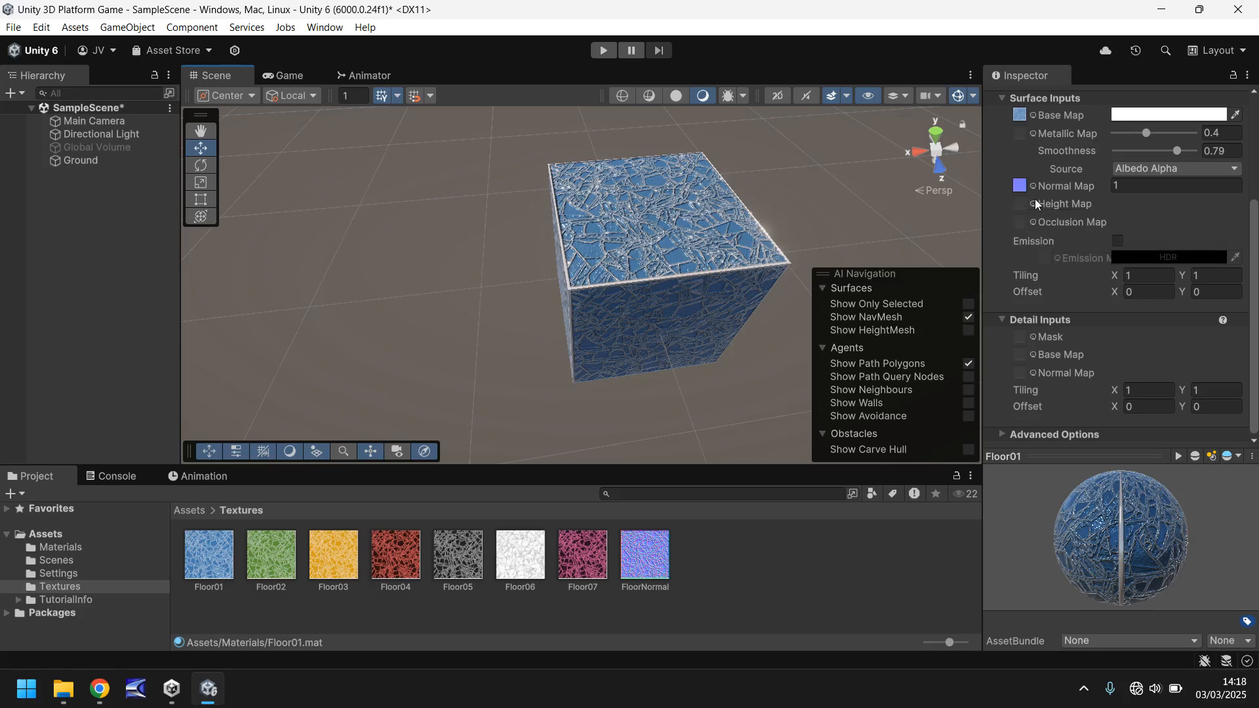
{"action": "left_click", "coordinate": [1175, 186]}
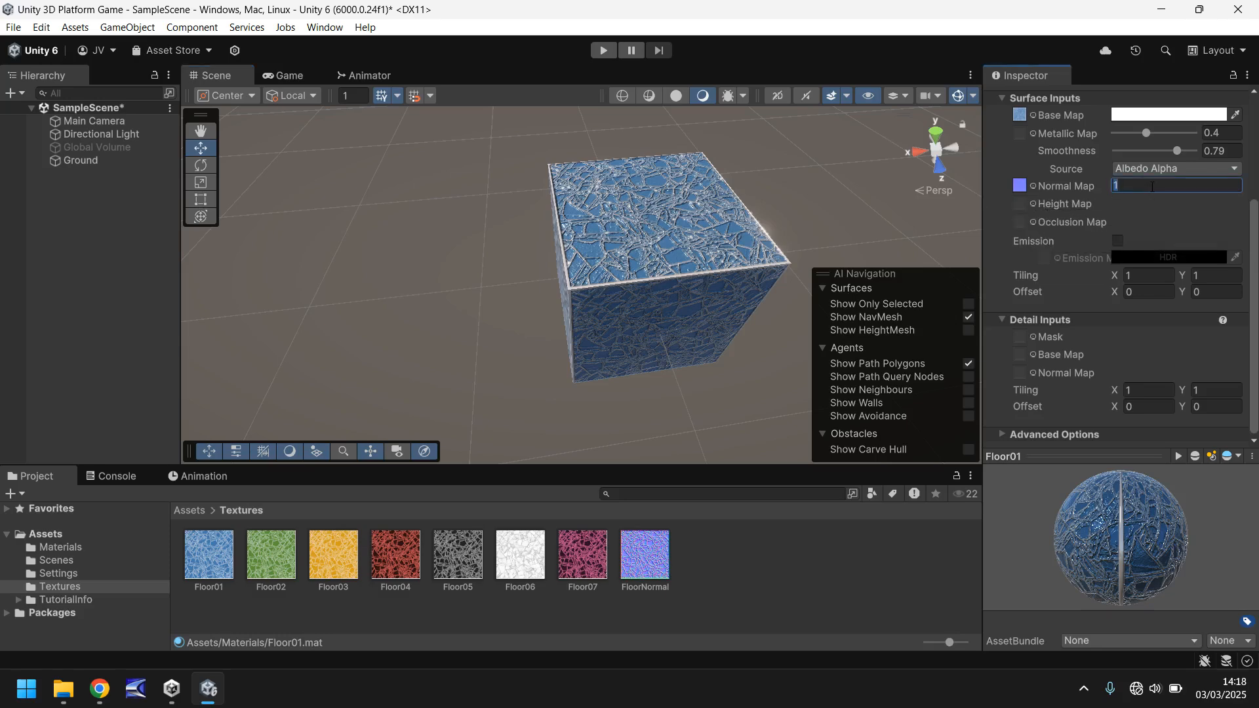
{"action": "type", "text": "999"}
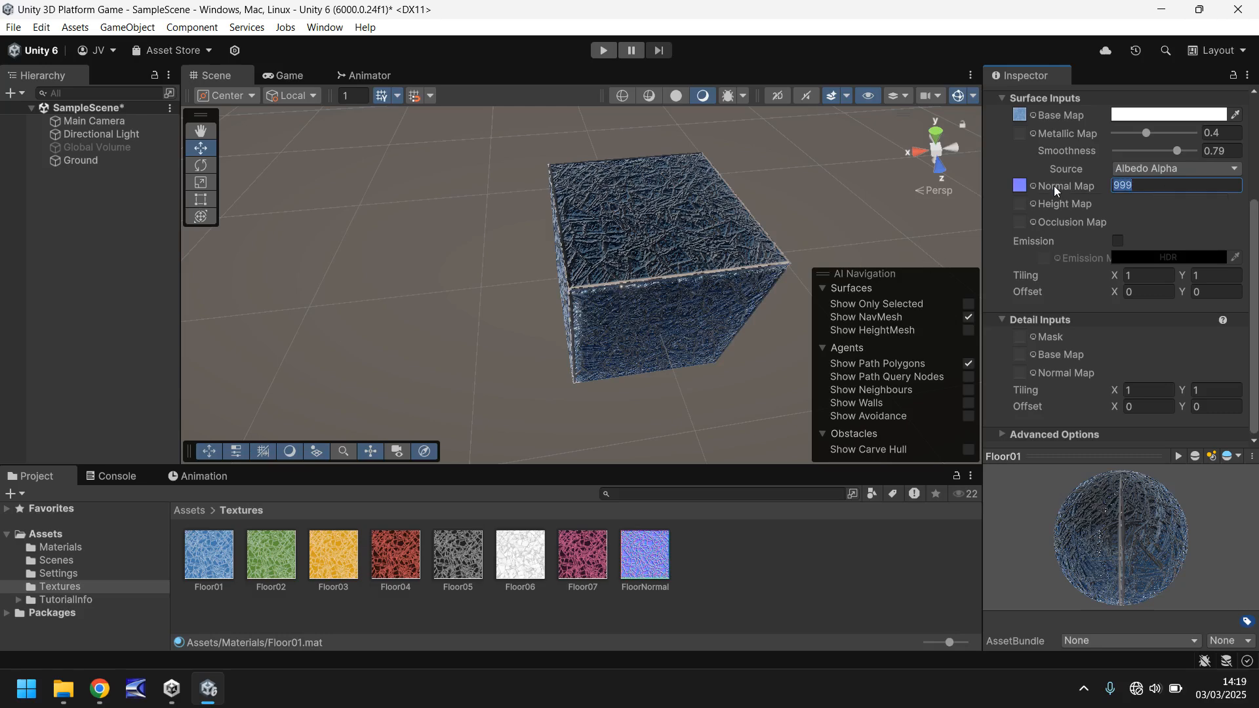
{"action": "type", "text": "0"}
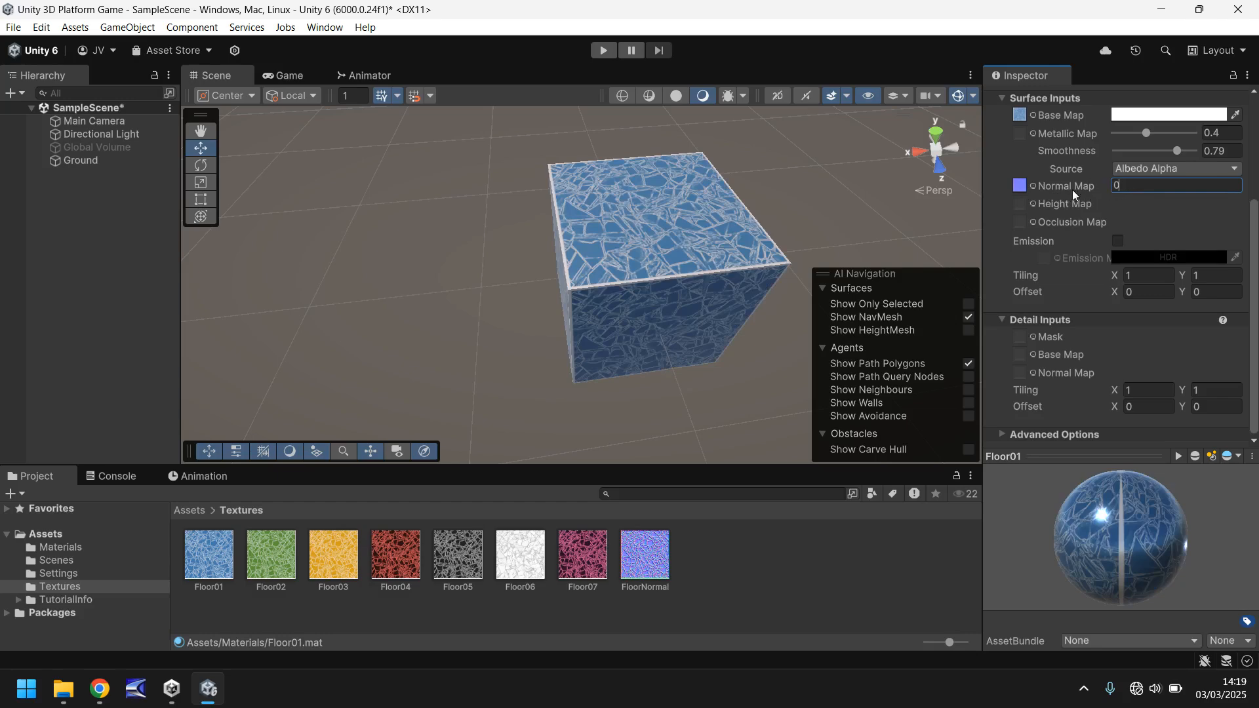
{"action": "type", "text": "0.5"}
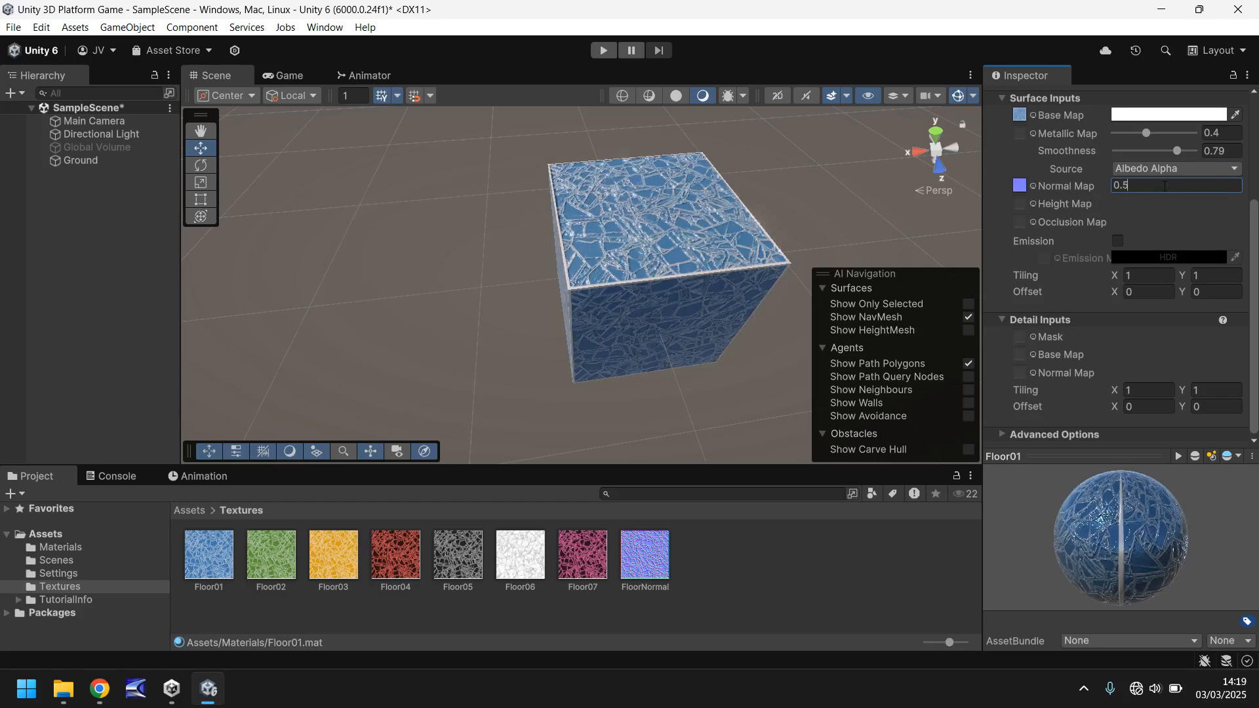
{"action": "triple_click", "coordinate": [1176, 185]}
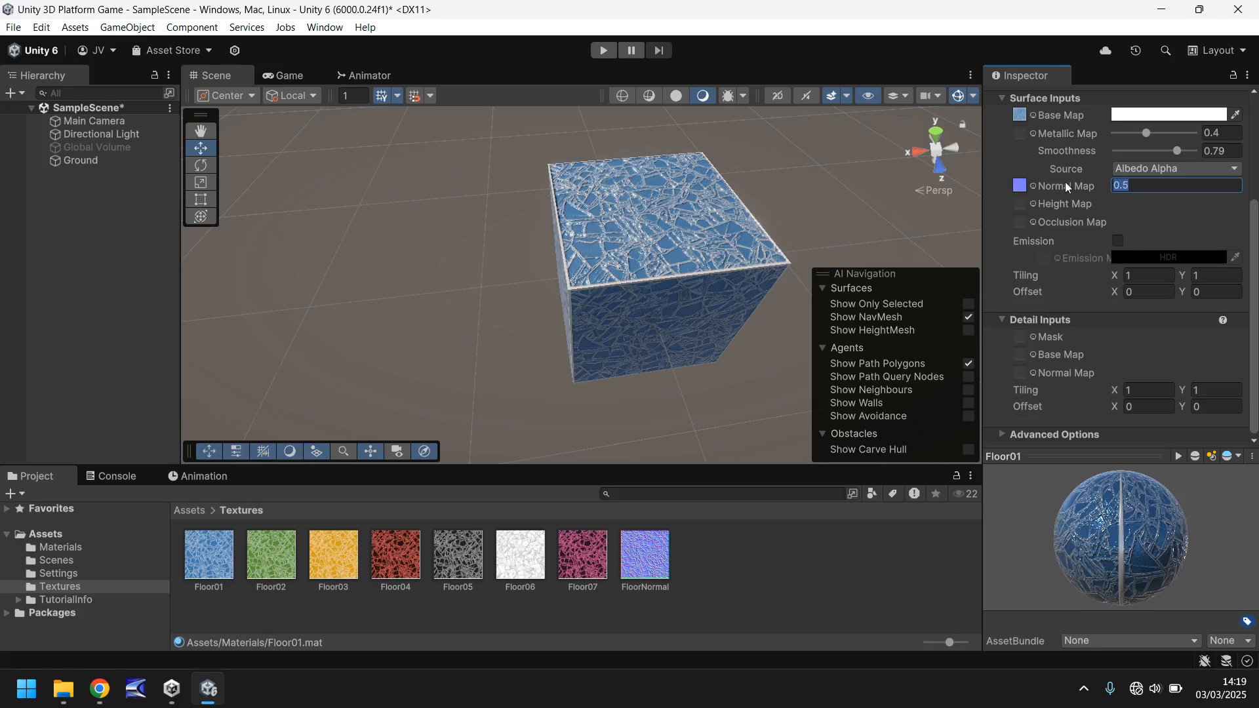
{"action": "type", "text": "2"}
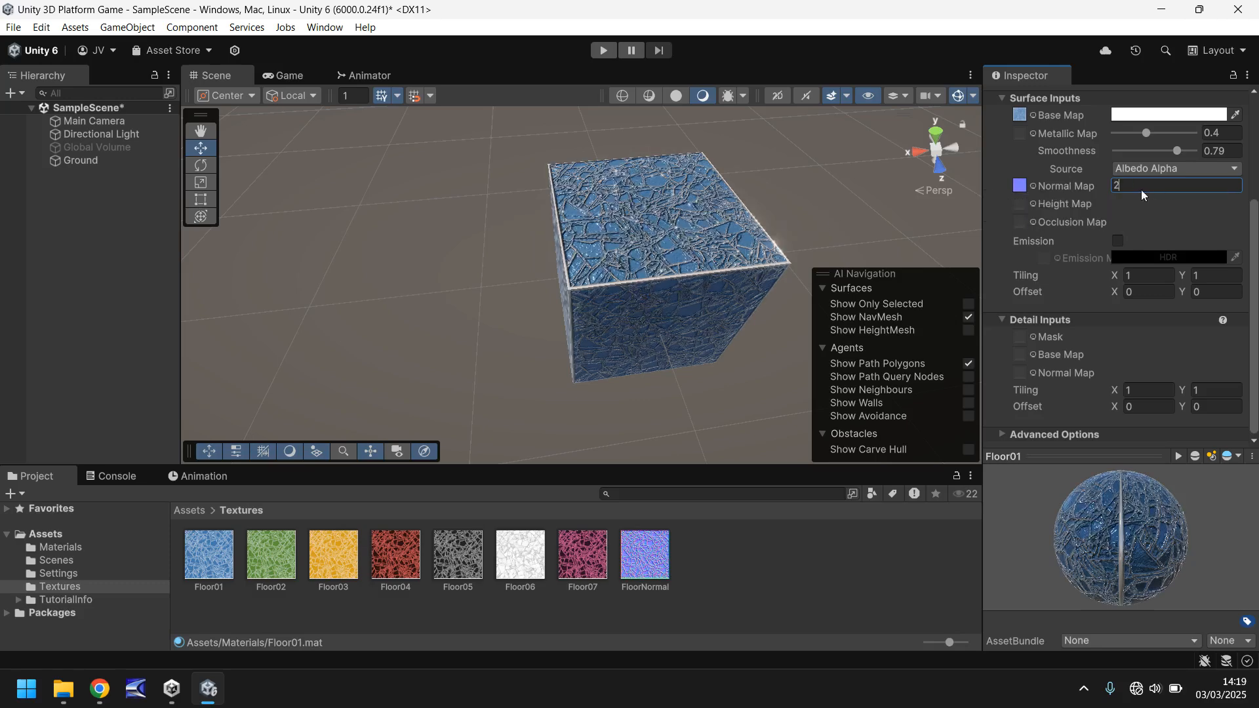
{"action": "type", "text": "-1"}
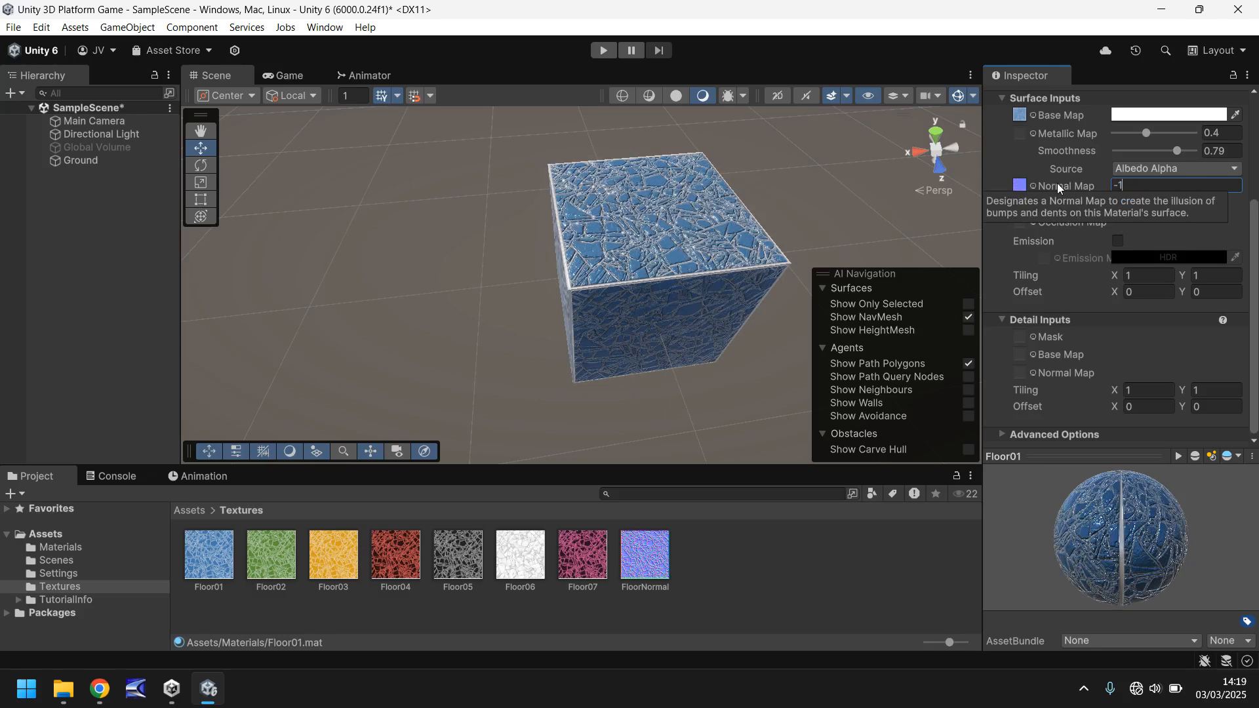
{"action": "mouse_move", "coordinate": [636, 273]}
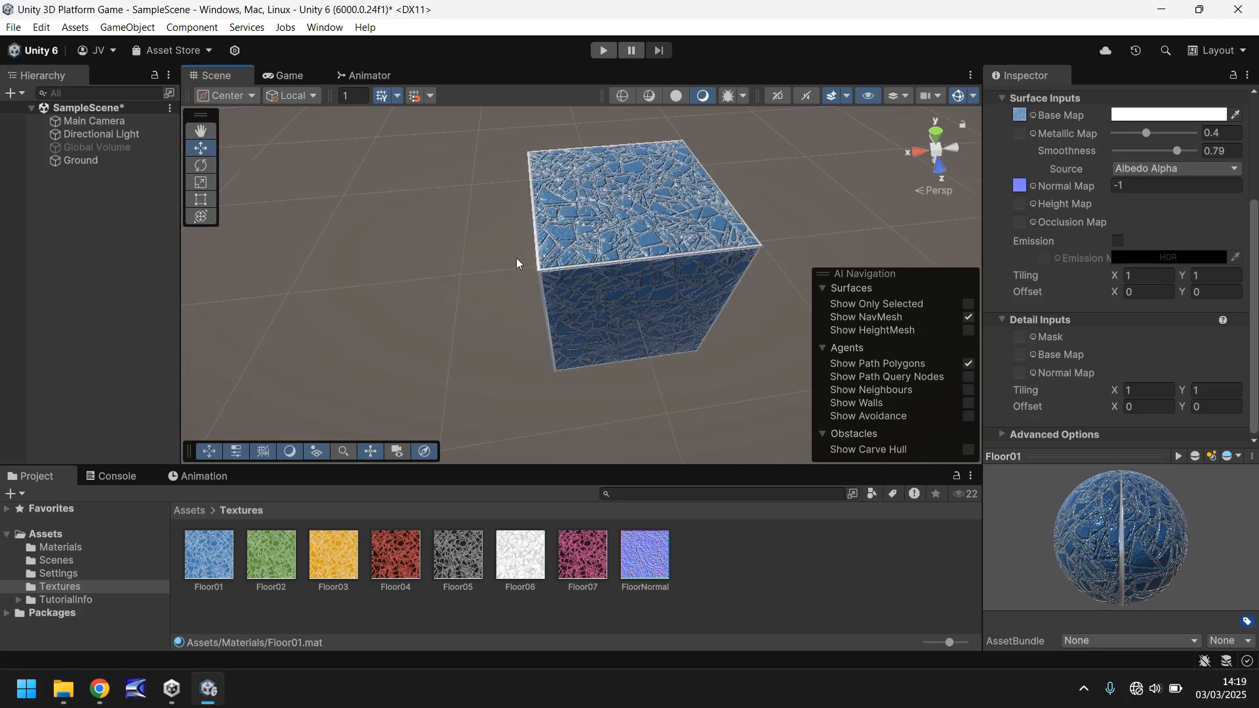
{"action": "mouse_move", "coordinate": [464, 275]}
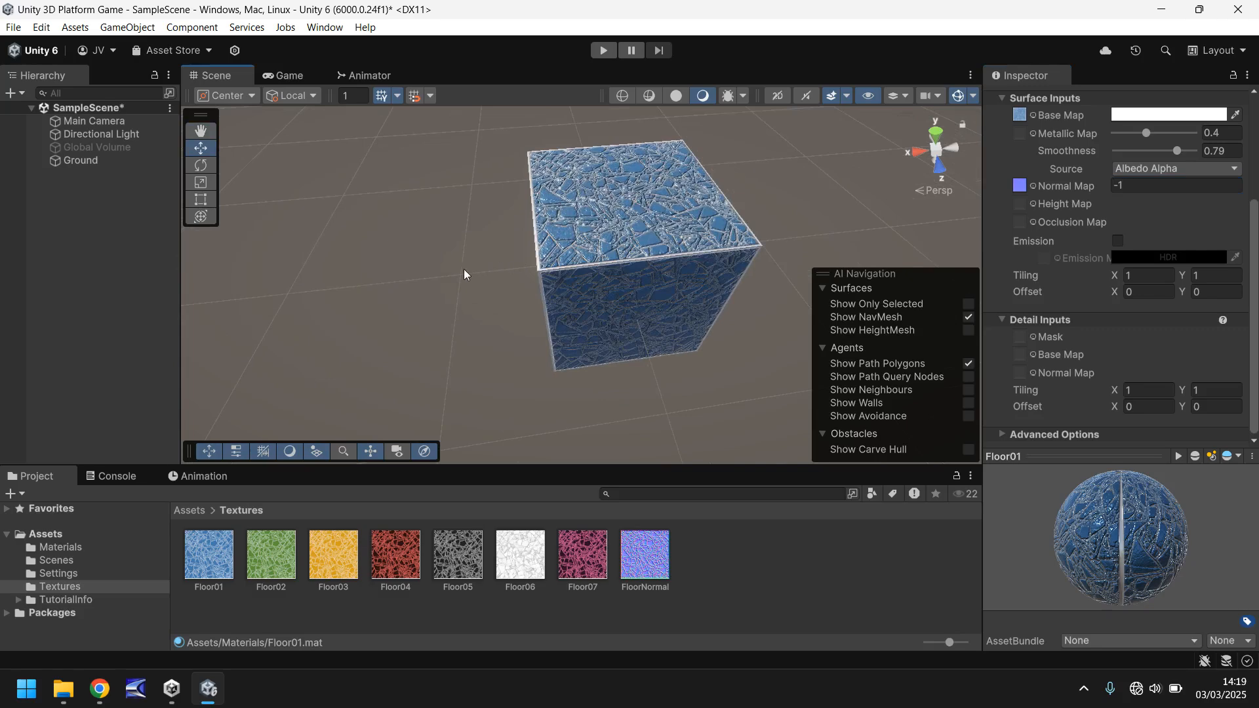
{"action": "mouse_move", "coordinate": [430, 286]}
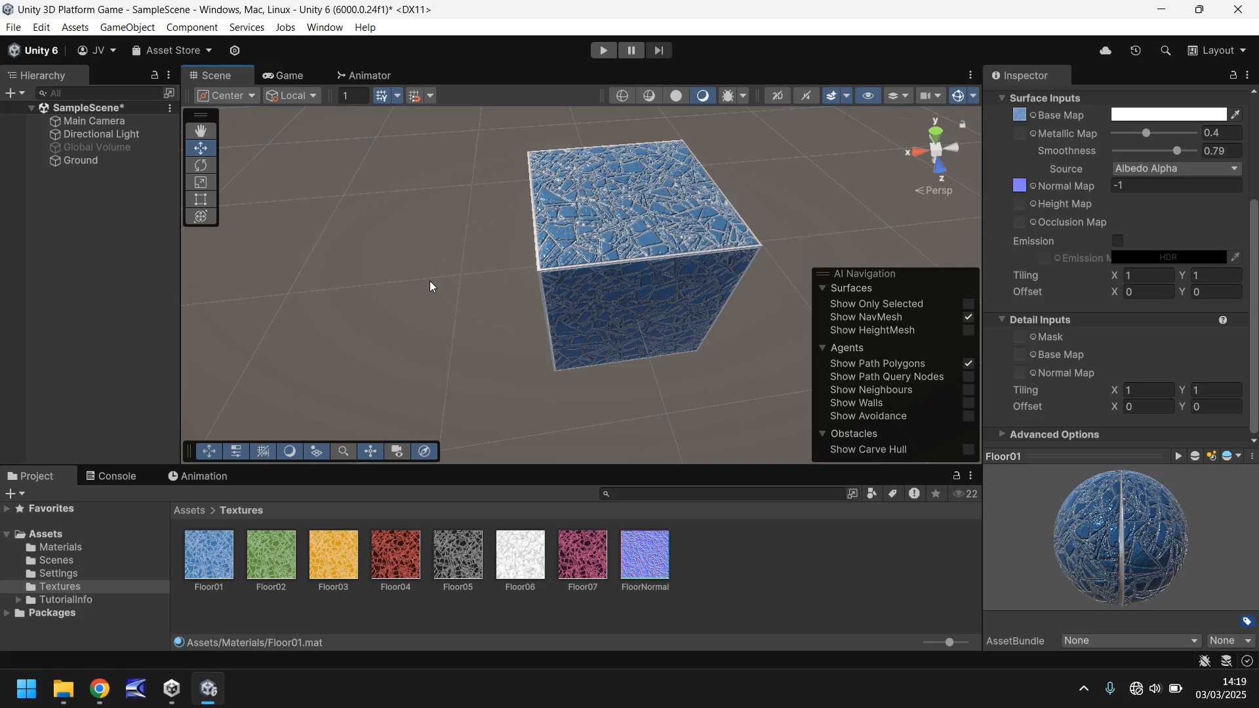
{"action": "mouse_move", "coordinate": [399, 314]}
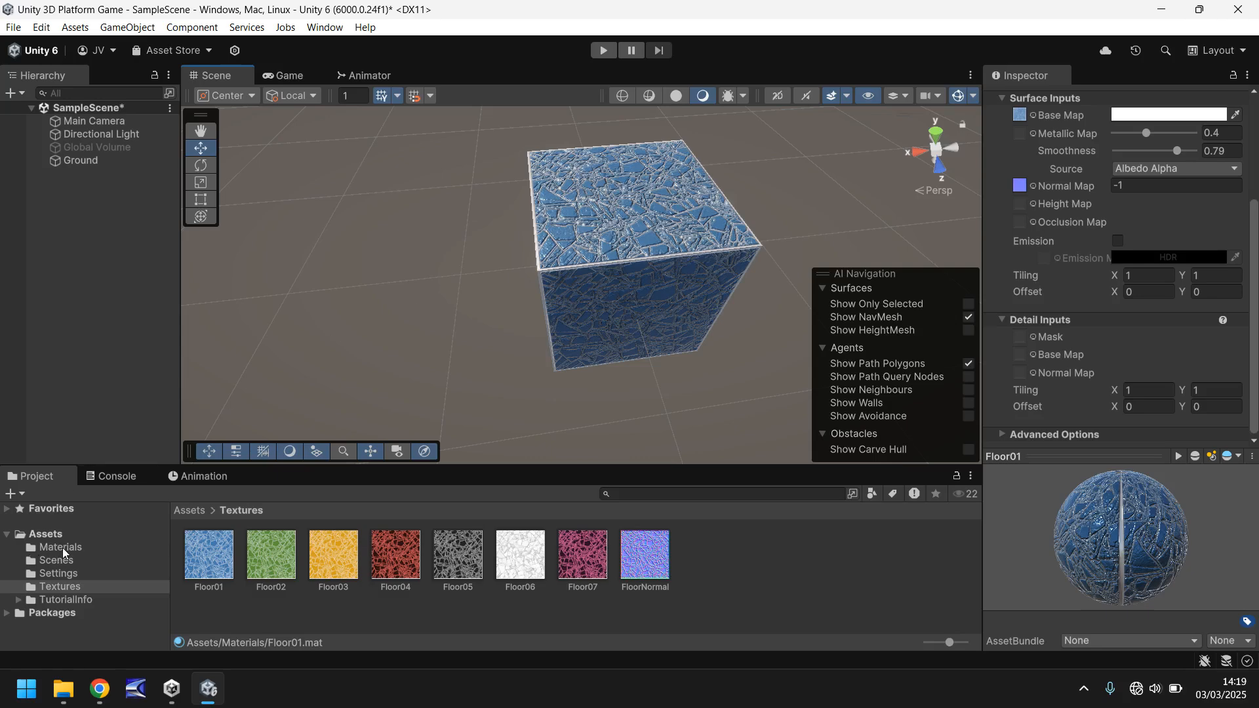
Create a new material in the Materials folder and name it mymatieral
{"action": "right_click", "coordinate": [58, 547]}
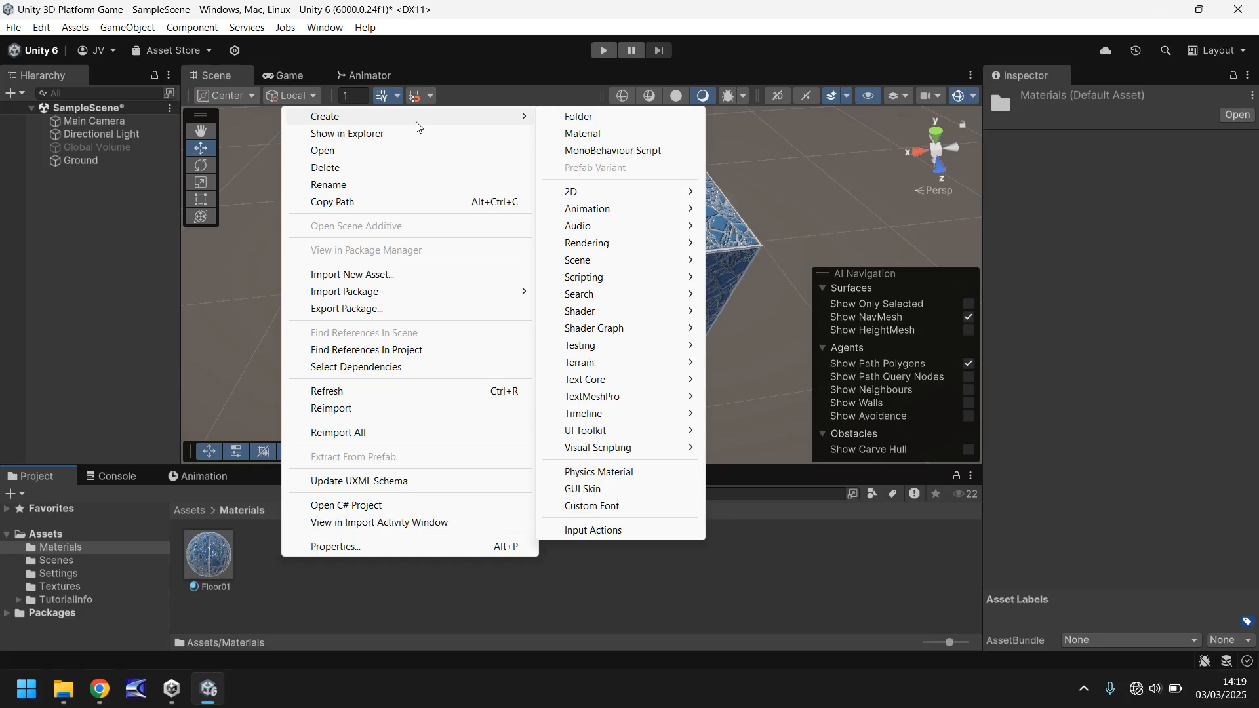
{"action": "mouse_move", "coordinate": [612, 226]}
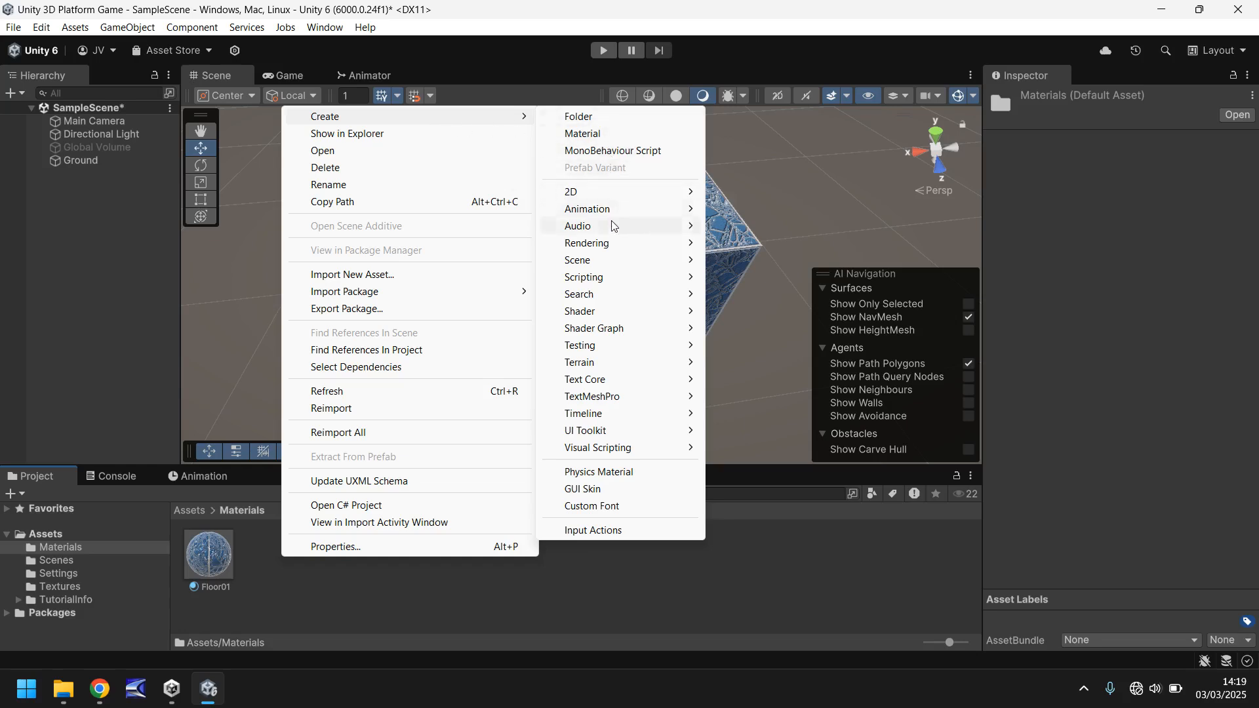
{"action": "mouse_move", "coordinate": [587, 209]}
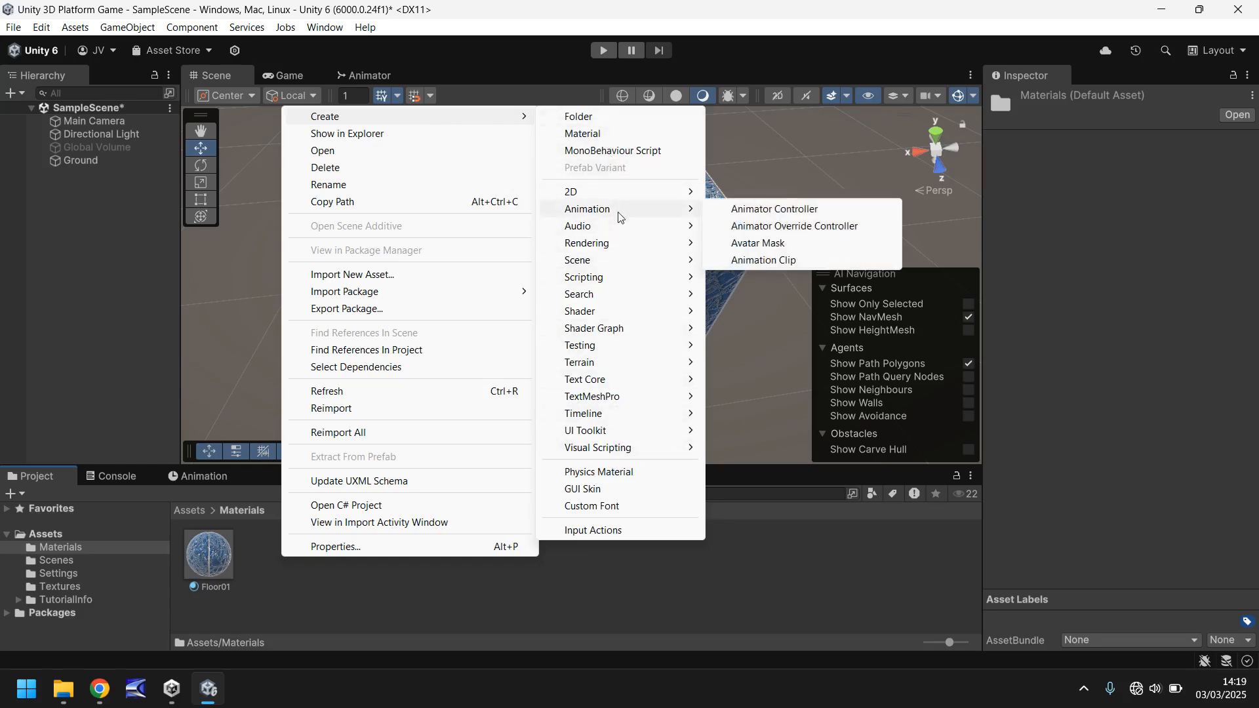
{"action": "mouse_move", "coordinate": [586, 243]}
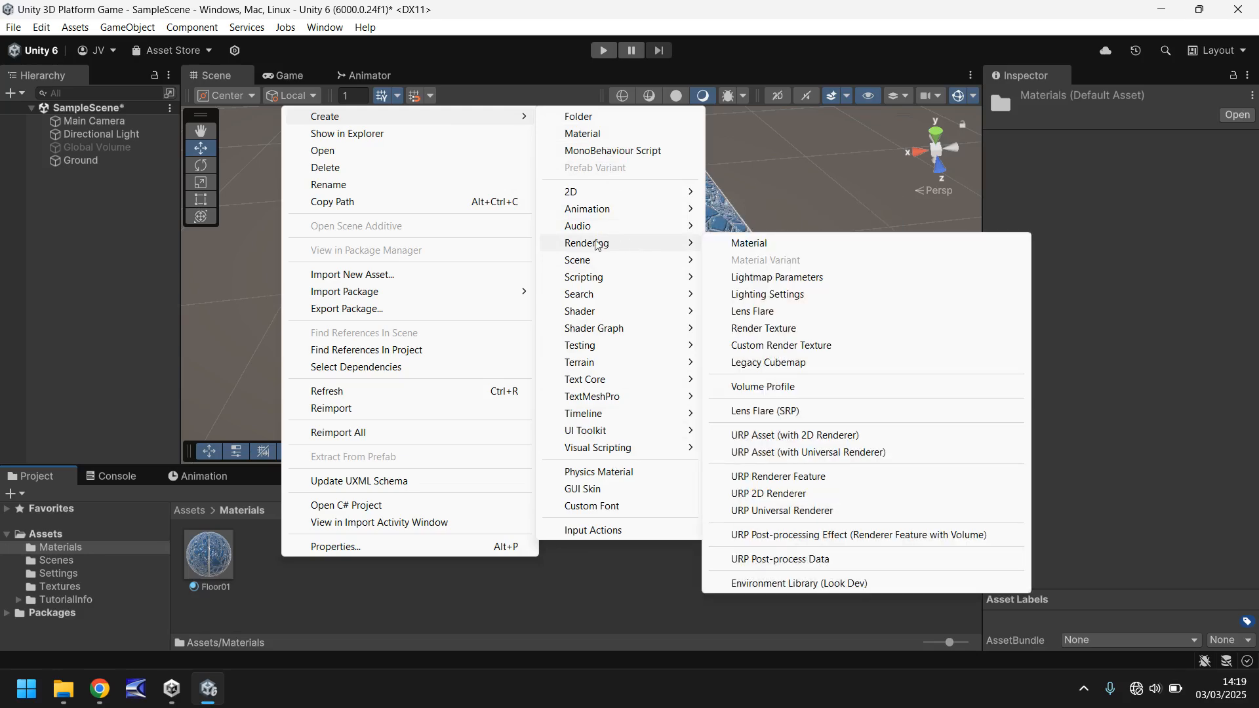
{"action": "left_click", "coordinate": [747, 242]}
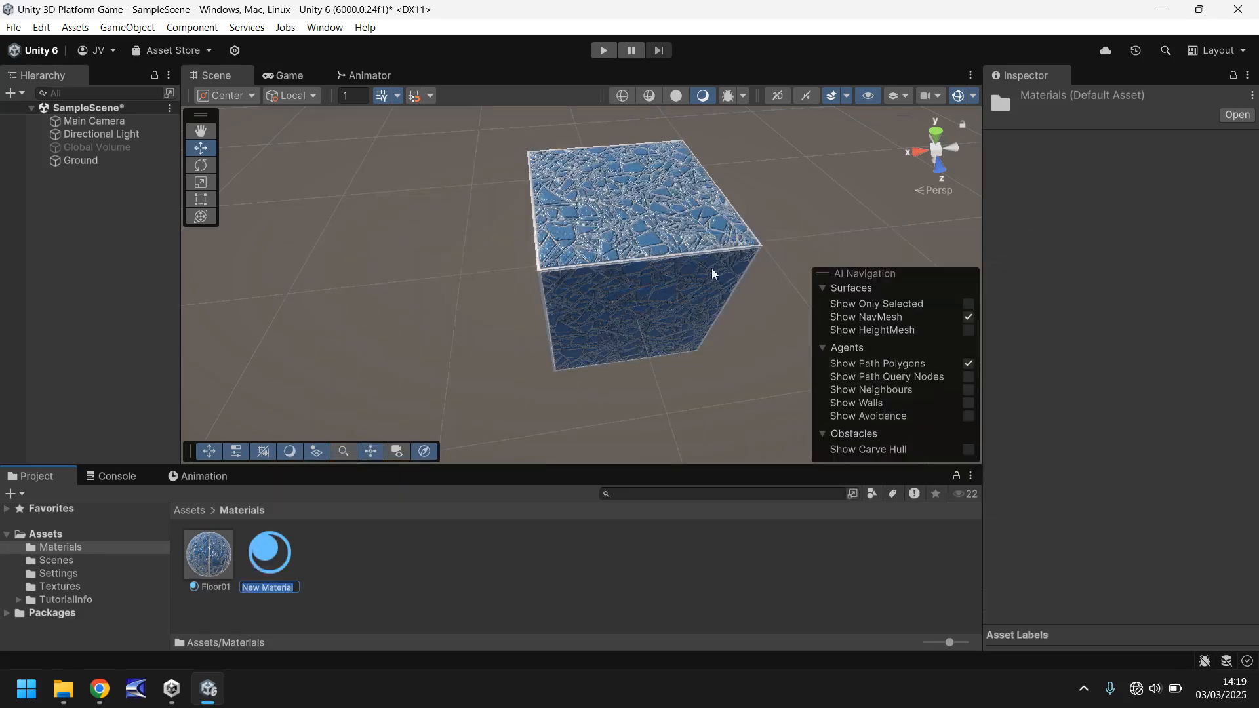
{"action": "left_click", "coordinate": [269, 551]}
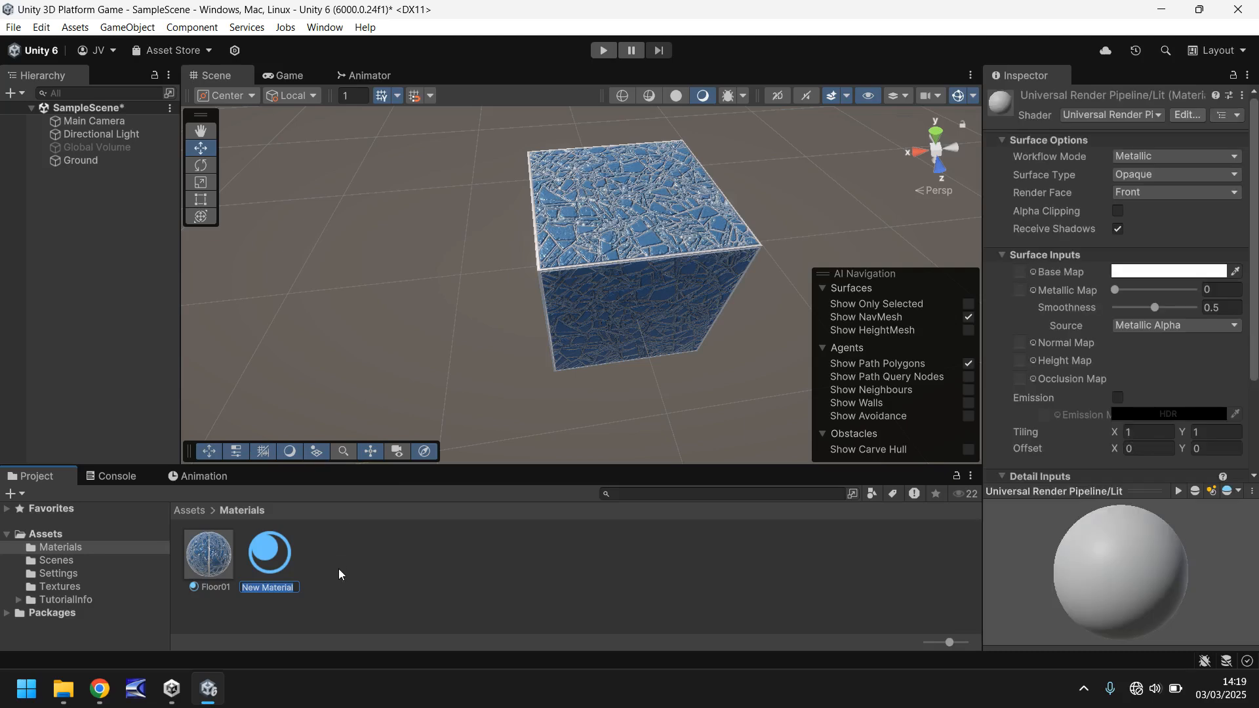
{"action": "type", "text": "mymat"}
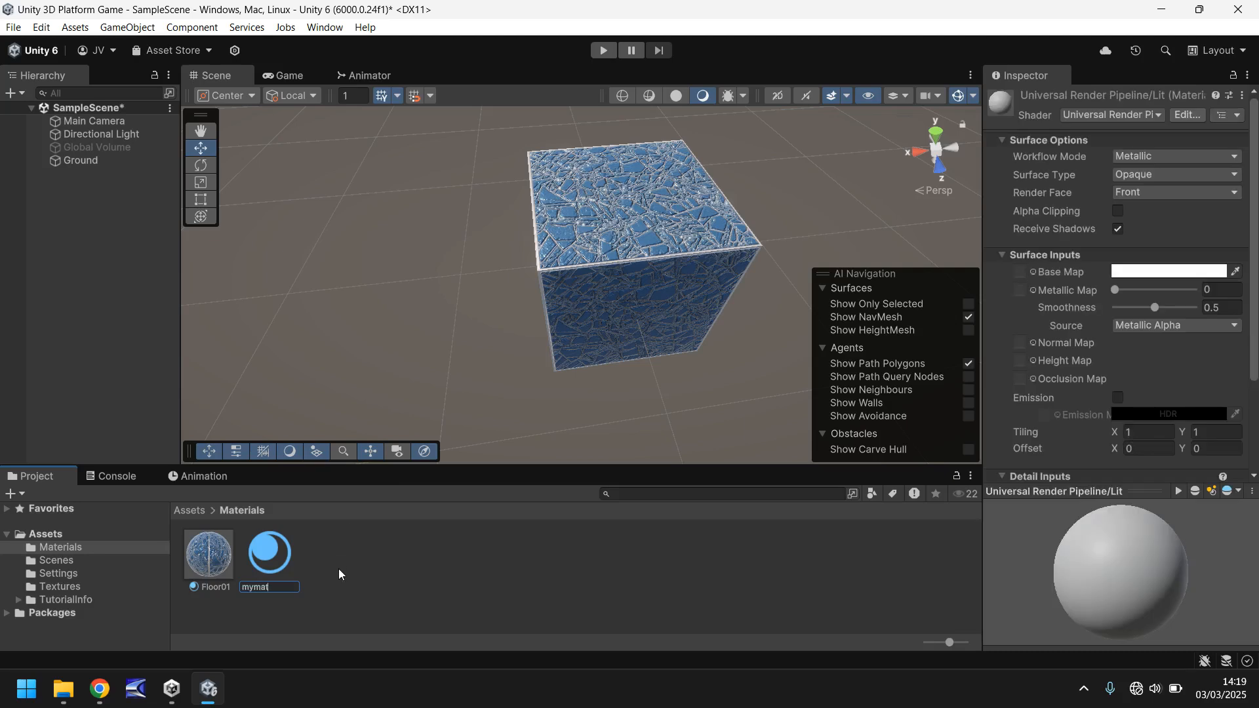
{"action": "type", "text": "ier"}
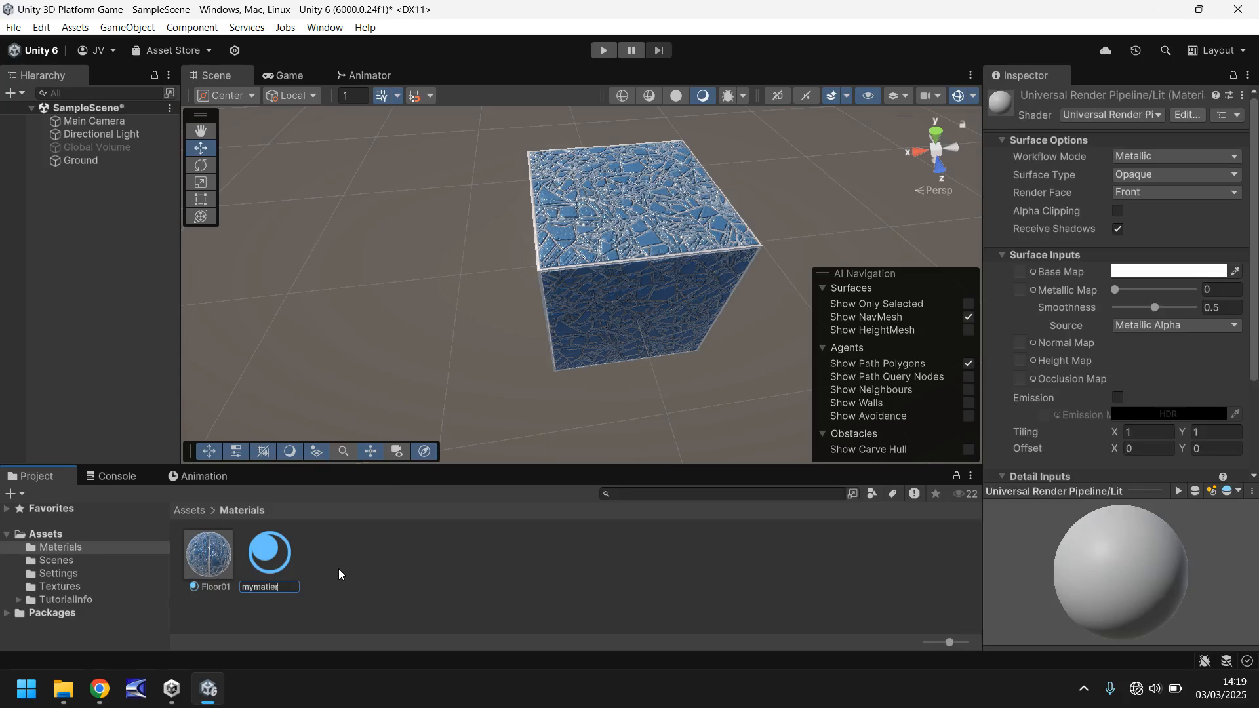
{"action": "type", "text": "al"}
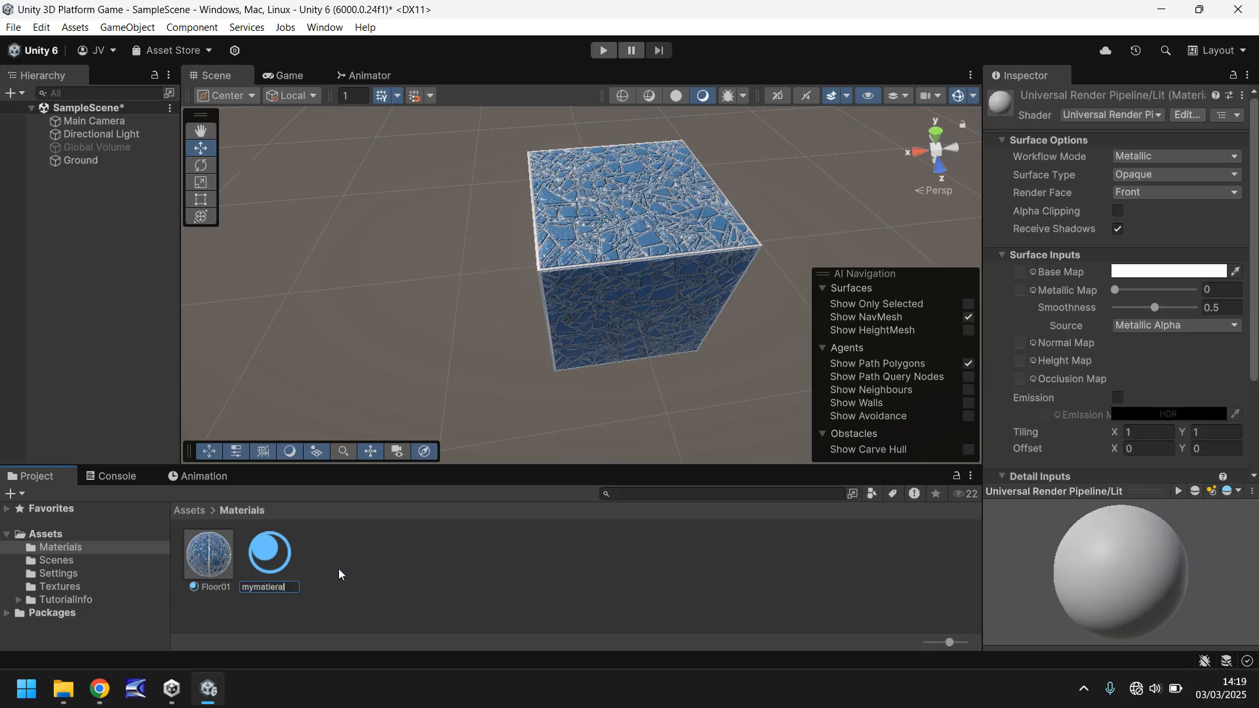
{"action": "left_click", "coordinate": [269, 550]}
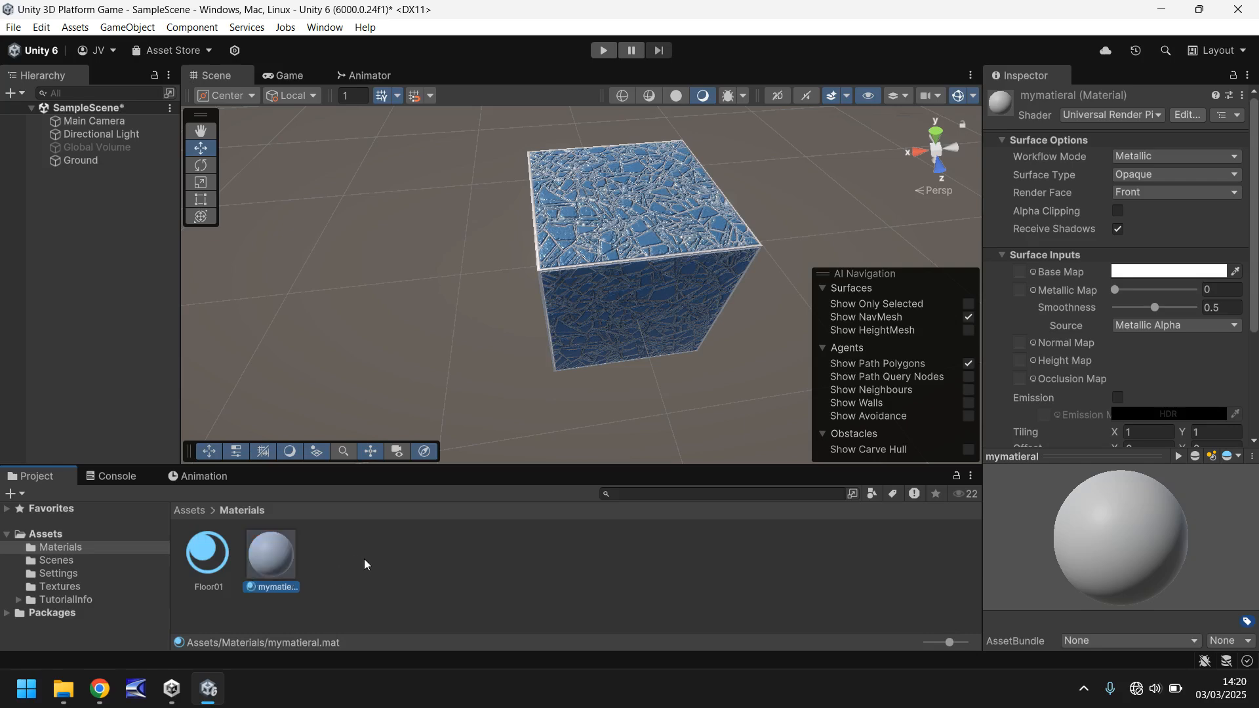
{"action": "mouse_move", "coordinate": [444, 610]}
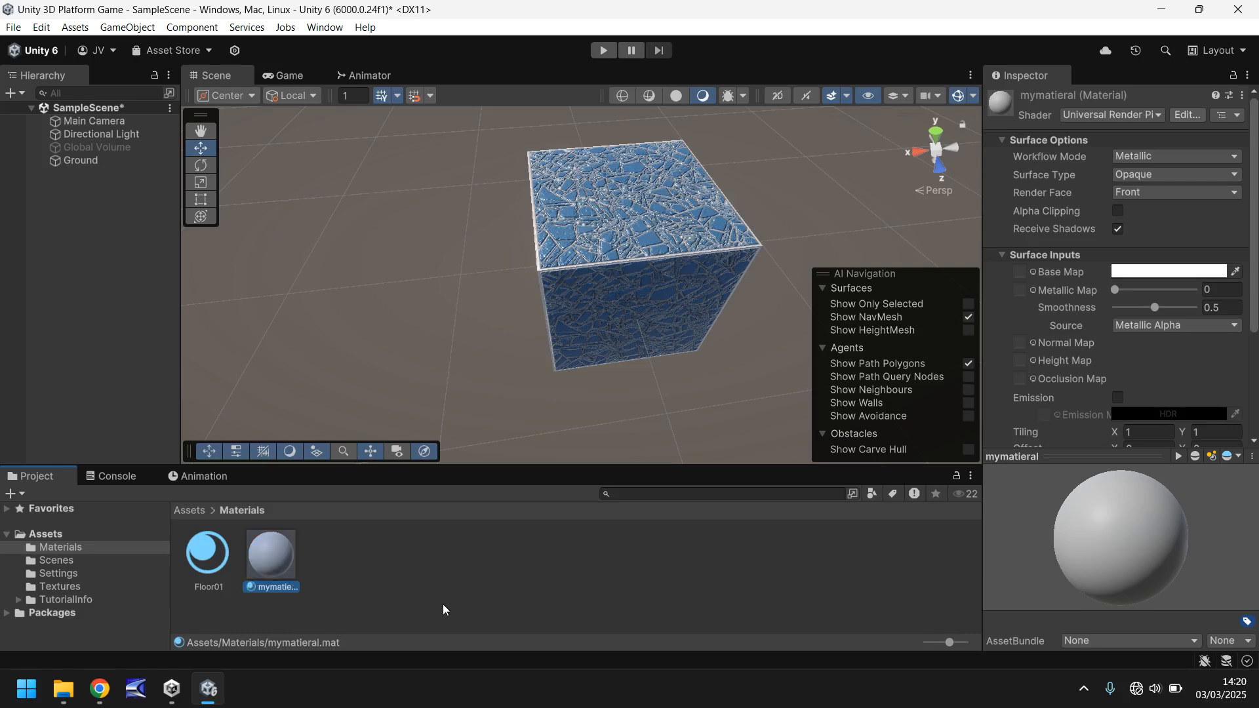
{"action": "mouse_move", "coordinate": [1037, 279]}
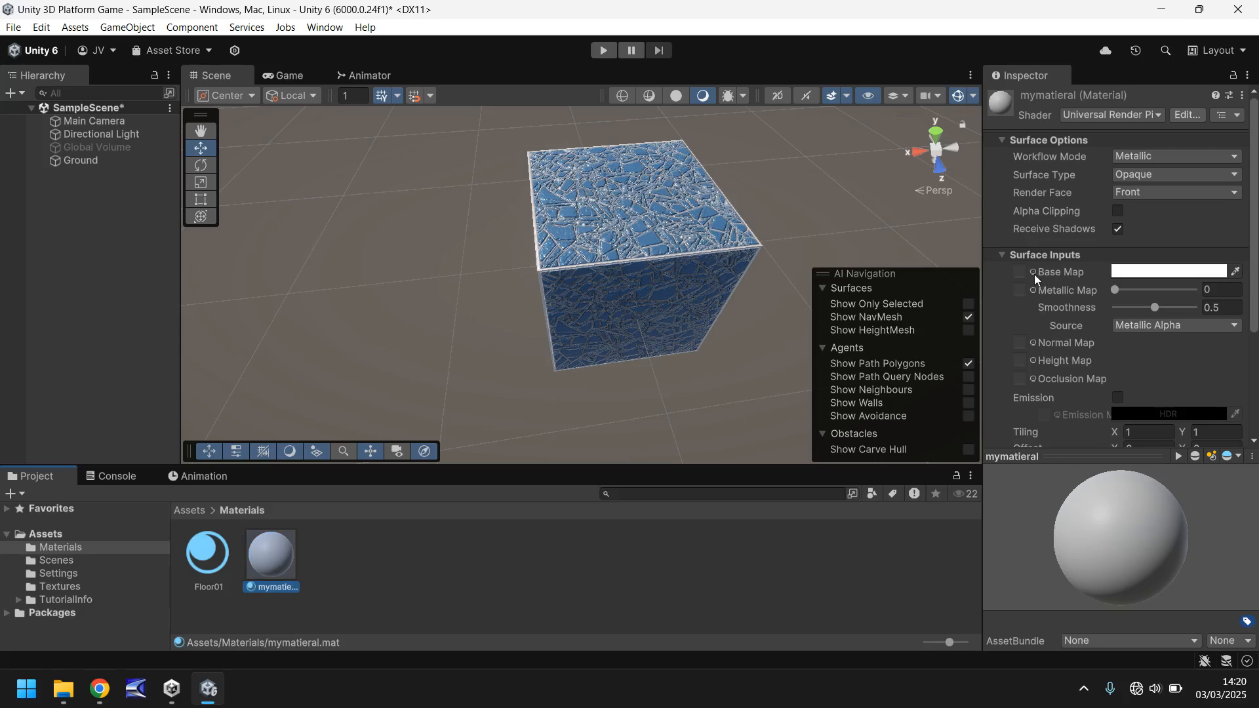
Pick the green Floor02 texture for mymatieral's Base Map slot
{"action": "left_click", "coordinate": [1021, 271]}
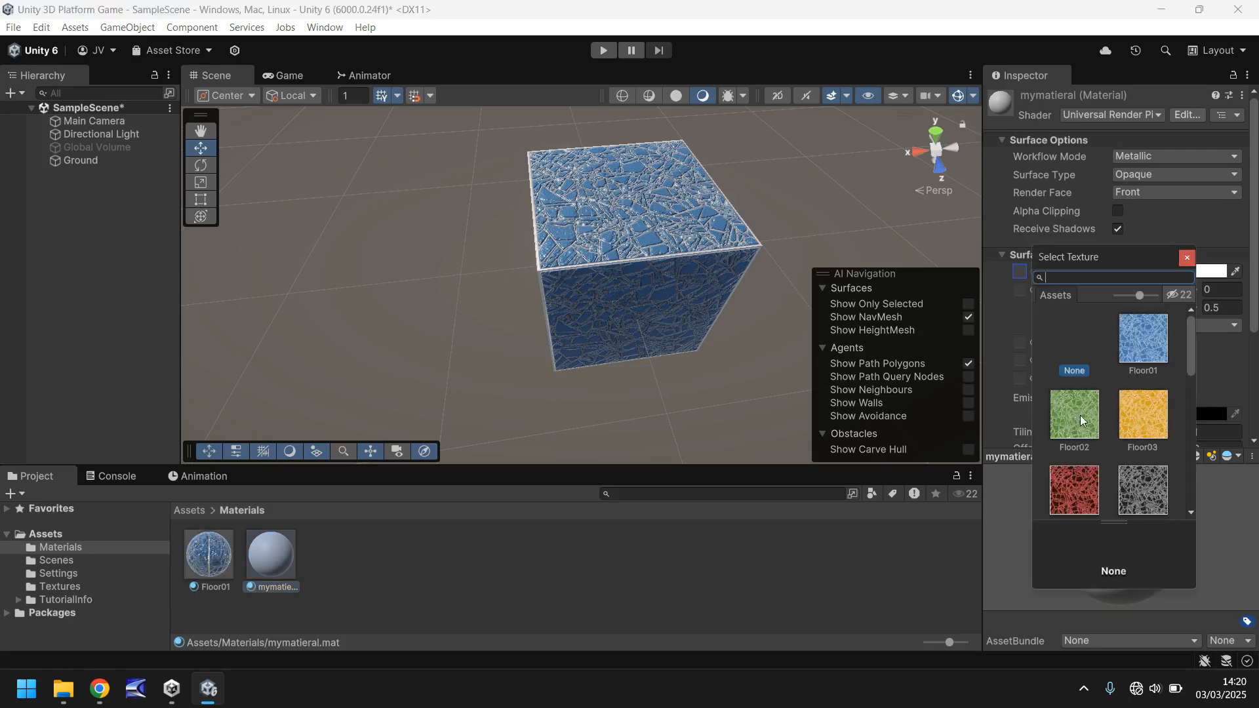
{"action": "scroll", "scroll_direction": "down", "scroll_amount": 3}
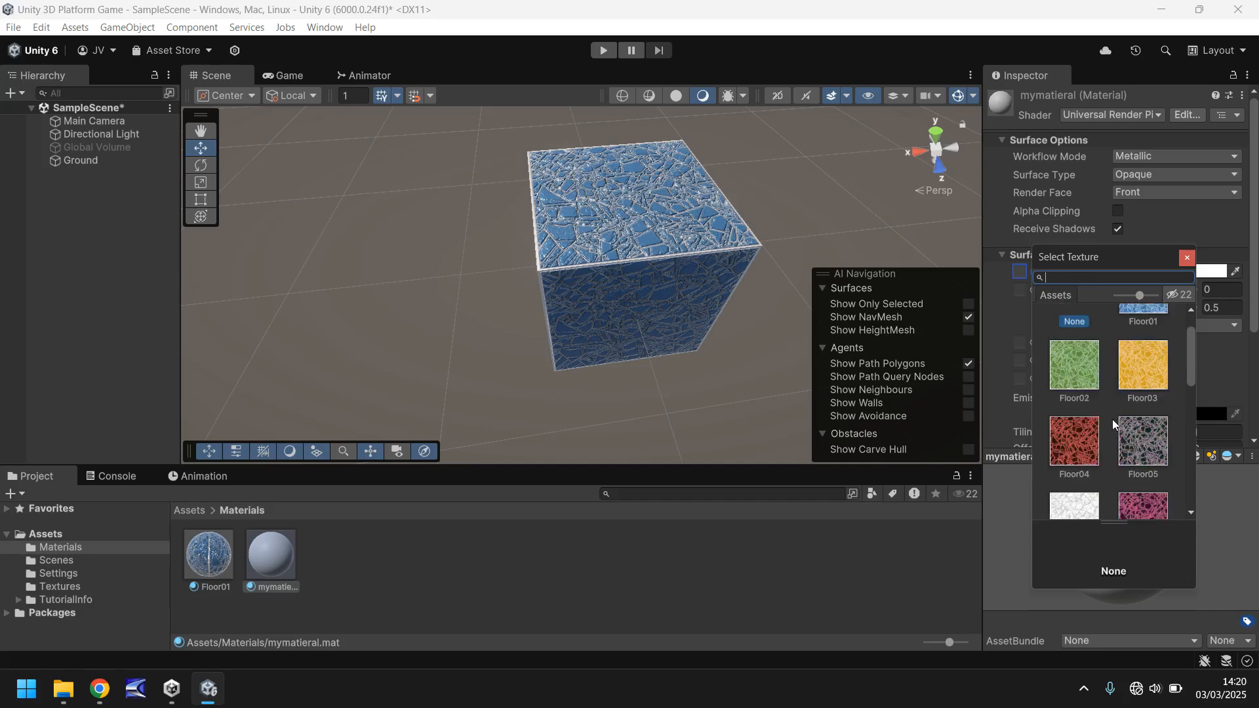
{"action": "left_click", "coordinate": [1074, 415]}
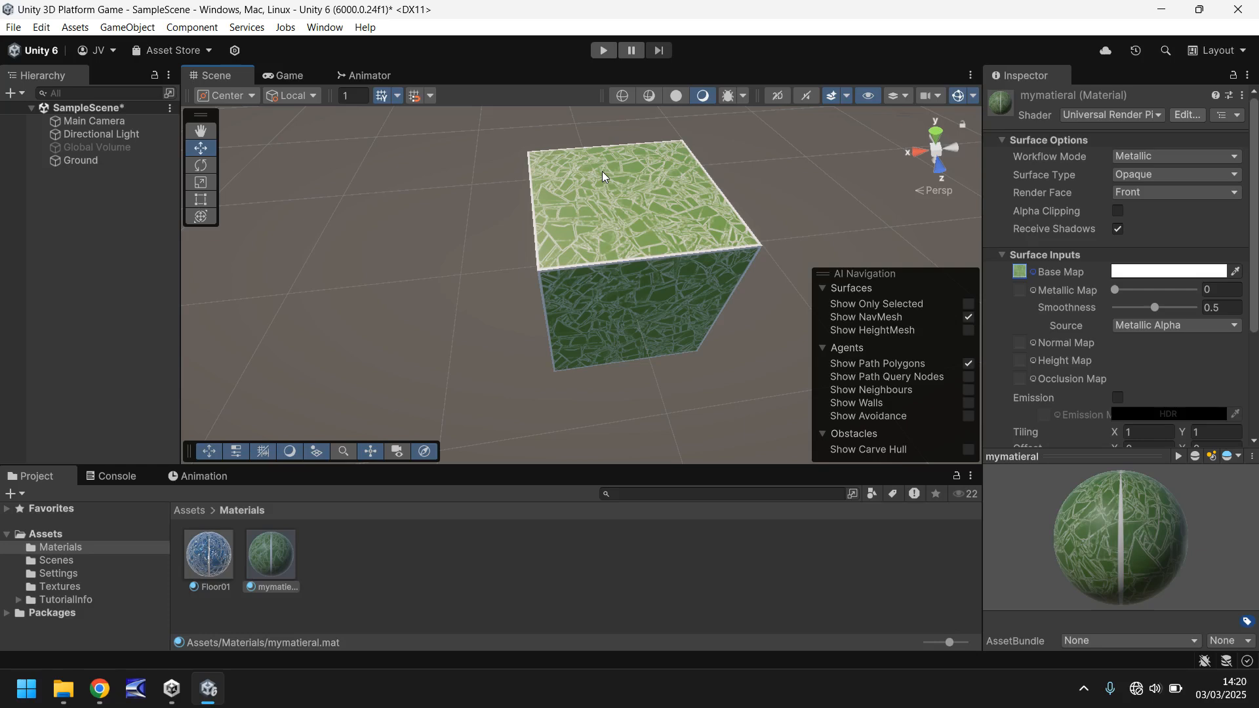
{"action": "mouse_move", "coordinate": [457, 265]}
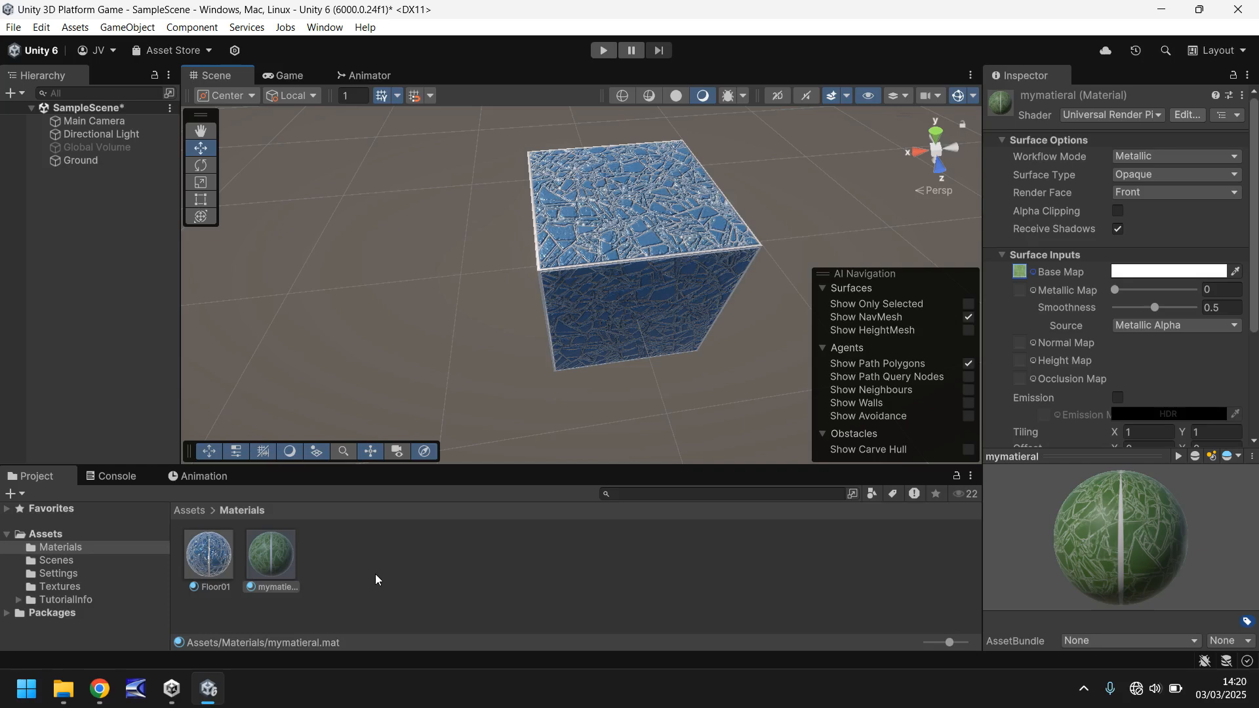
{"action": "left_click", "coordinate": [208, 552]}
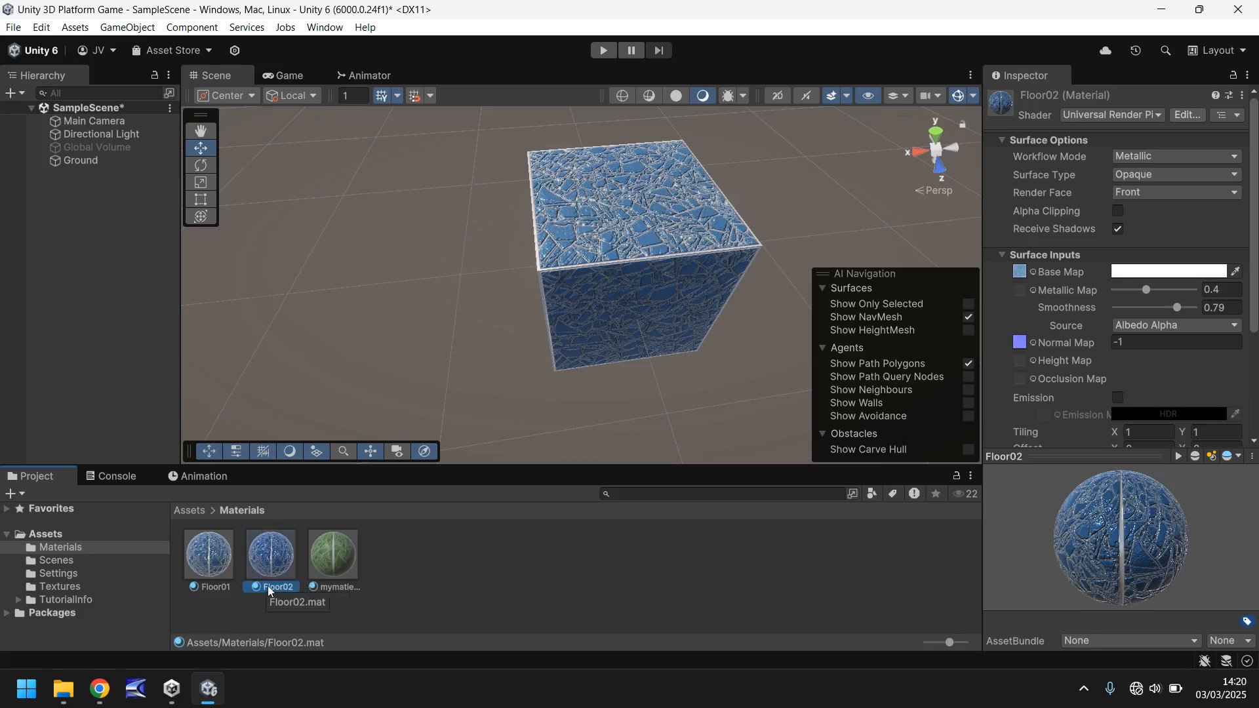
Set the green Floor02 texture as the Floor02 material's Base Map
{"action": "left_click", "coordinate": [61, 587]}
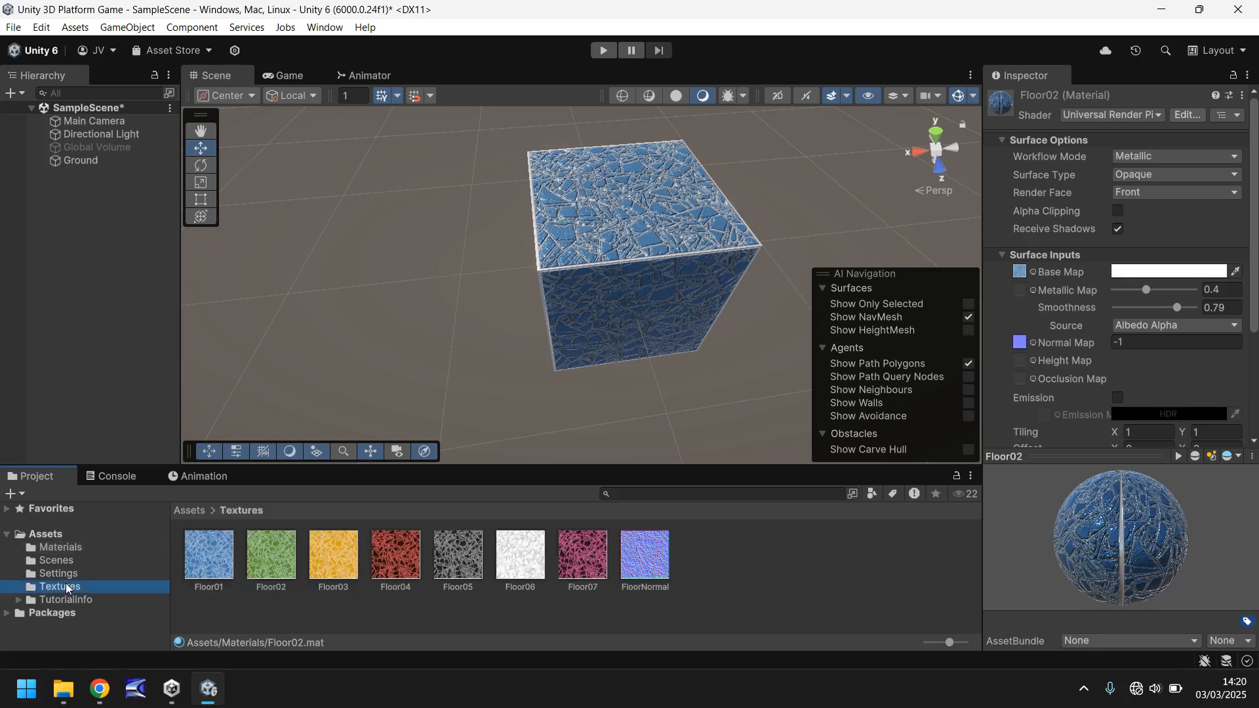
{"action": "left_click", "coordinate": [271, 554]}
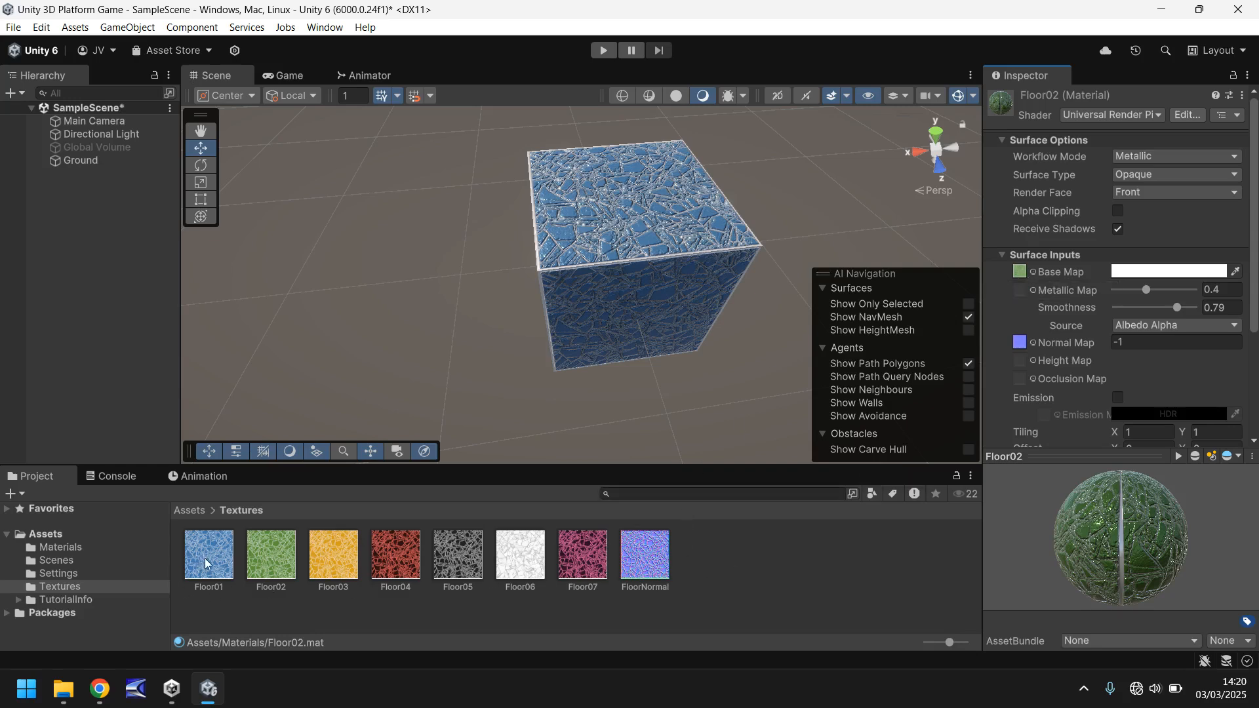
{"action": "mouse_move", "coordinate": [549, 569]}
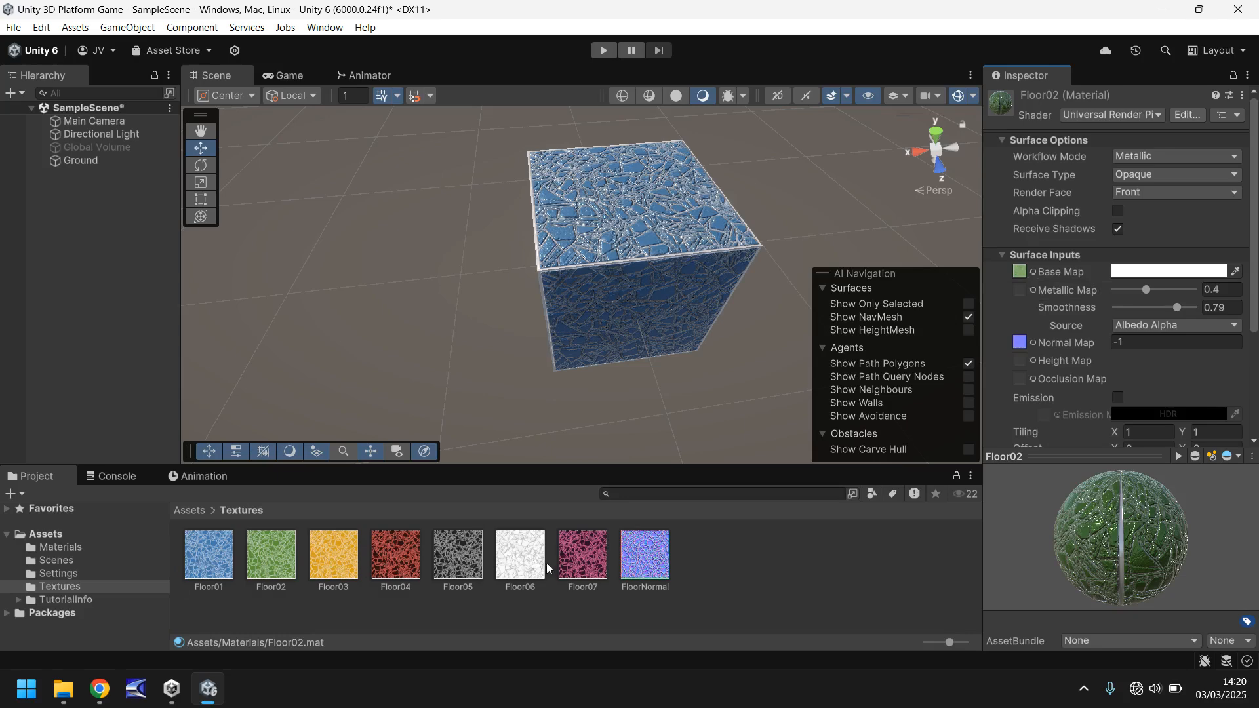
{"action": "mouse_move", "coordinate": [101, 568]}
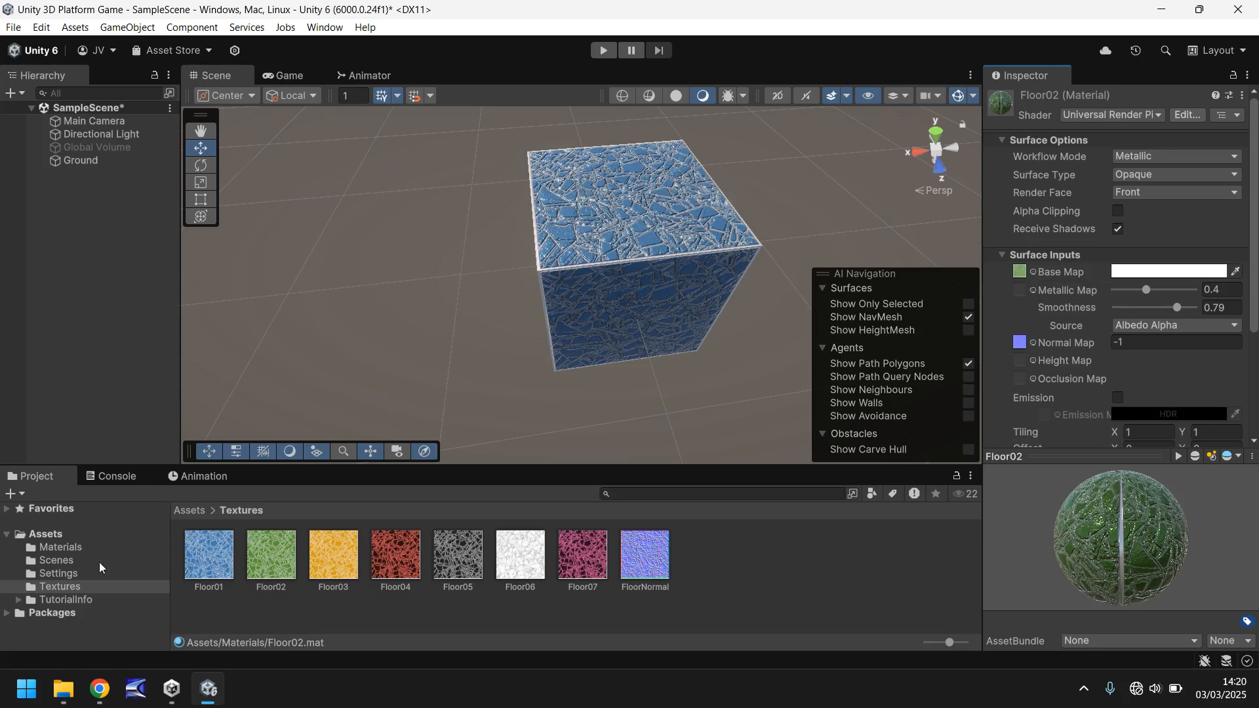
{"action": "mouse_move", "coordinate": [57, 556]}
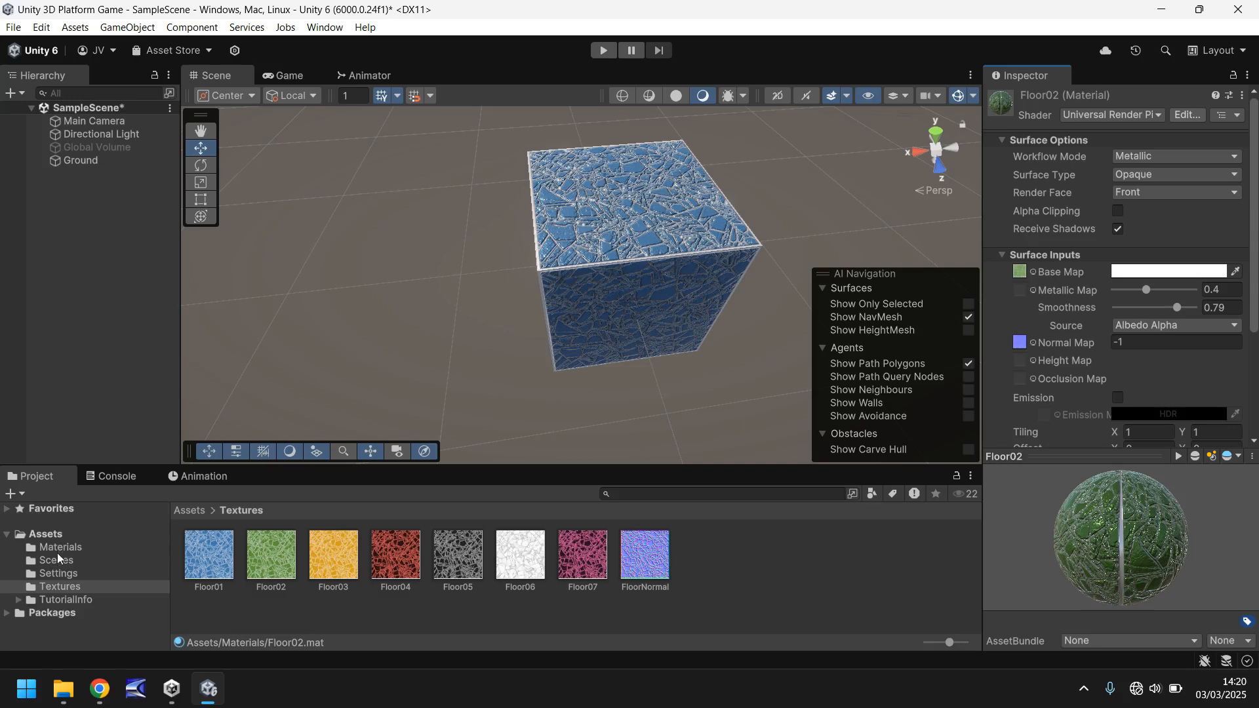
{"action": "left_click", "coordinate": [60, 547]}
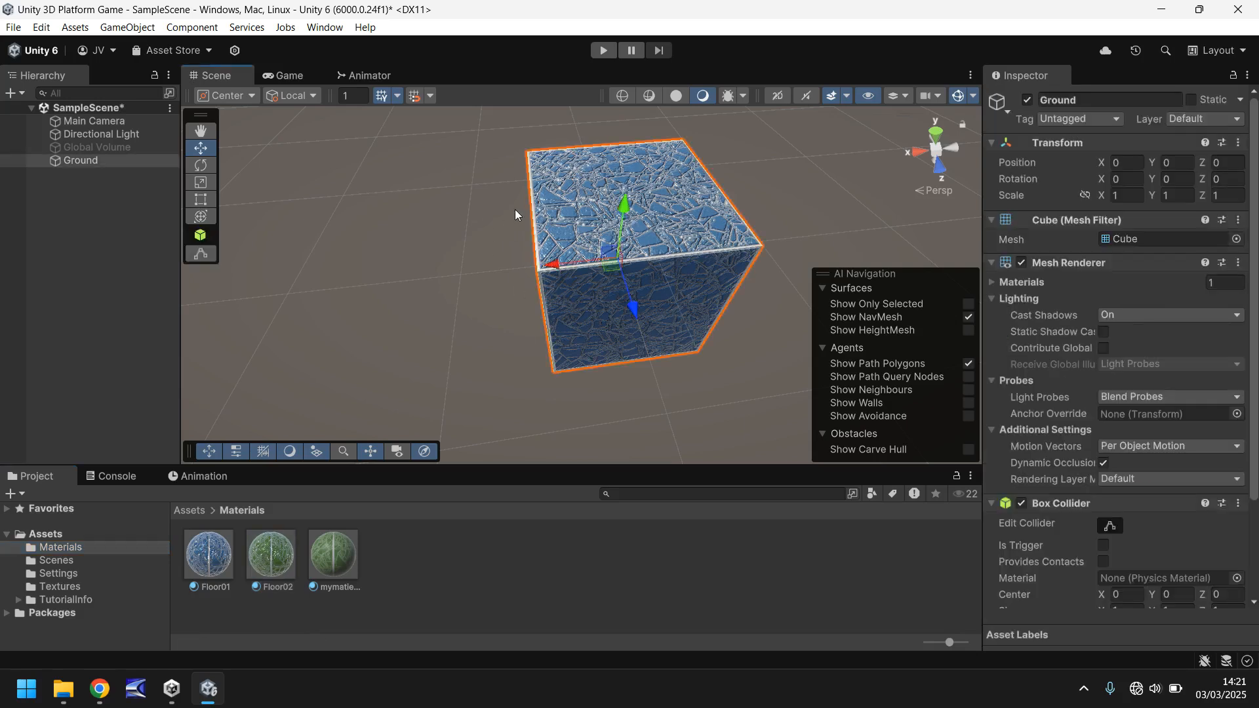
Duplicate the Ground cube with Ctrl+D and place Ground (1) at X=1
{"action": "key", "text": "ctrl+d"}
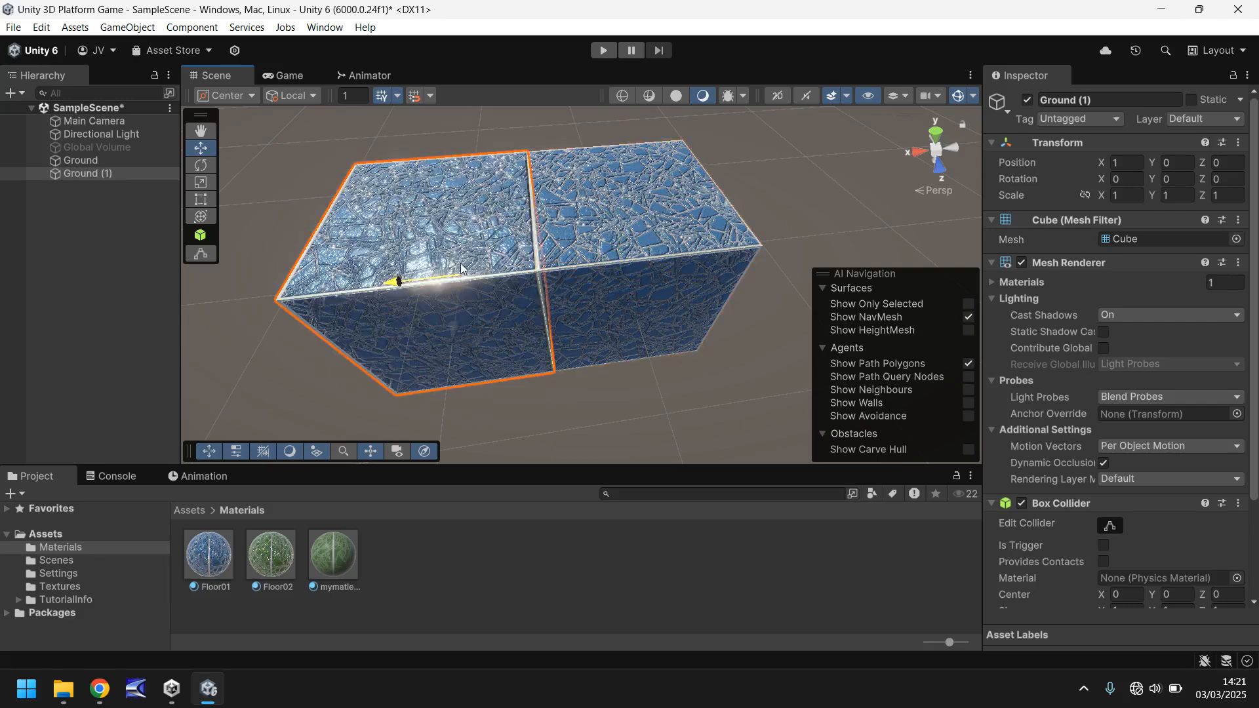
{"action": "left_click", "coordinate": [200, 147]}
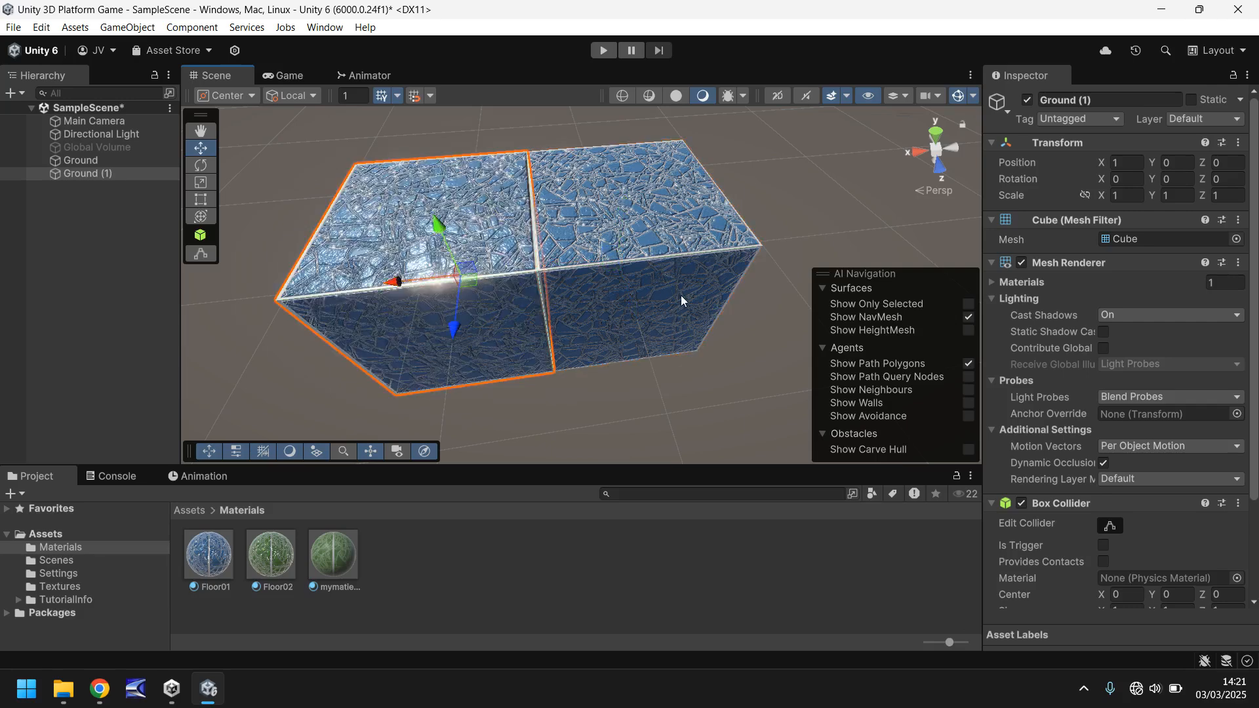
{"action": "mouse_move", "coordinate": [643, 304]}
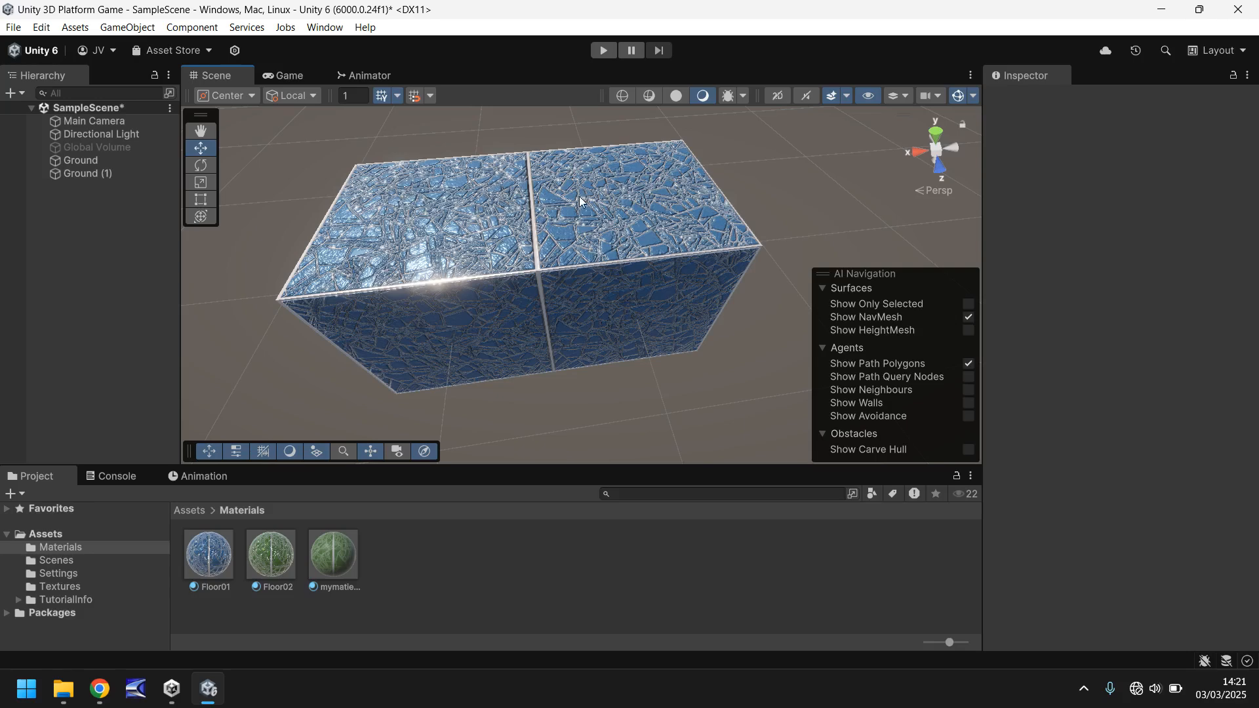
{"action": "mouse_move", "coordinate": [374, 354]}
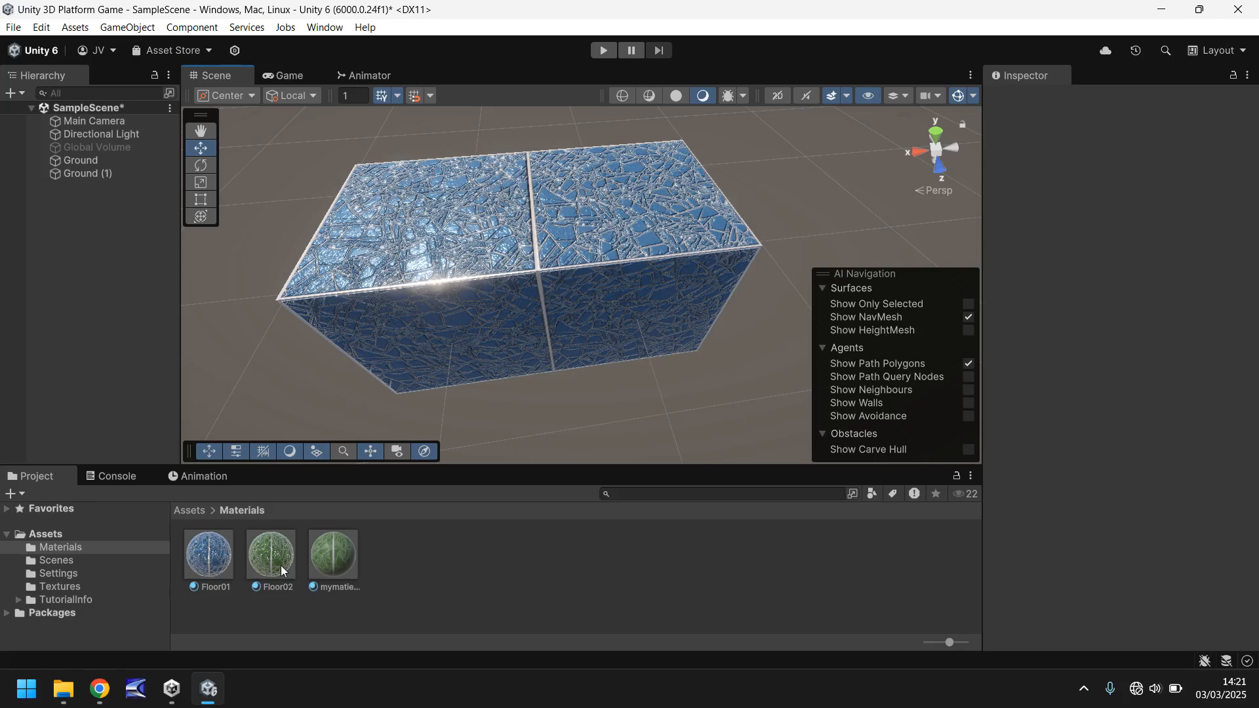
Apply the green mymatieral material to Ground (1), leaving the original on blue Floor01
{"action": "left_click", "coordinate": [271, 554]}
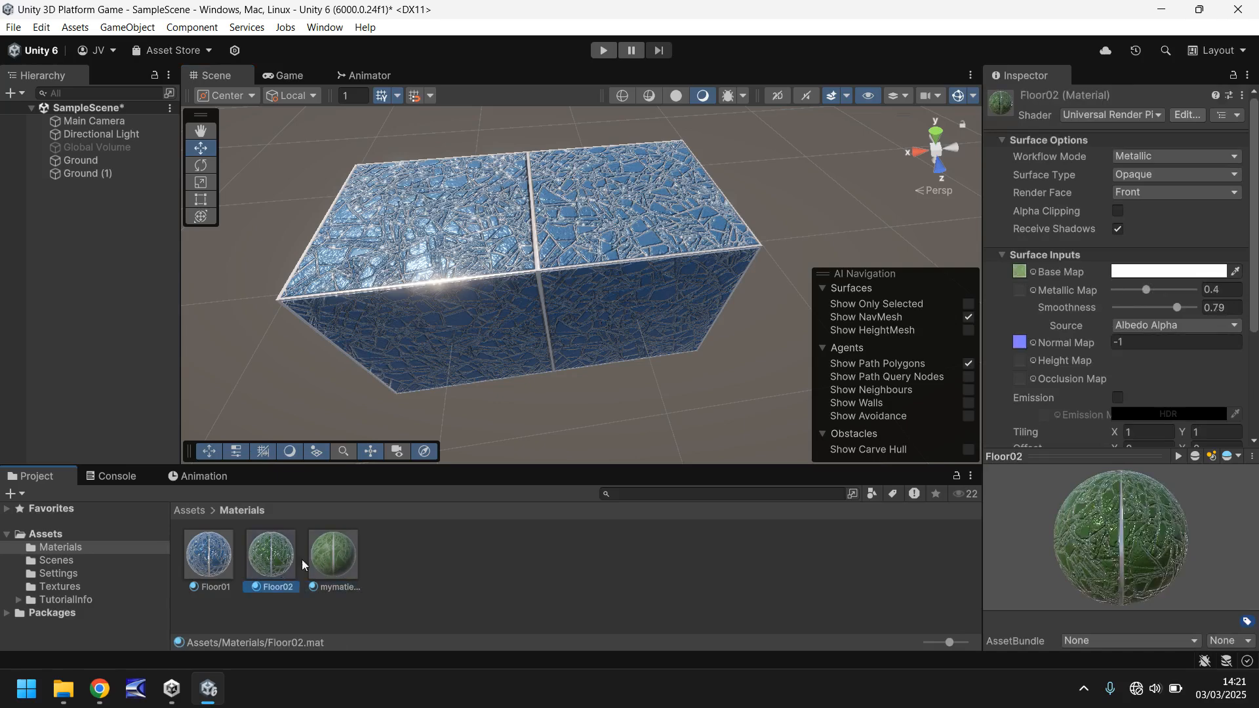
{"action": "left_click", "coordinate": [333, 553]}
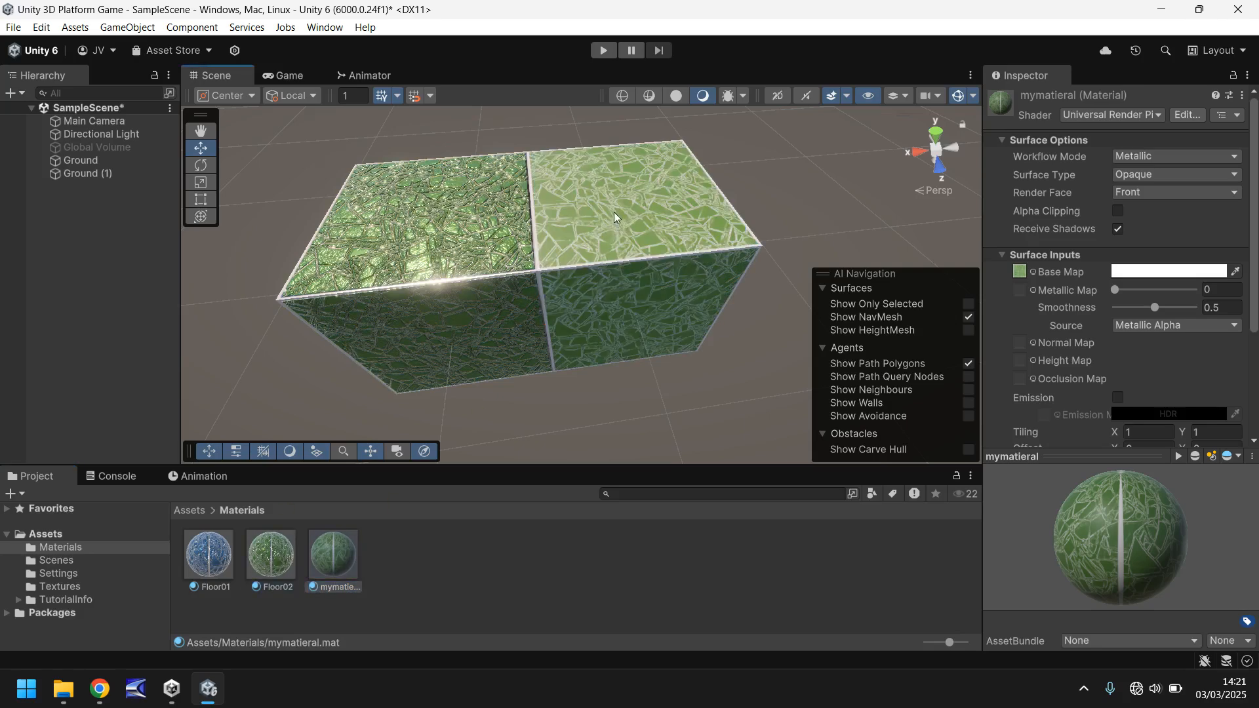
{"action": "mouse_move", "coordinate": [529, 272]}
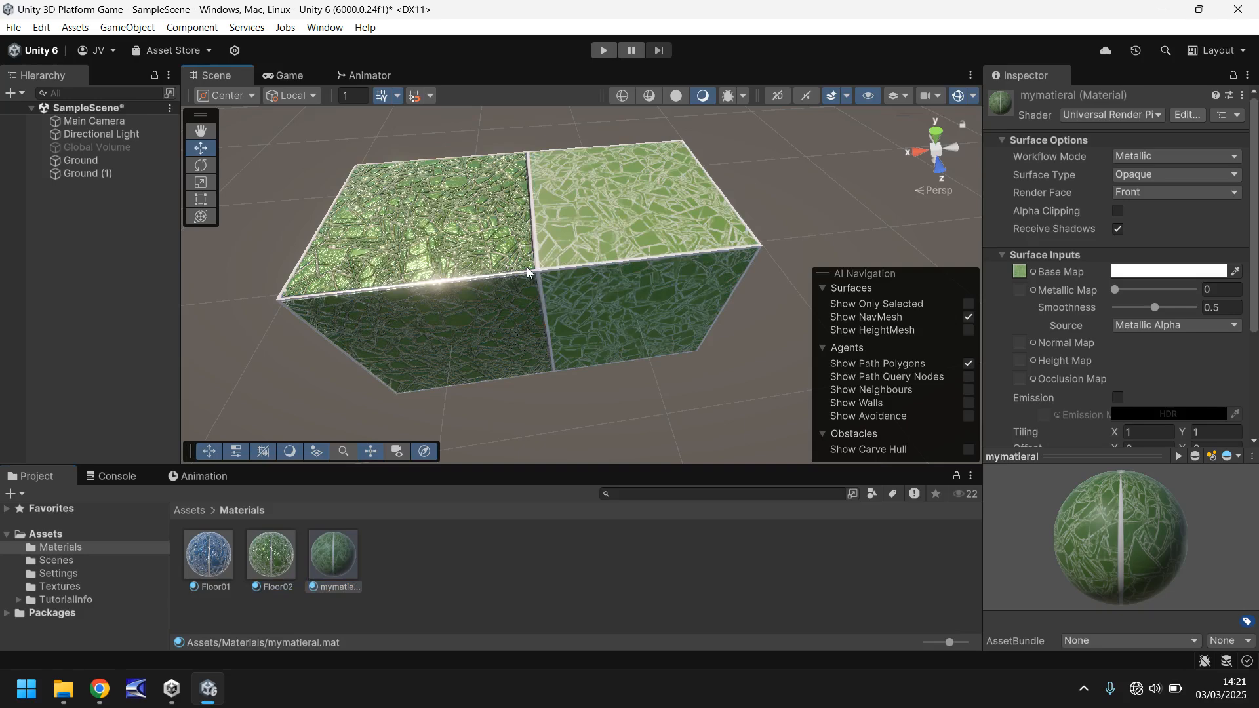
{"action": "mouse_move", "coordinate": [557, 228]}
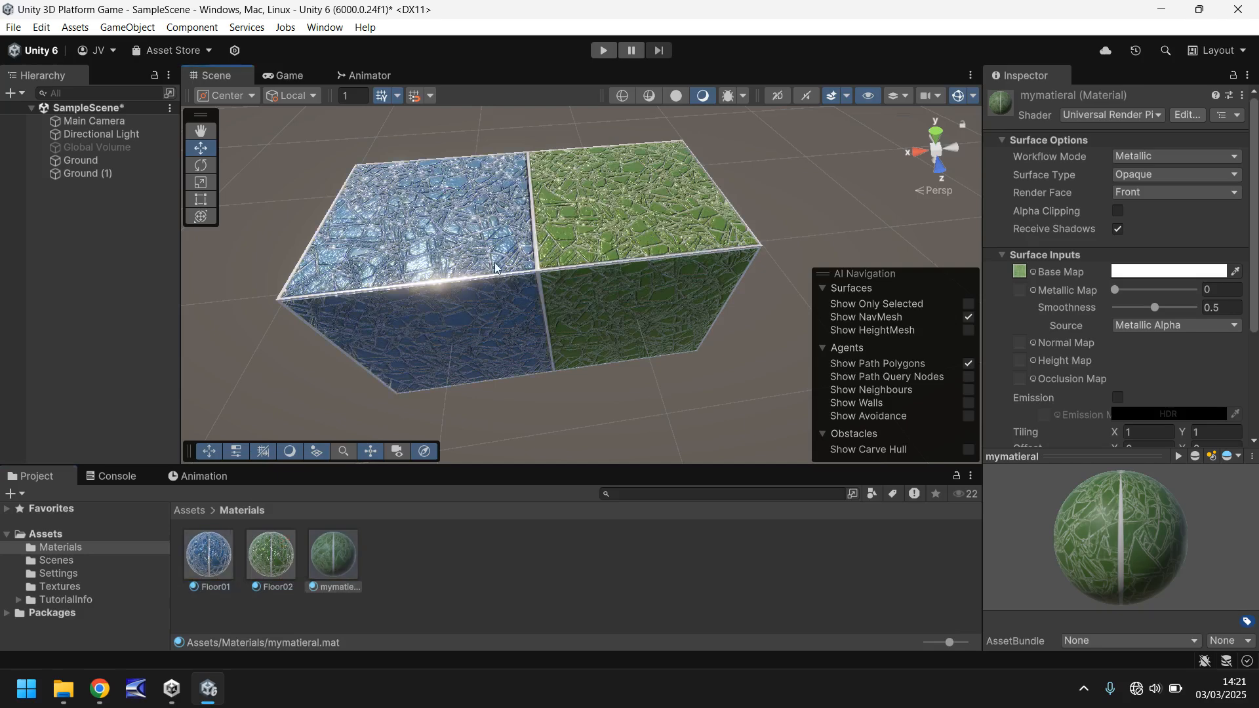
{"action": "left_click", "coordinate": [208, 554]}
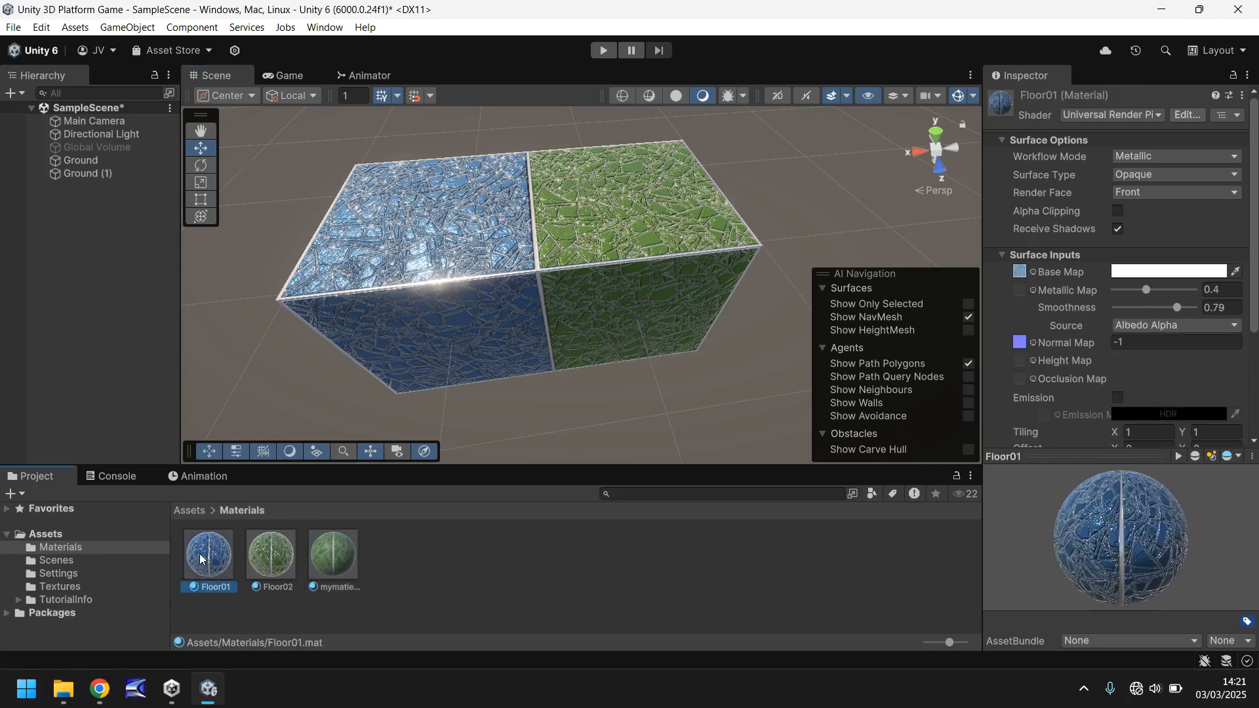
{"action": "mouse_move", "coordinate": [271, 566]}
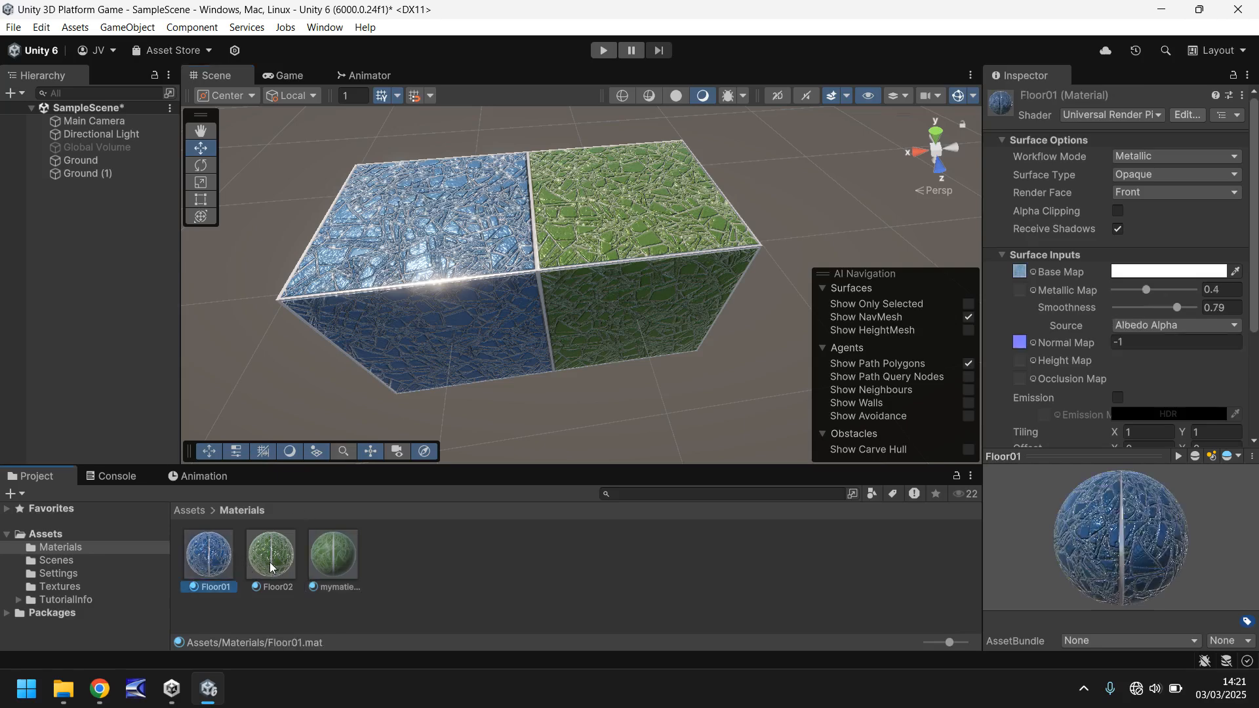
Select Floor01 and Floor02 together and set their Normal Map strength to -0.5
{"action": "left_click", "coordinate": [271, 553]}
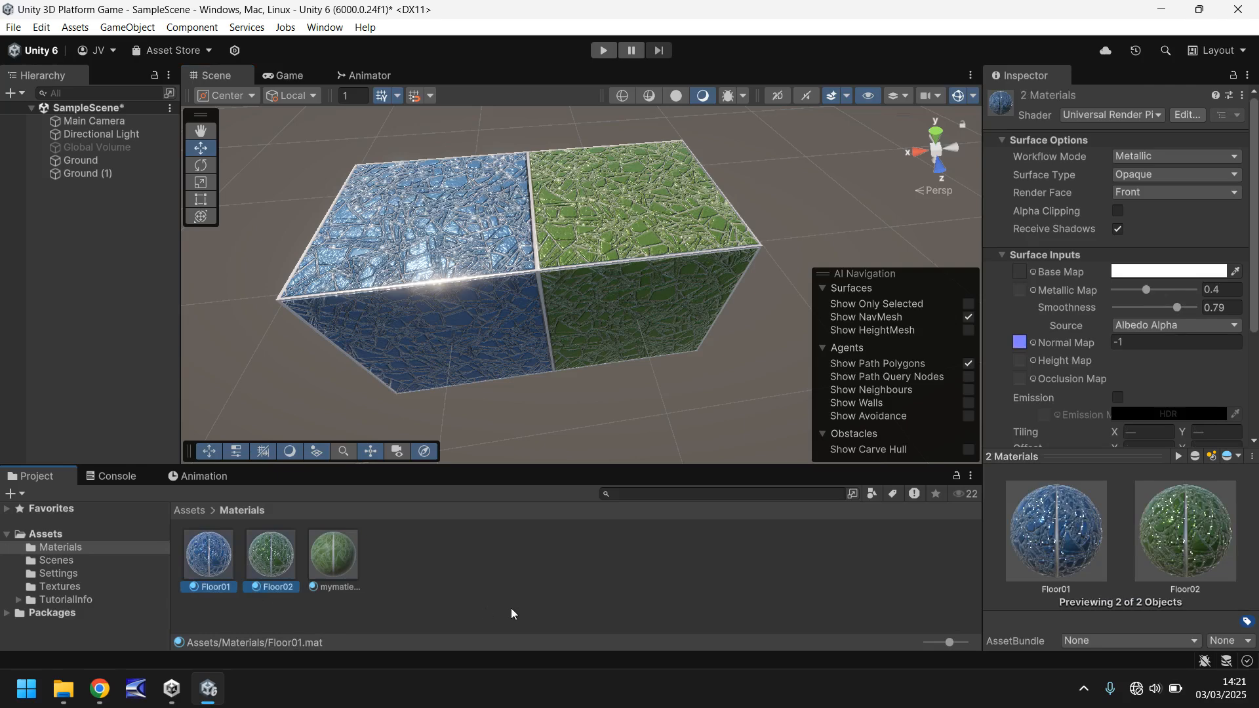
{"action": "mouse_move", "coordinate": [546, 615]}
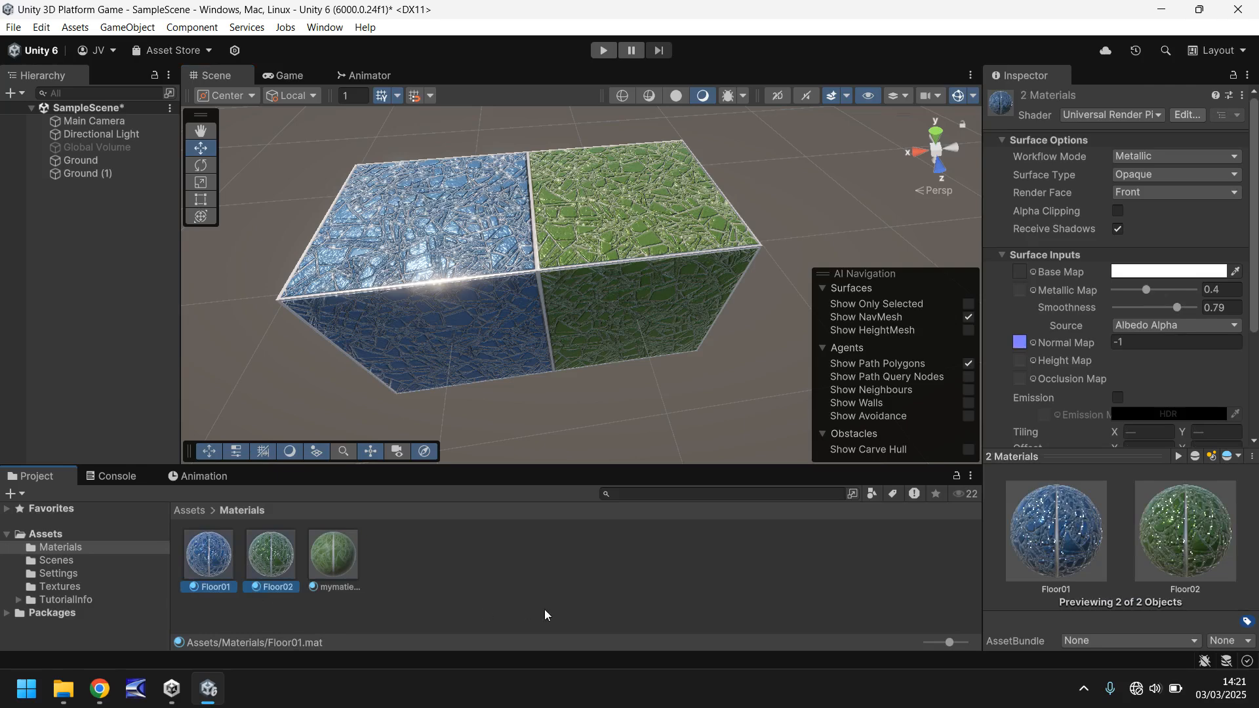
{"action": "mouse_move", "coordinate": [475, 593]}
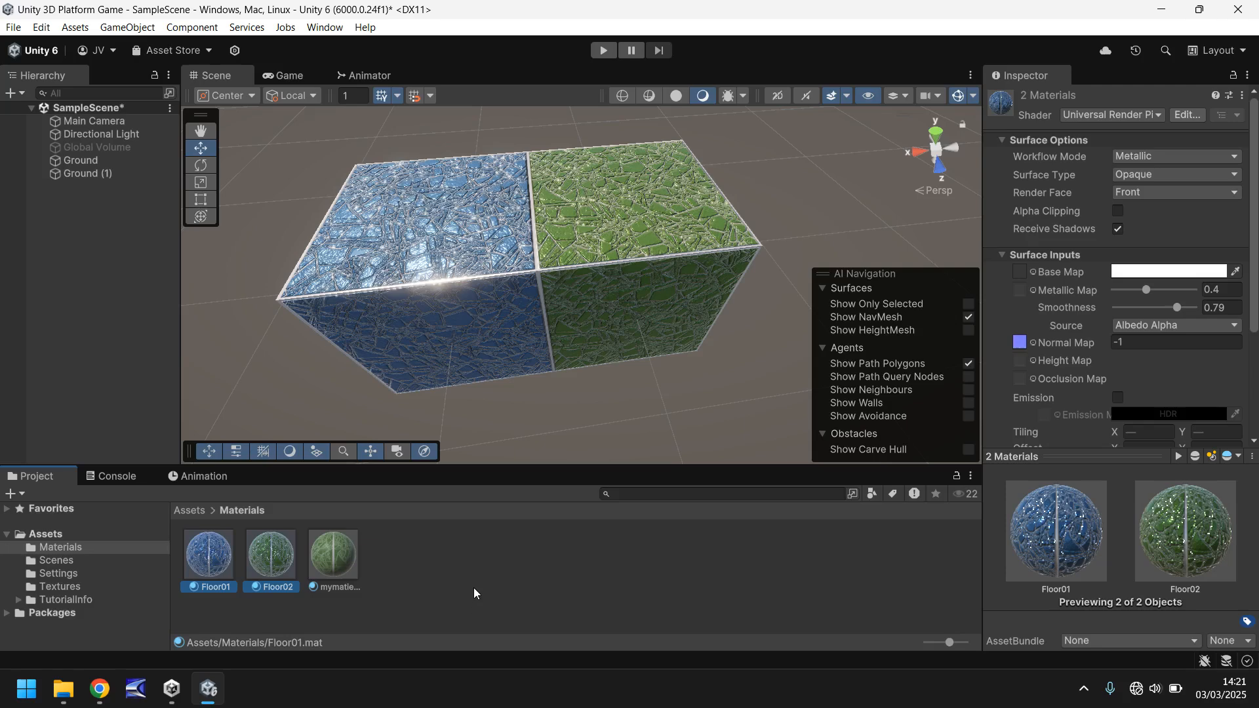
{"action": "left_click", "coordinate": [1173, 343]}
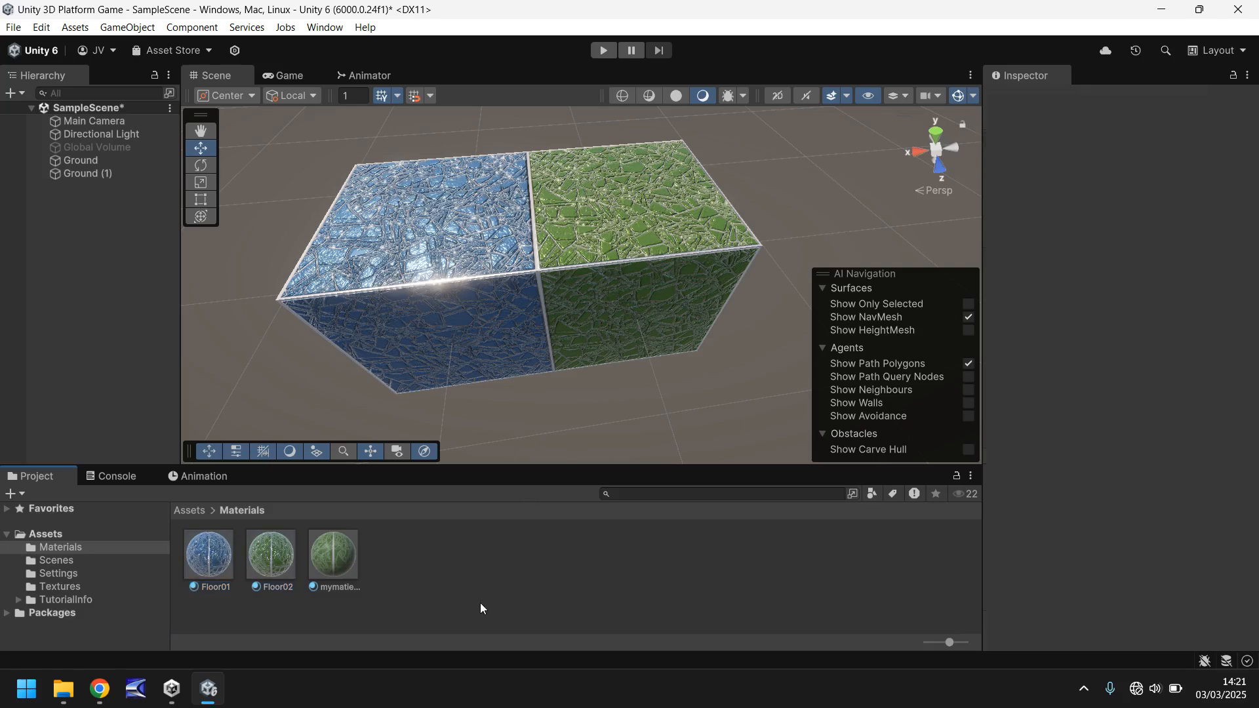
{"action": "left_click", "coordinate": [208, 554]}
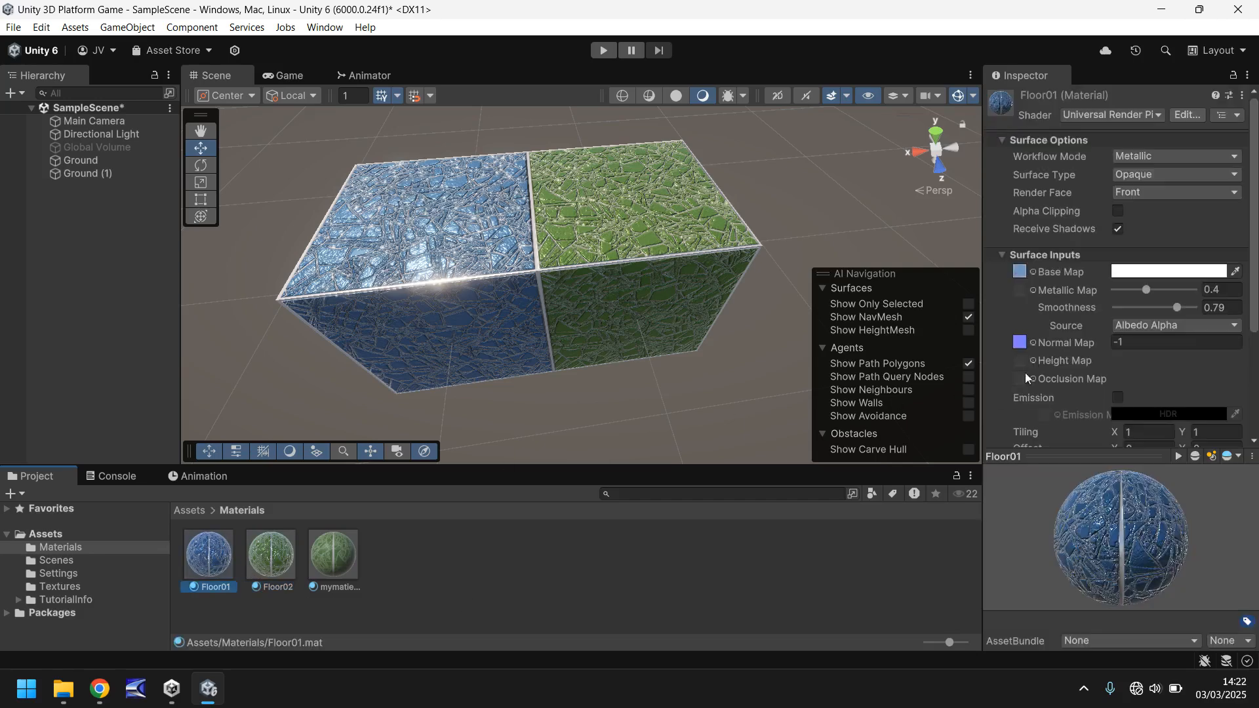
{"action": "mouse_move", "coordinate": [350, 549]}
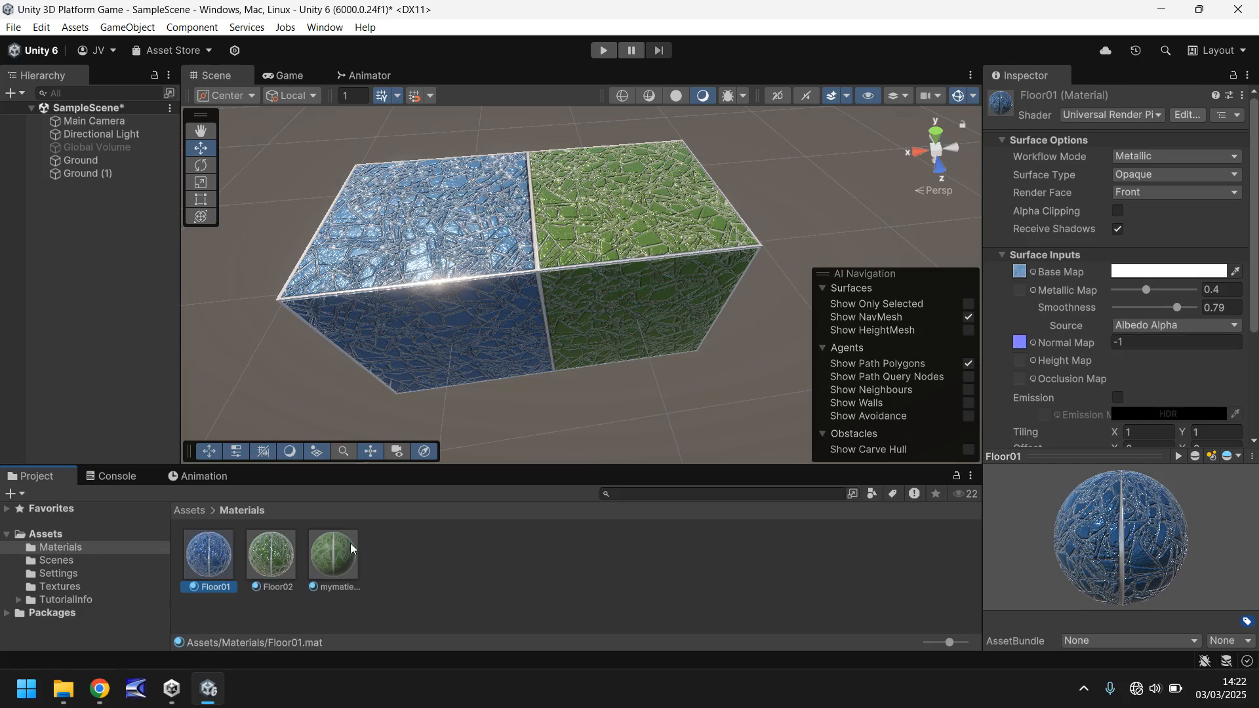
{"action": "left_click", "coordinate": [271, 554]}
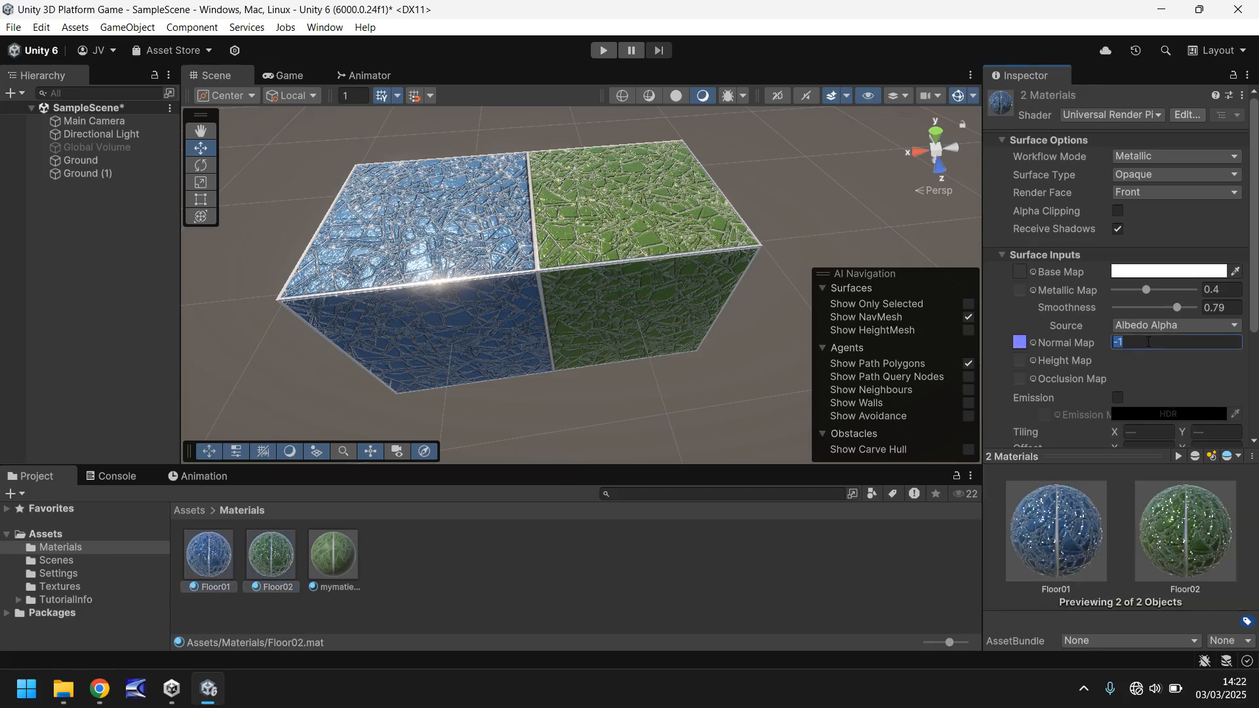
{"action": "type", "text": "-0"}
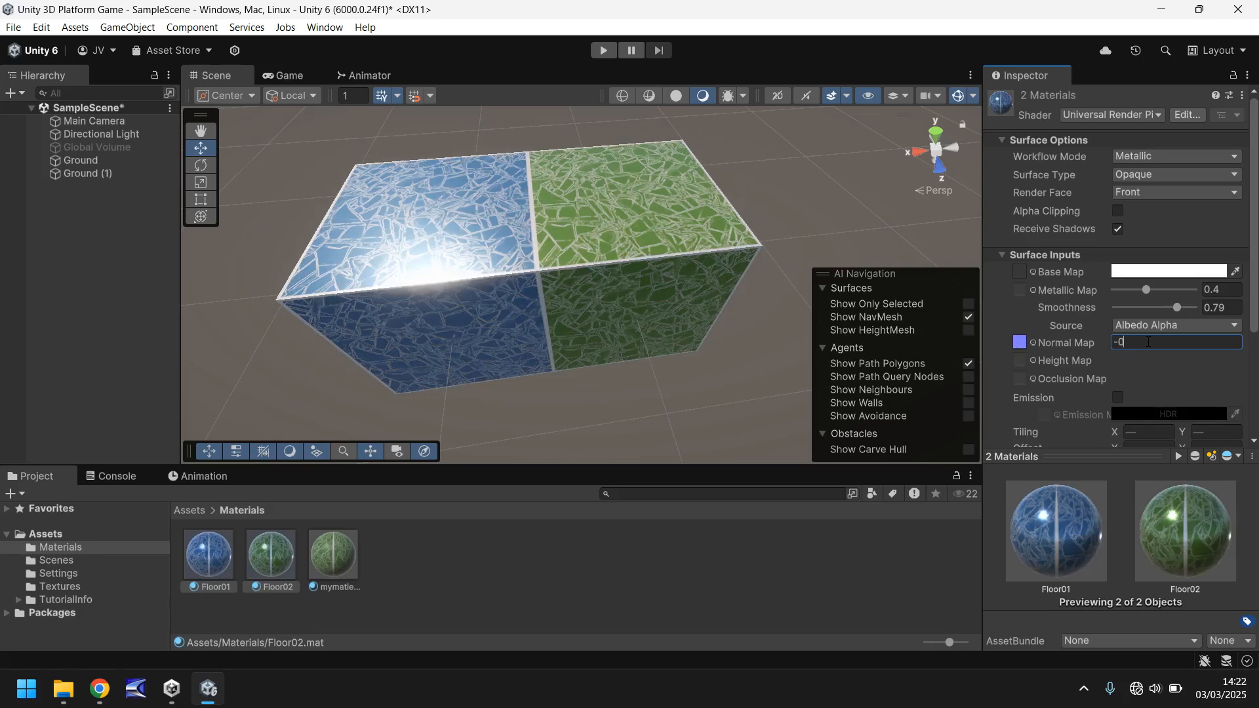
{"action": "type", "text": "-0.5"}
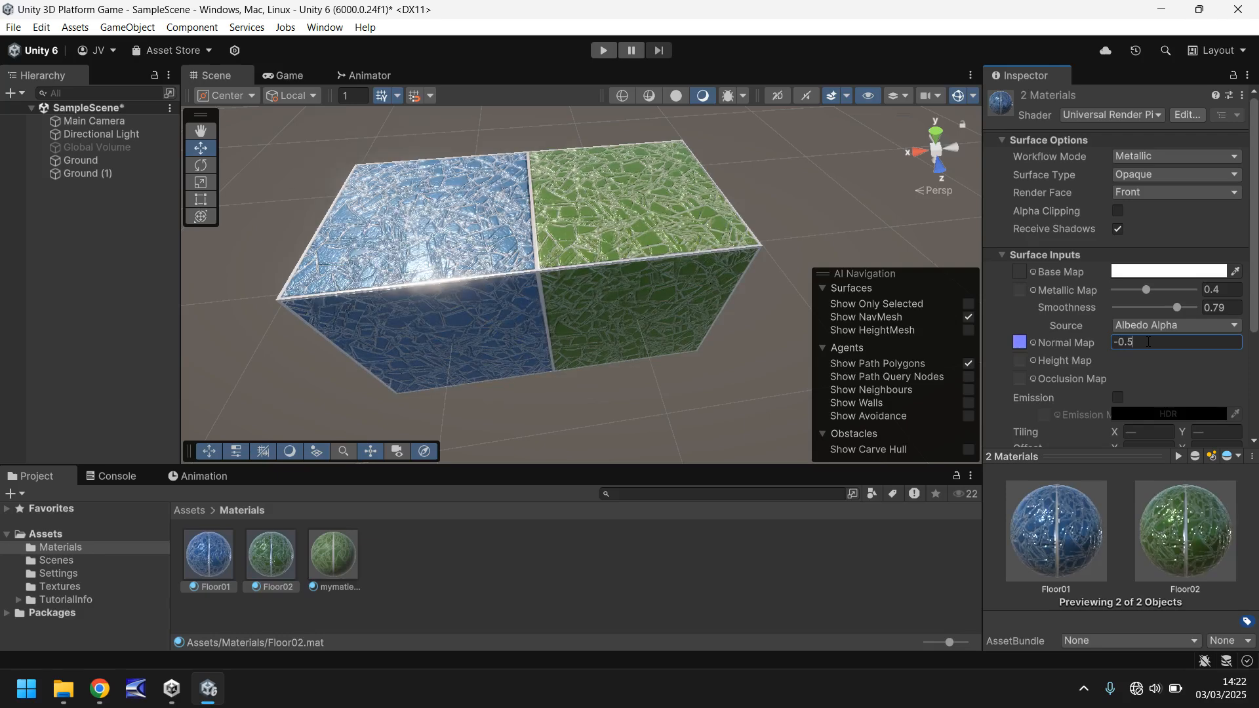
Deselect, then reselect Floor01 alone to check its normal map strength
{"action": "left_click", "coordinate": [529, 575]}
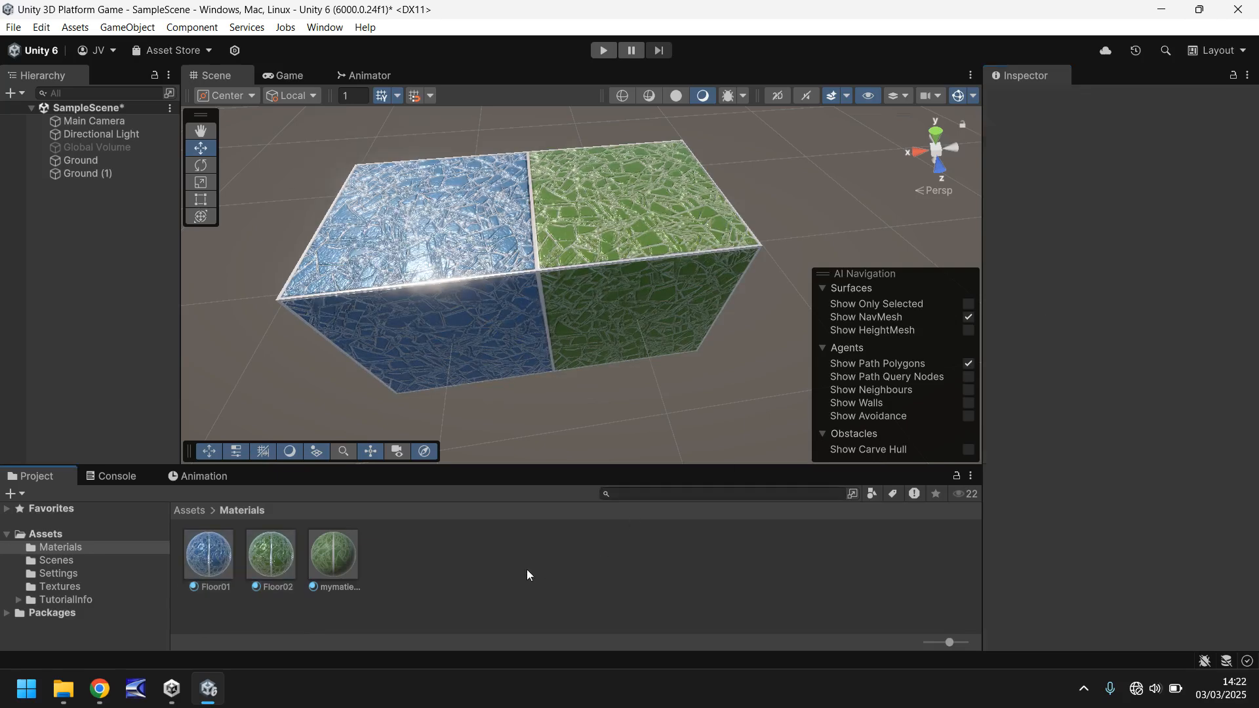
{"action": "left_click", "coordinate": [208, 552]}
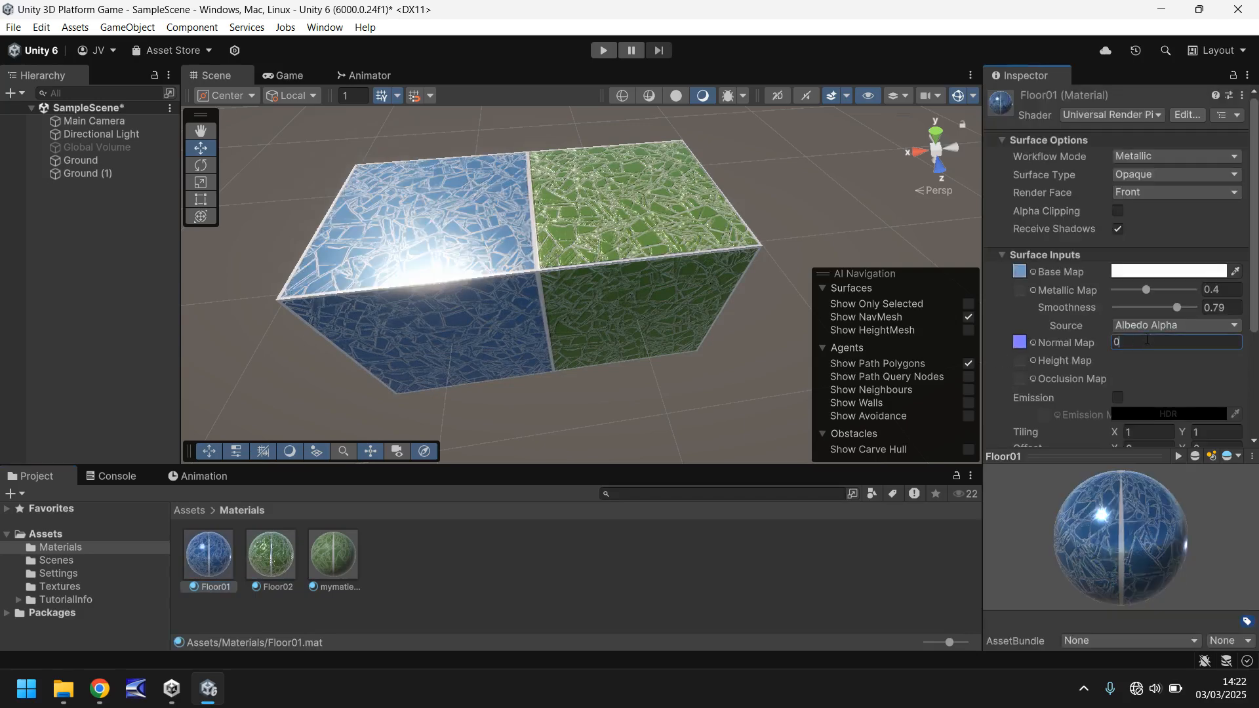
{"action": "left_click", "coordinate": [208, 554]}
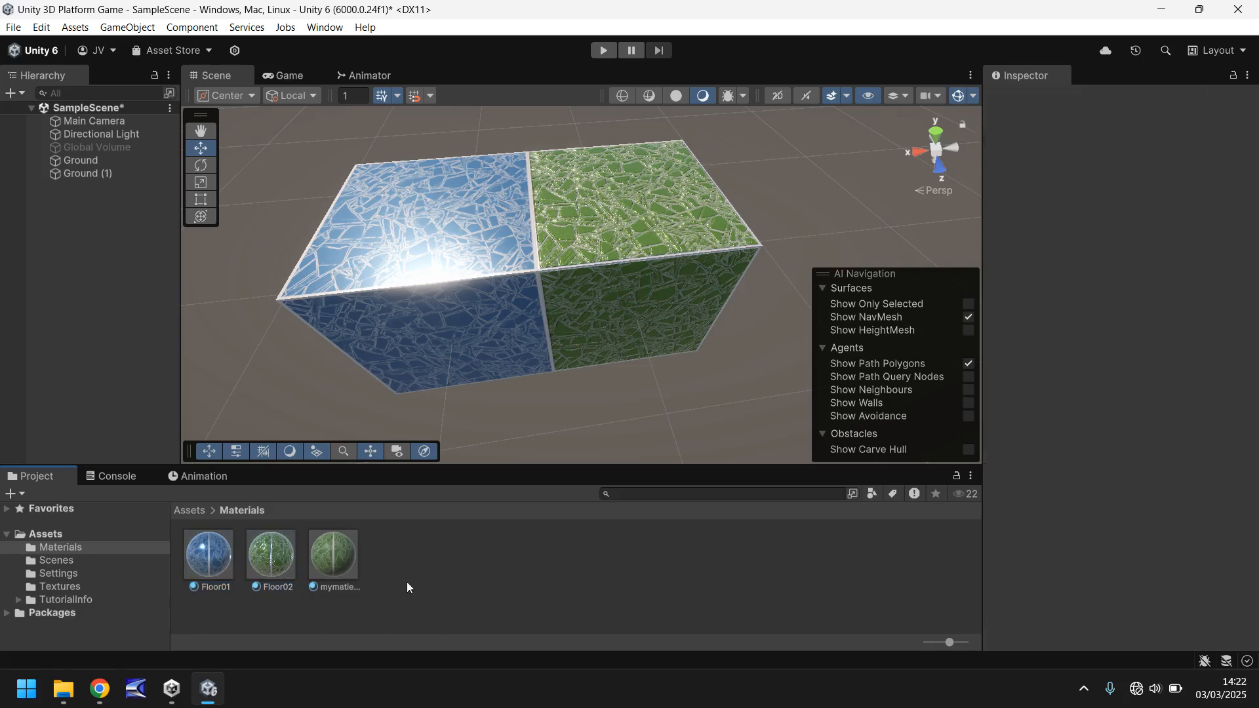
Enter 0.1 for Floor02's Normal Map, compare with Floor01, then set Floor02 to -0.1
{"action": "left_click", "coordinate": [271, 552]}
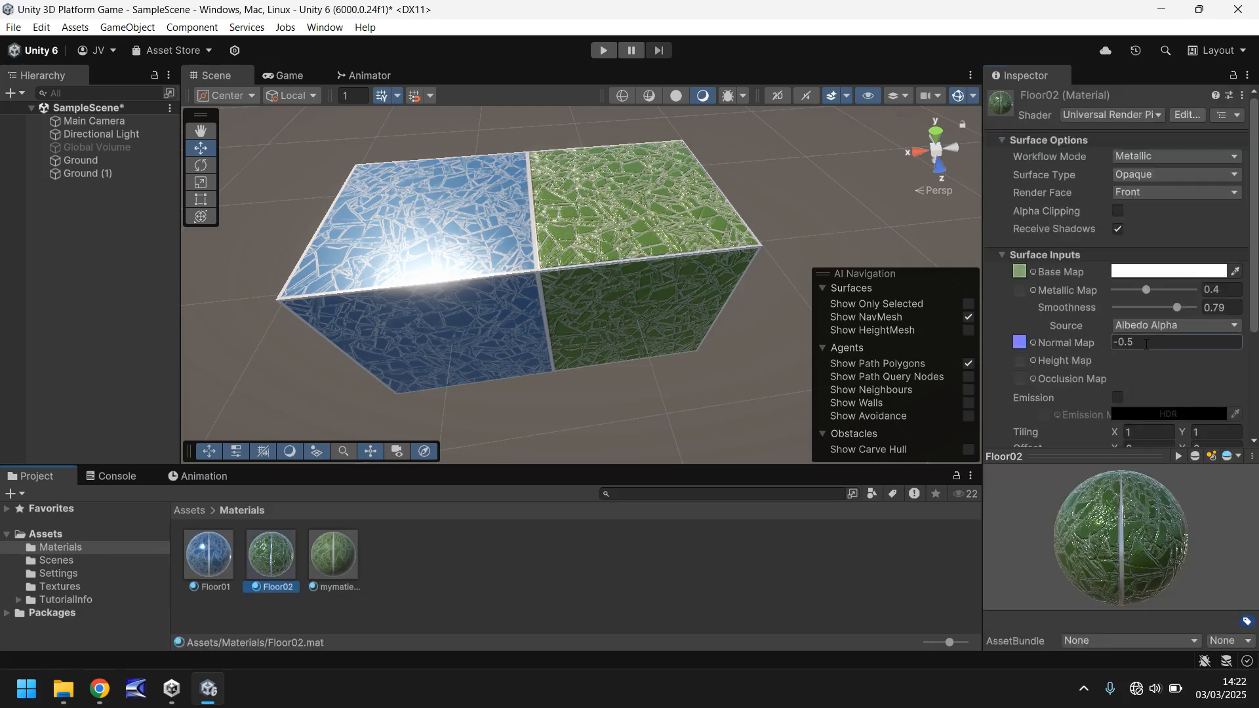
{"action": "type", "text": "0.1"}
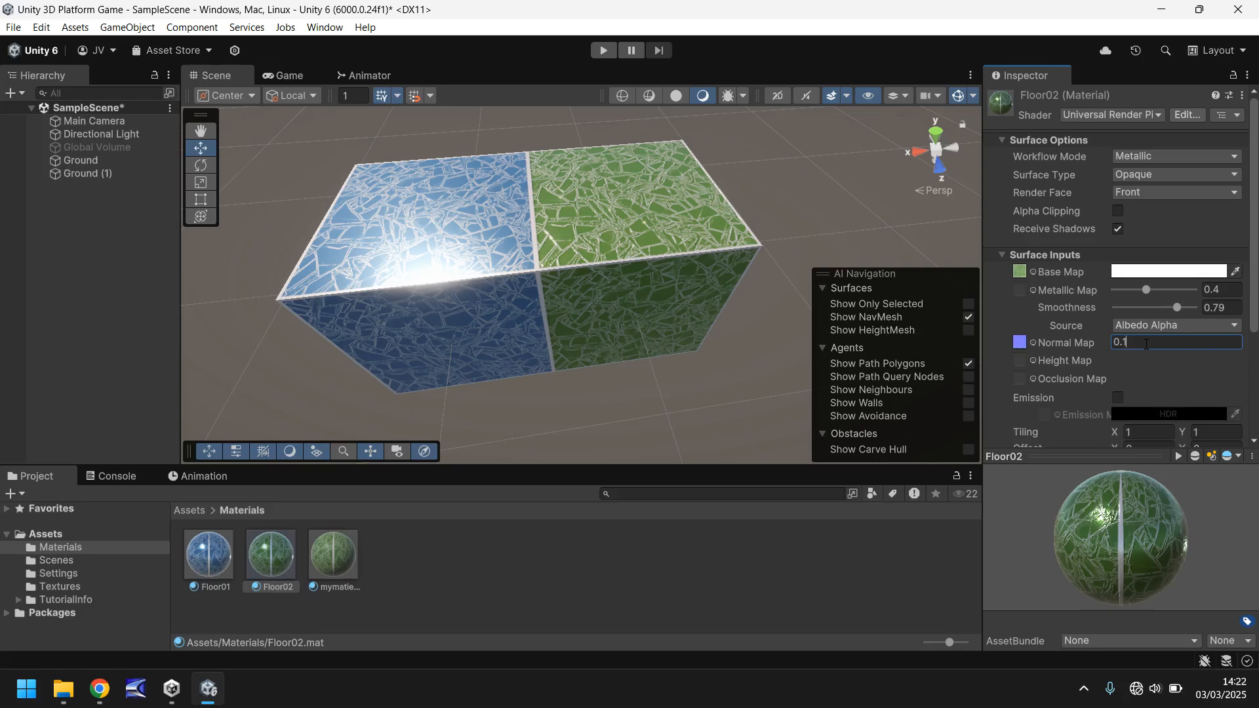
{"action": "left_click", "coordinate": [208, 552]}
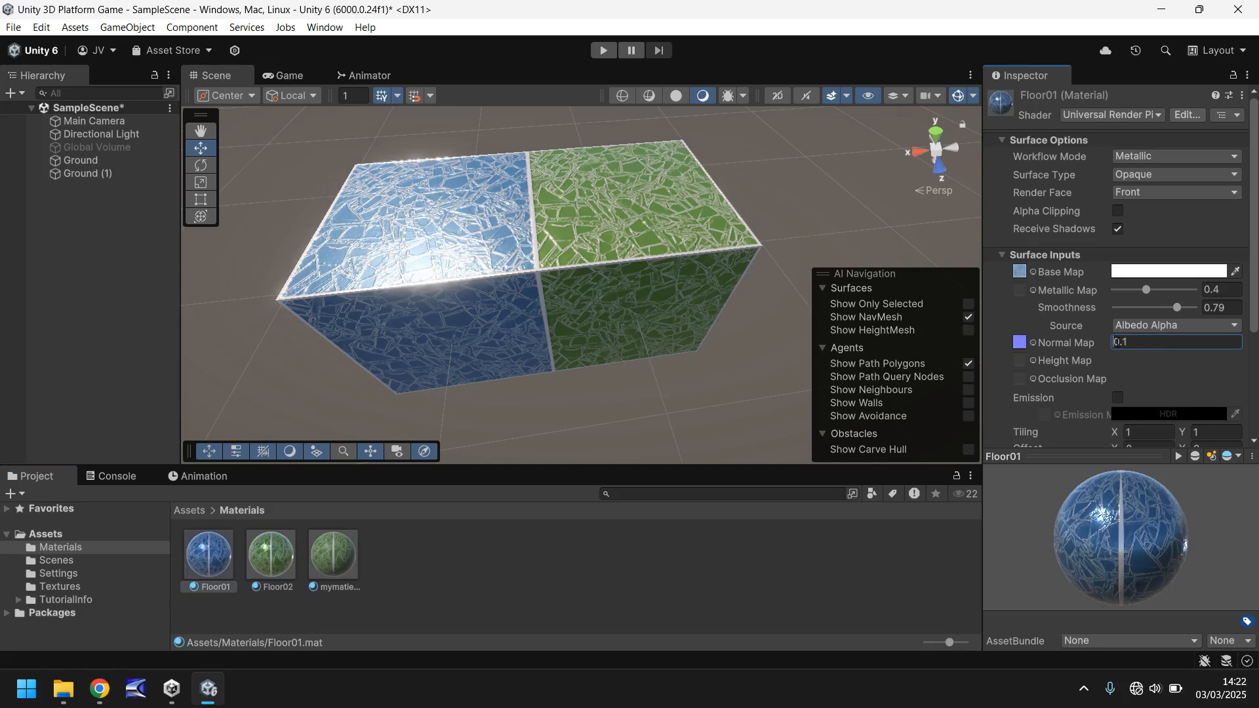
{"action": "left_click", "coordinate": [270, 552]}
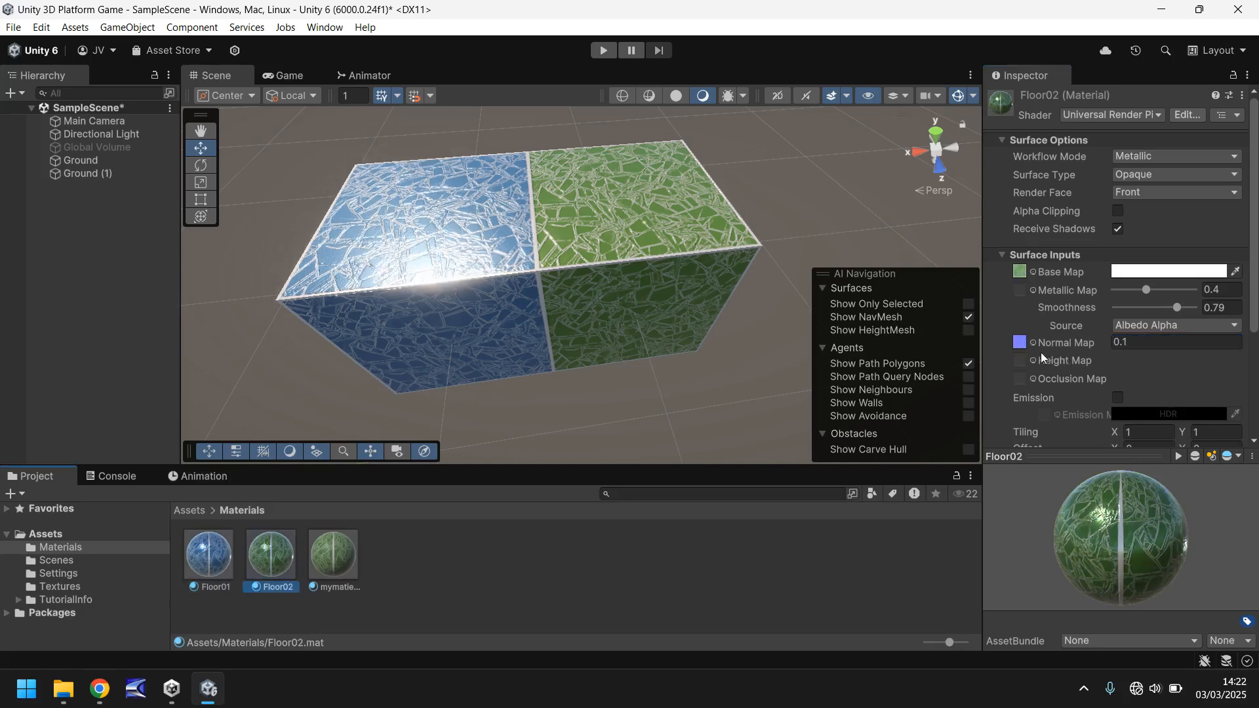
{"action": "left_click", "coordinate": [1175, 341]}
{"action": "type", "text": "-0.1"}
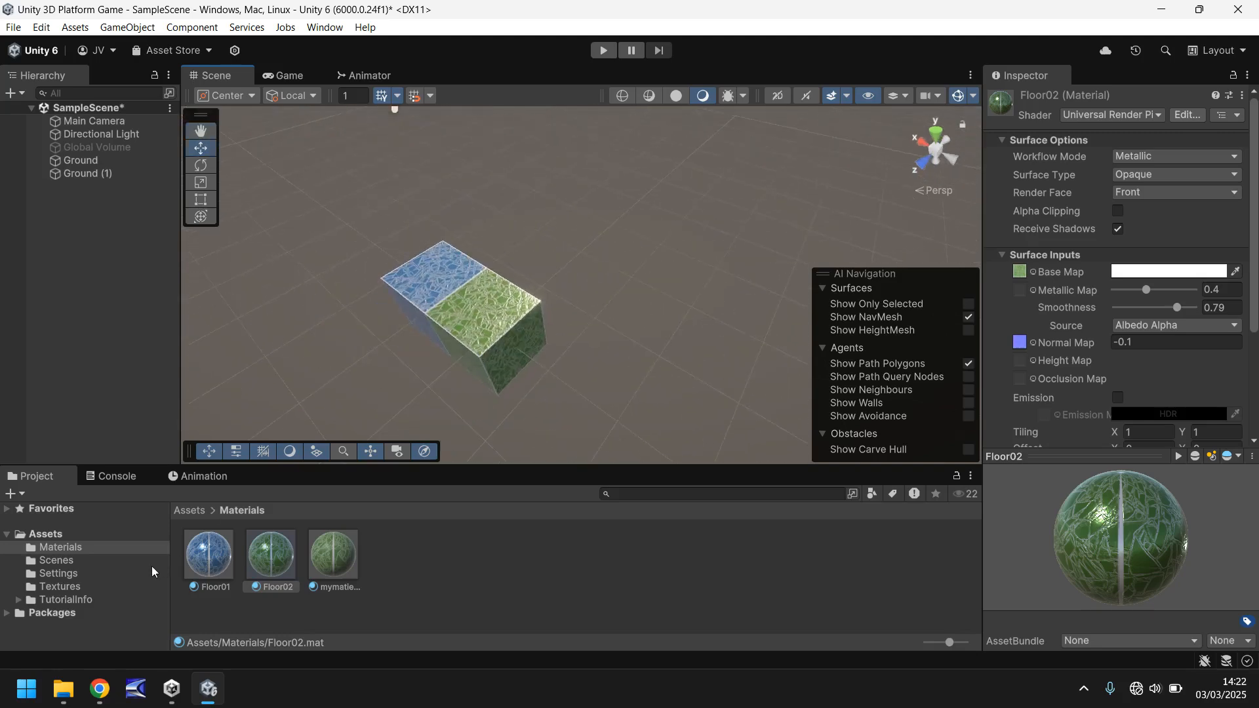
Check the Textures folder, then copy Floor02 three times as Floor03, Floor04 and Floor05
{"action": "left_click", "coordinate": [61, 586]}
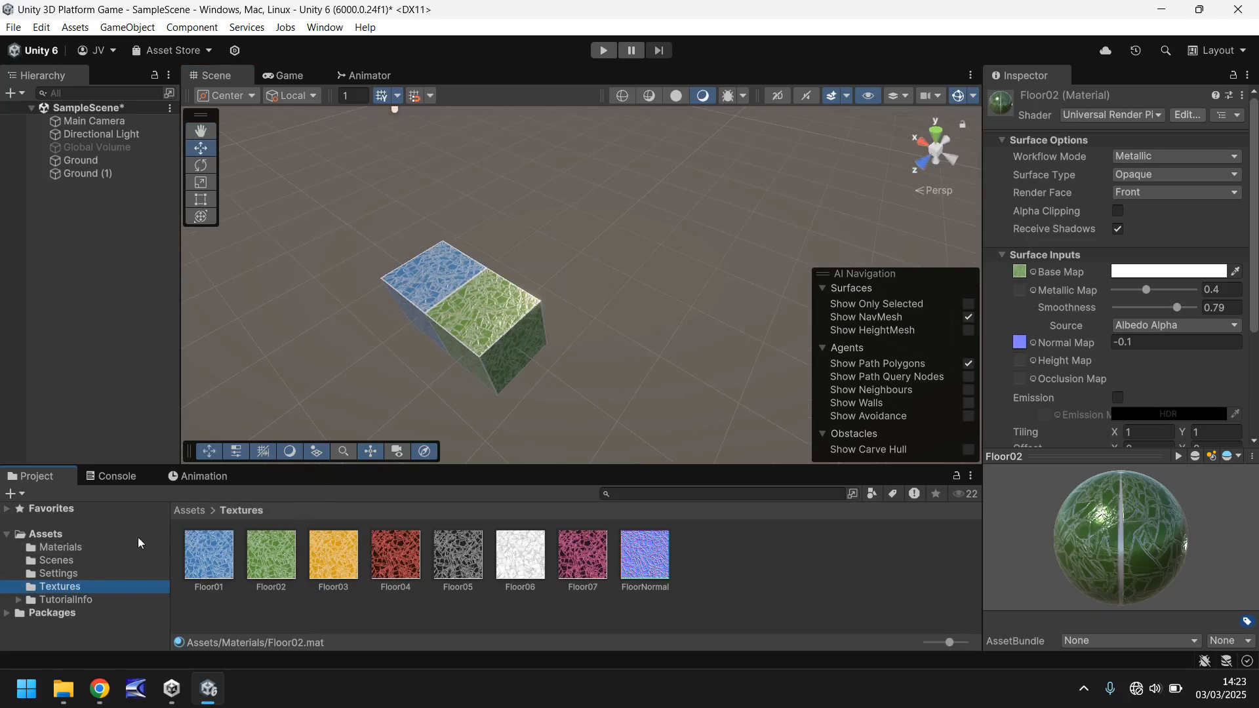
{"action": "left_click", "coordinate": [59, 547]}
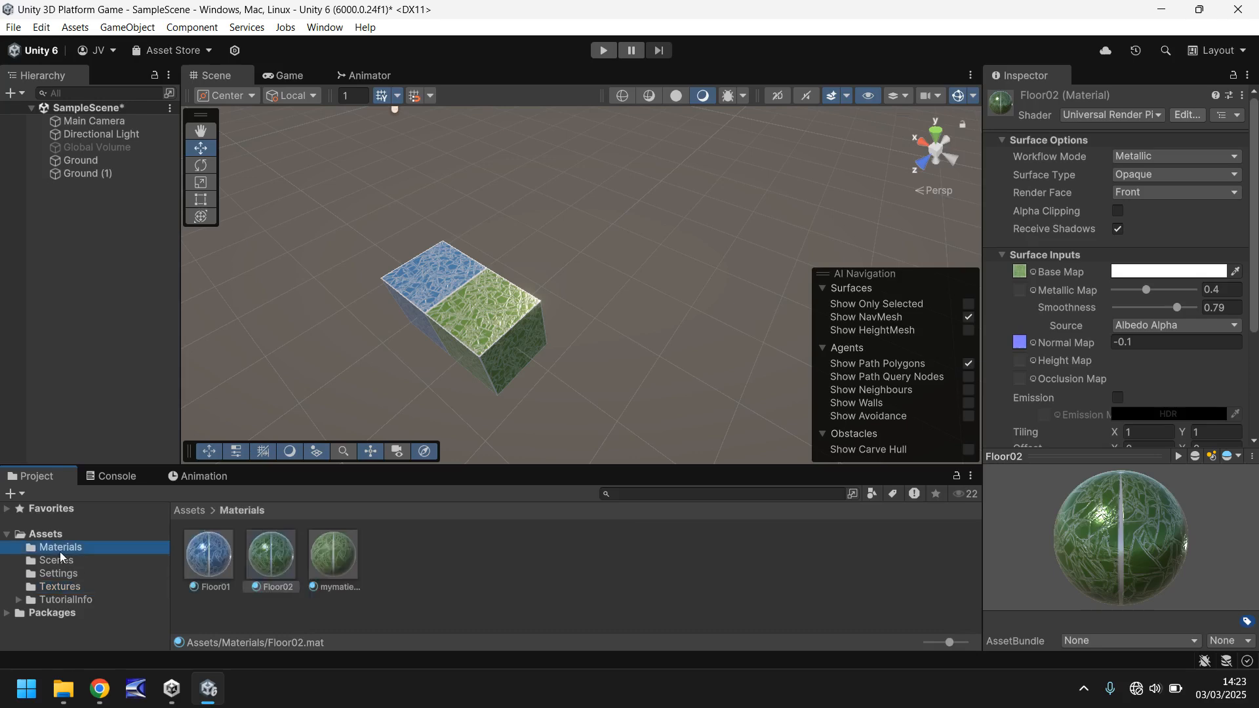
{"action": "mouse_move", "coordinate": [86, 561]}
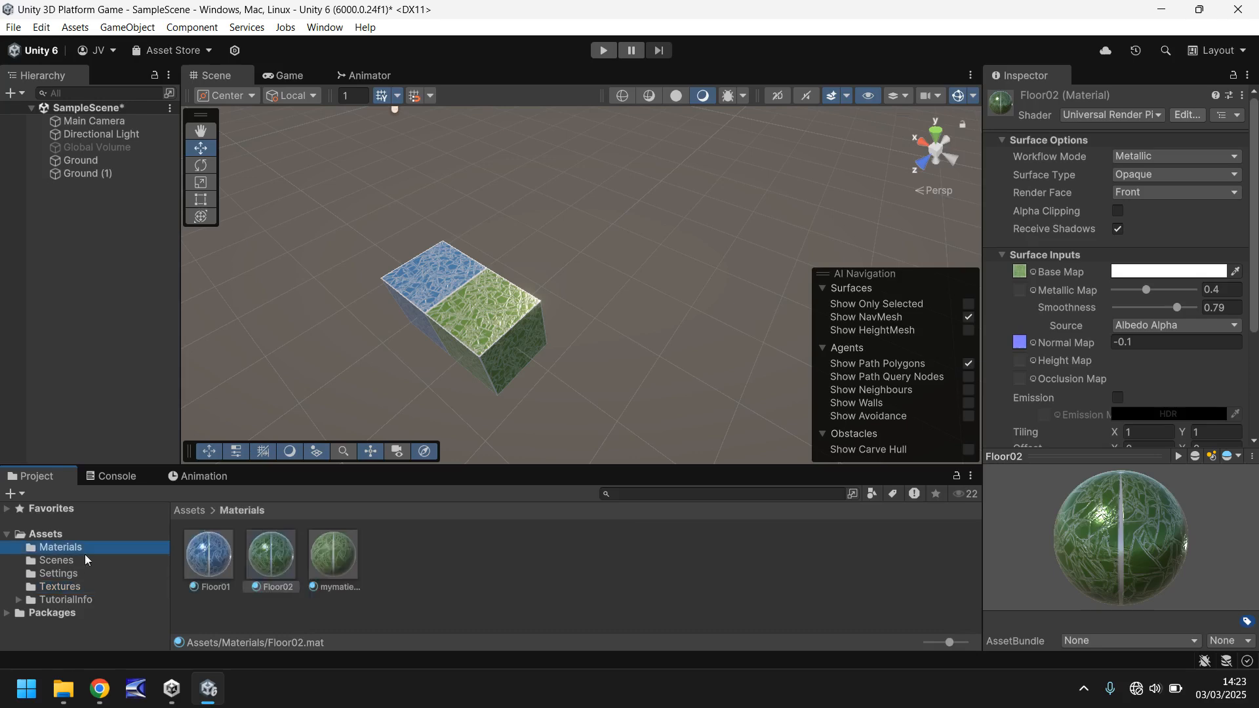
{"action": "left_click", "coordinate": [271, 551]}
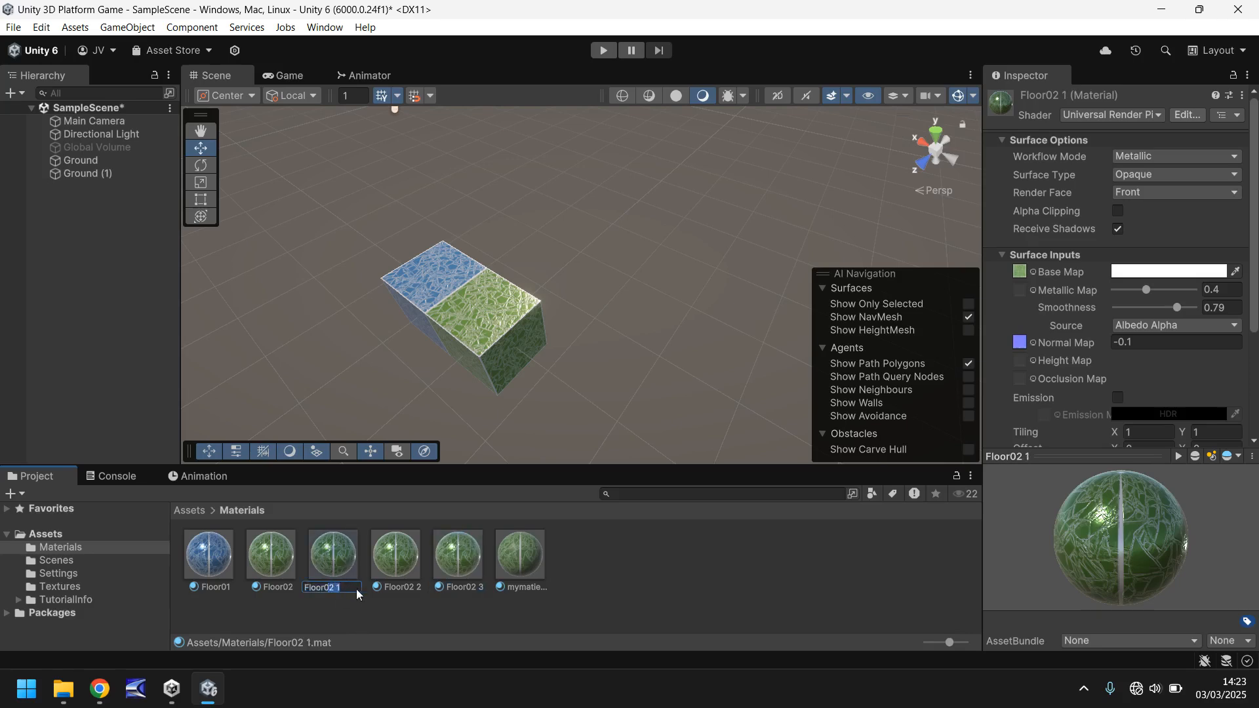
{"action": "left_click", "coordinate": [457, 552]}
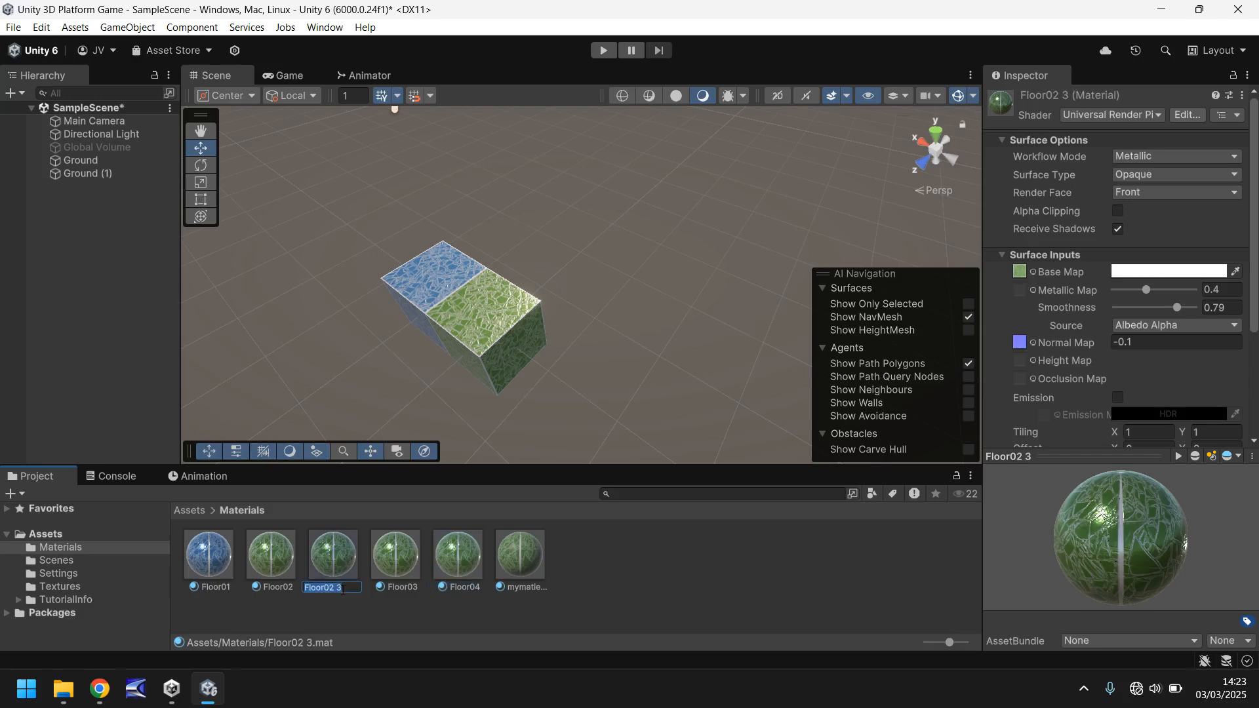
{"action": "left_click", "coordinate": [458, 552]}
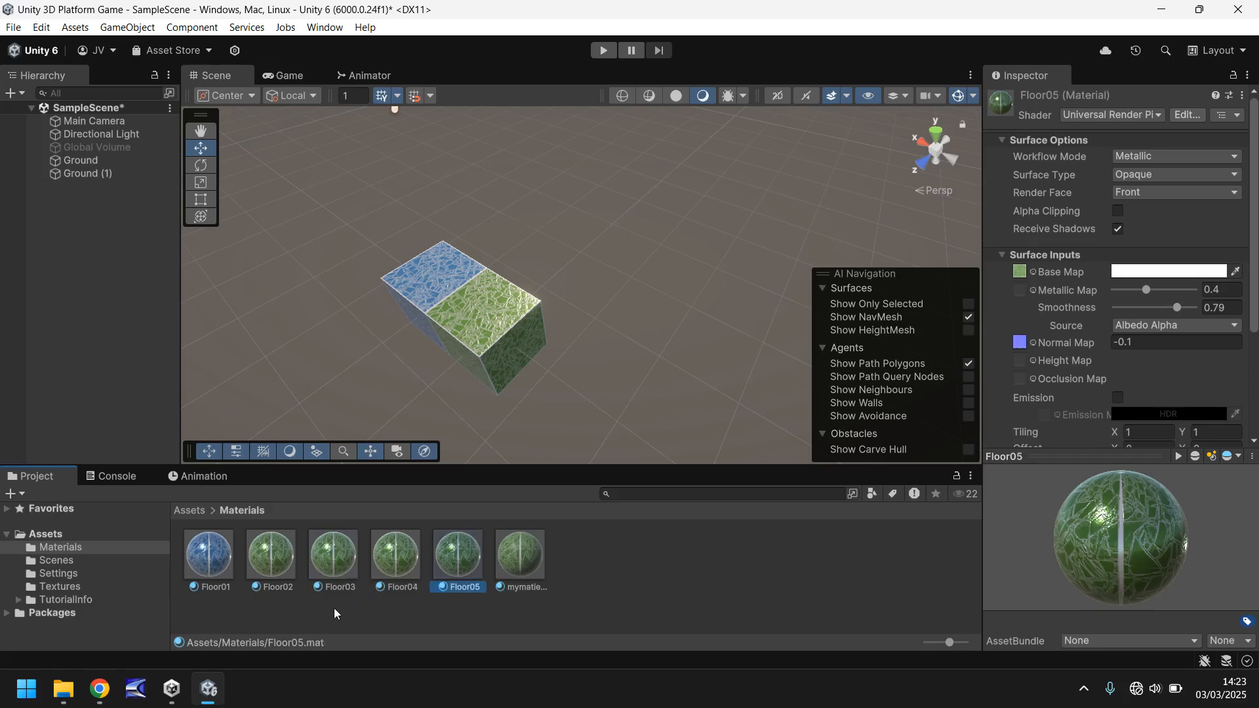
Pick orange, red and pink Base Map textures for Floor03, Floor04 and Floor05
{"action": "left_click", "coordinate": [332, 552]}
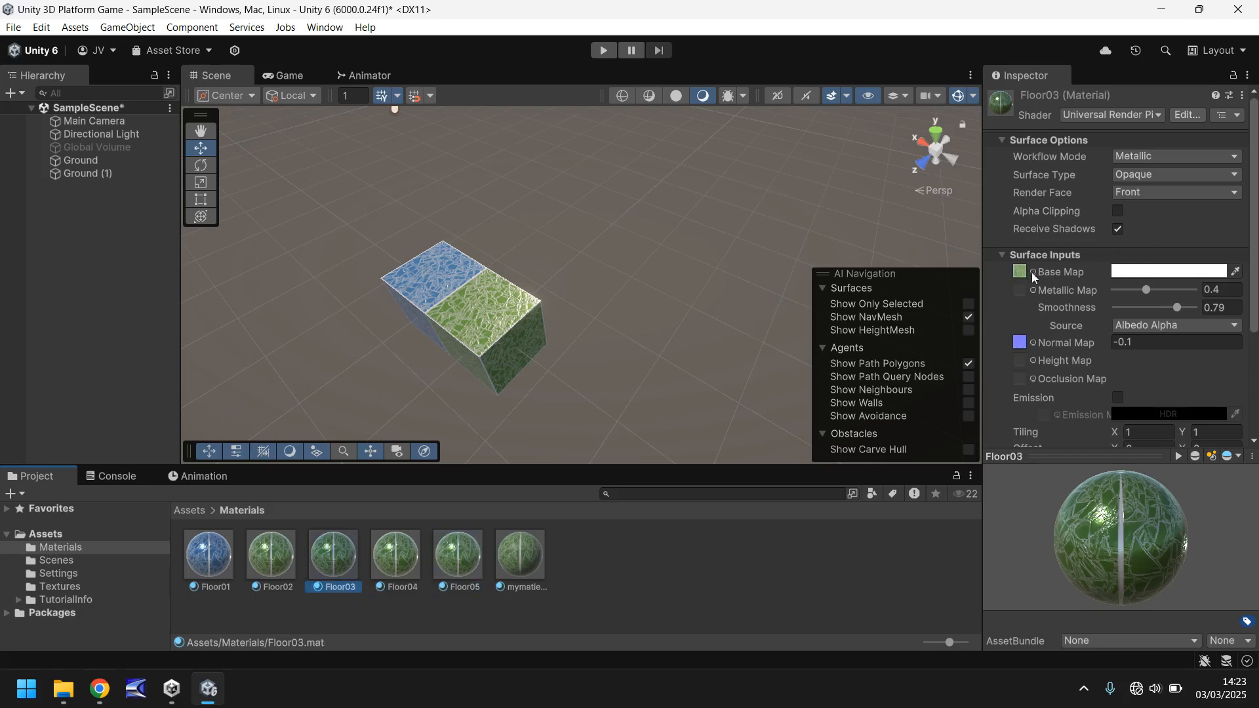
{"action": "left_click", "coordinate": [1019, 272]}
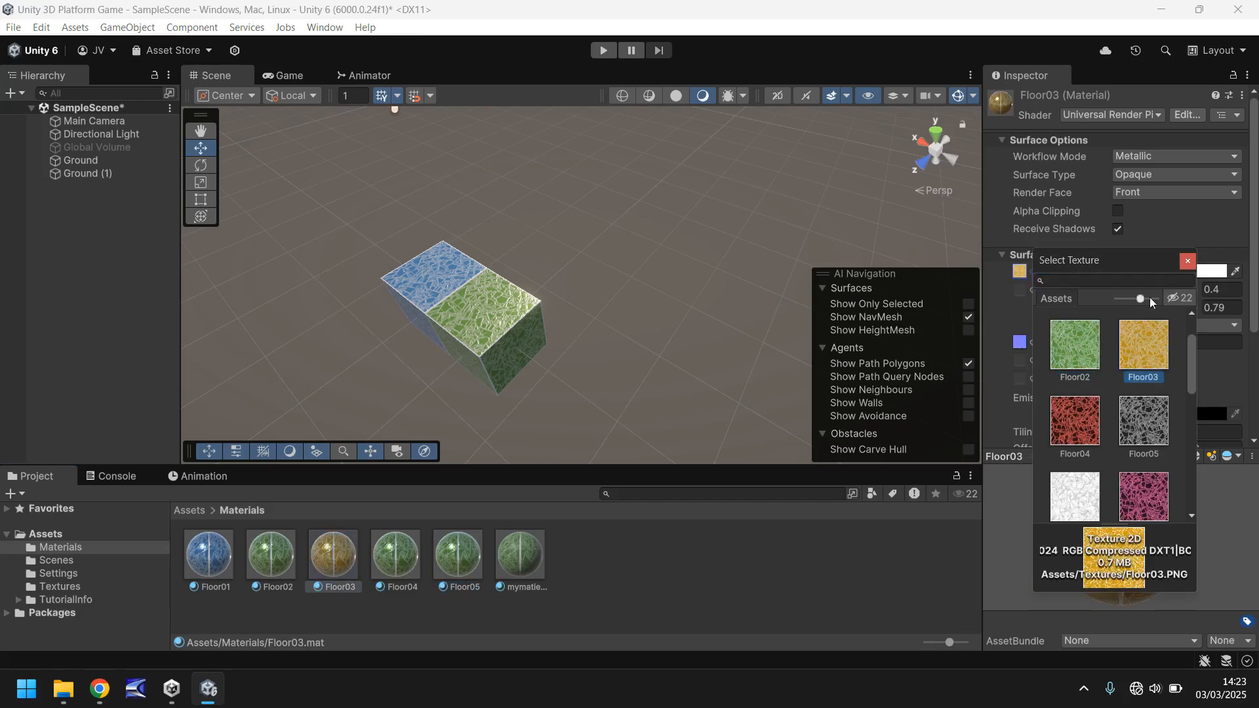
{"action": "left_click", "coordinate": [394, 555]}
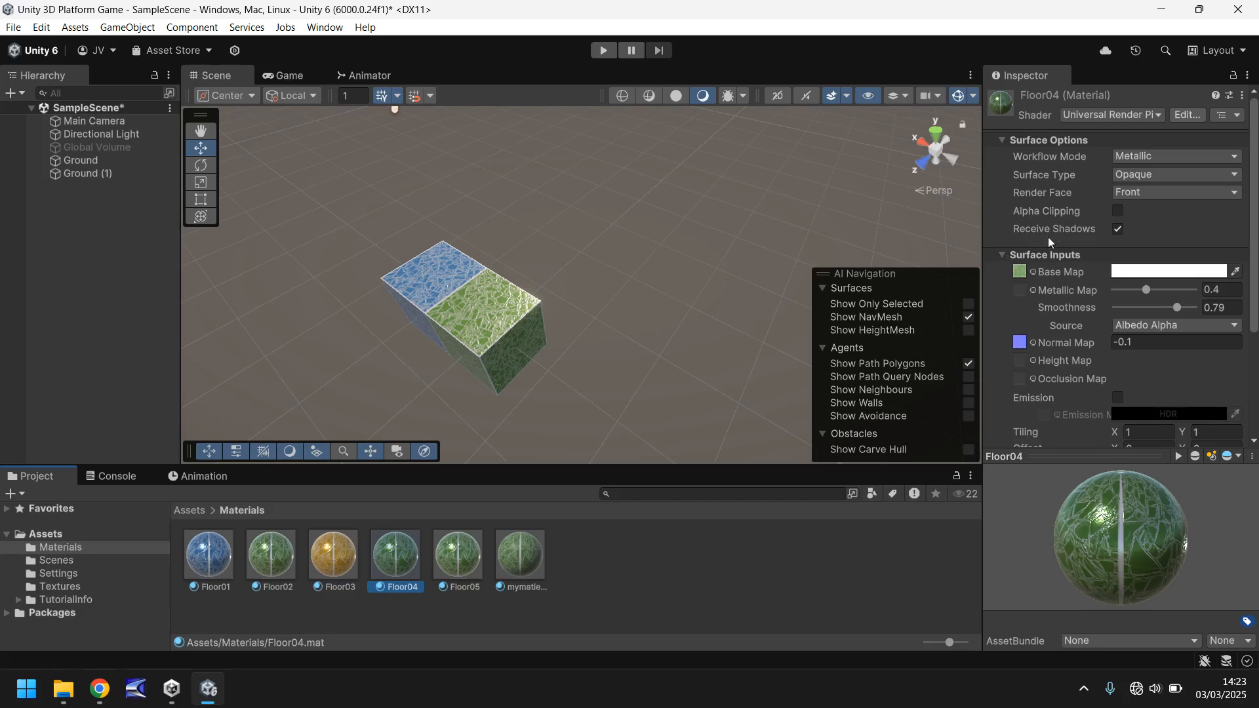
{"action": "left_click", "coordinate": [1020, 272]}
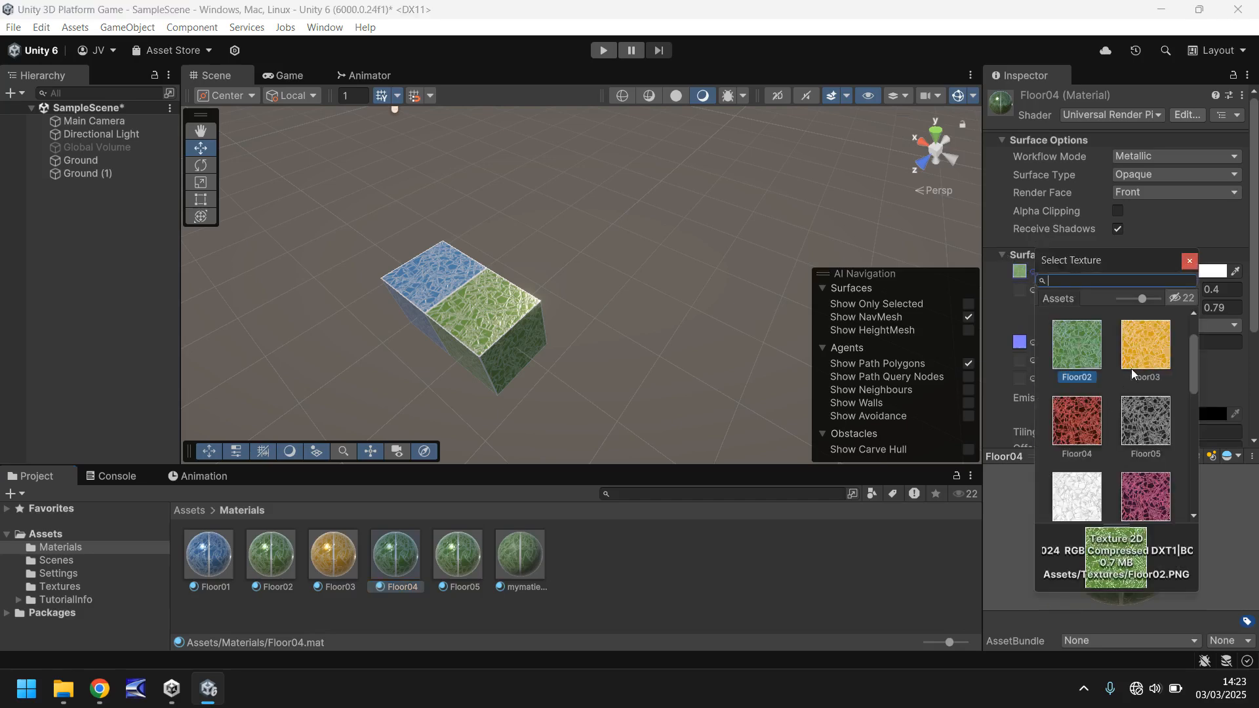
{"action": "left_click", "coordinate": [1077, 421]}
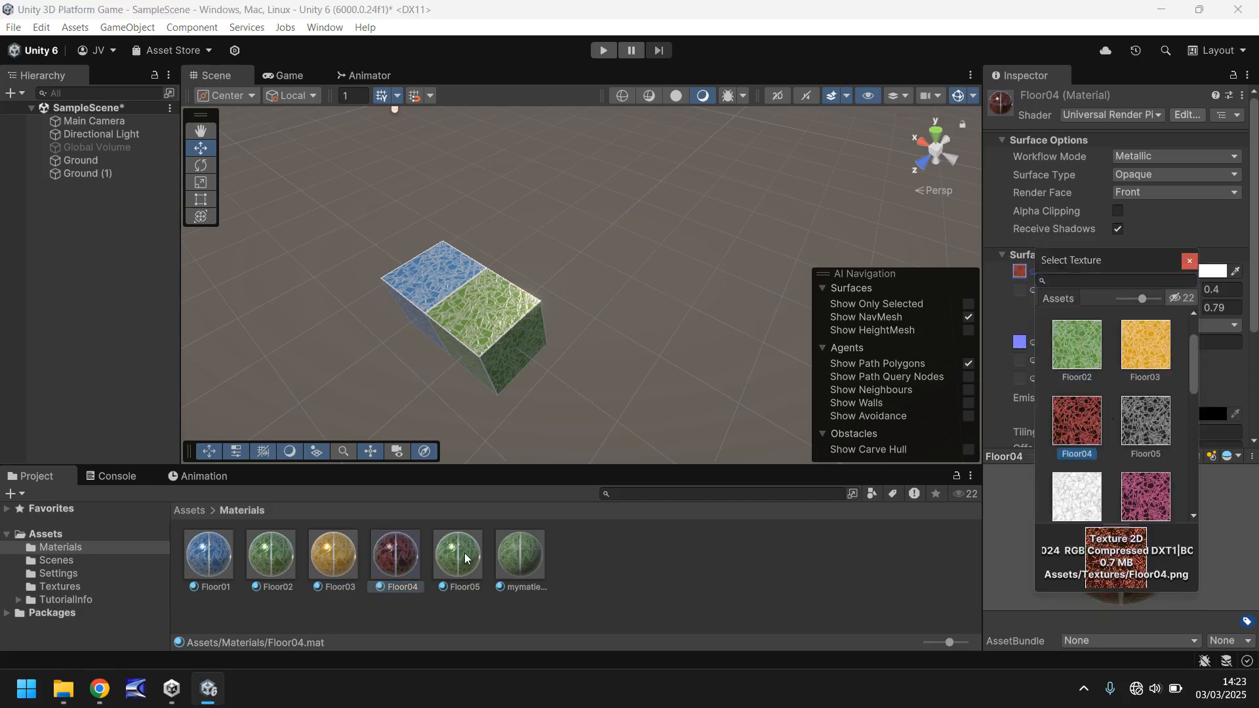
{"action": "left_click", "coordinate": [457, 554]}
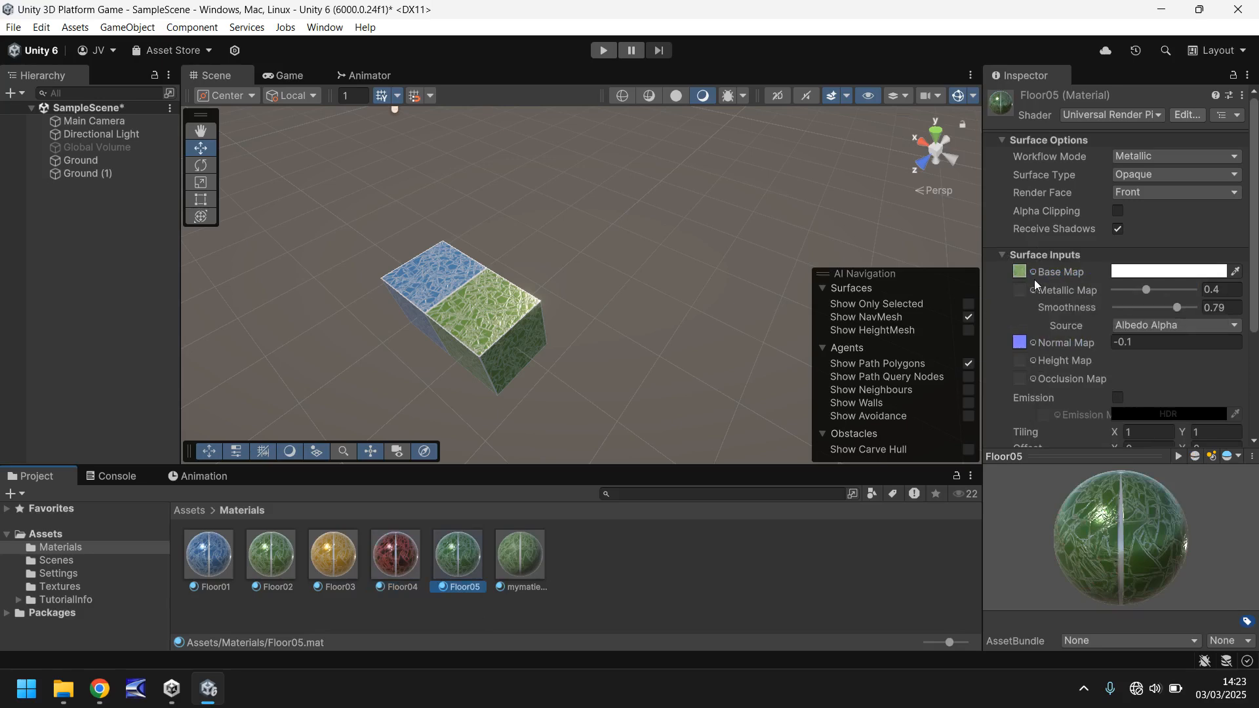
{"action": "left_click", "coordinate": [1036, 272]}
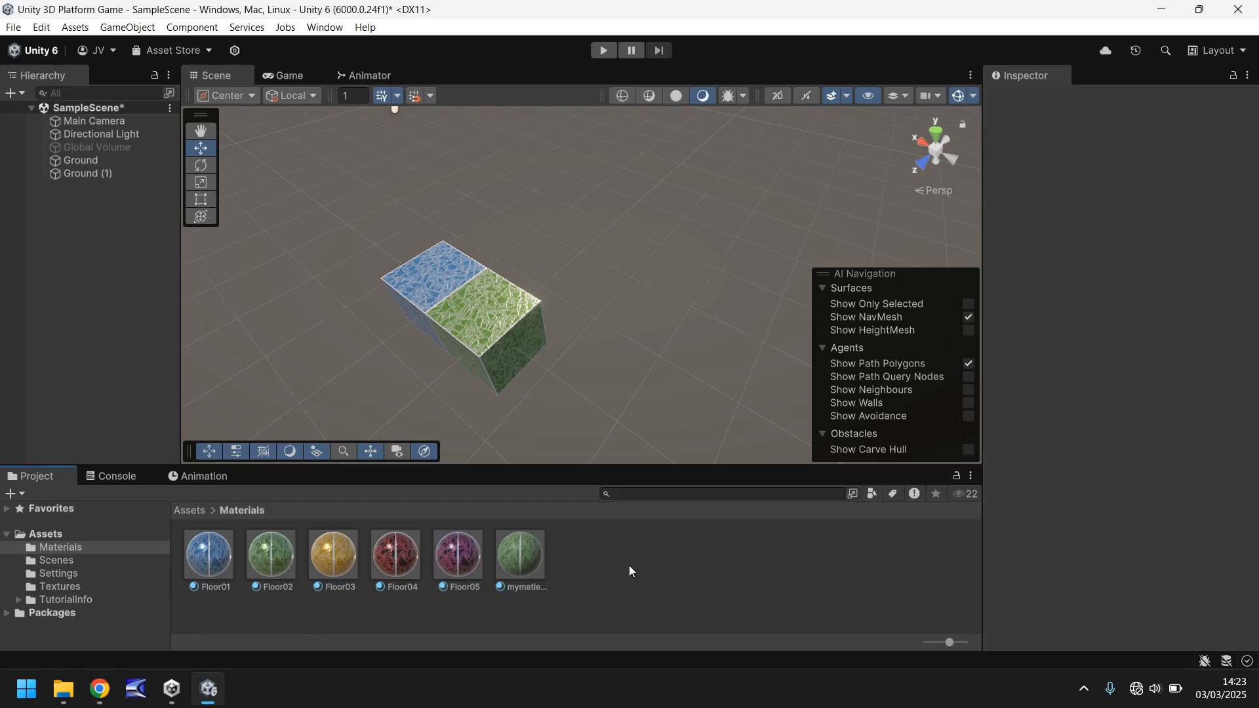
{"action": "mouse_move", "coordinate": [438, 279]}
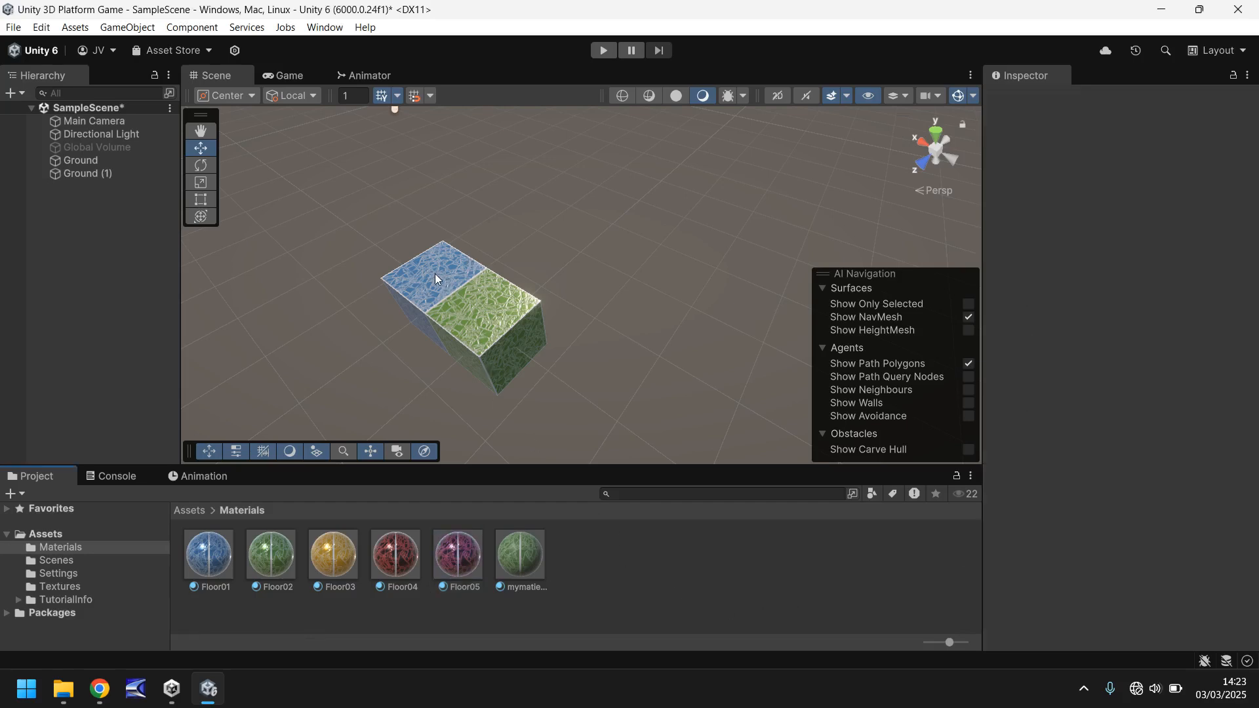
Copy the Ground cube into Ground (2)–(4) with Floor03–Floor05, then orbit to view the L path
{"action": "left_click", "coordinate": [87, 173]}
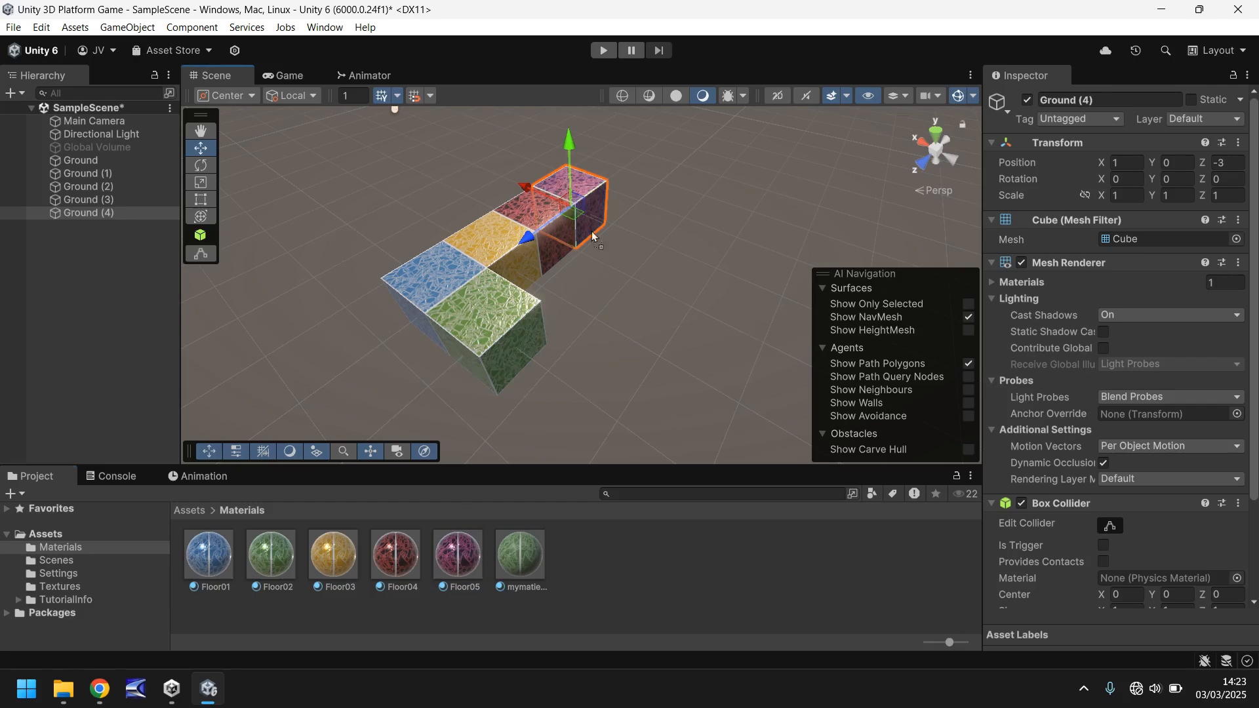
{"action": "mouse_move", "coordinate": [543, 300]}
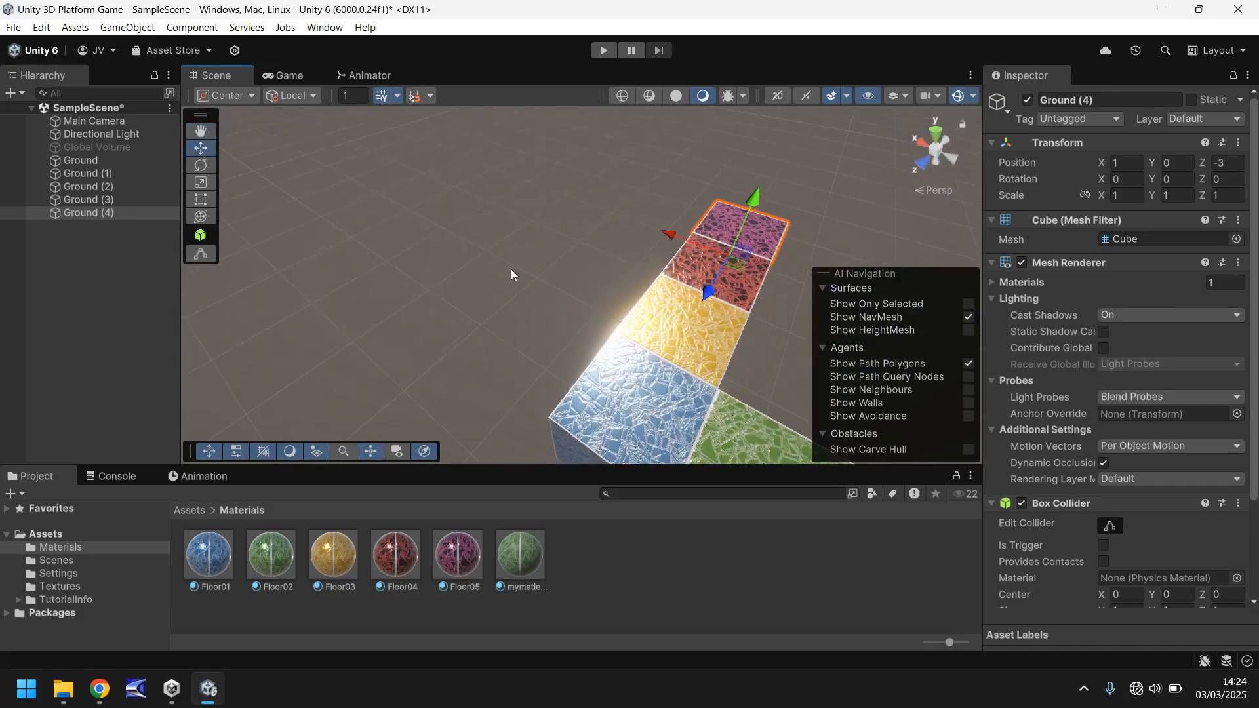
{"action": "left_click_drag", "start_coordinate": [515, 276], "coordinate": [703, 254]}
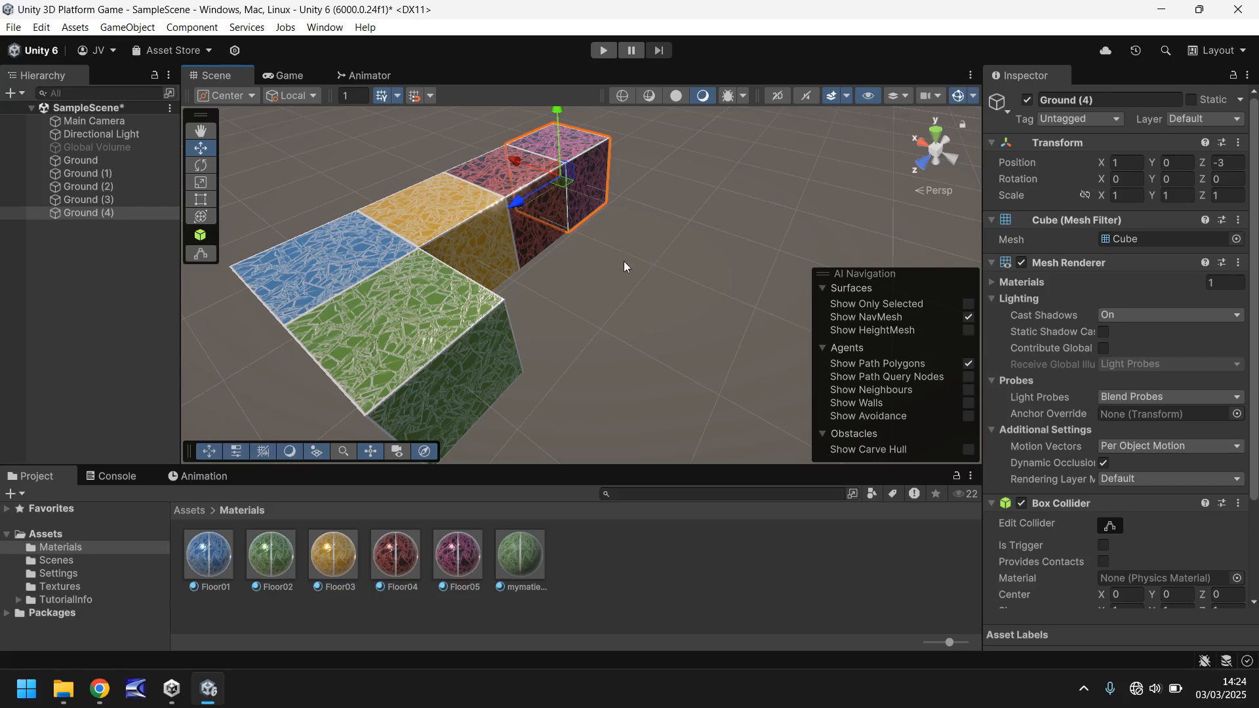
{"action": "mouse_move", "coordinate": [621, 267]}
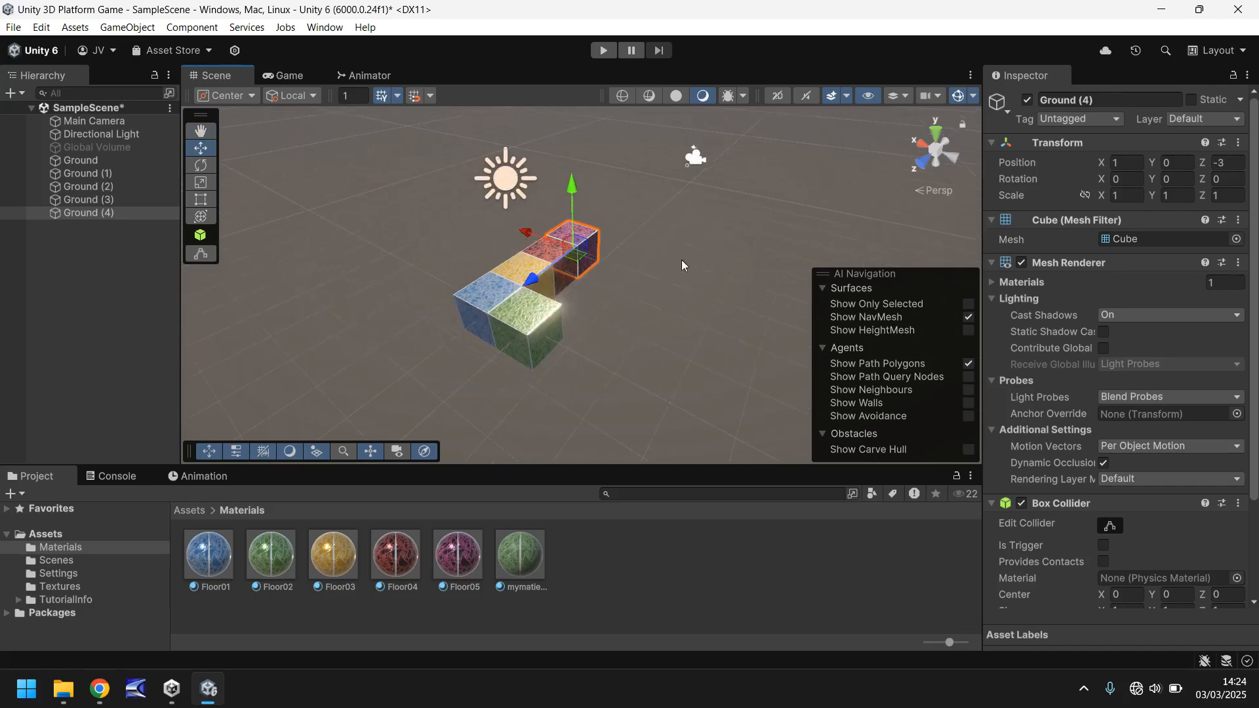
{"action": "mouse_move", "coordinate": [660, 344]}
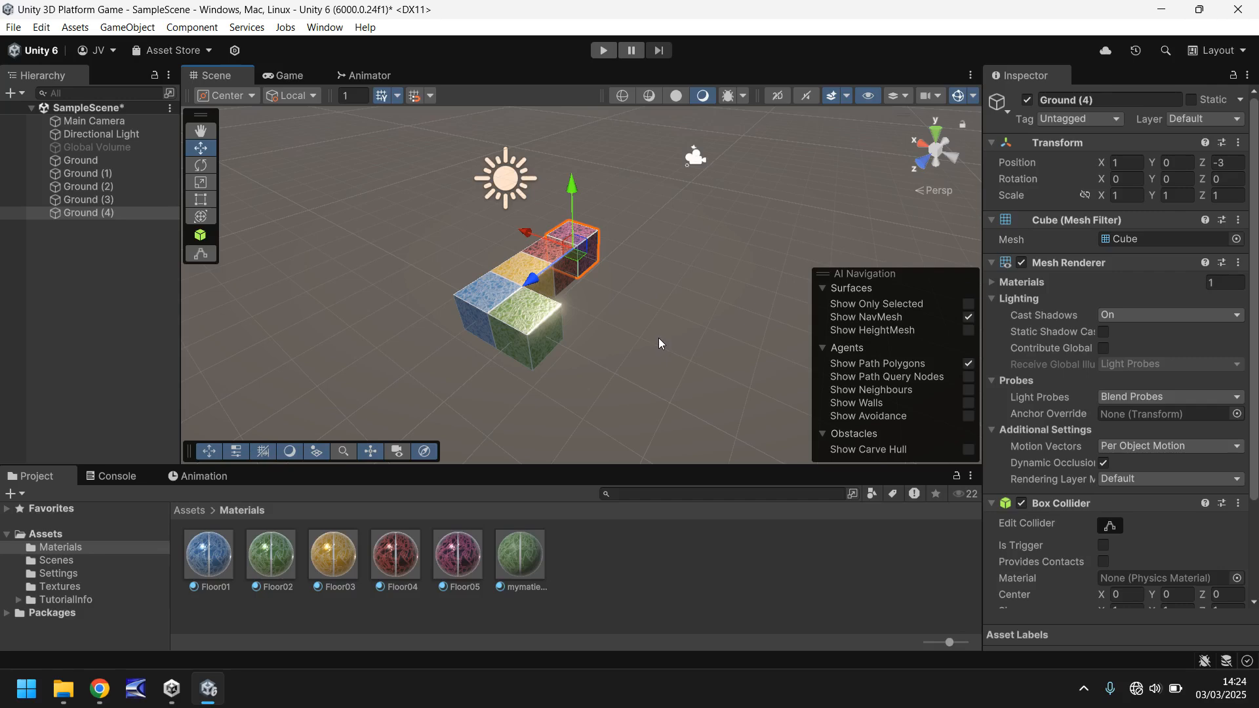
{"action": "mouse_move", "coordinate": [623, 394]}
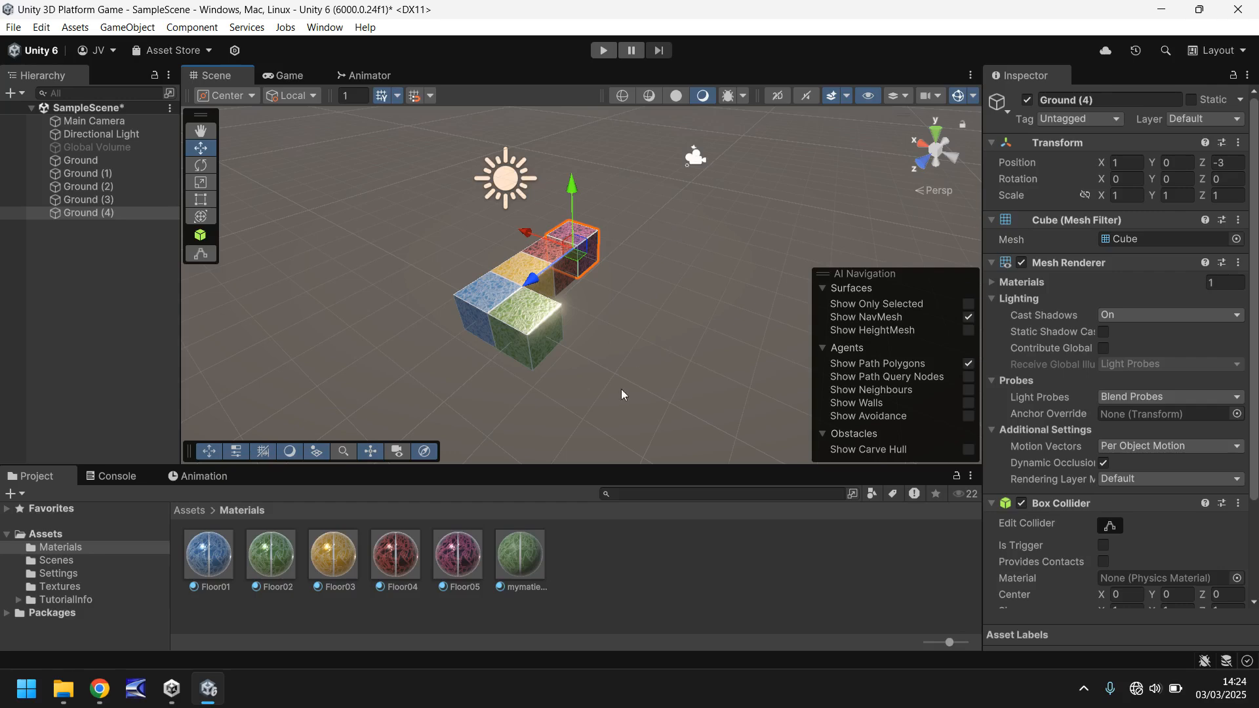
{"action": "mouse_move", "coordinate": [626, 285]}
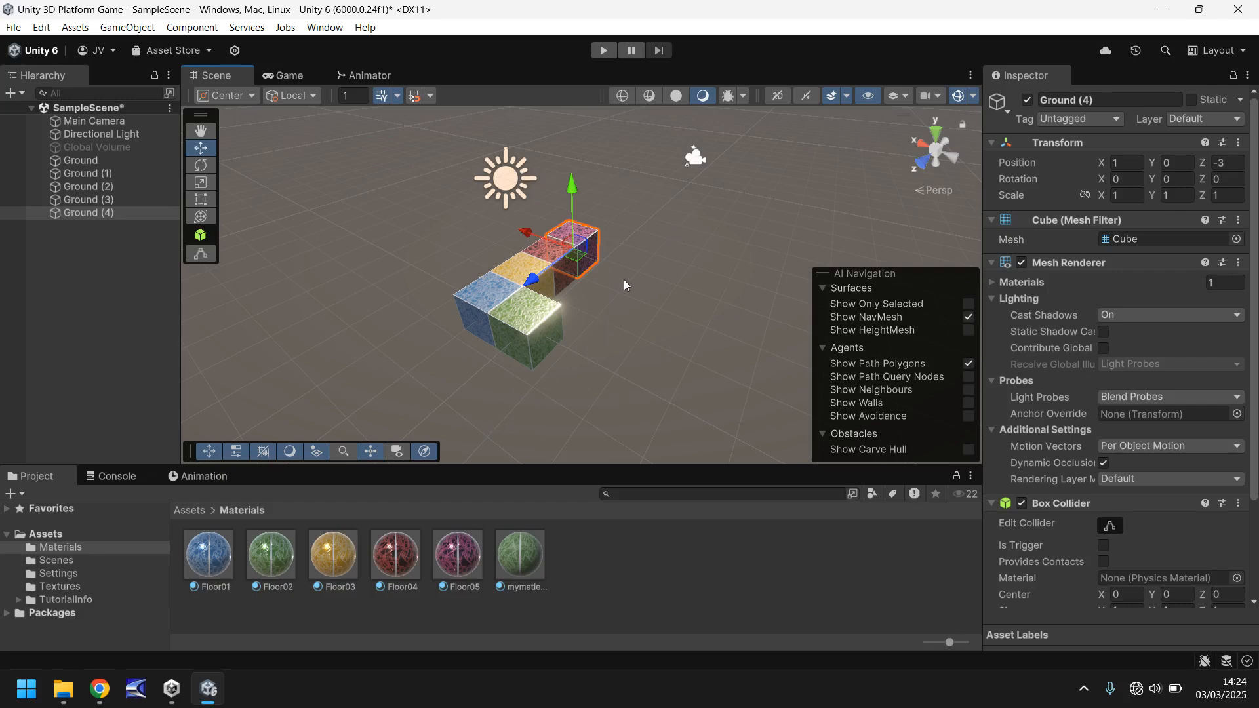